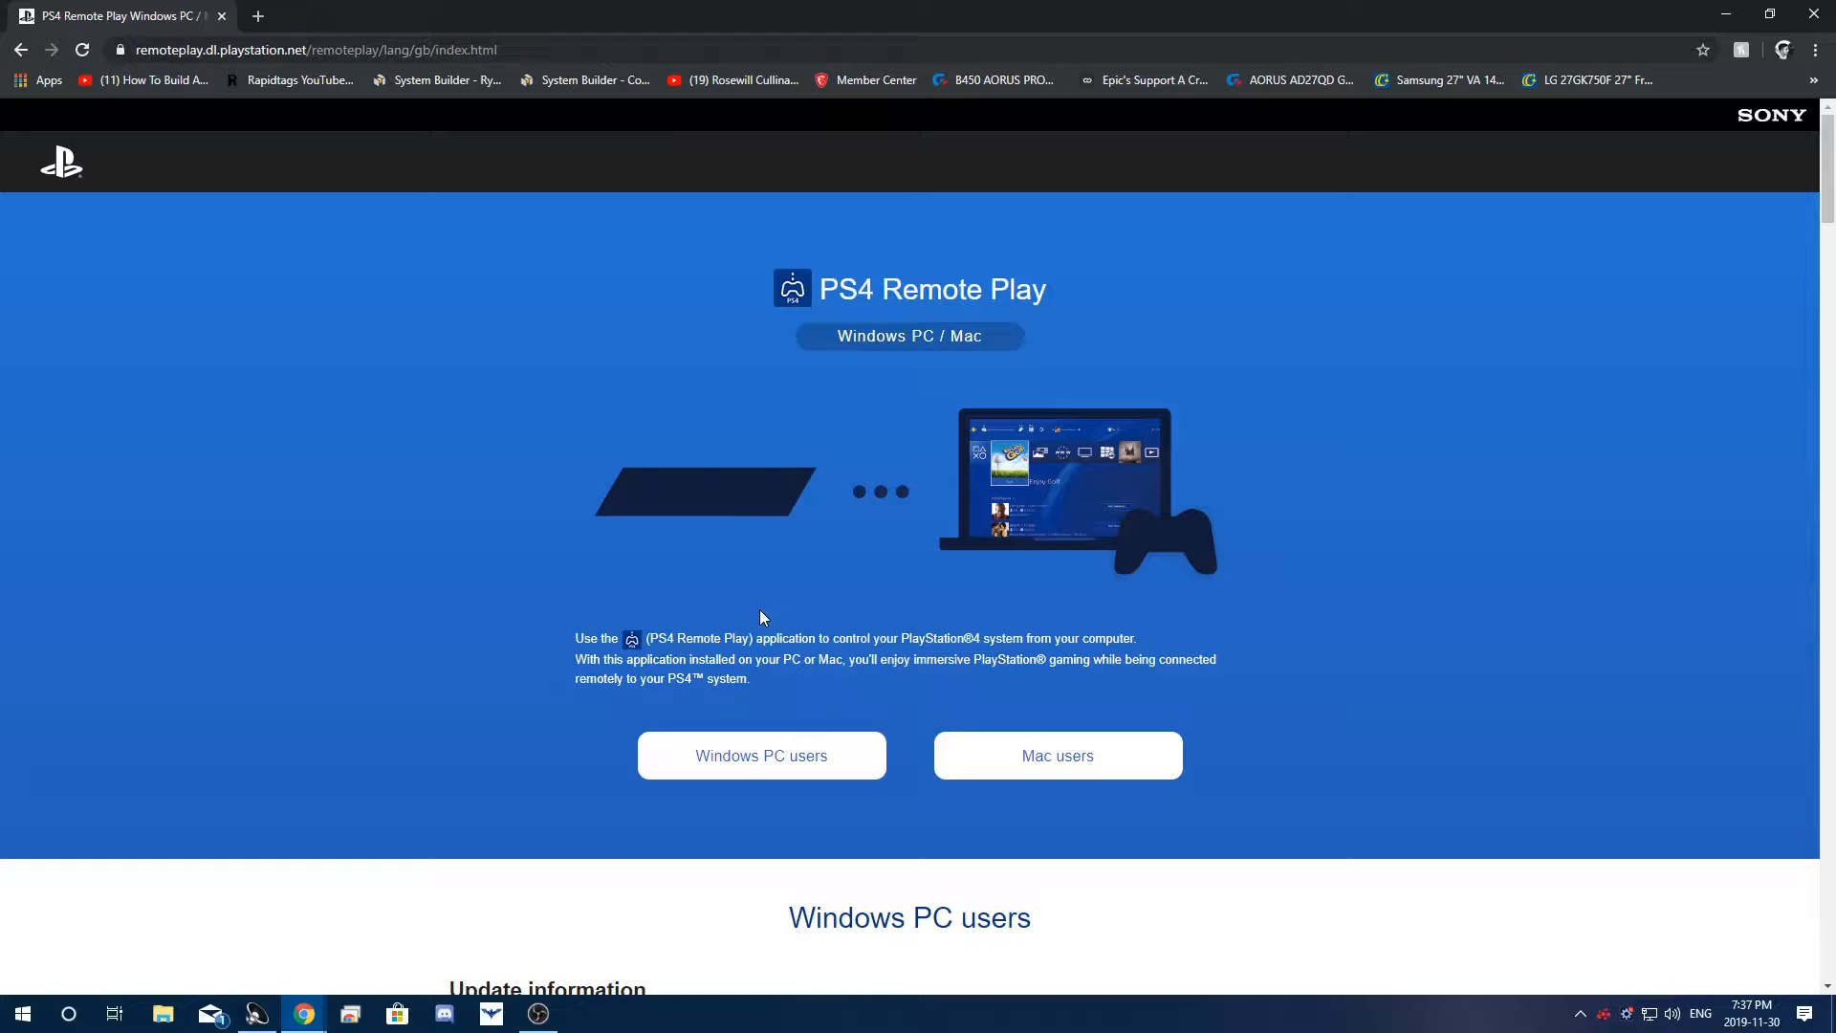
pyautogui.moveTo(364, 273)
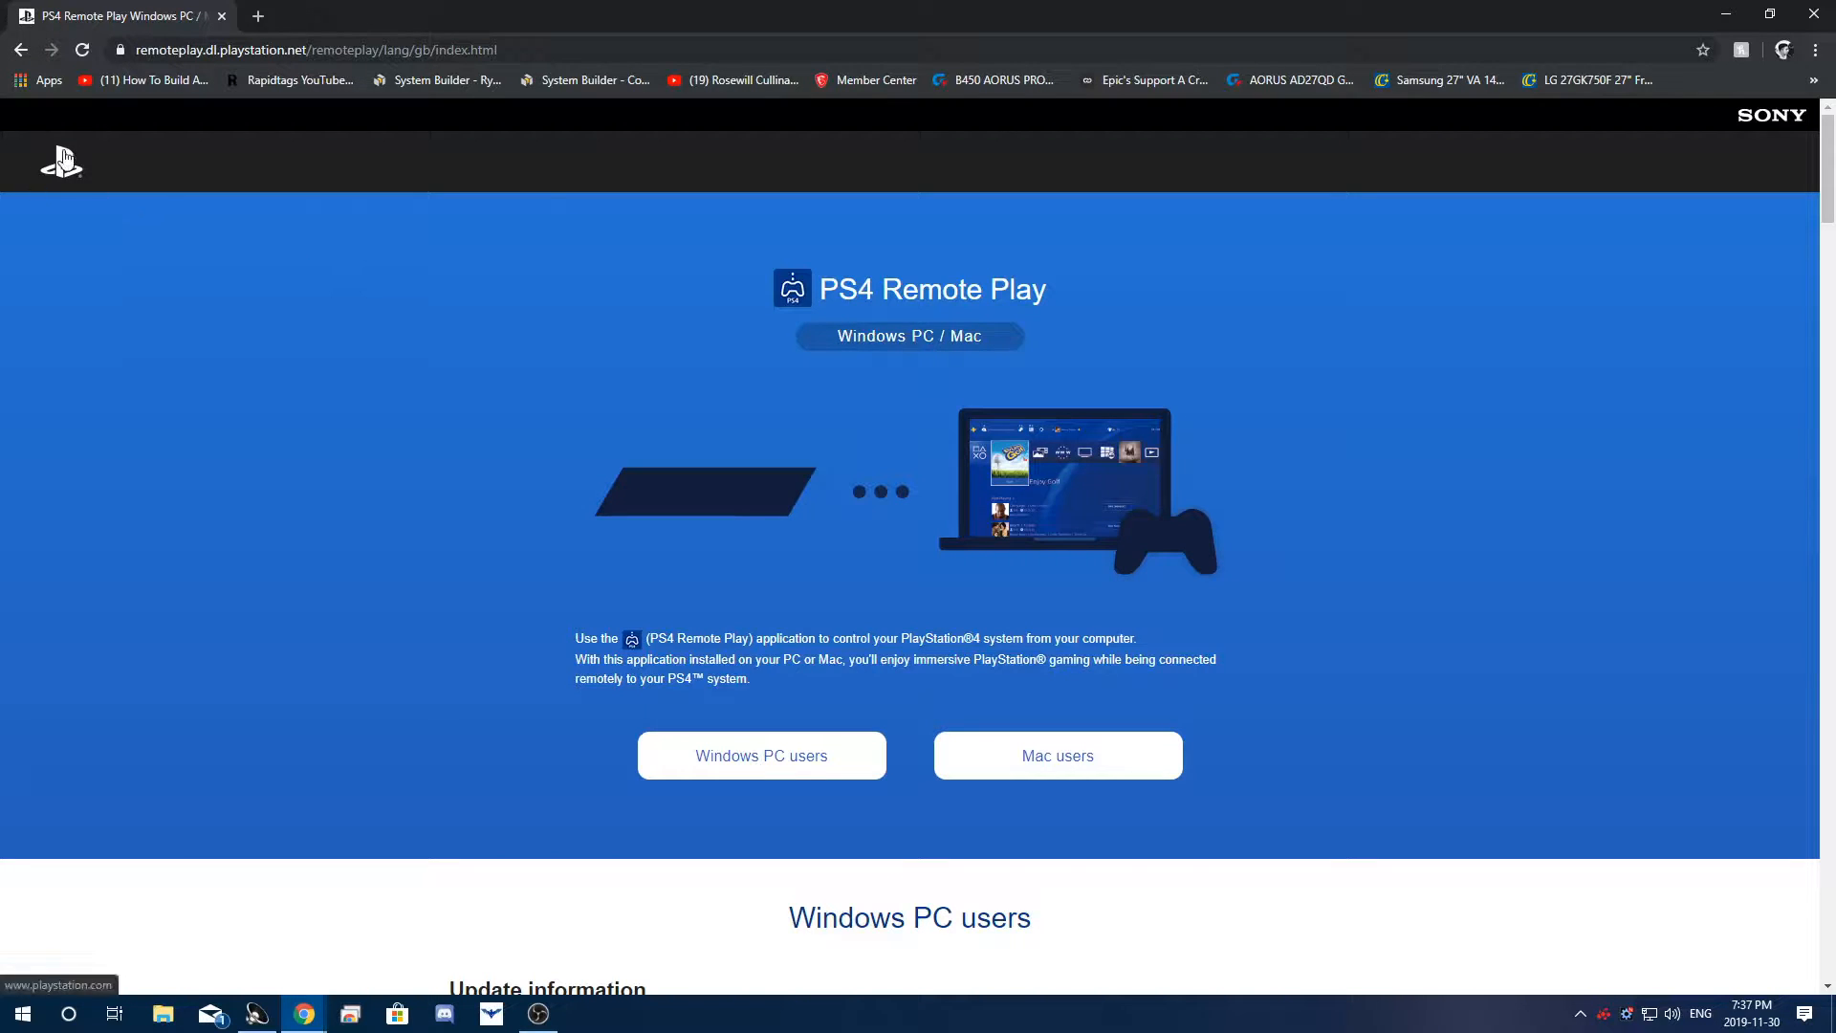
pyautogui.moveTo(410, 461)
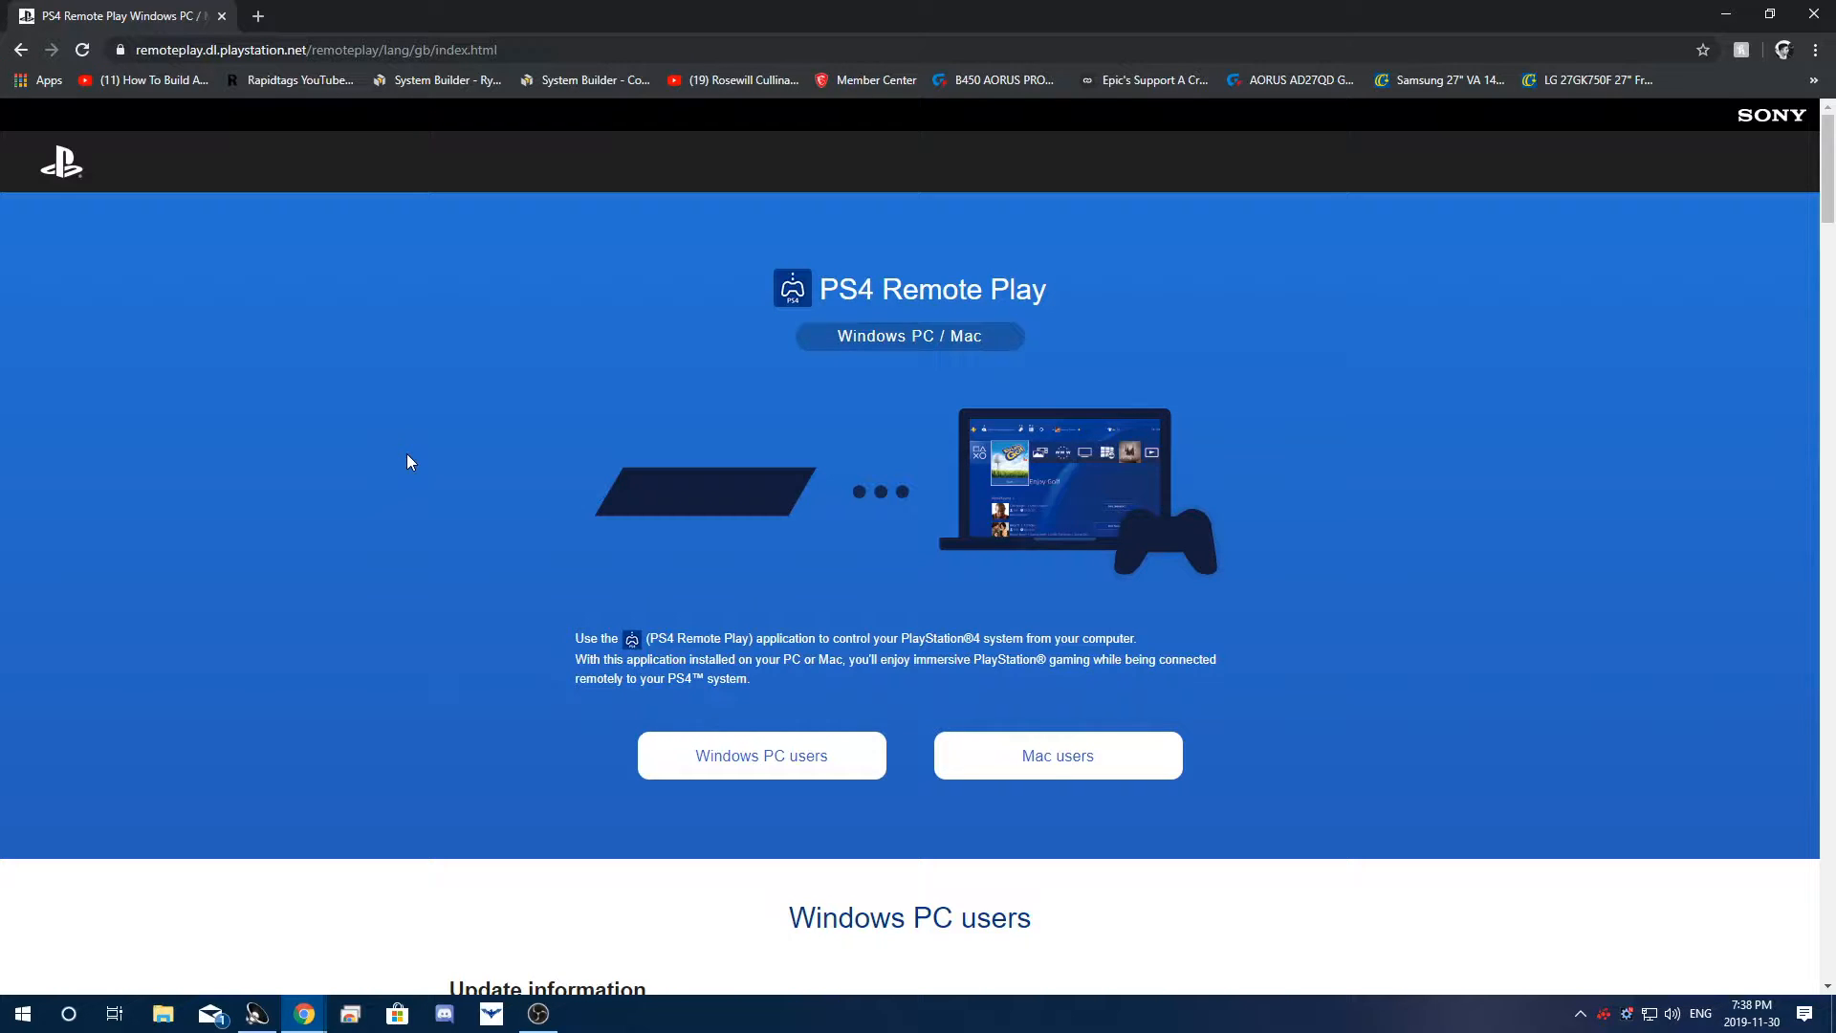
pyautogui.moveTo(828, 529)
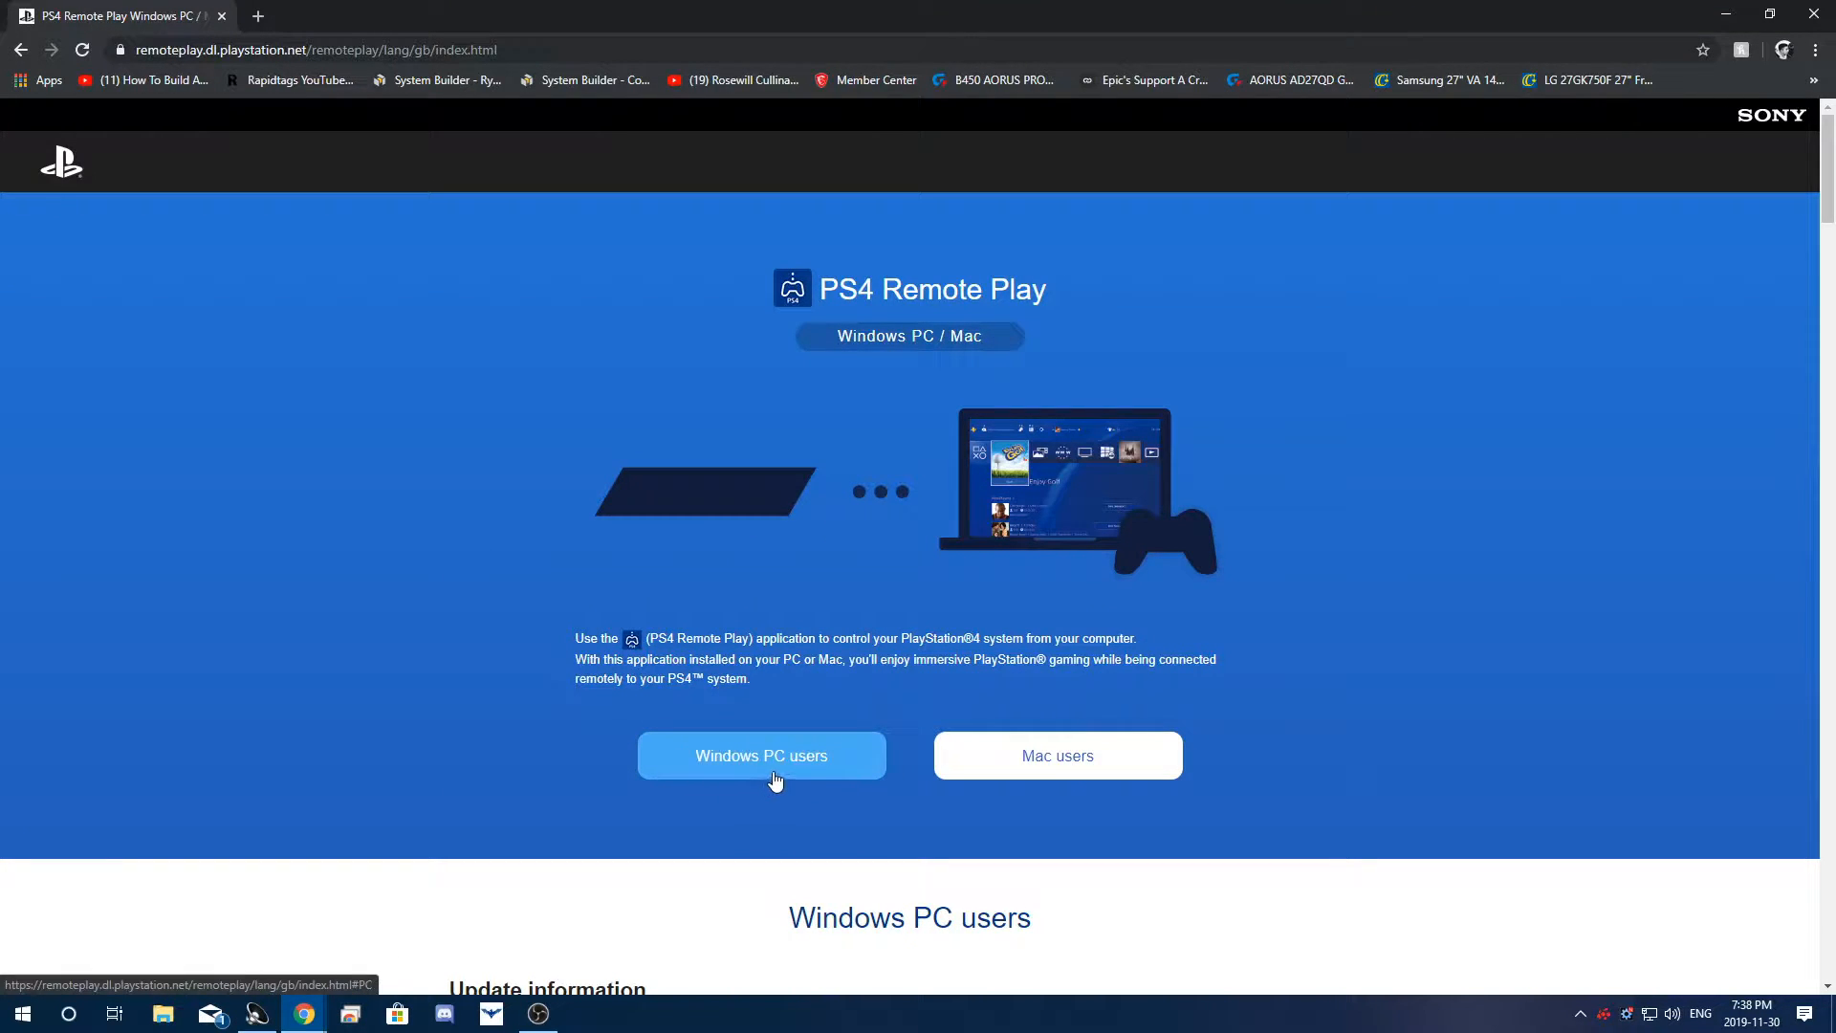
# - Review the system requirements on the page, highlighting the two processor requirements
pyautogui.scroll(-3)
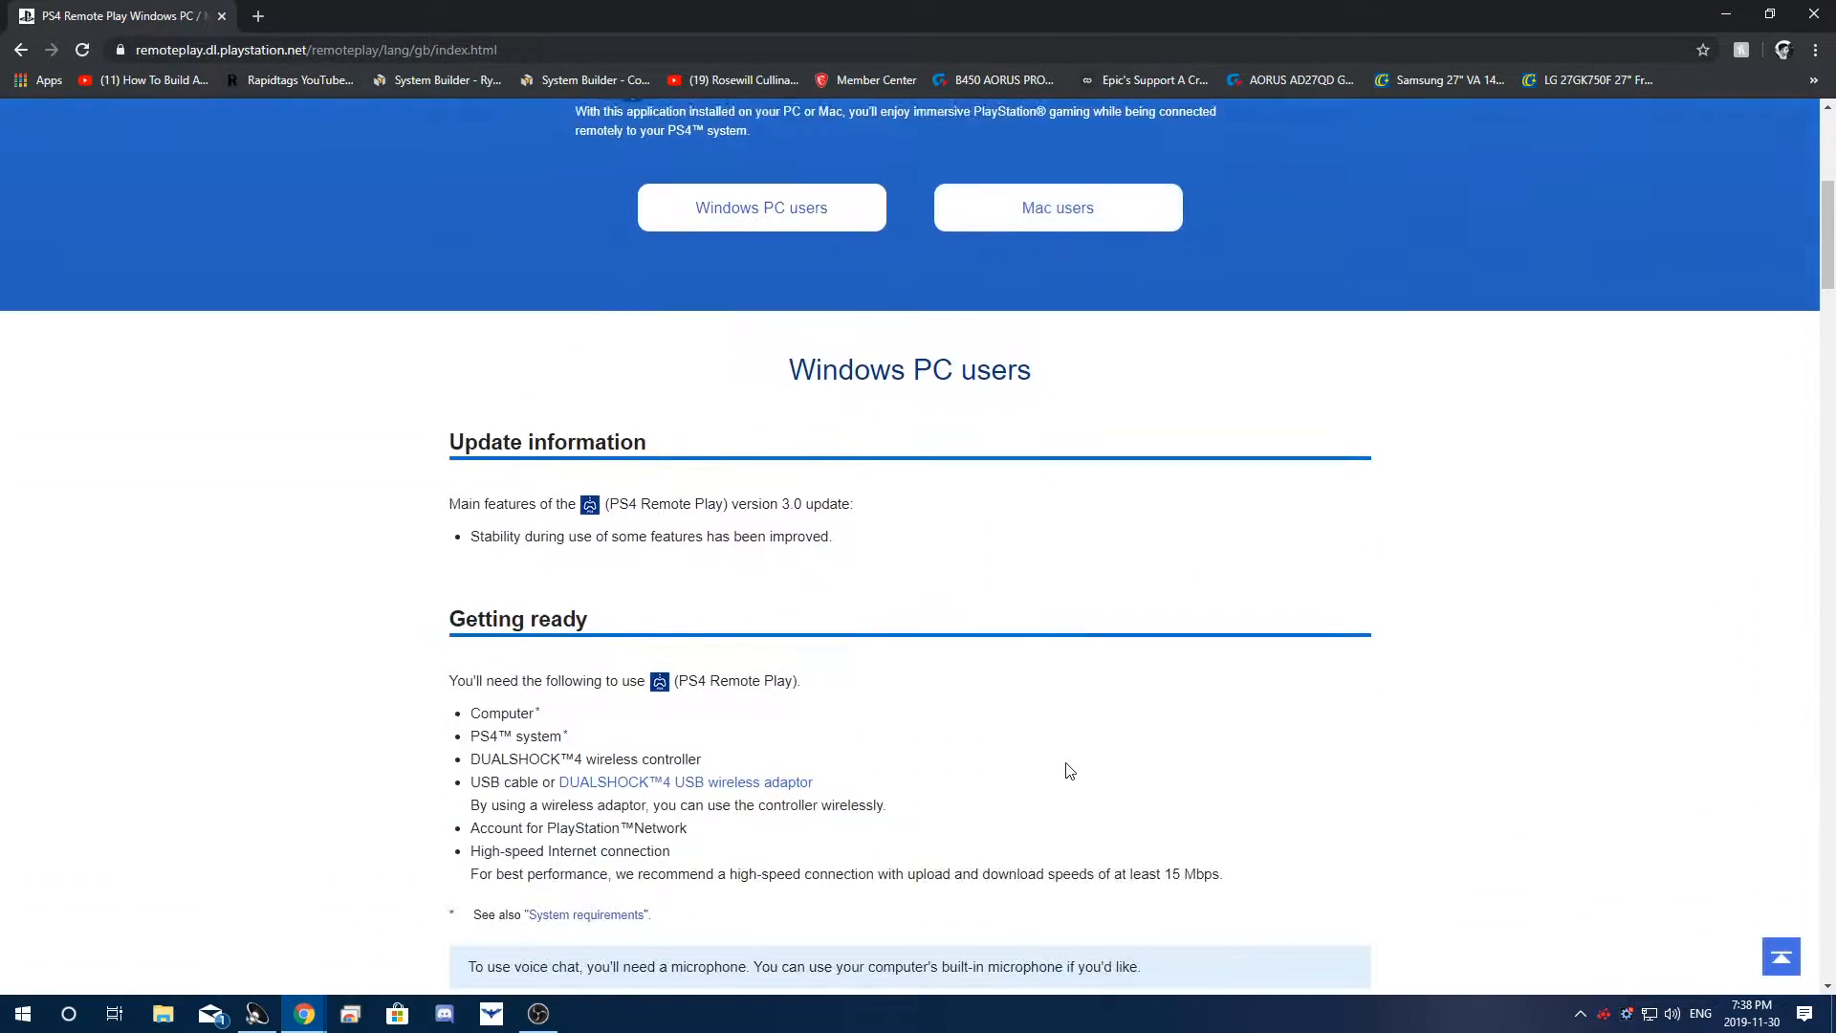
pyautogui.scroll(-3)
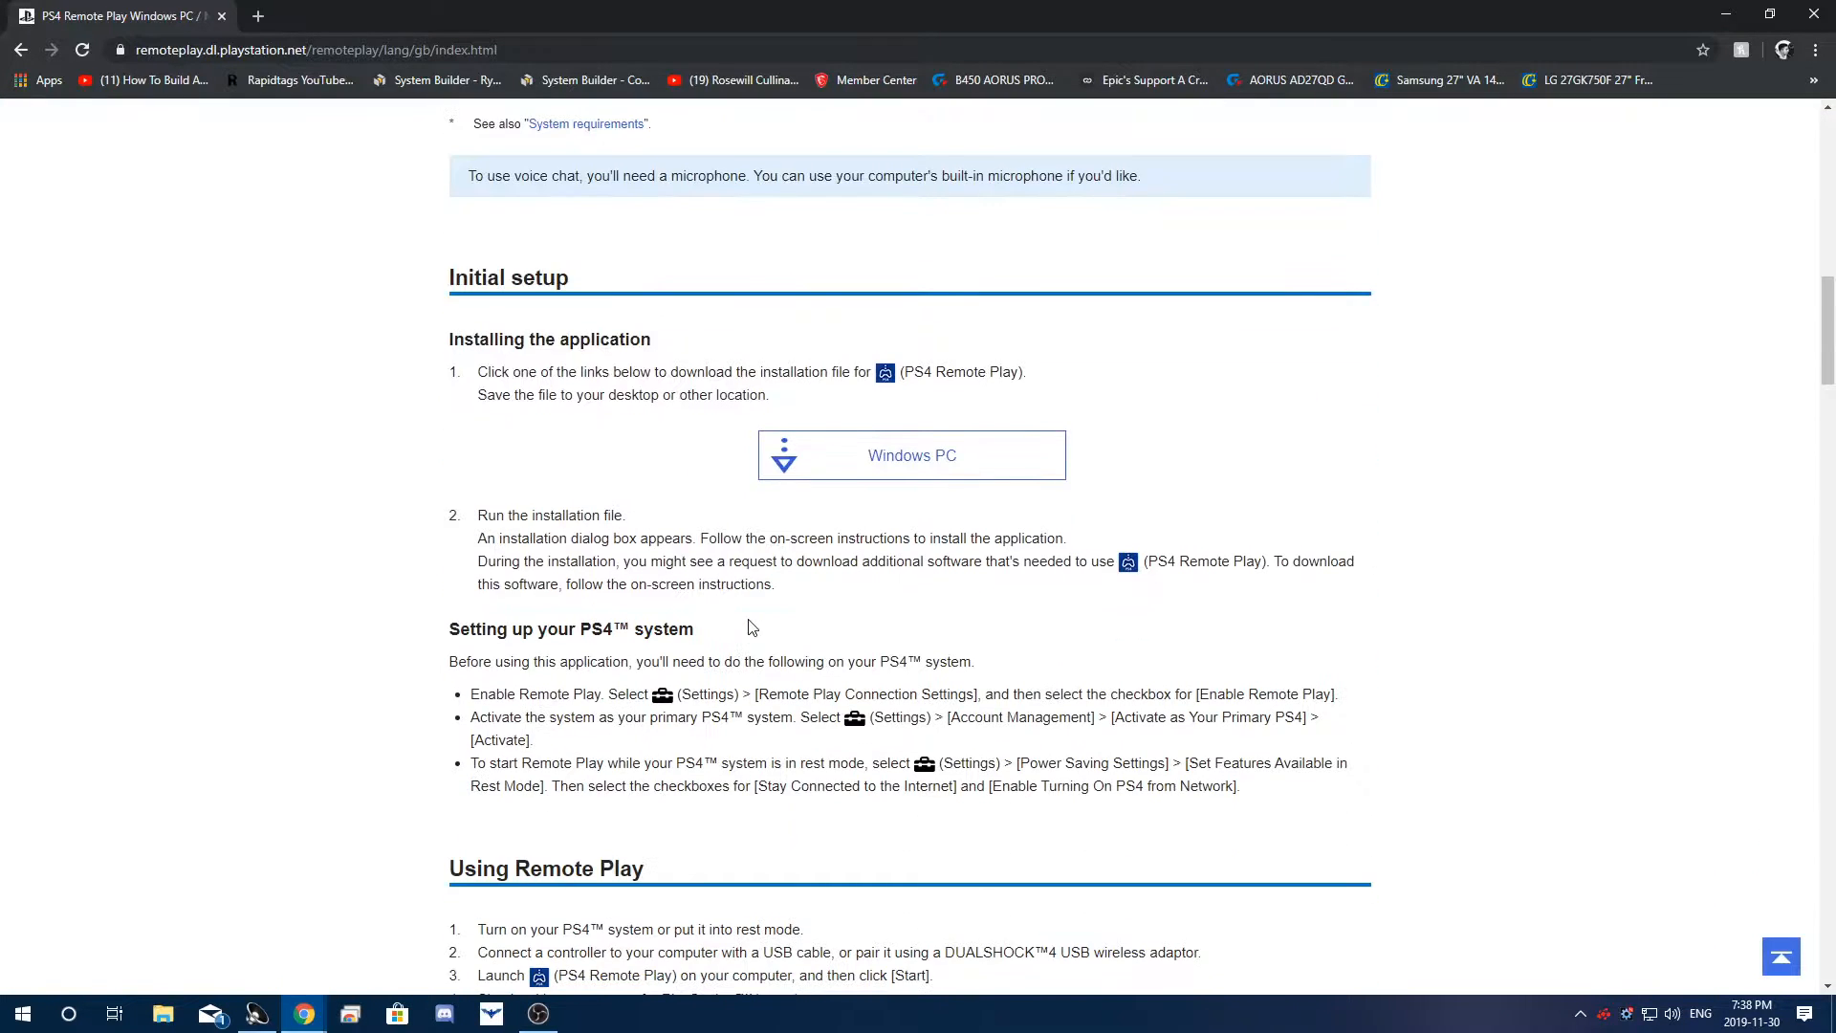
pyautogui.scroll(-3)
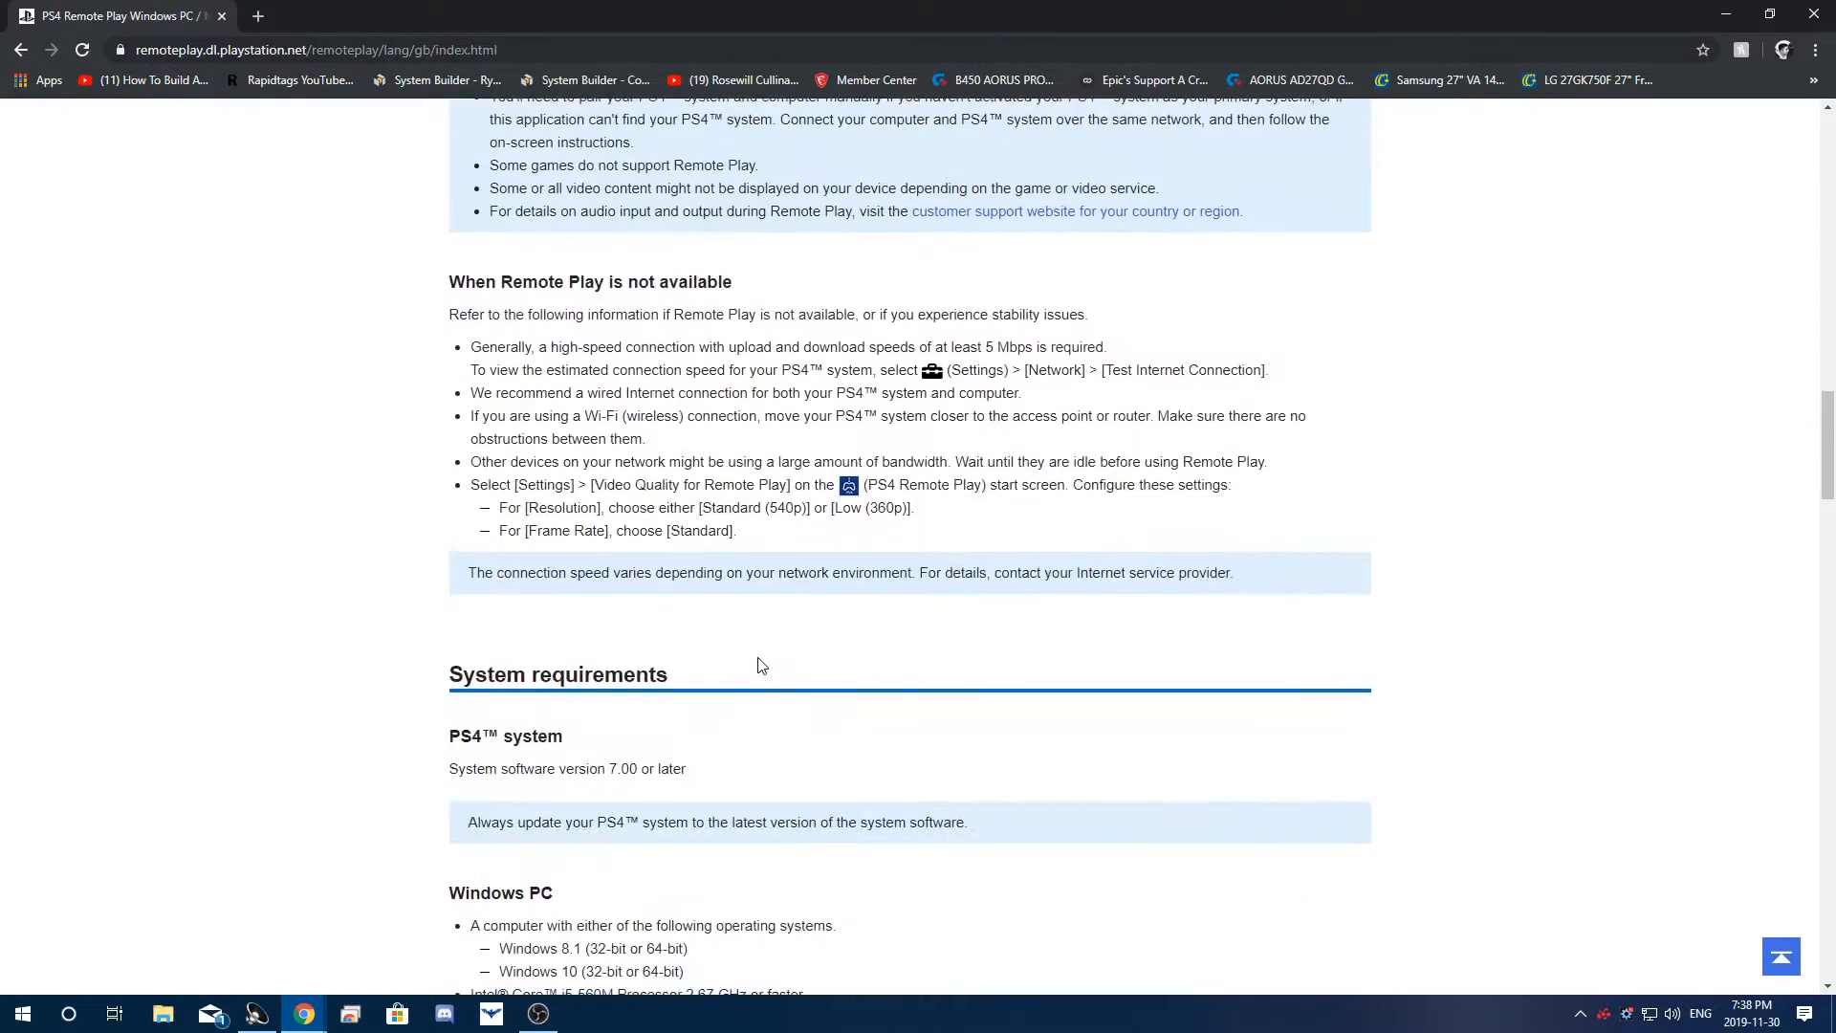
pyautogui.scroll(-3)
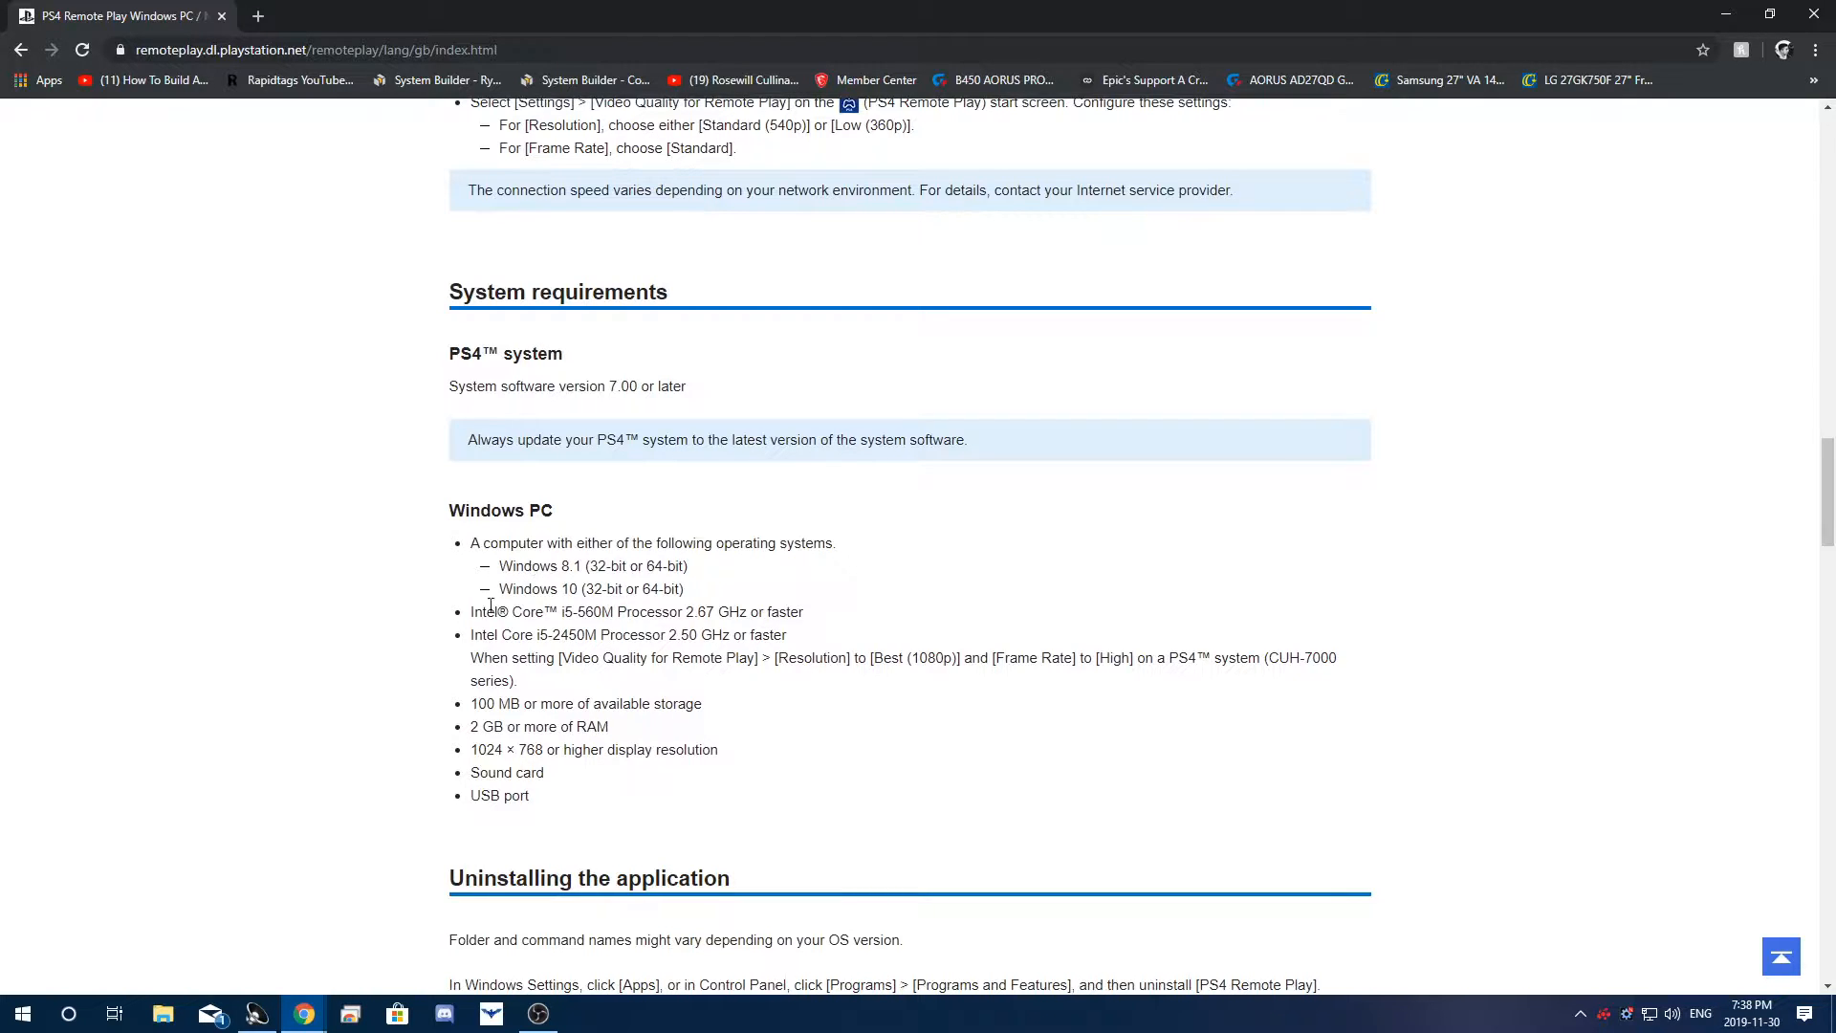
pyautogui.moveTo(620, 606)
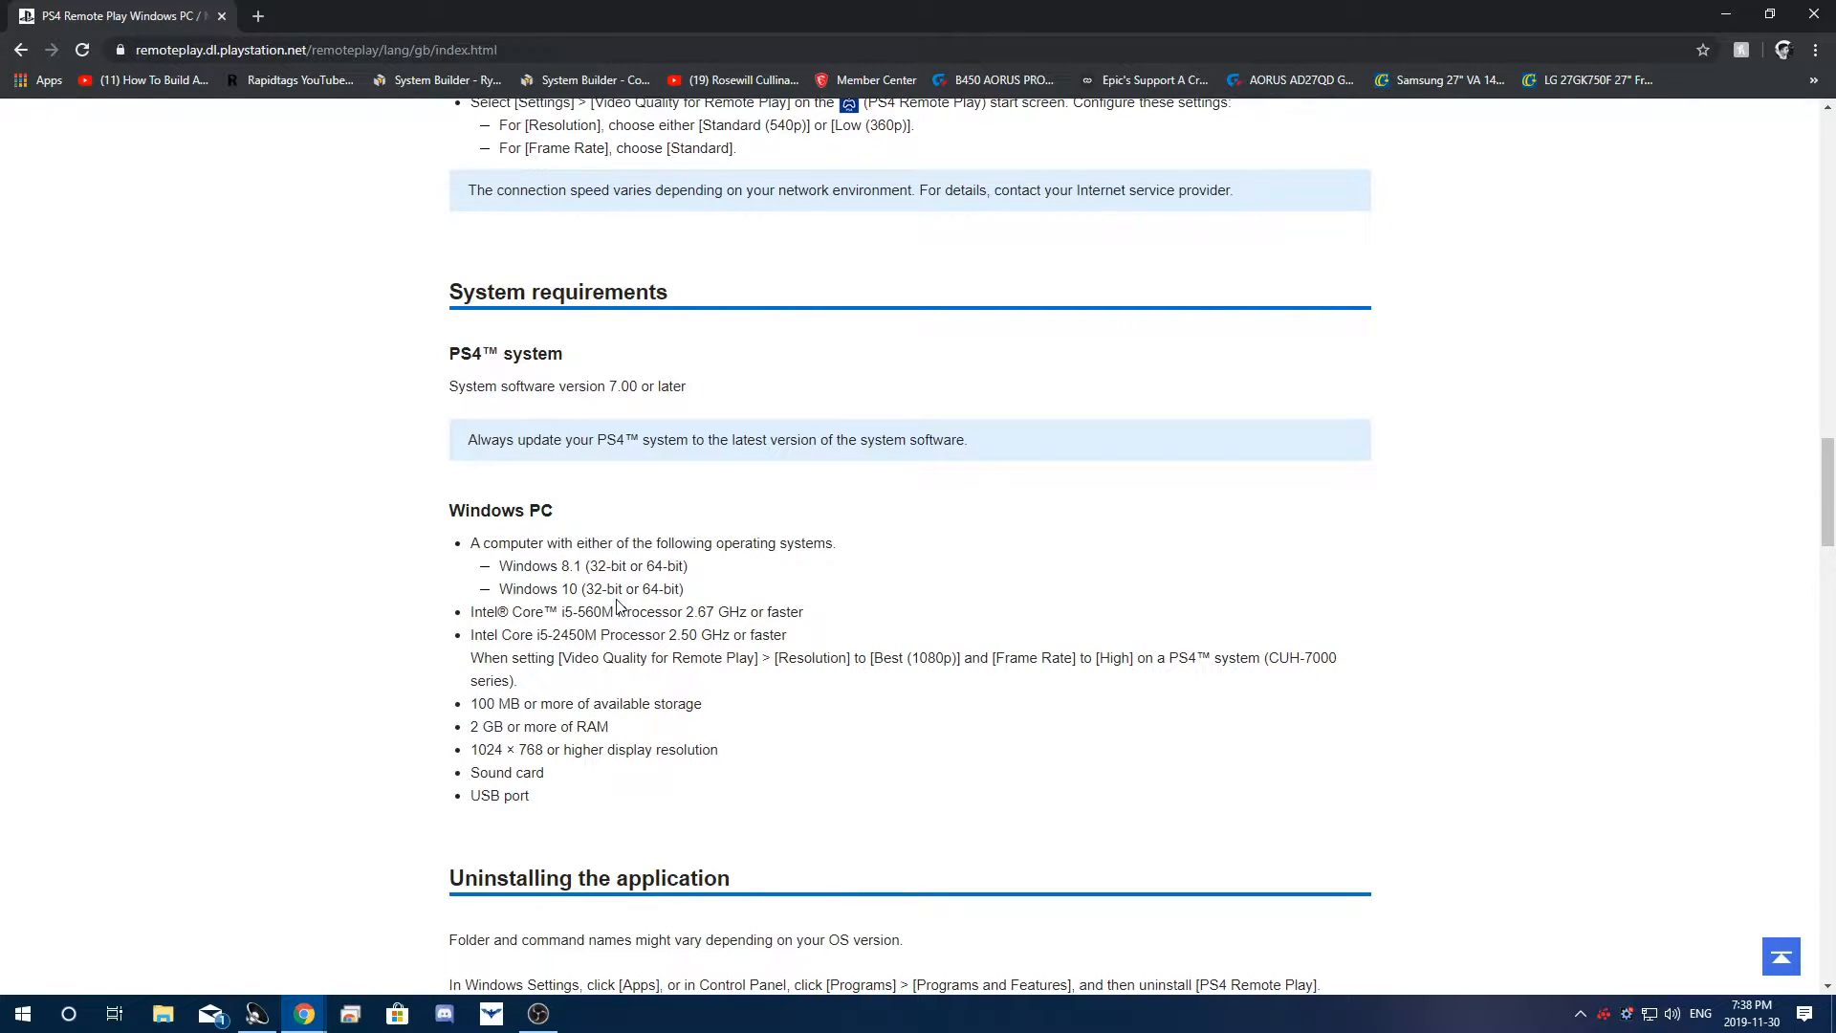
pyautogui.scroll(-3)
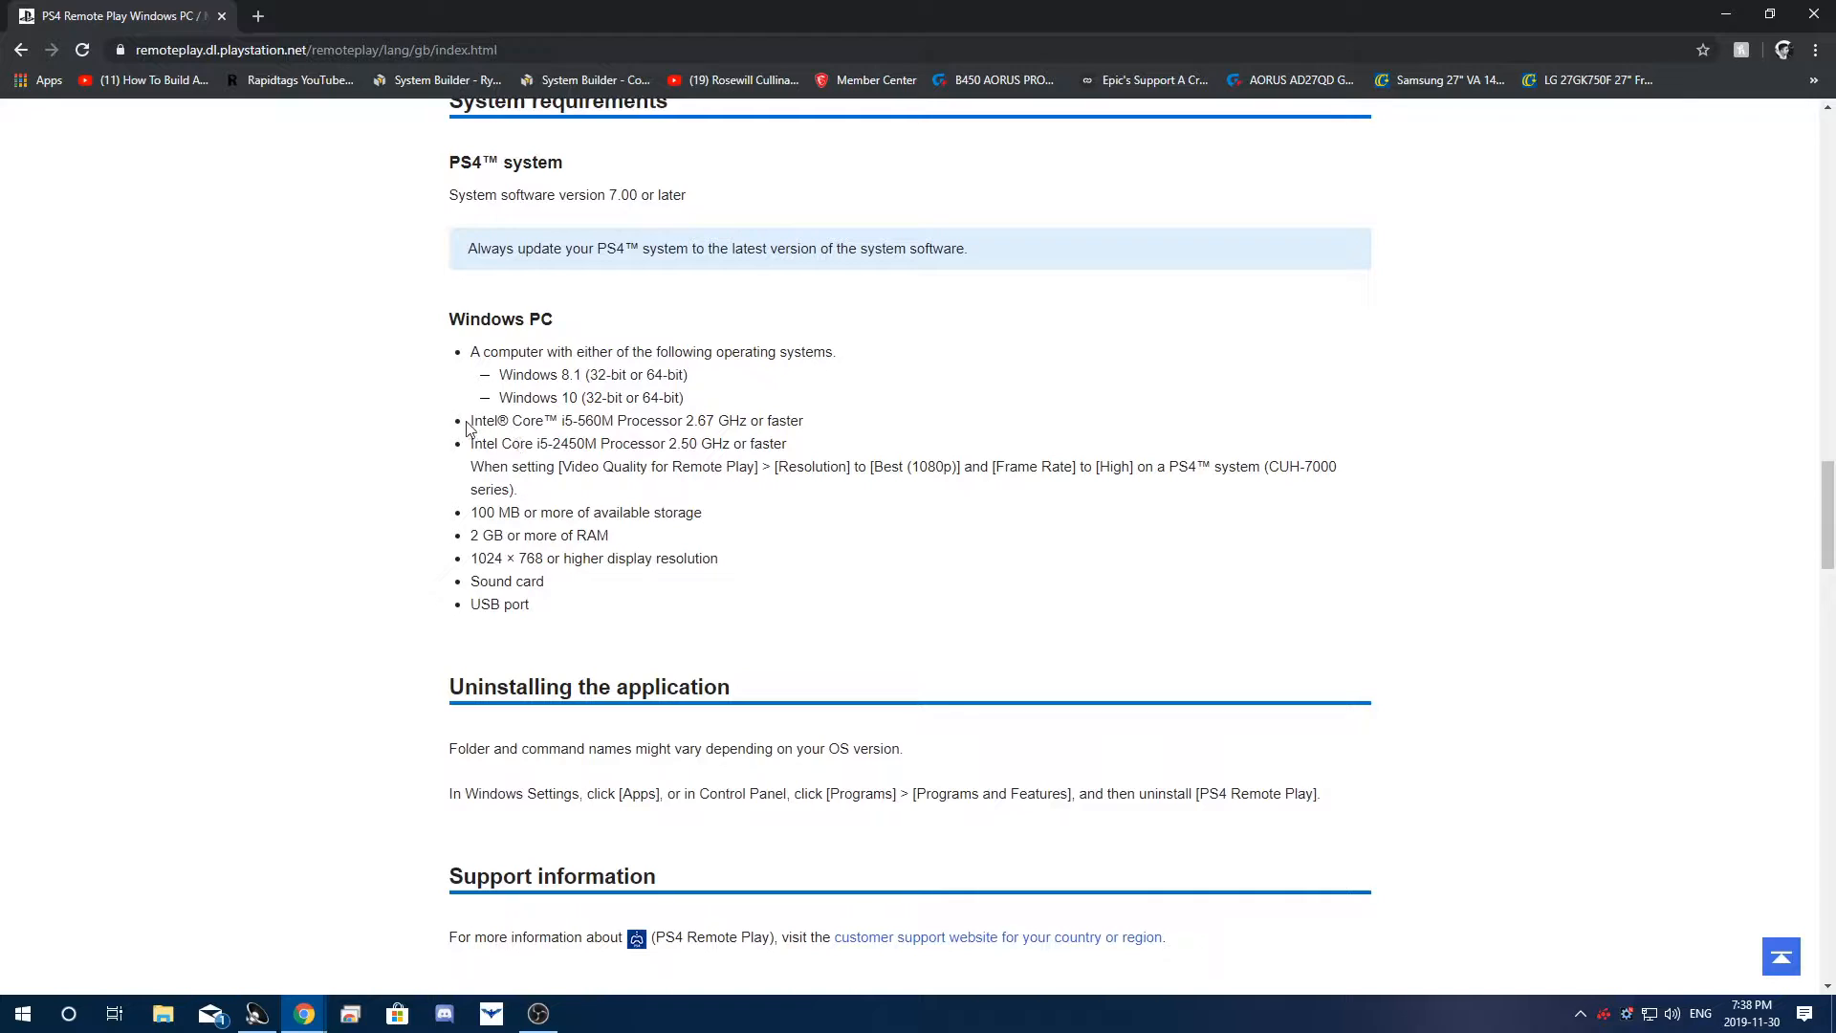
pyautogui.moveTo(468, 420); pyautogui.dragTo(738, 466)
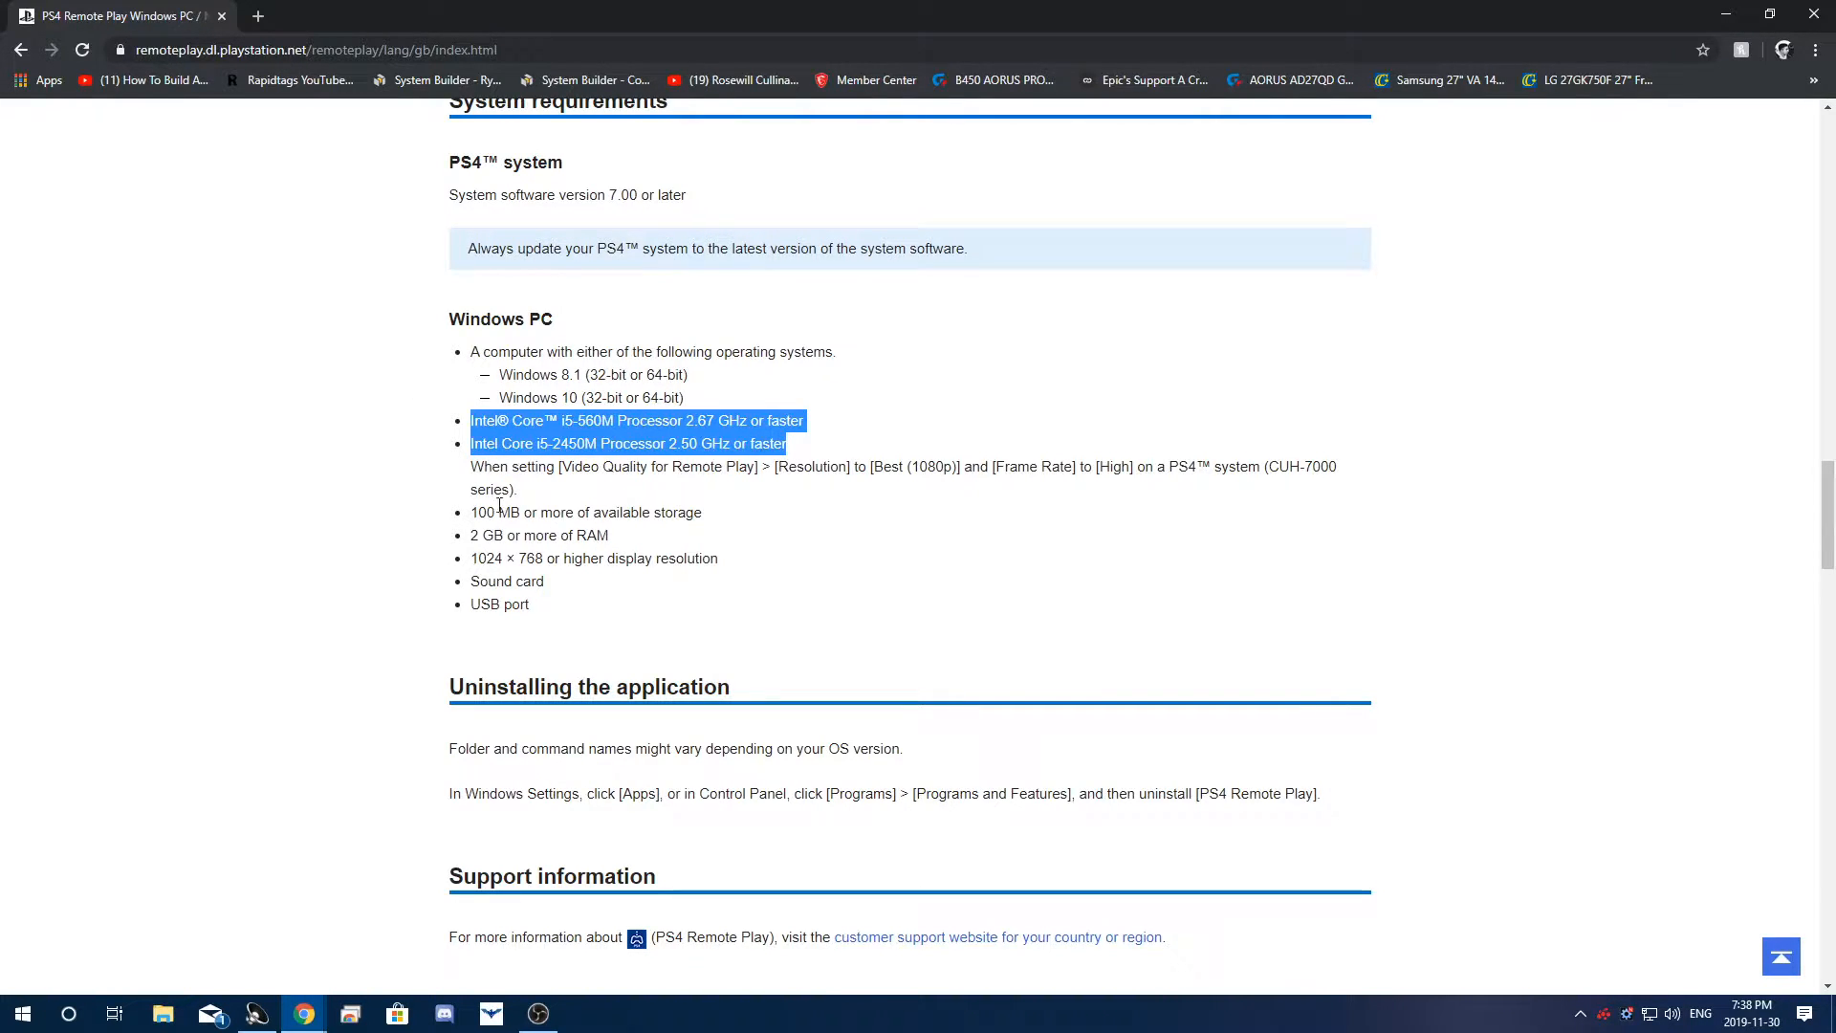
pyautogui.moveTo(398, 390)
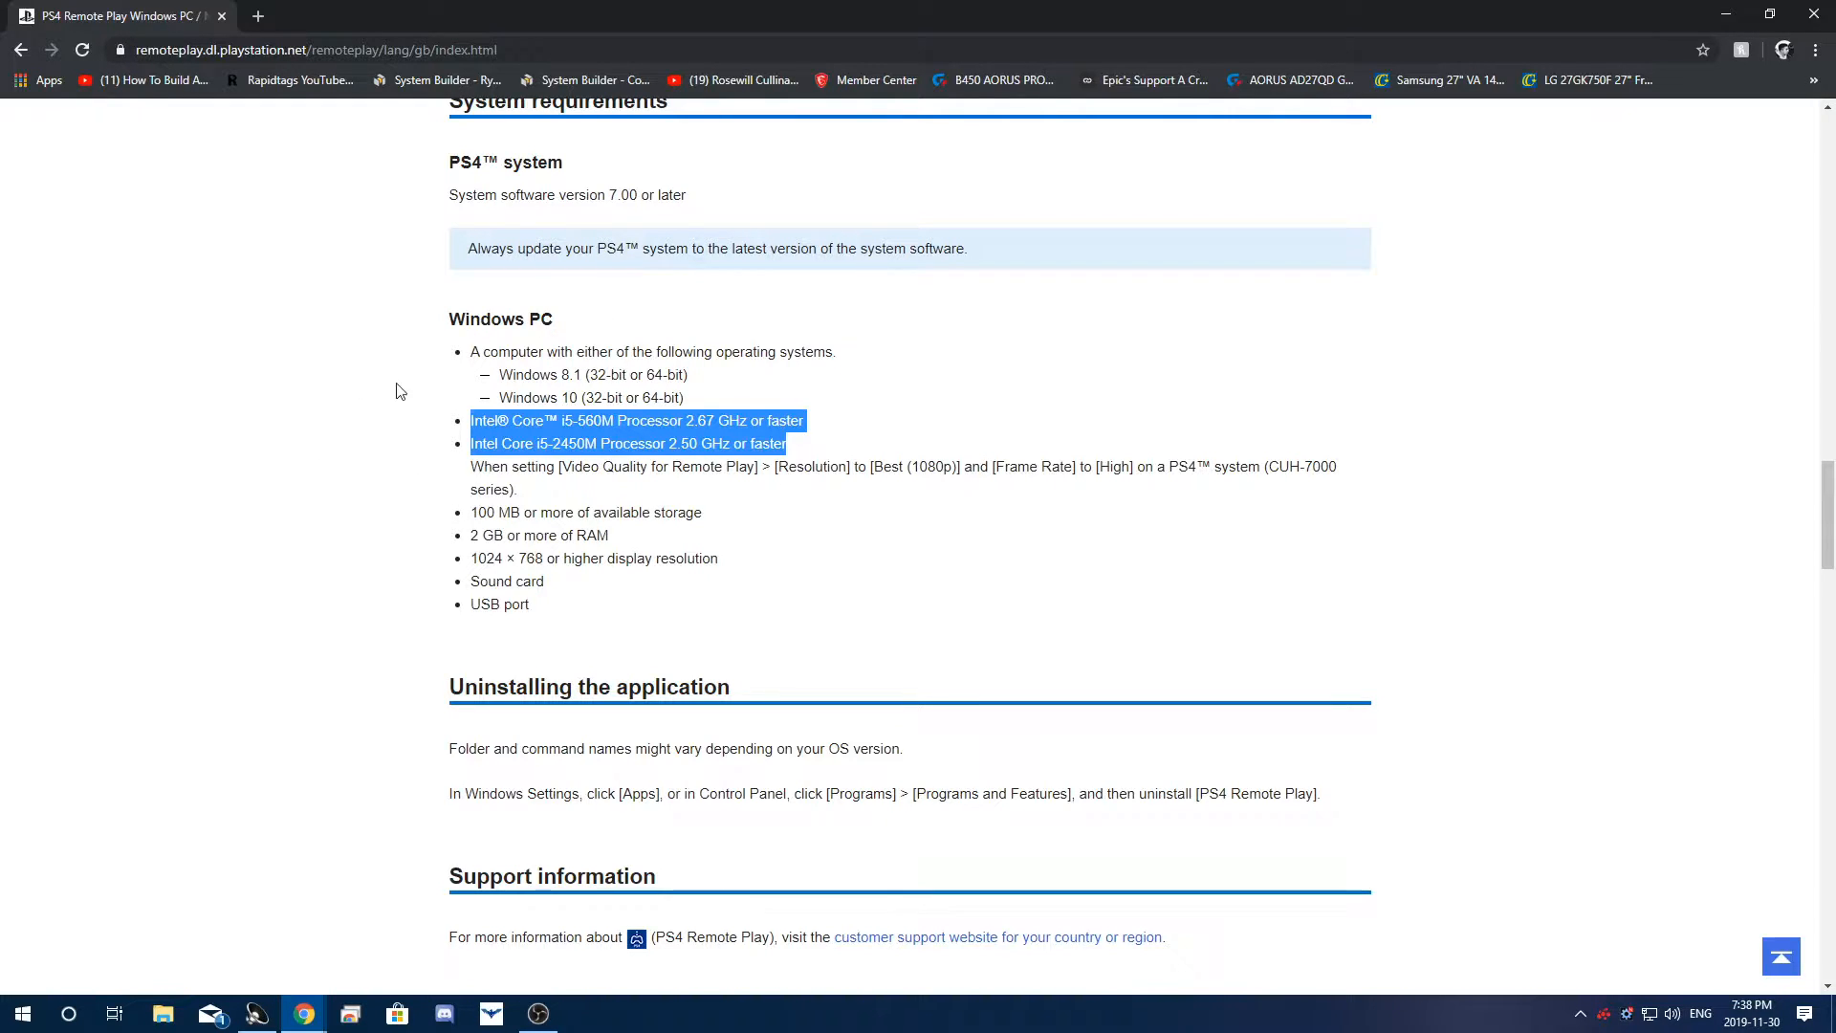
pyautogui.scroll(3)
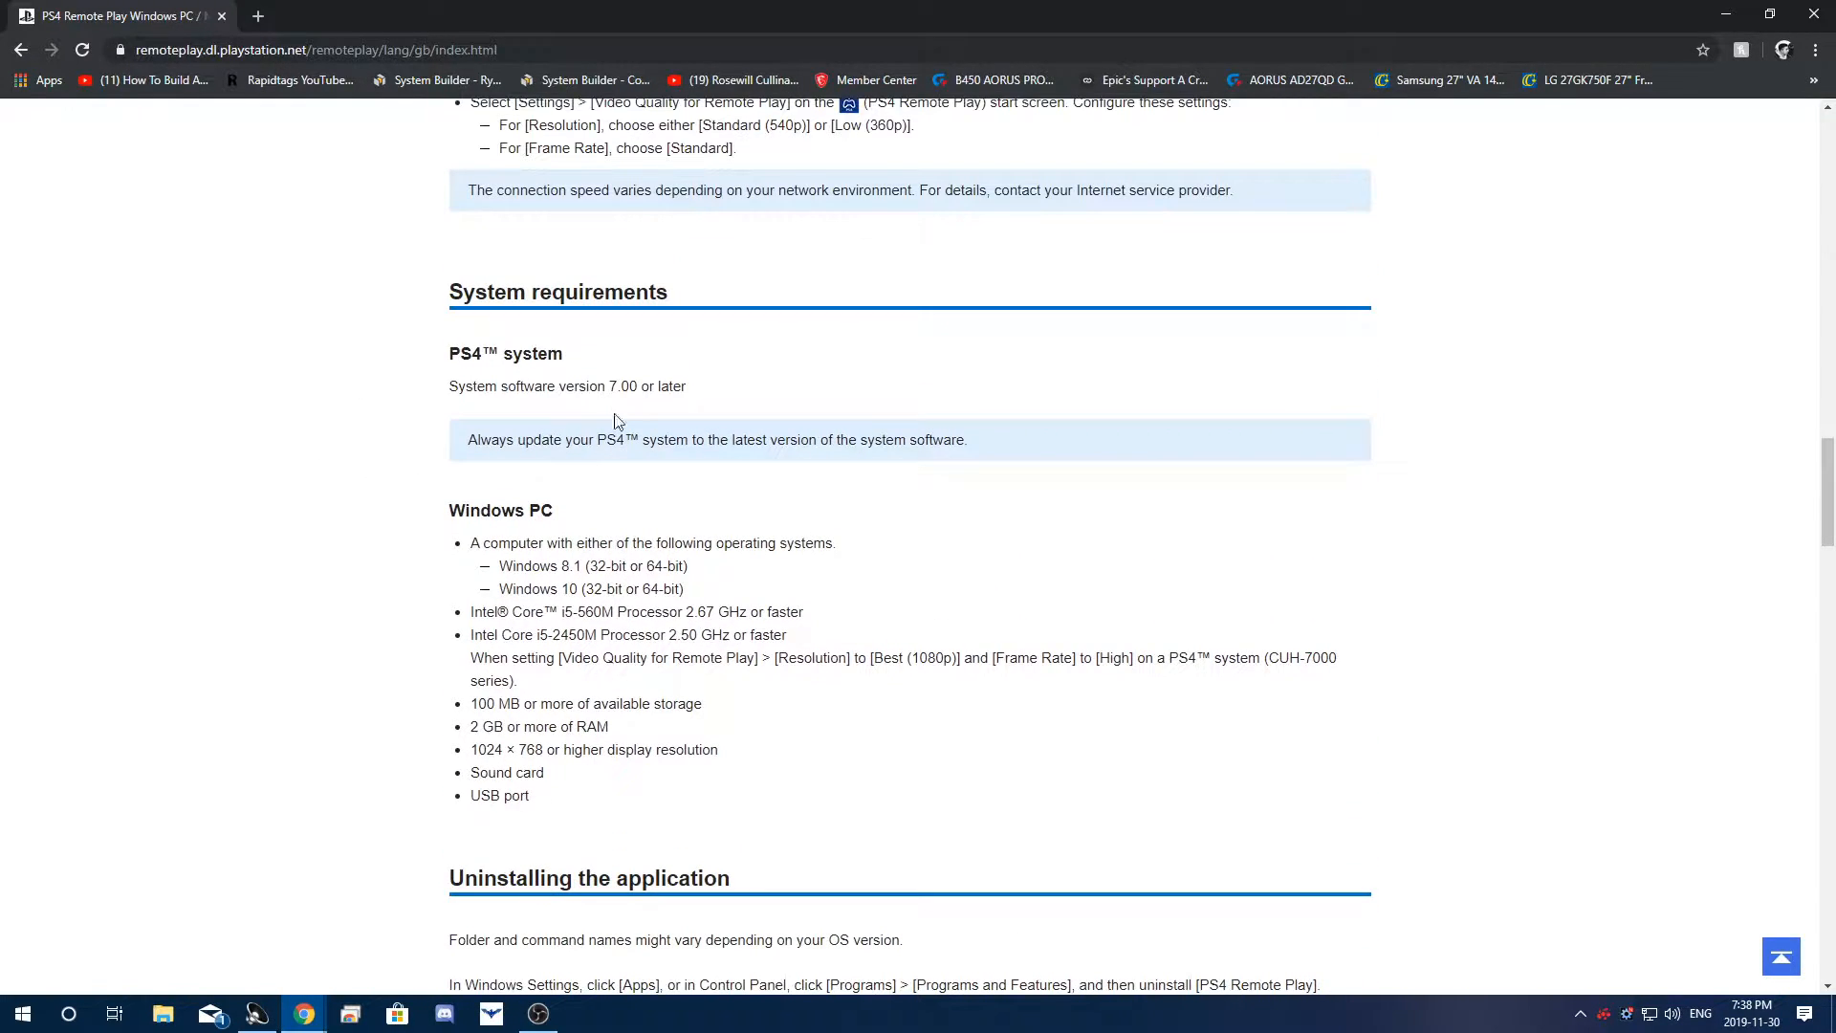
pyautogui.scroll(3)
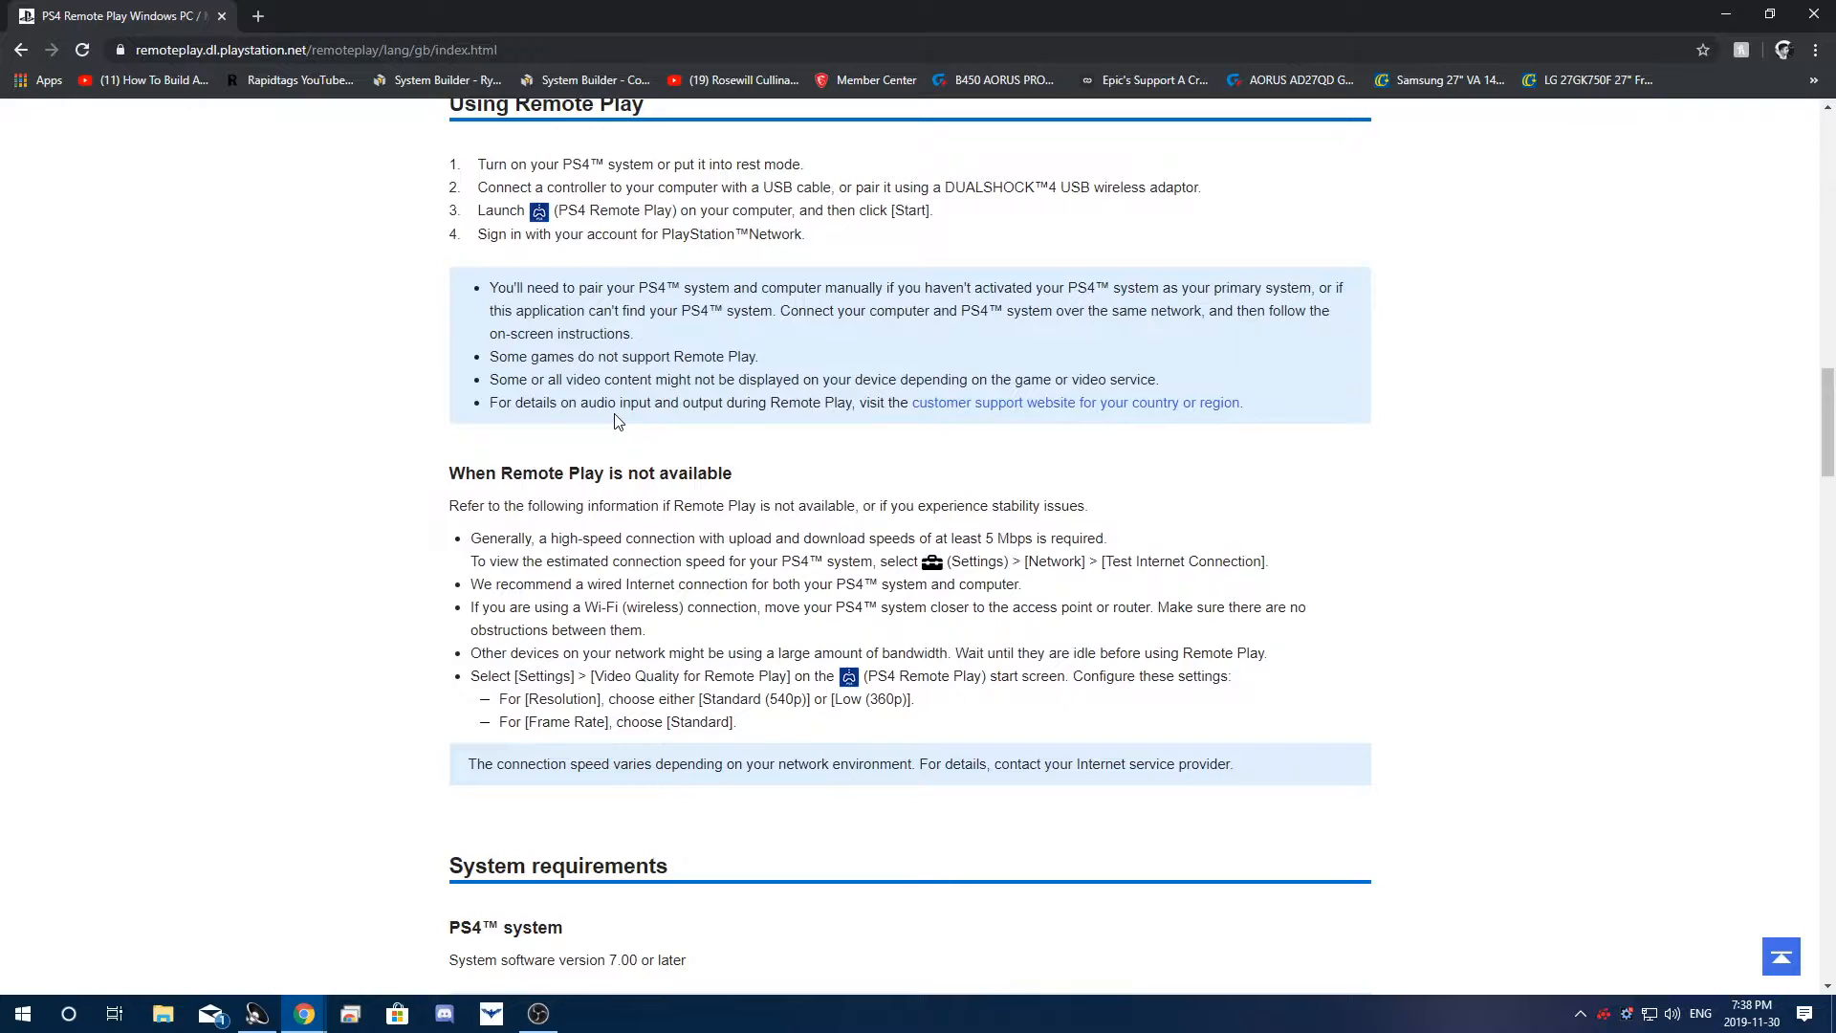
pyautogui.scroll(-3)
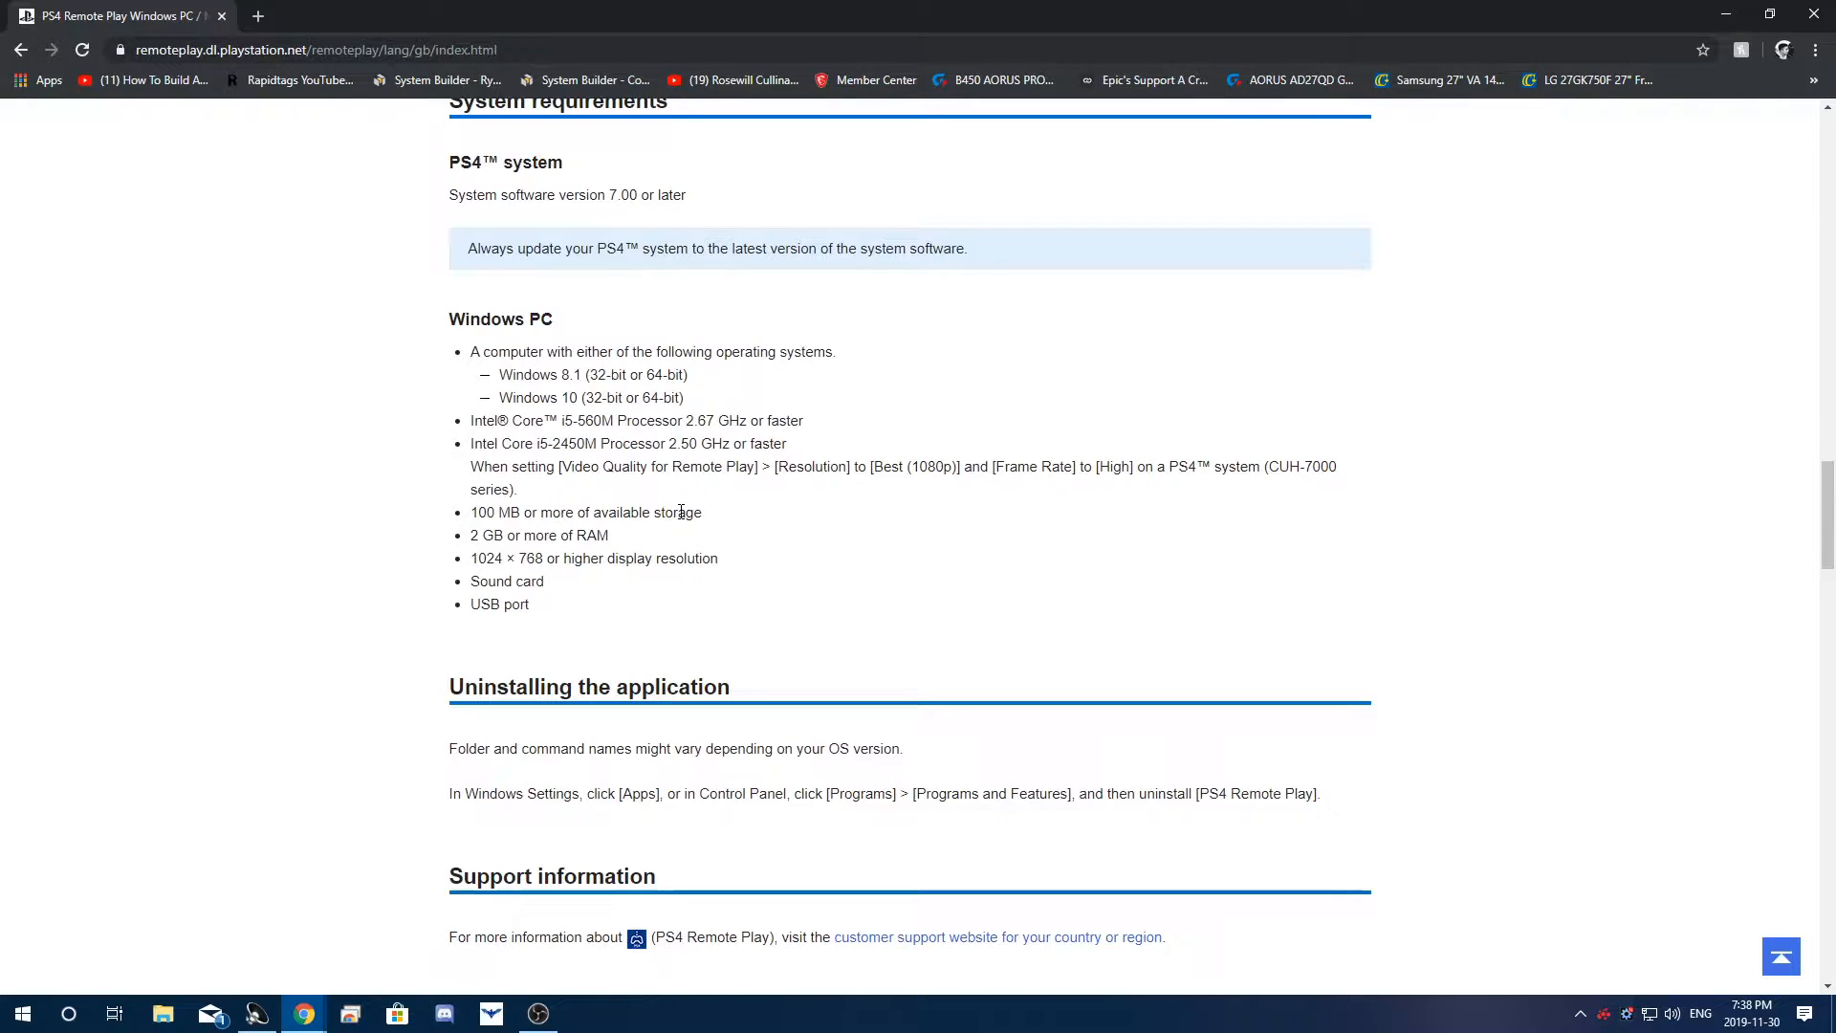
pyautogui.scroll(3)
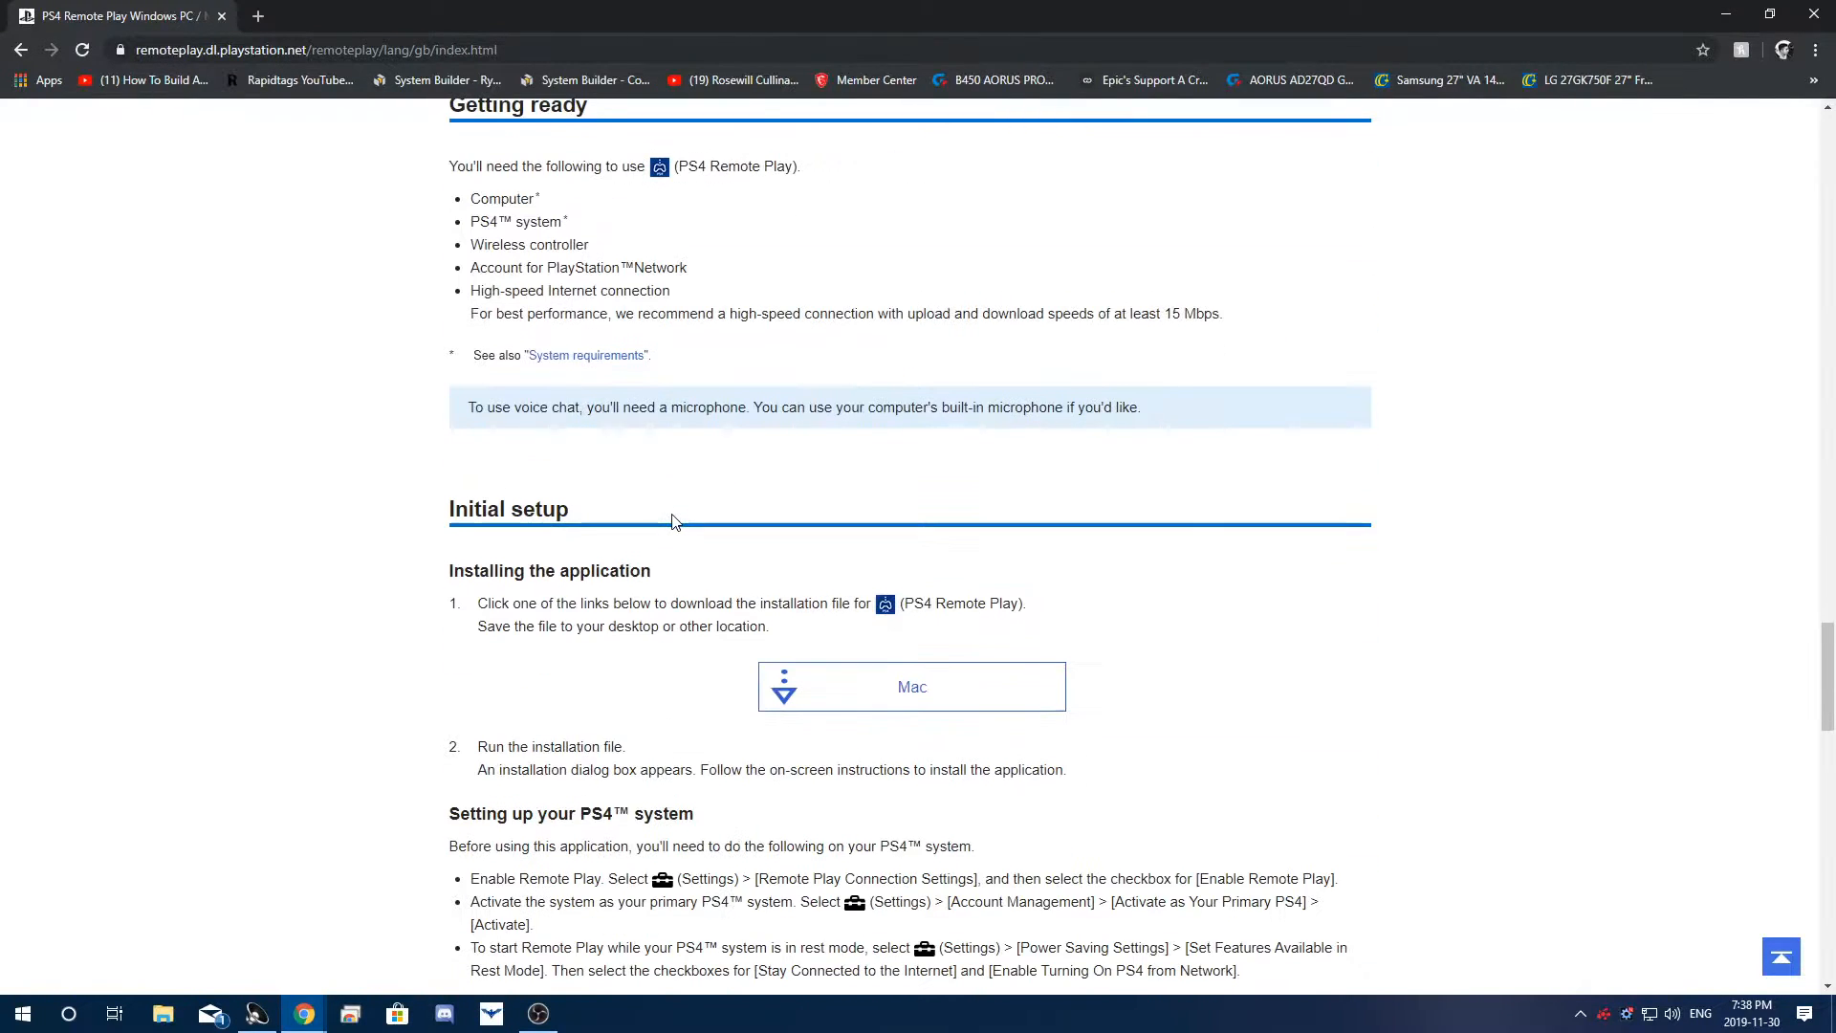
pyautogui.scroll(-3)
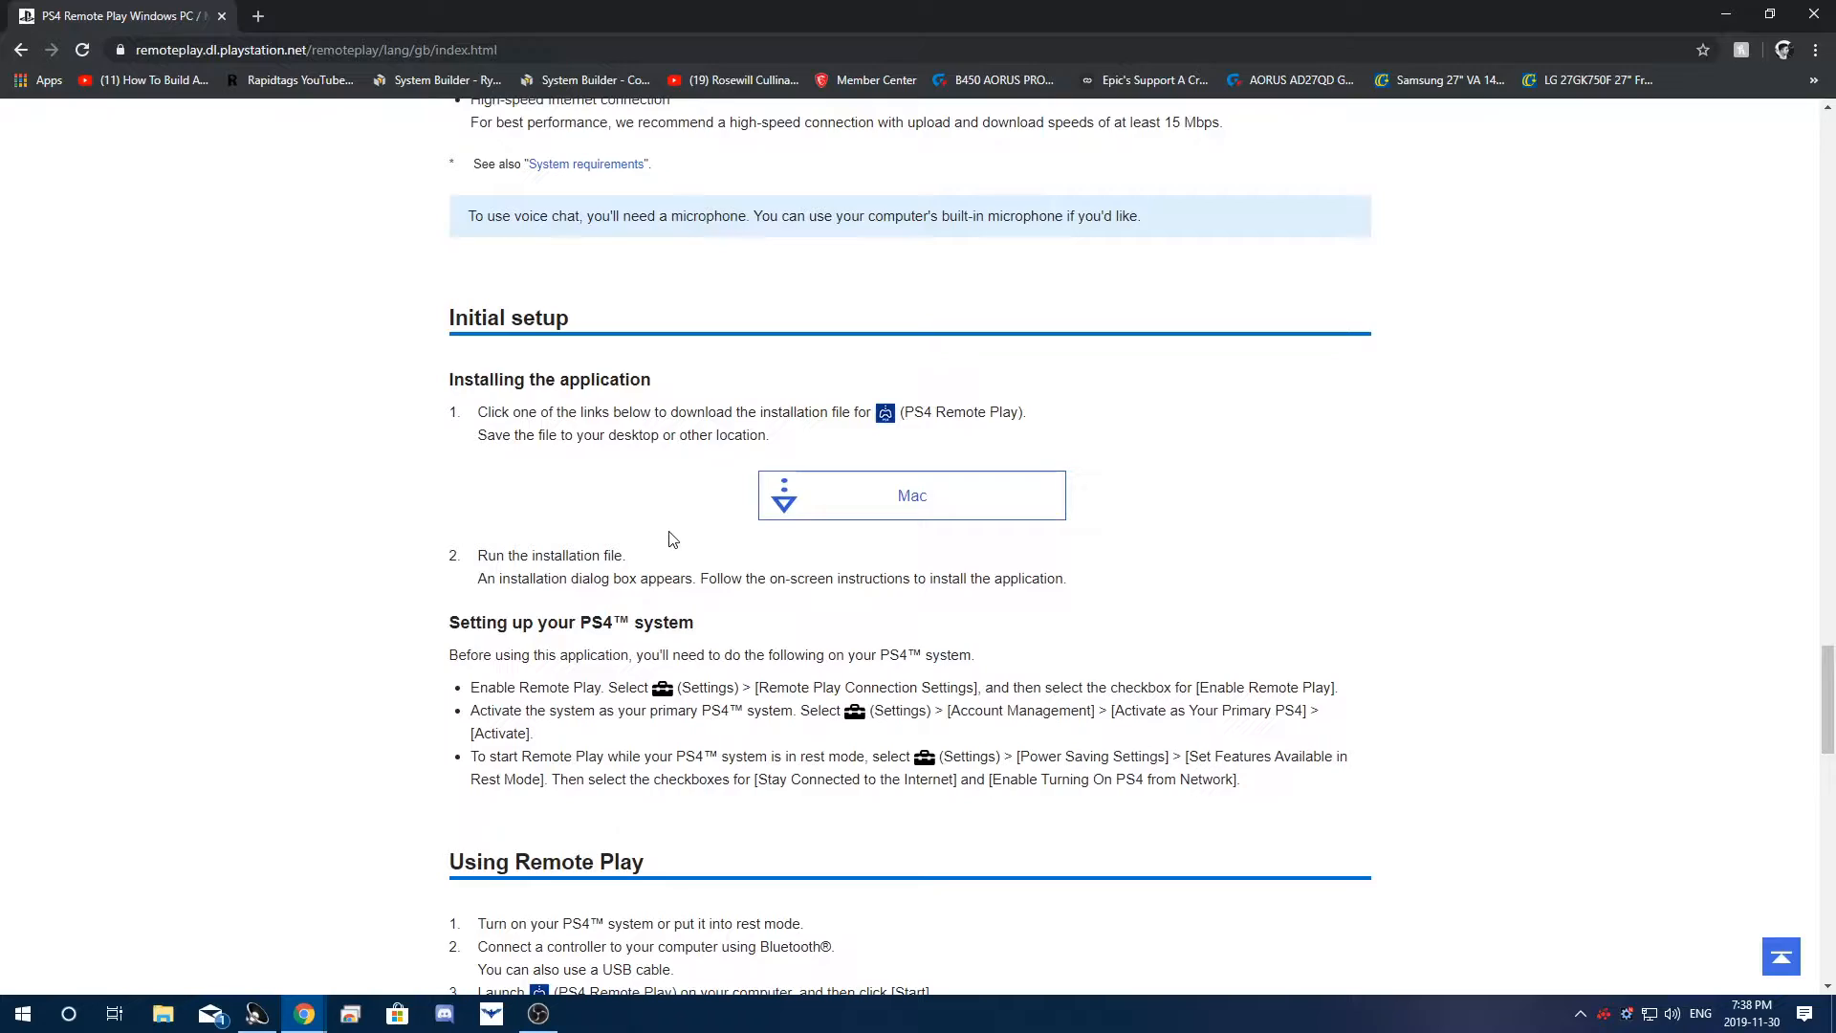
pyautogui.scroll(3)
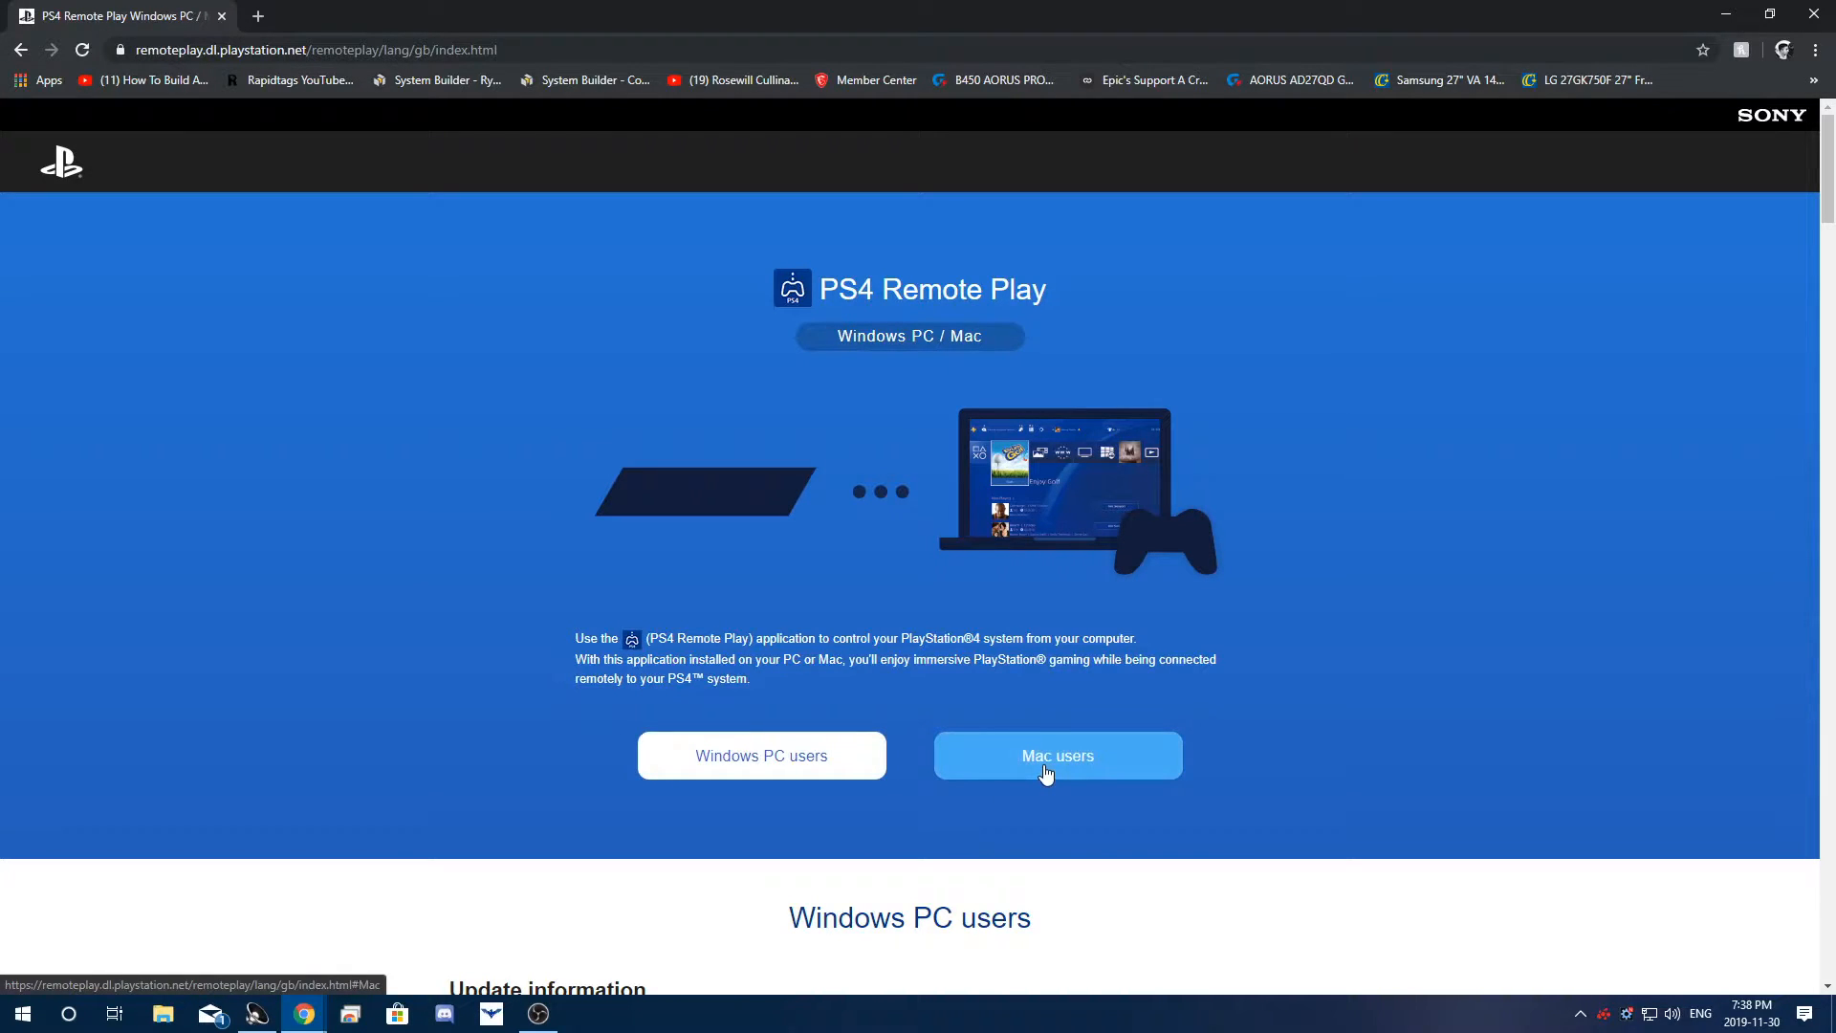
# - Show the Windows PC user instructions and download and run the Windows installer
pyautogui.click(761, 756)
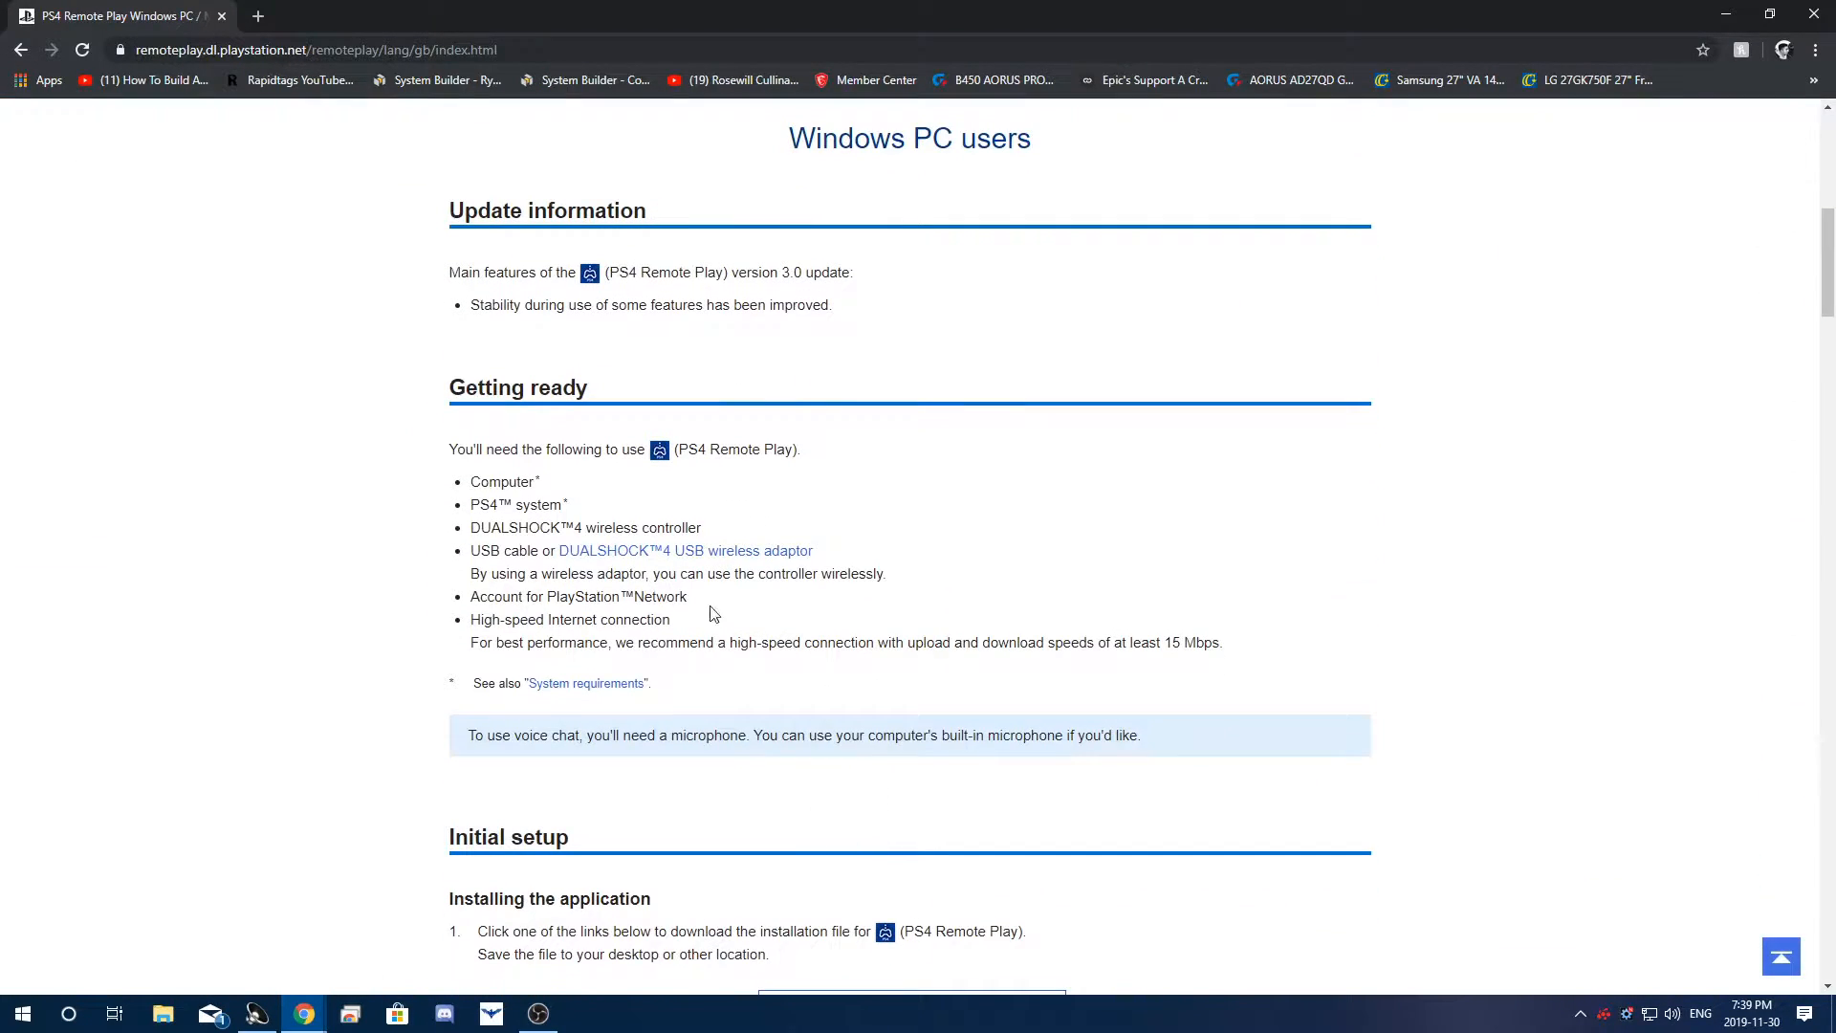
pyautogui.moveTo(717, 572)
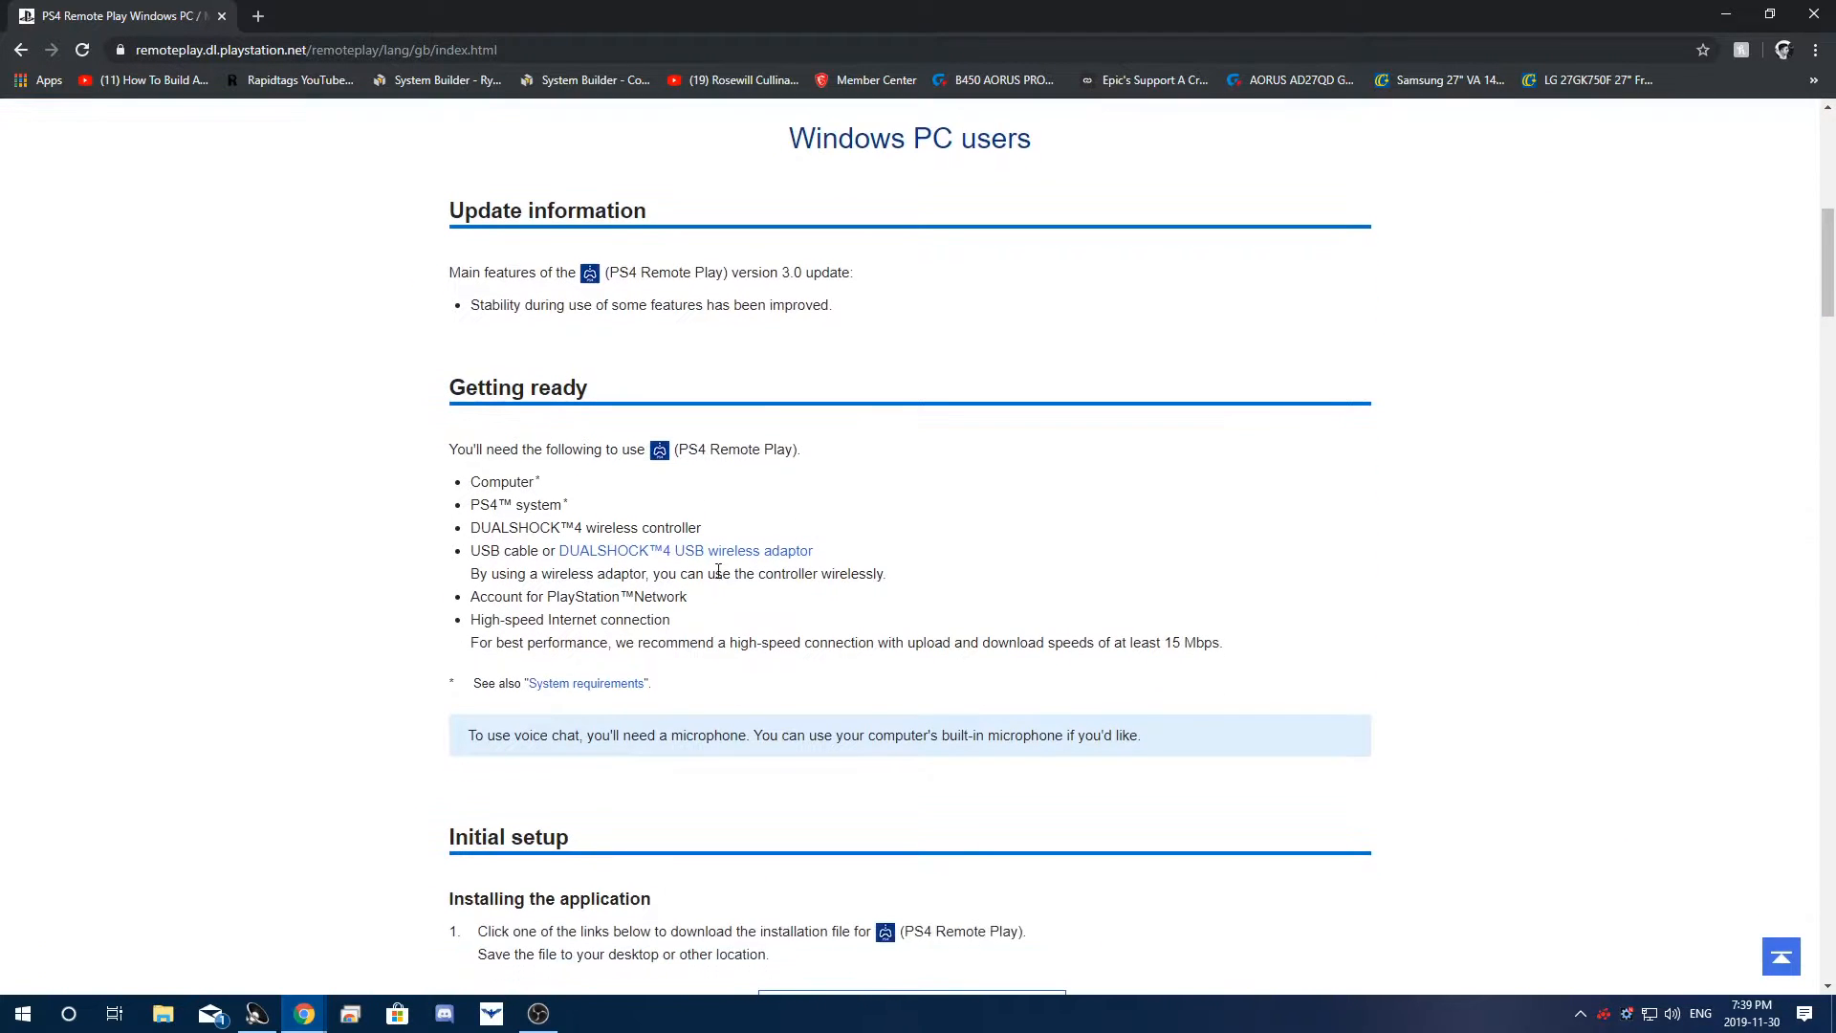
pyautogui.scroll(-3)
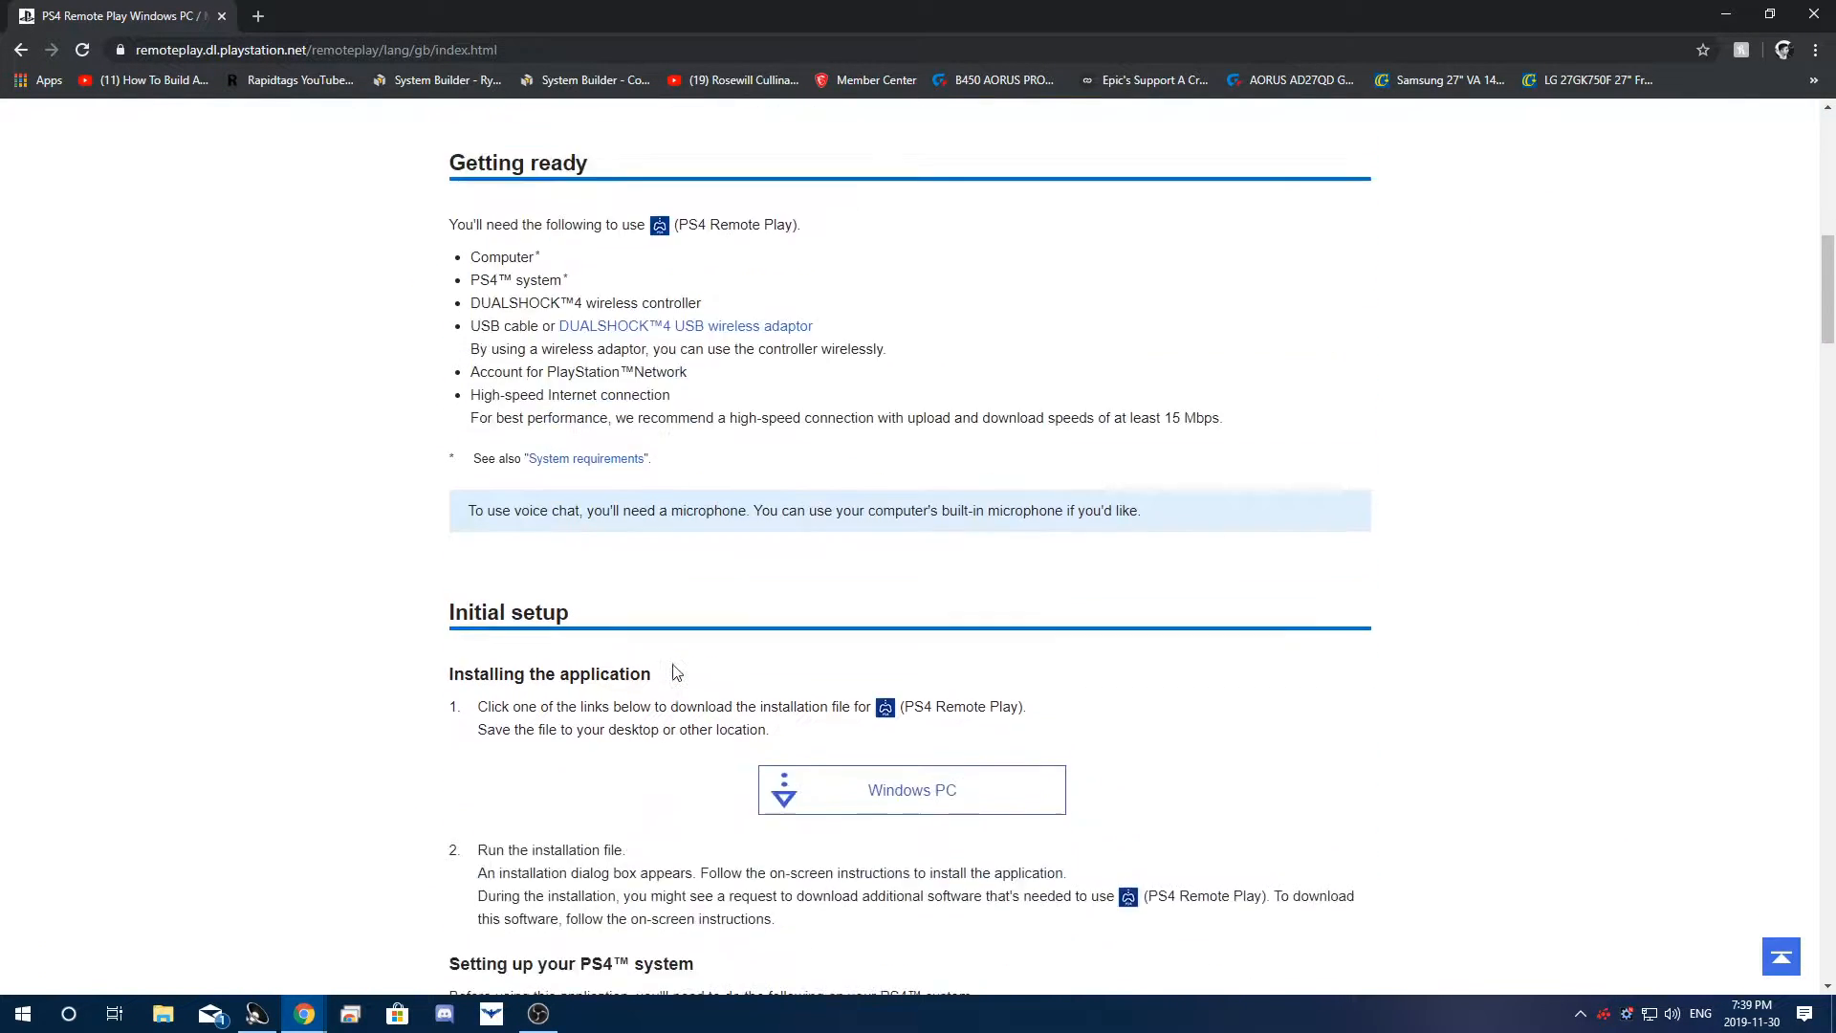
pyautogui.click(910, 790)
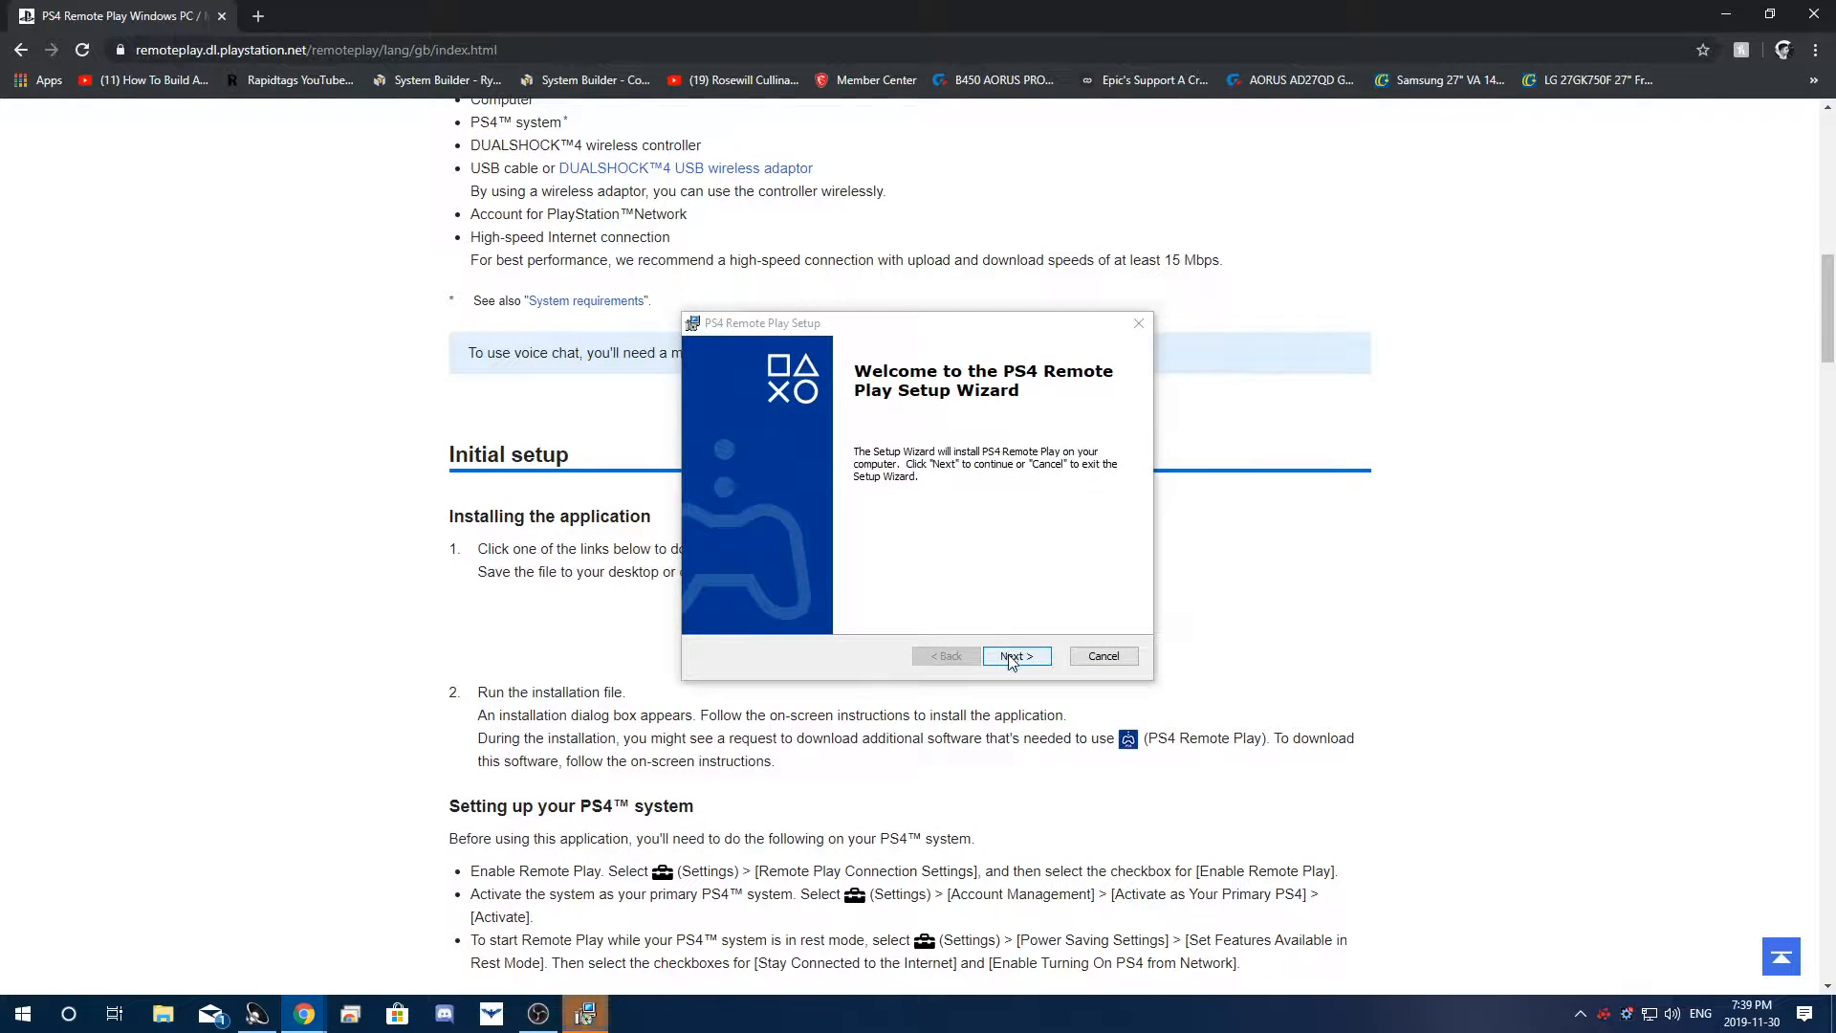
# - Accept the license, install into the GAMES folder on drive D and finish the wizard
pyautogui.click(1014, 657)
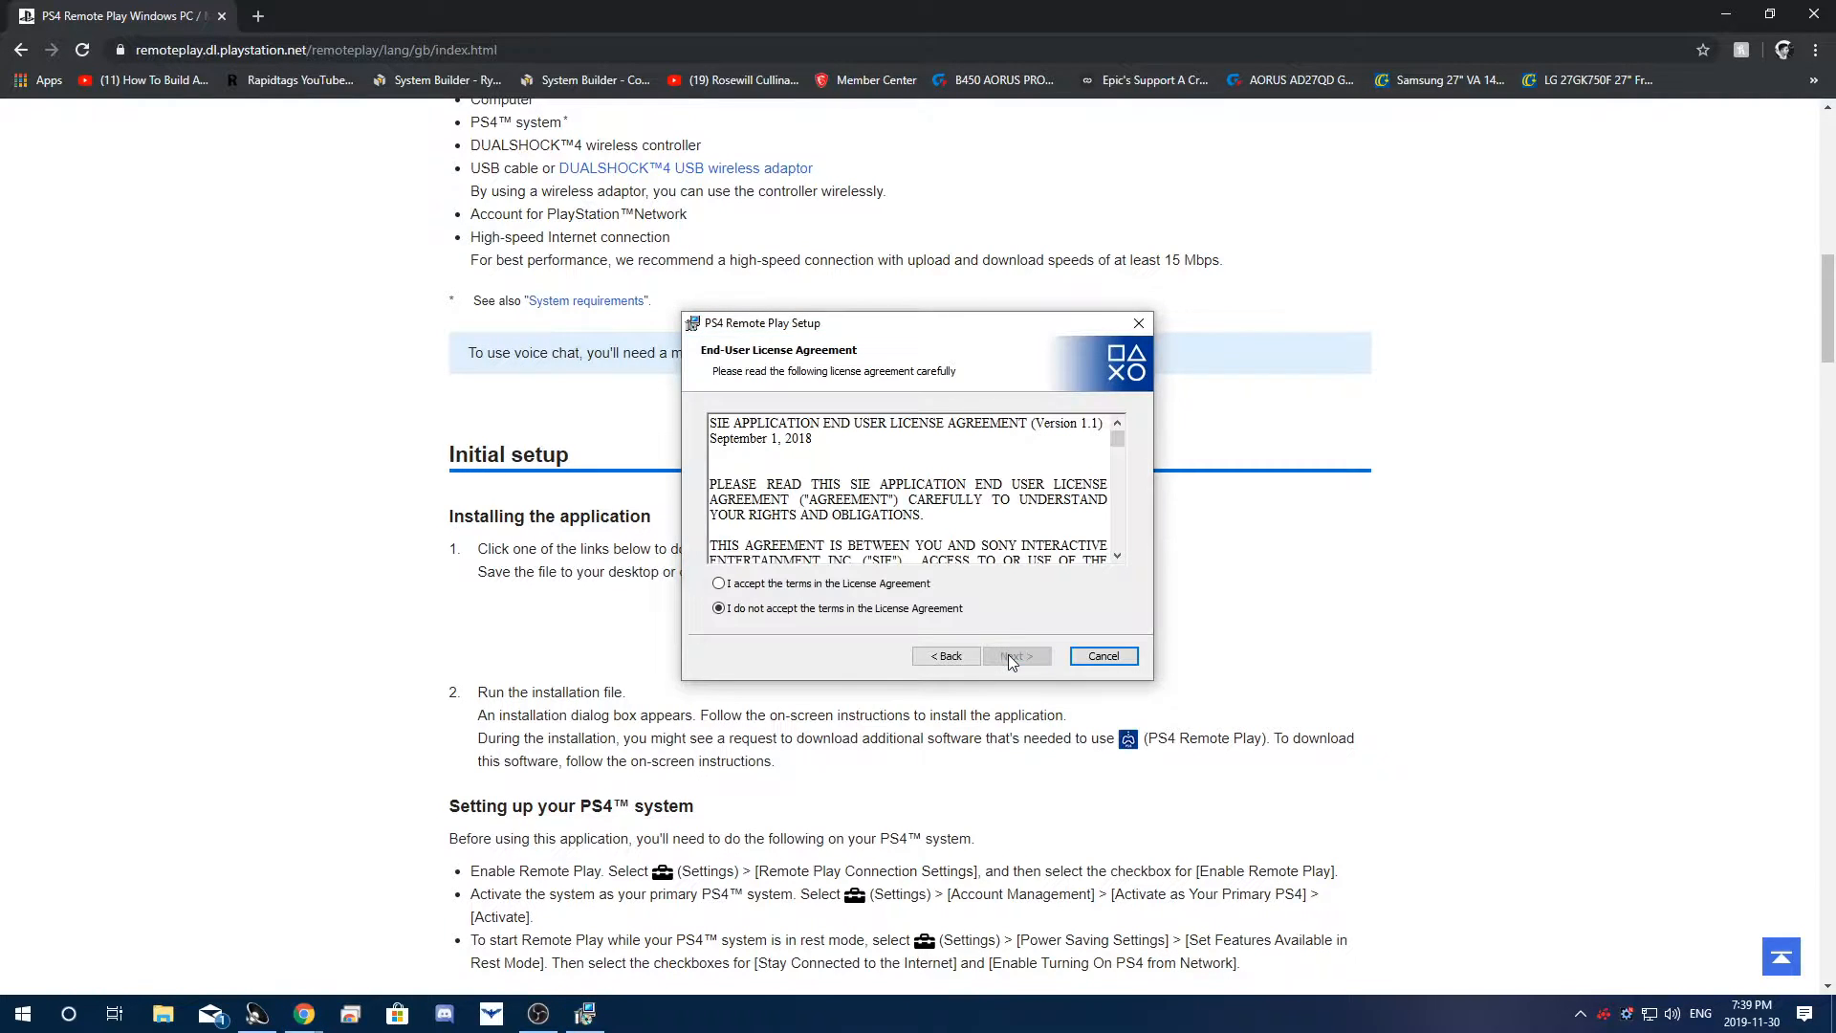
pyautogui.click(1014, 656)
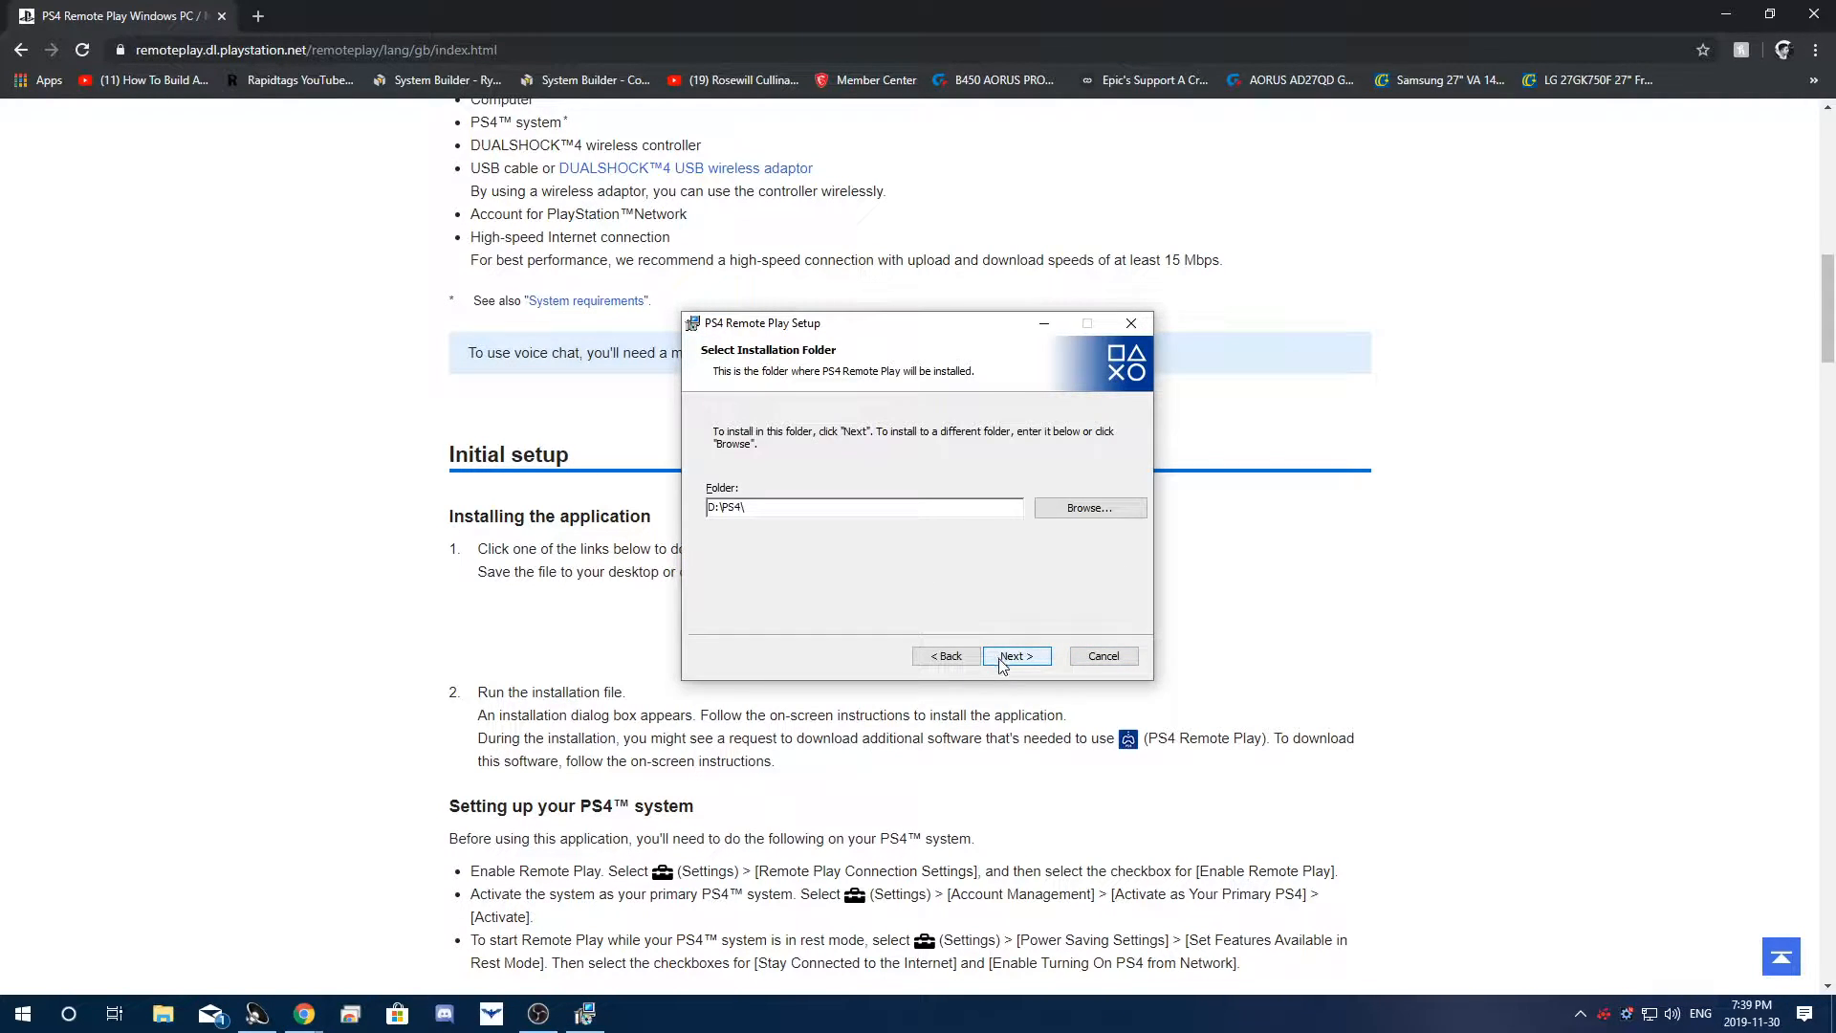
pyautogui.click(1087, 507)
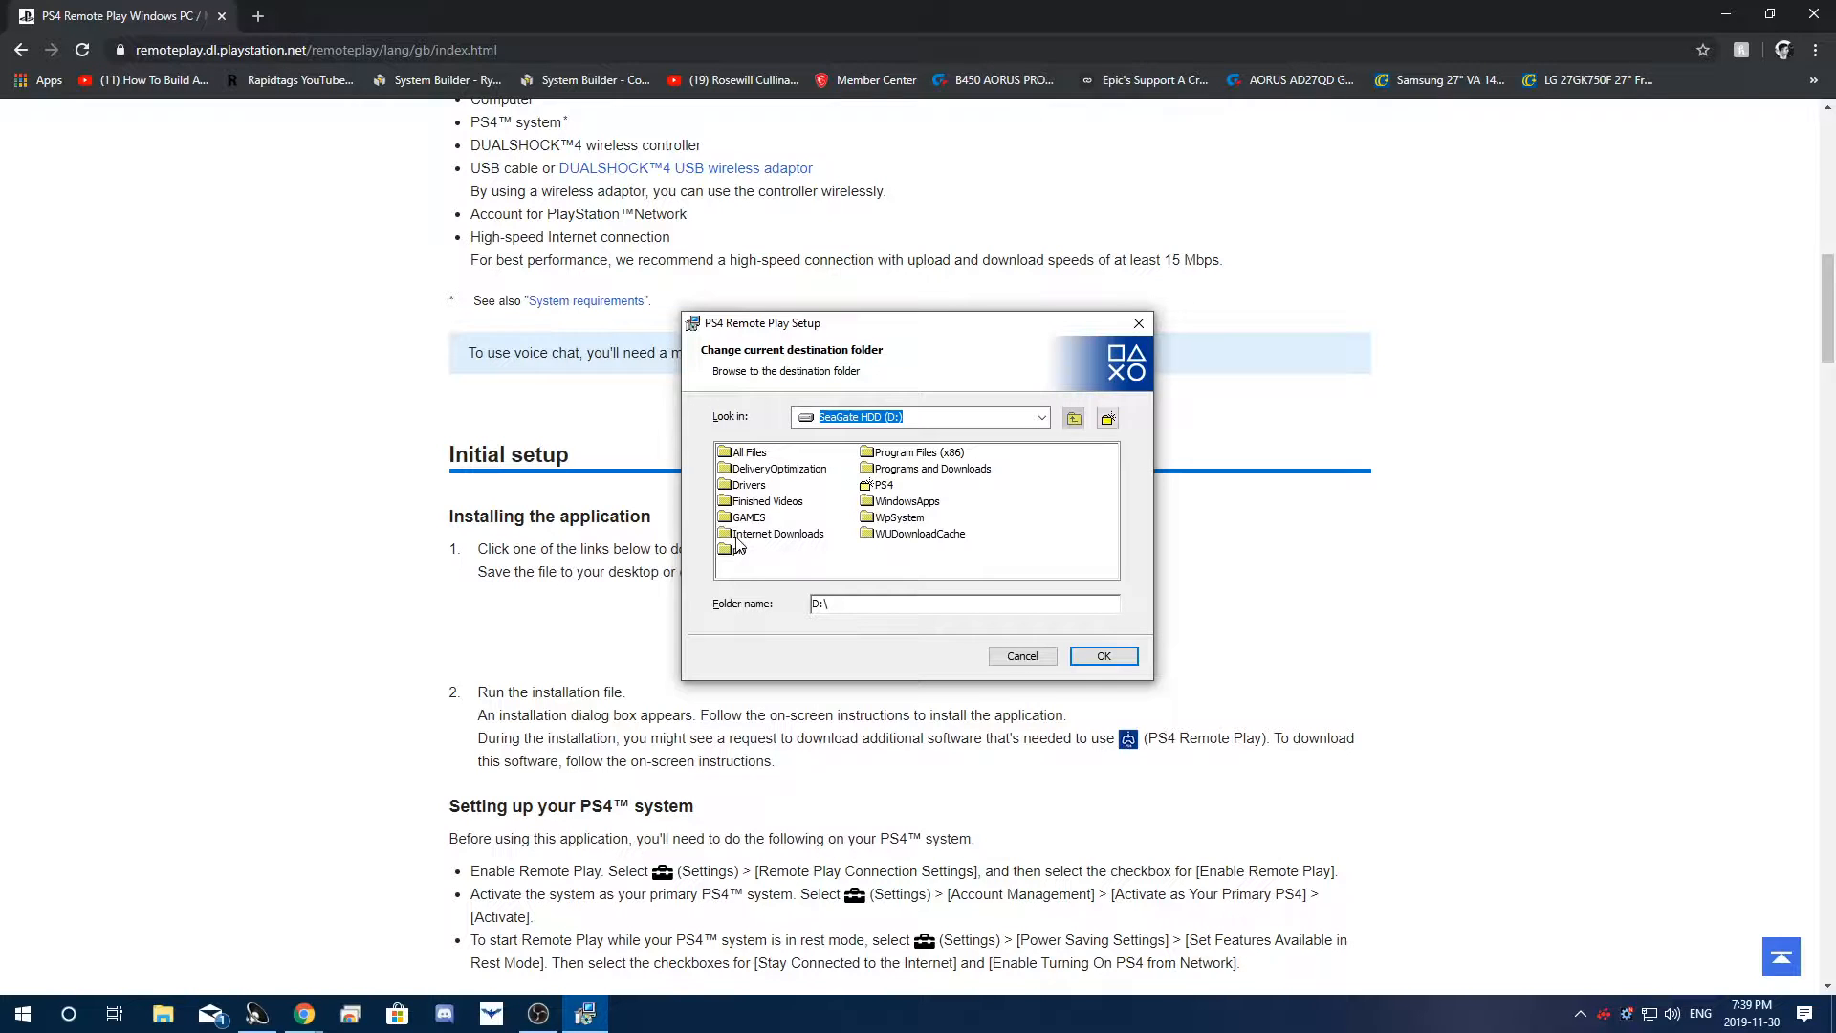
pyautogui.click(750, 516)
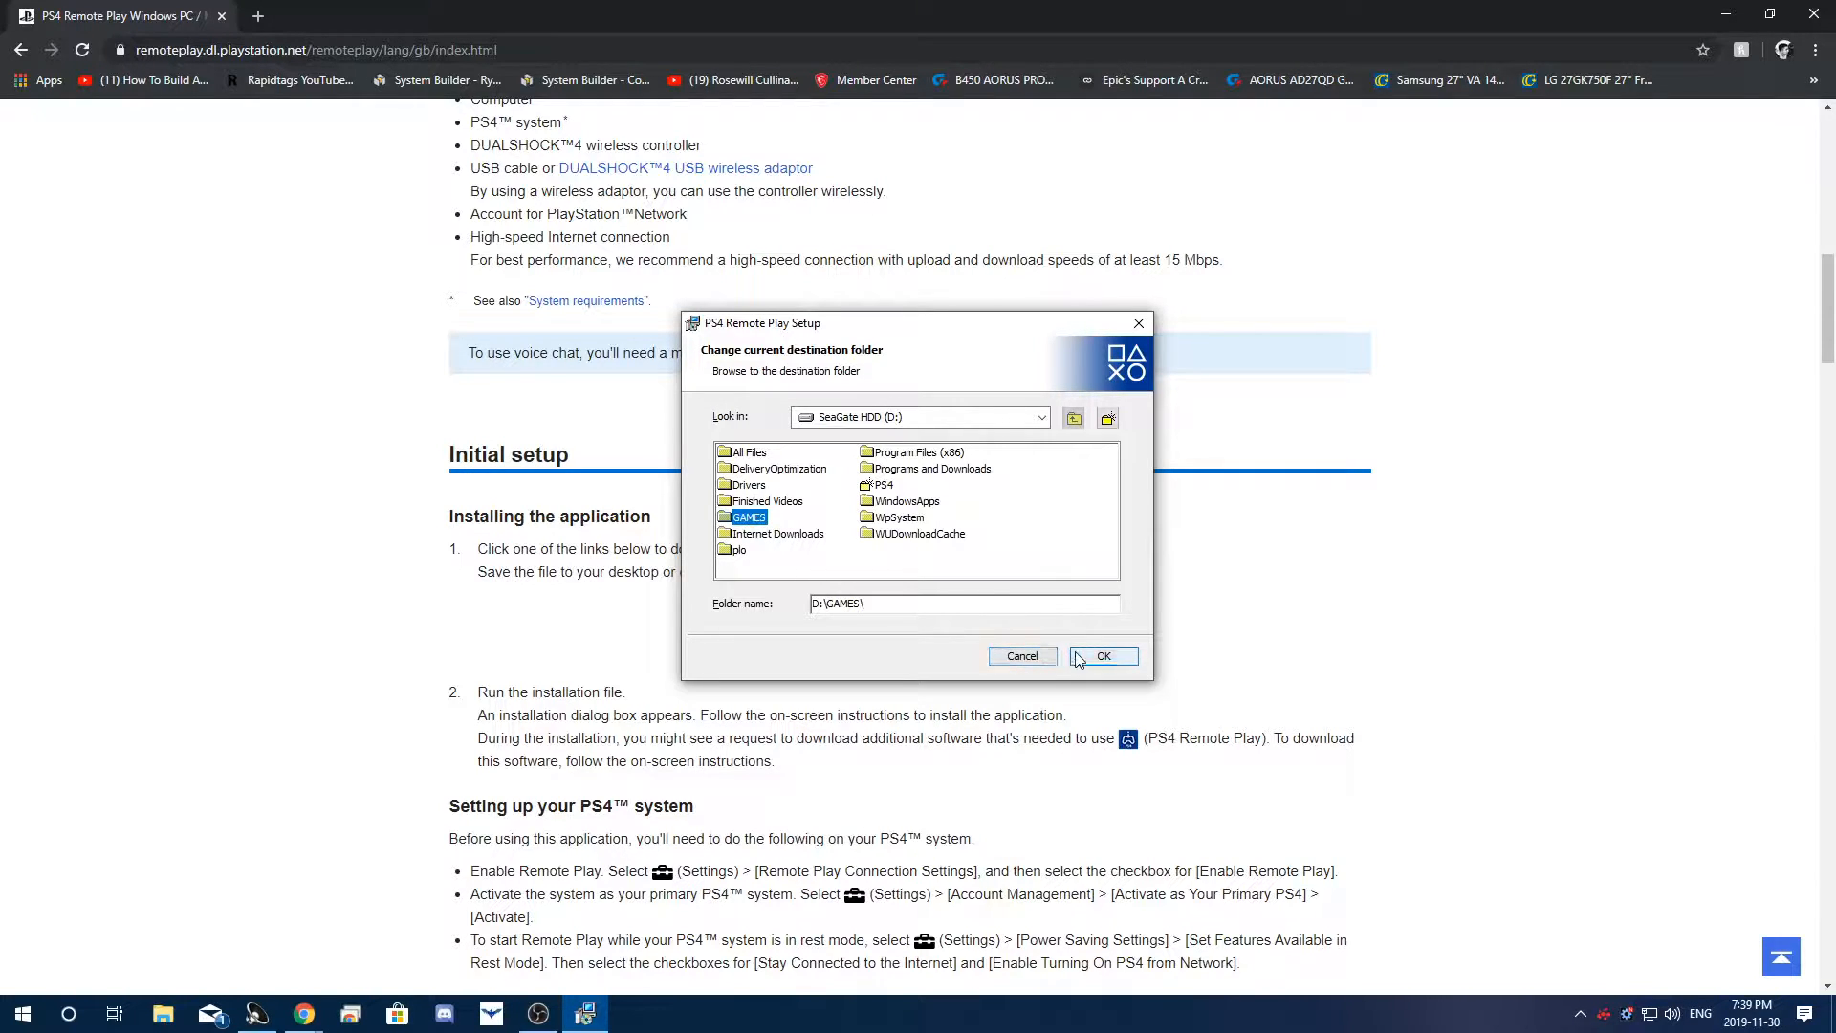
pyautogui.click(1102, 656)
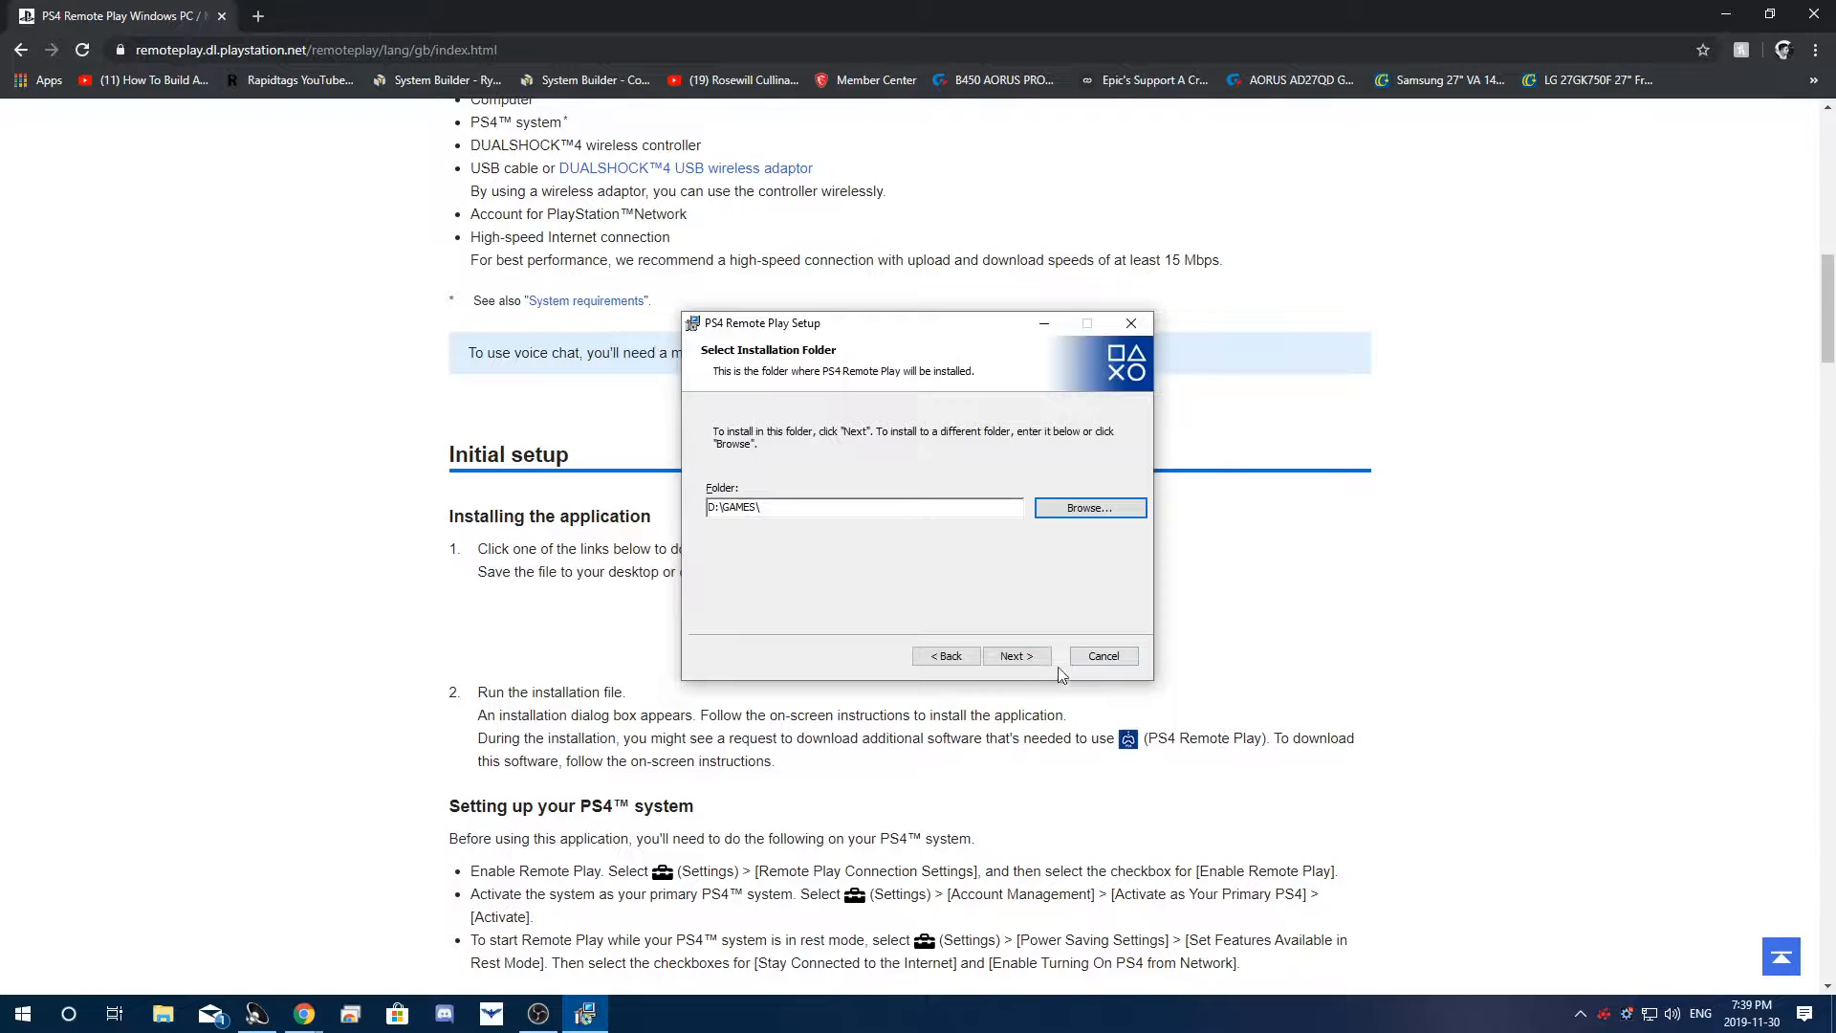
pyautogui.click(1014, 656)
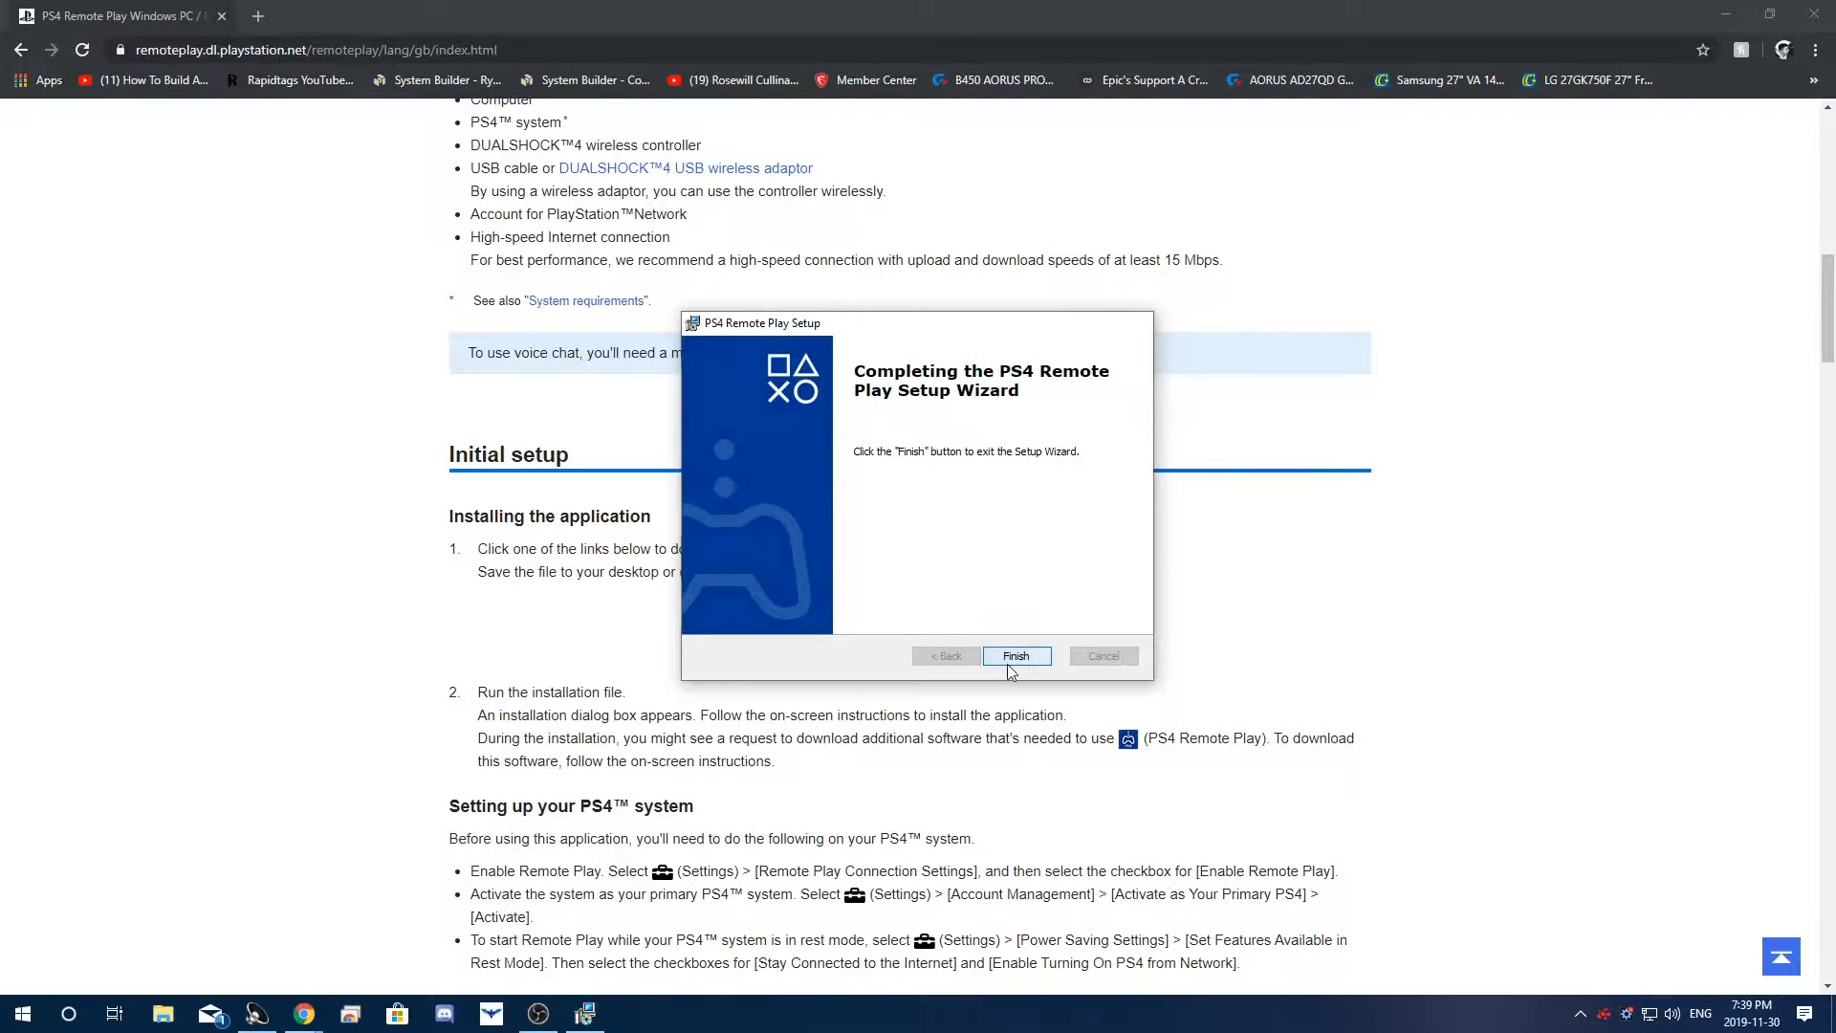
pyautogui.click(1014, 657)
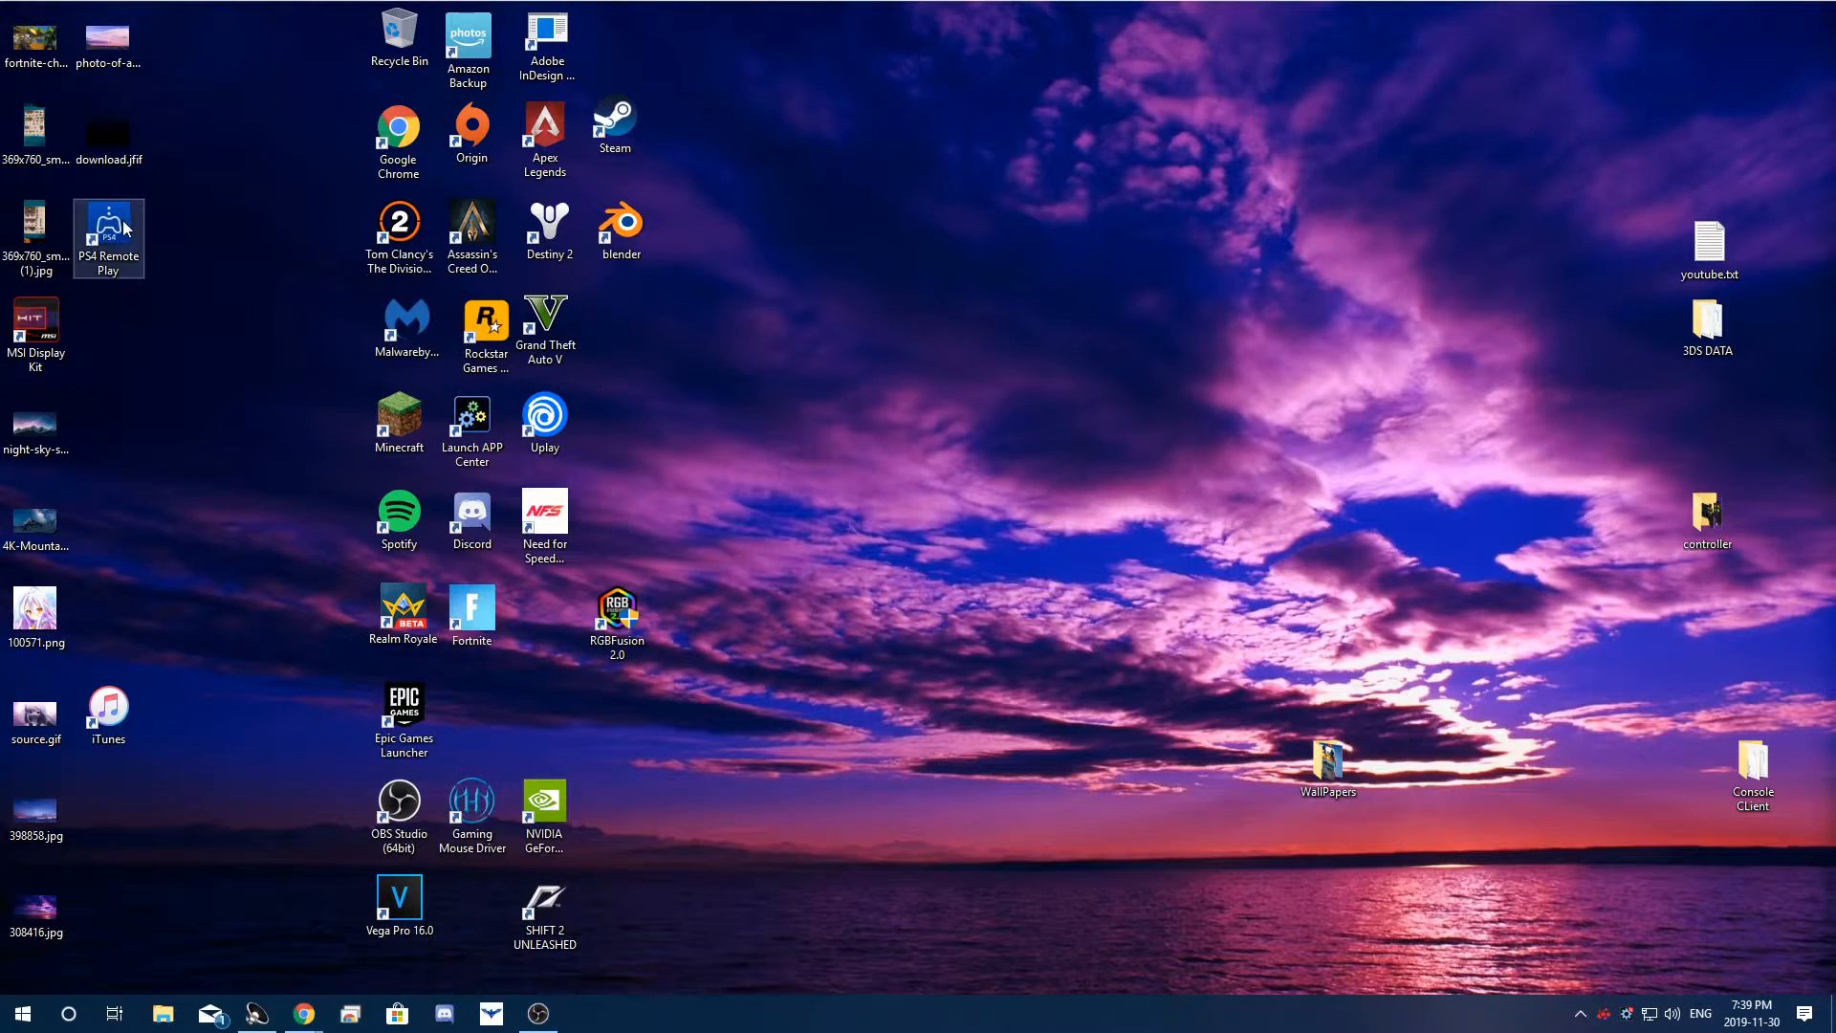
# - Launch PS4 Remote Play from its desktop shortcut to reach the start screen
pyautogui.doubleClick(107, 228)
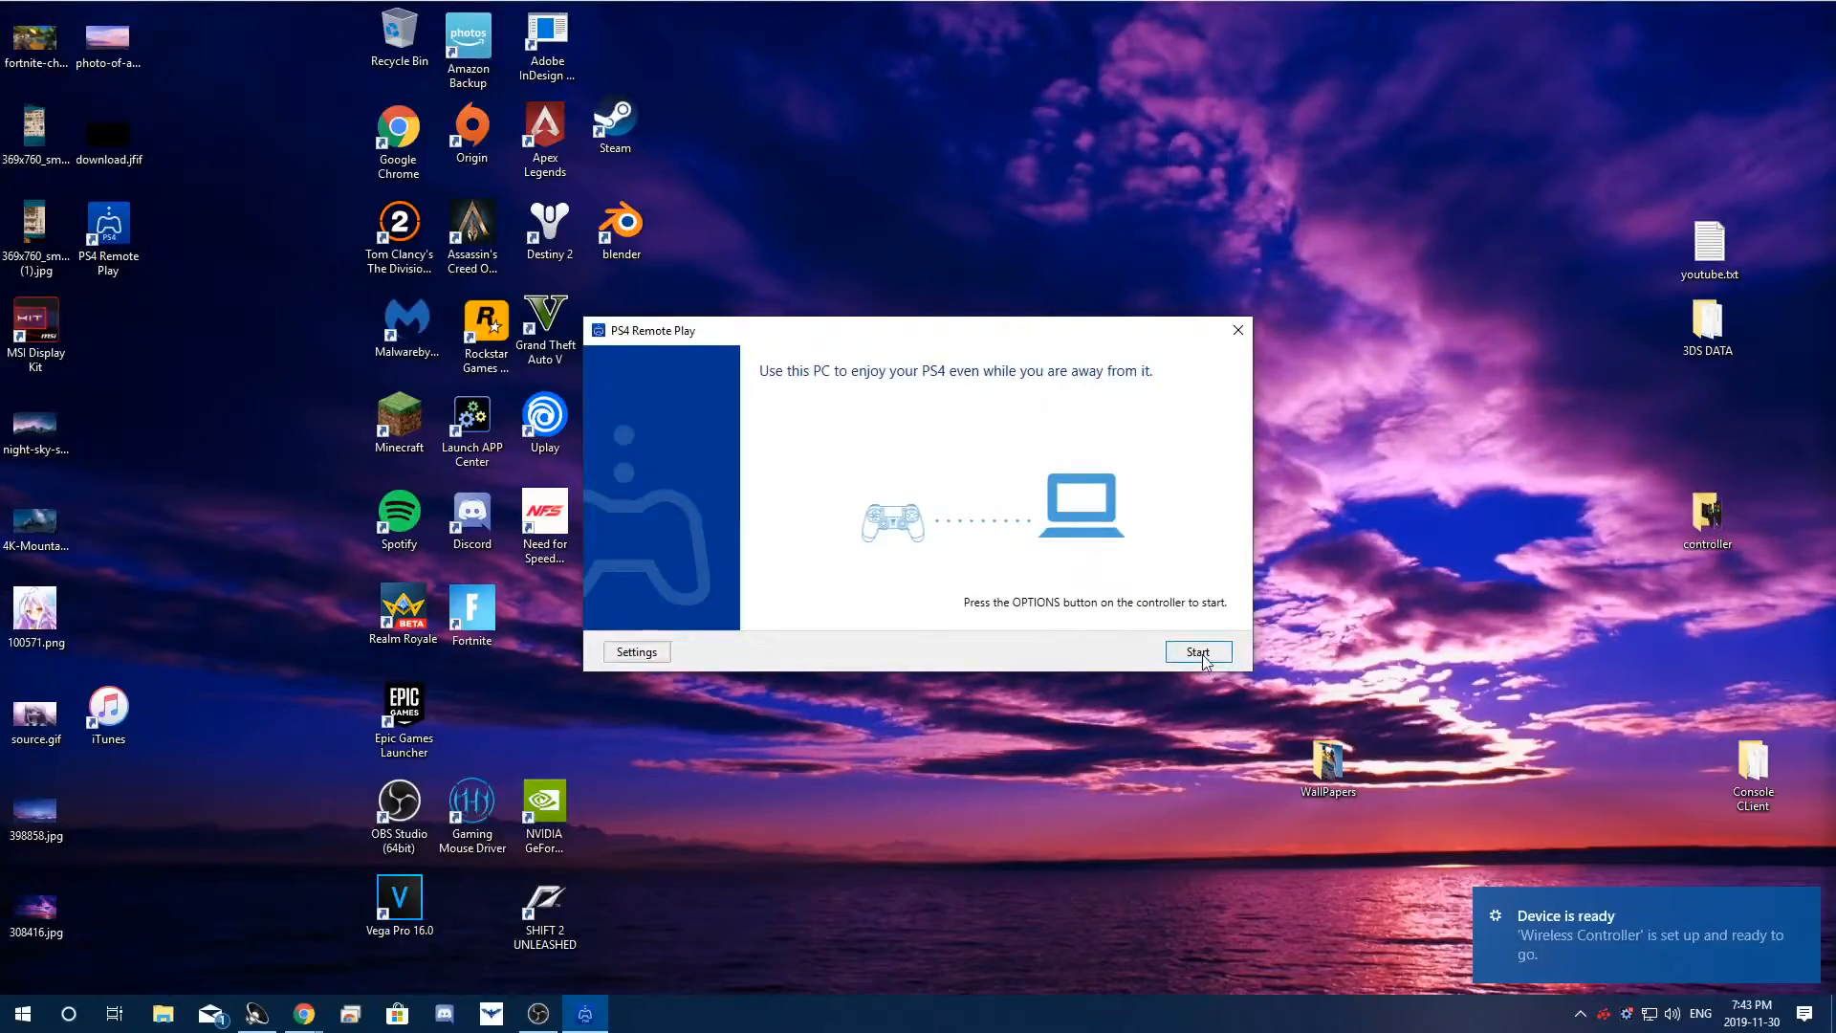
# - Start connecting, then back out of the Sony sign-in to reach the settings
pyautogui.click(1198, 650)
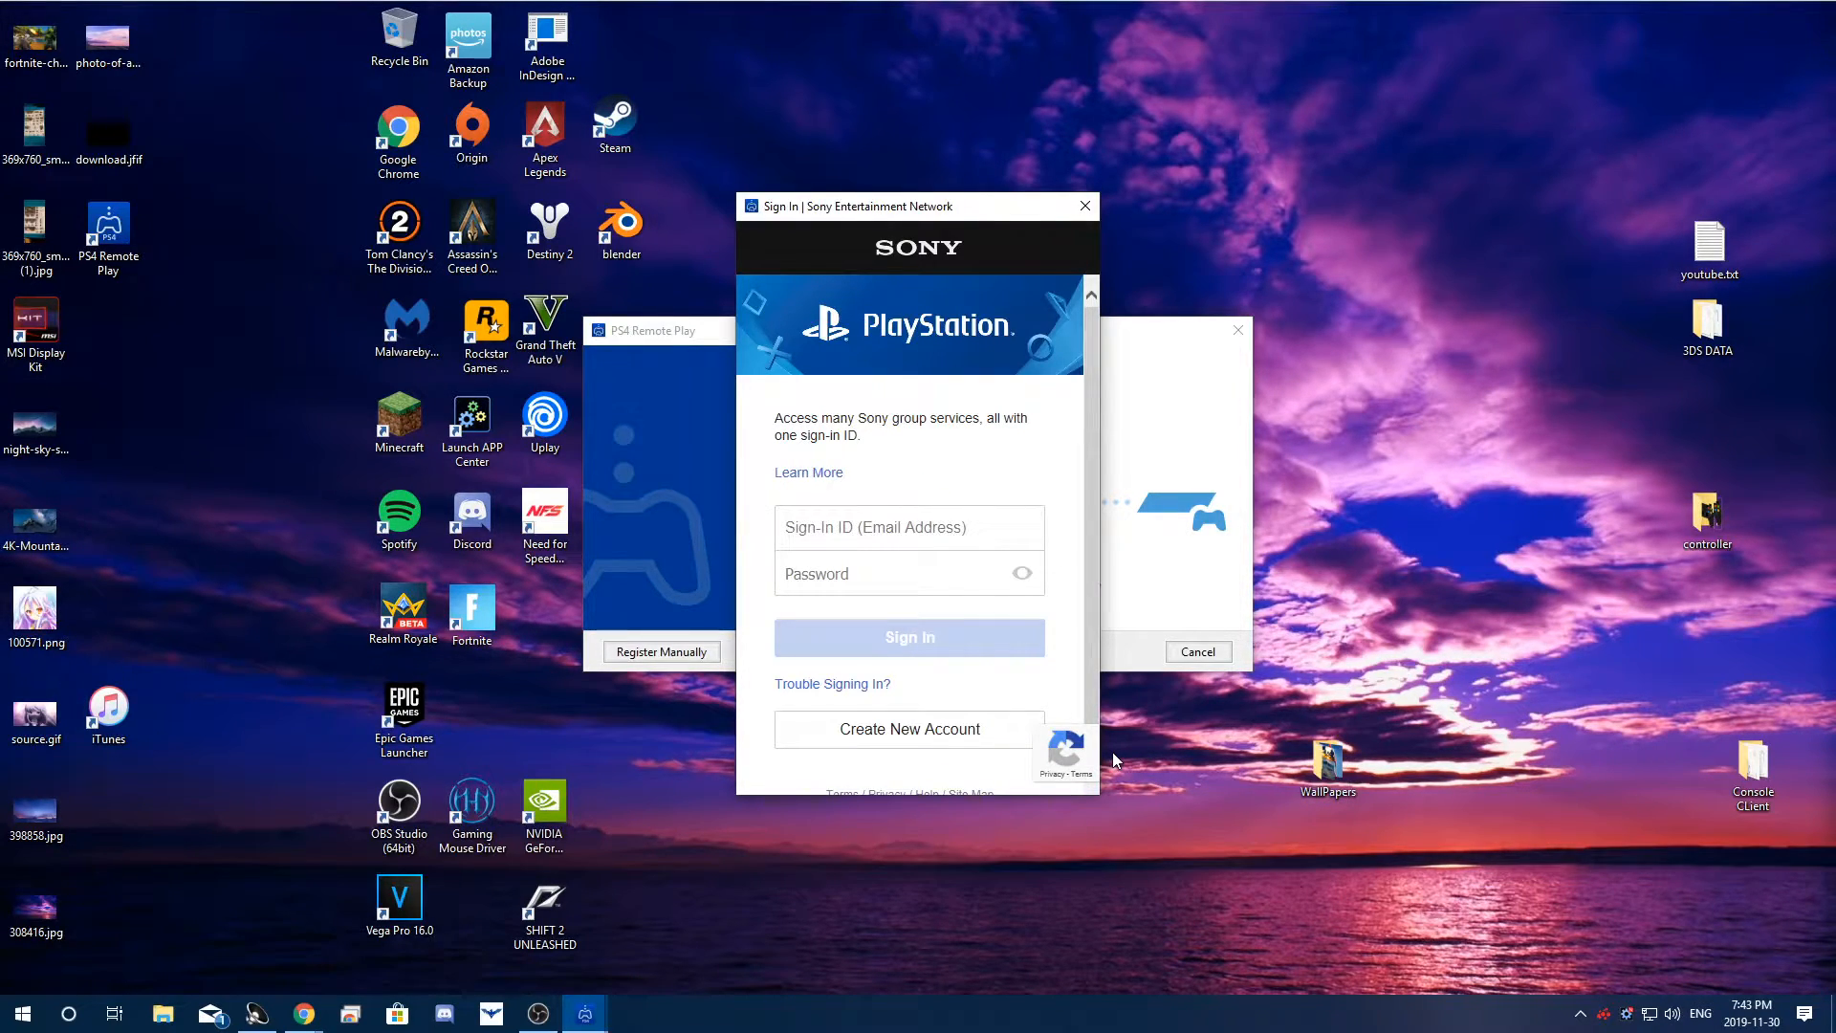
pyautogui.click(908, 528)
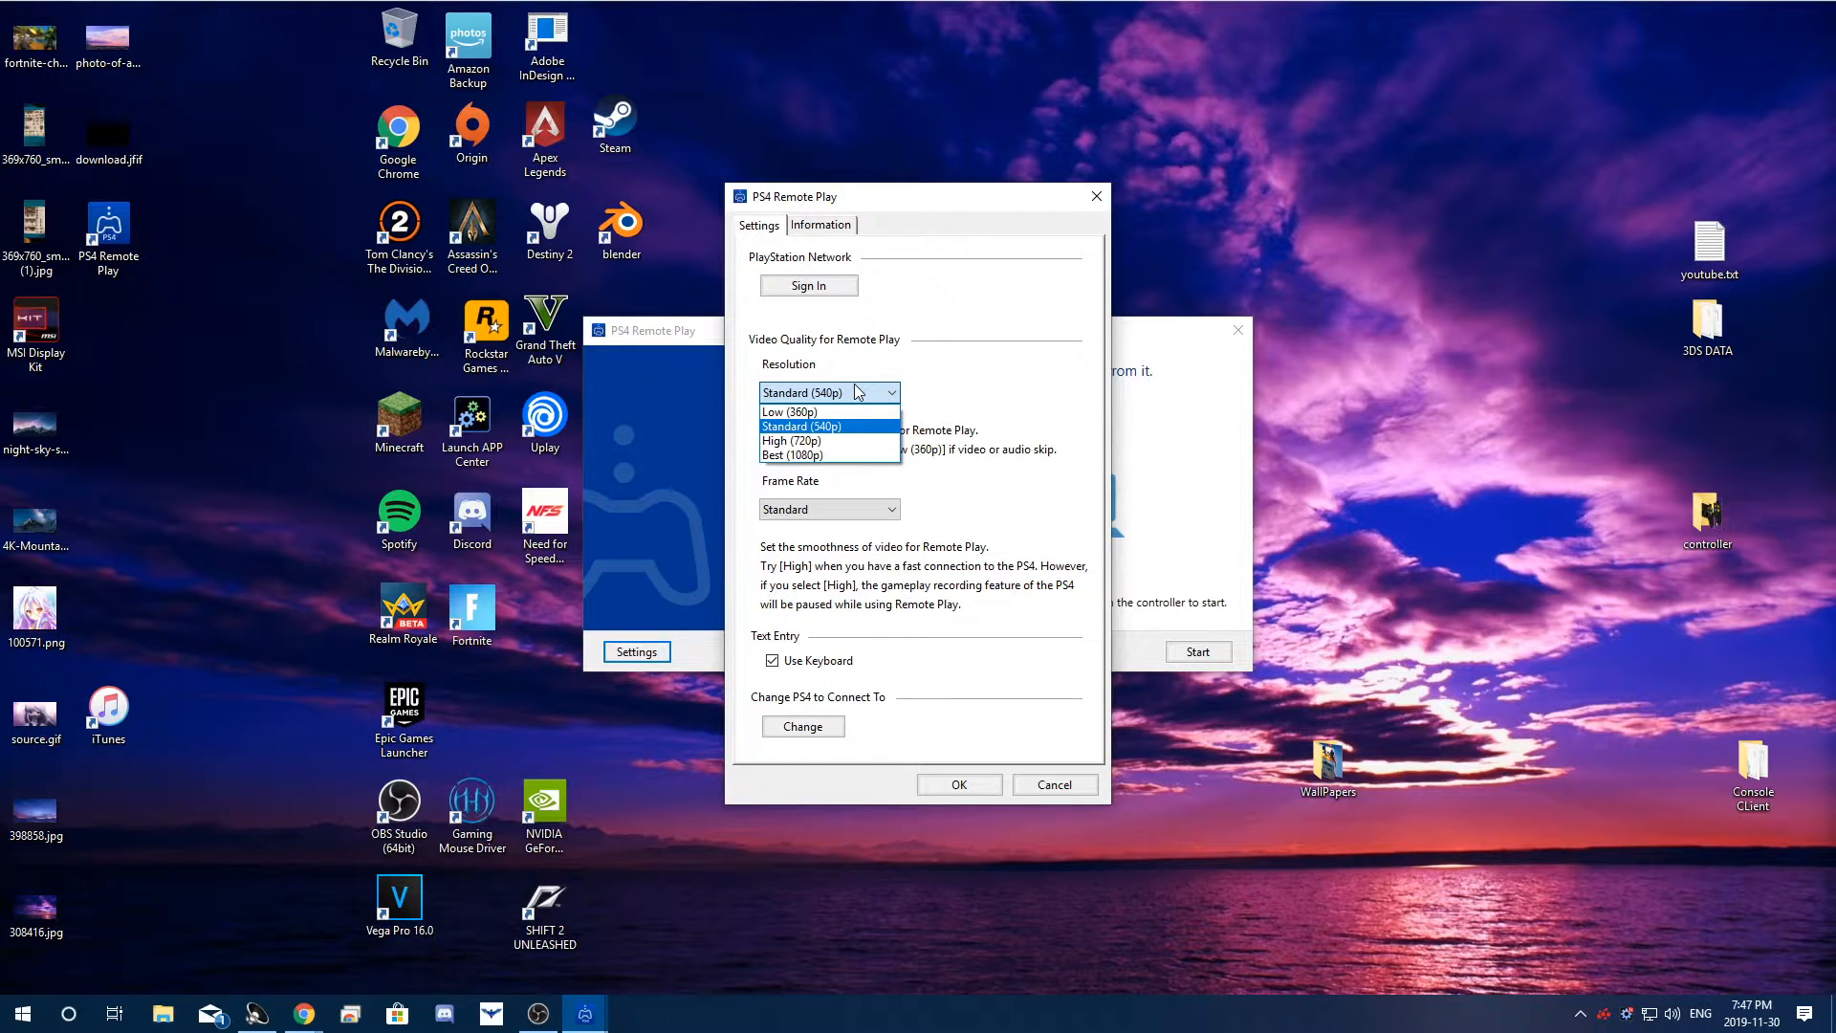
pyautogui.moveTo(943, 343)
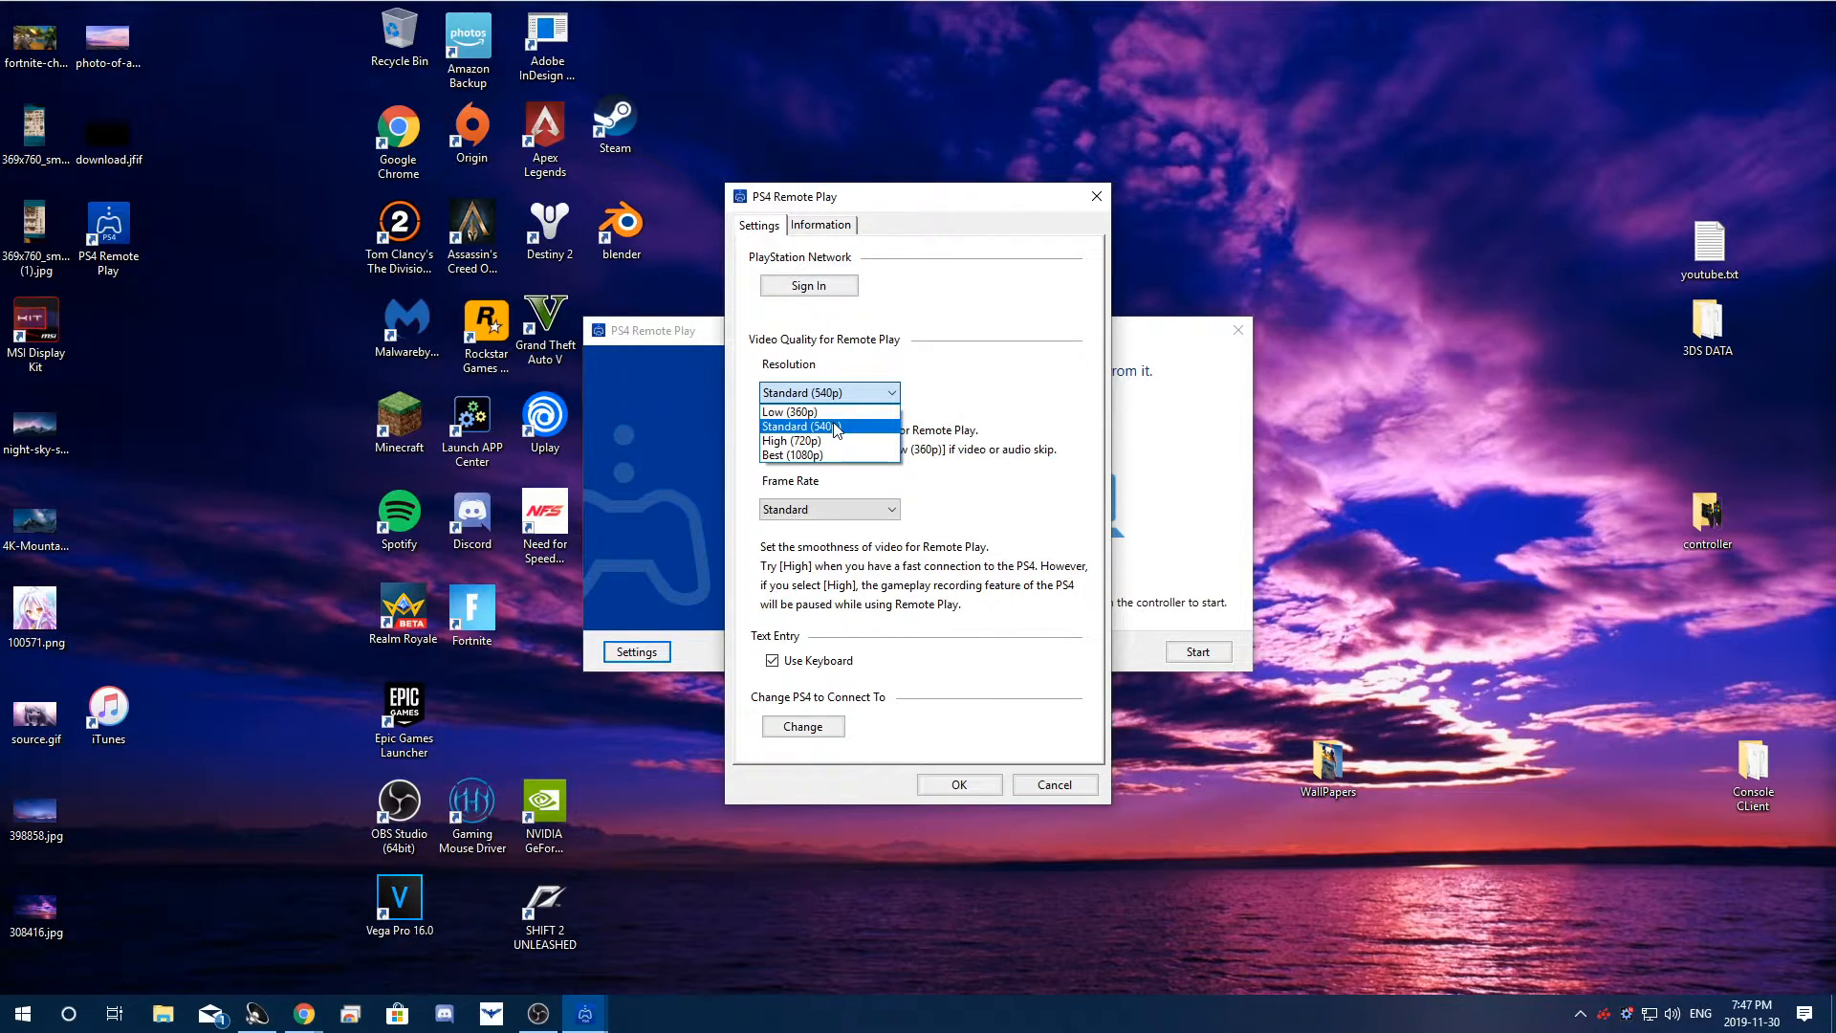
pyautogui.moveTo(792, 455)
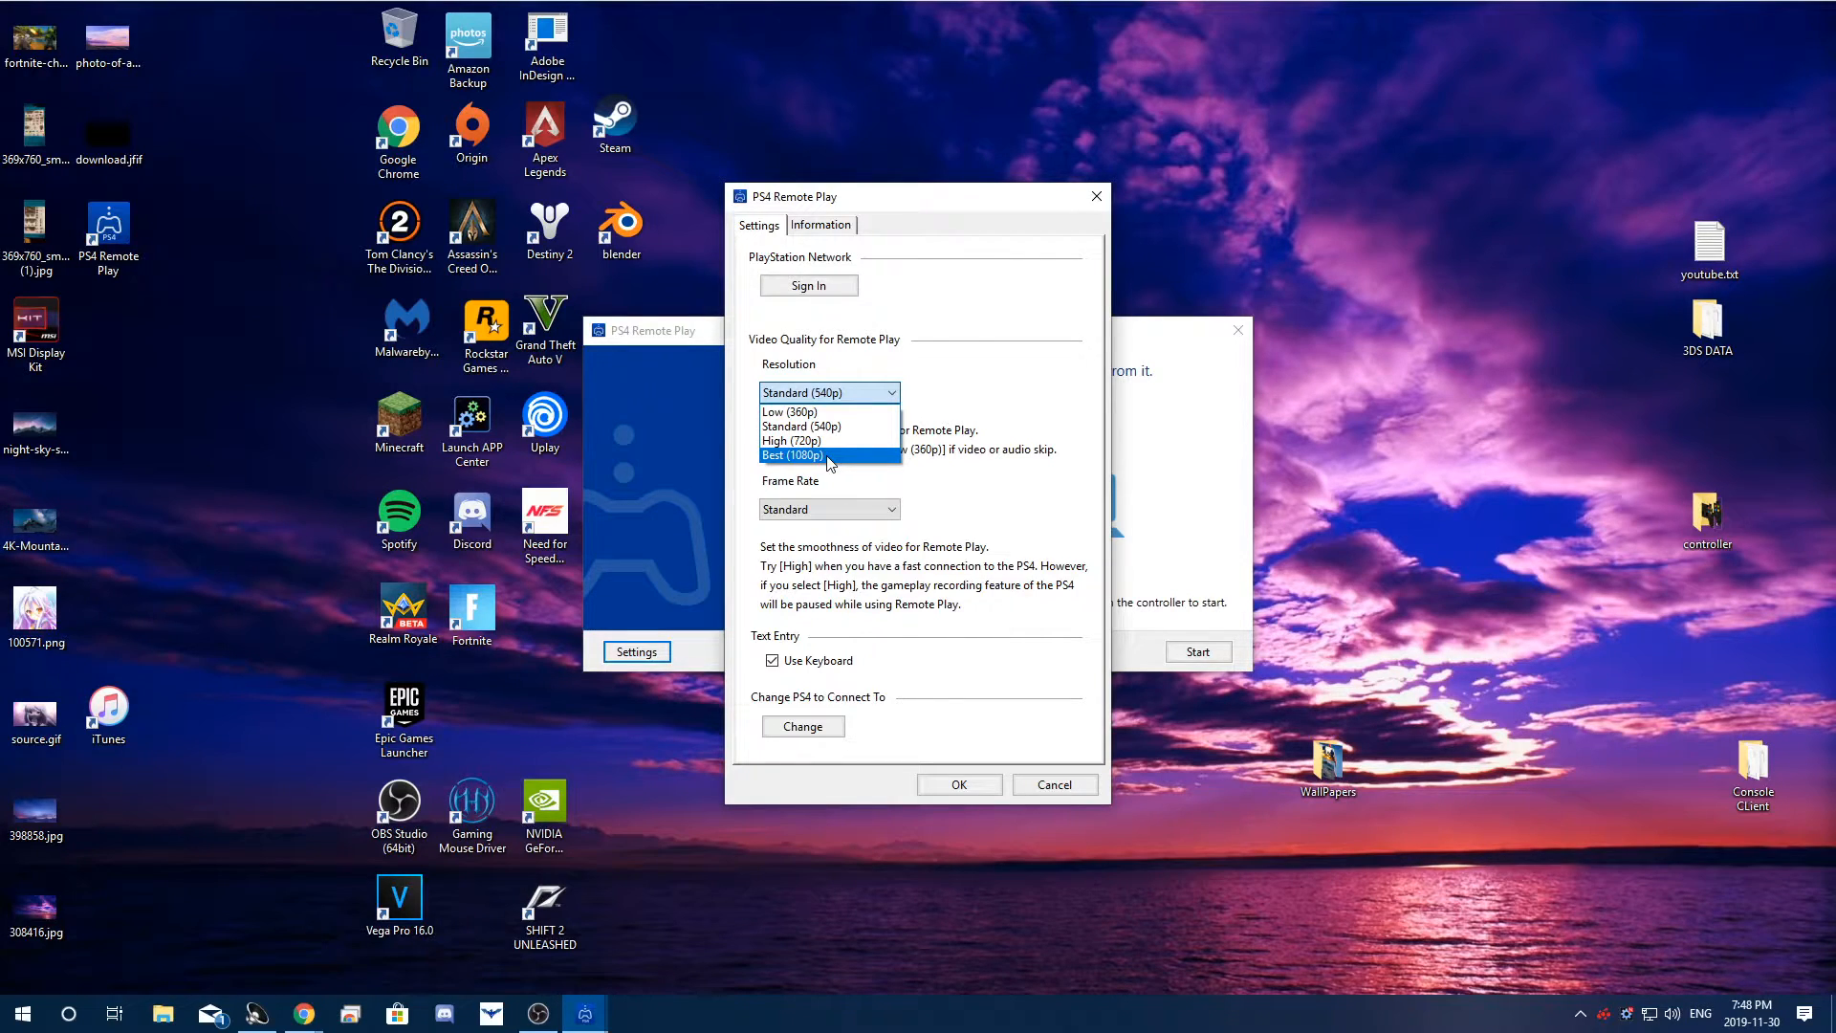
# - Try Best (1080p), dismiss the compatibility notice and set resolution to High (720p)
pyautogui.click(792, 455)
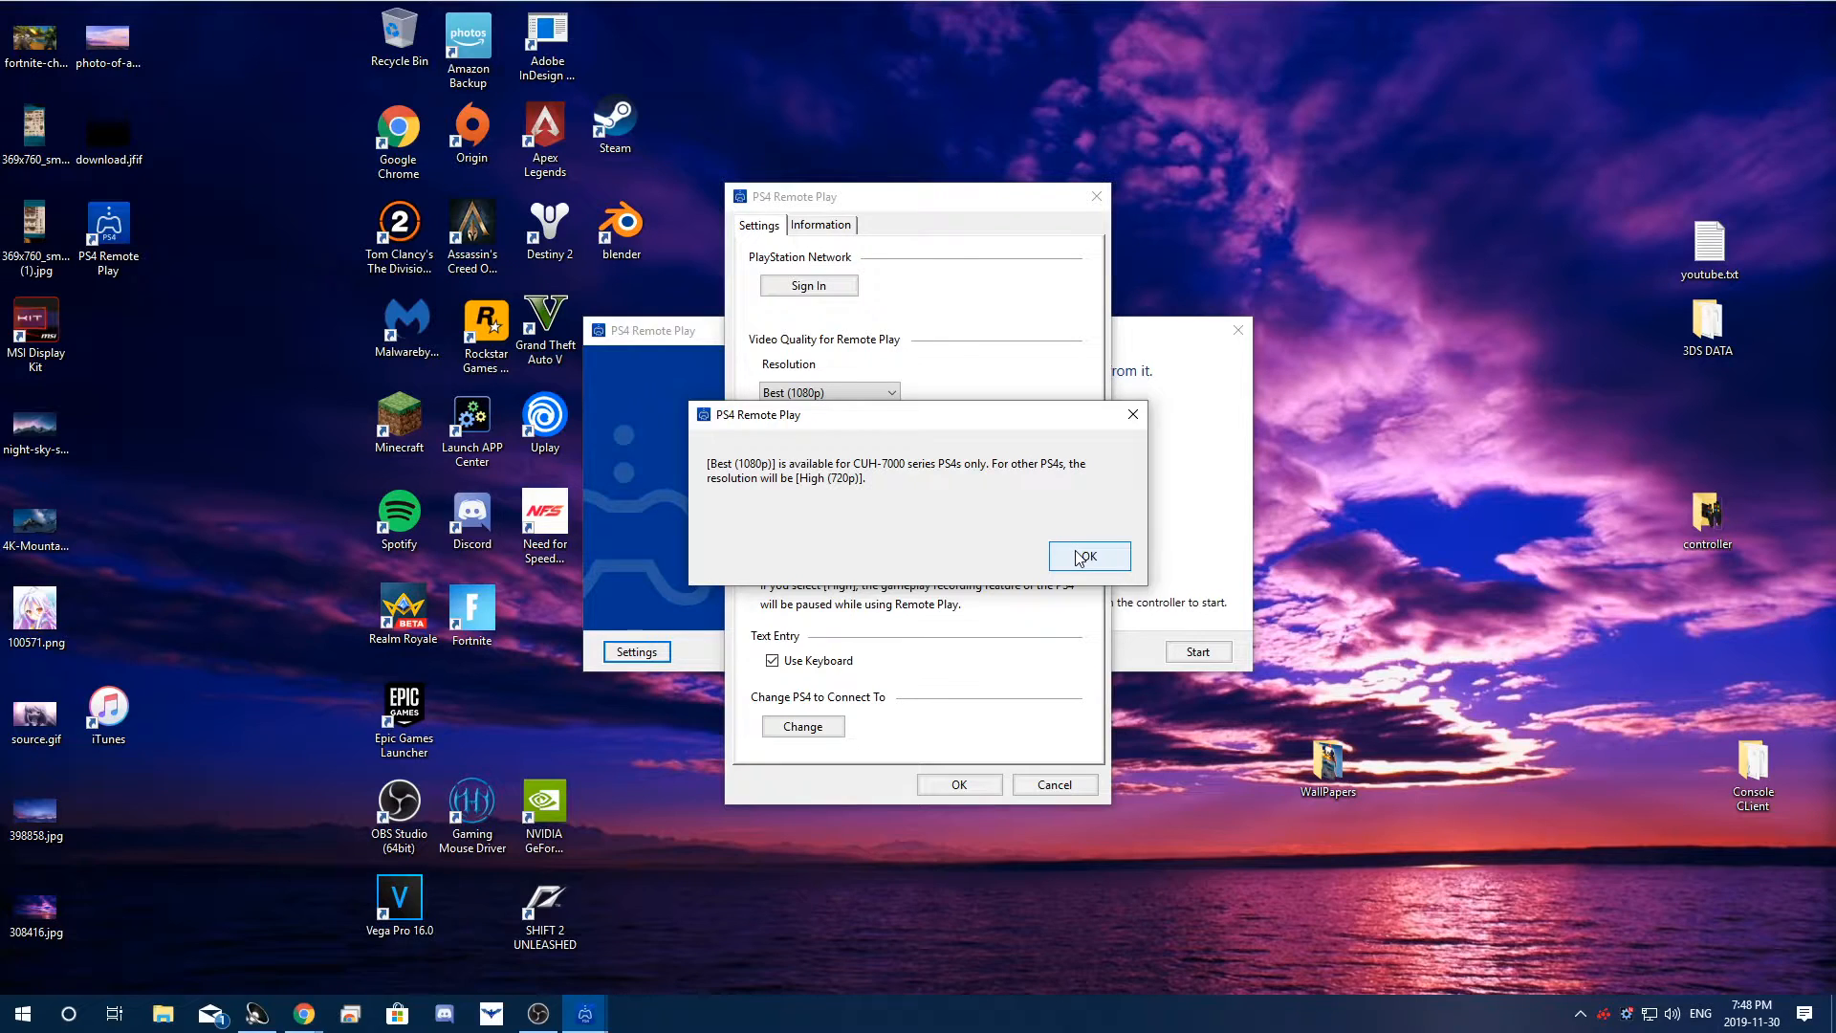
pyautogui.moveTo(1102, 436)
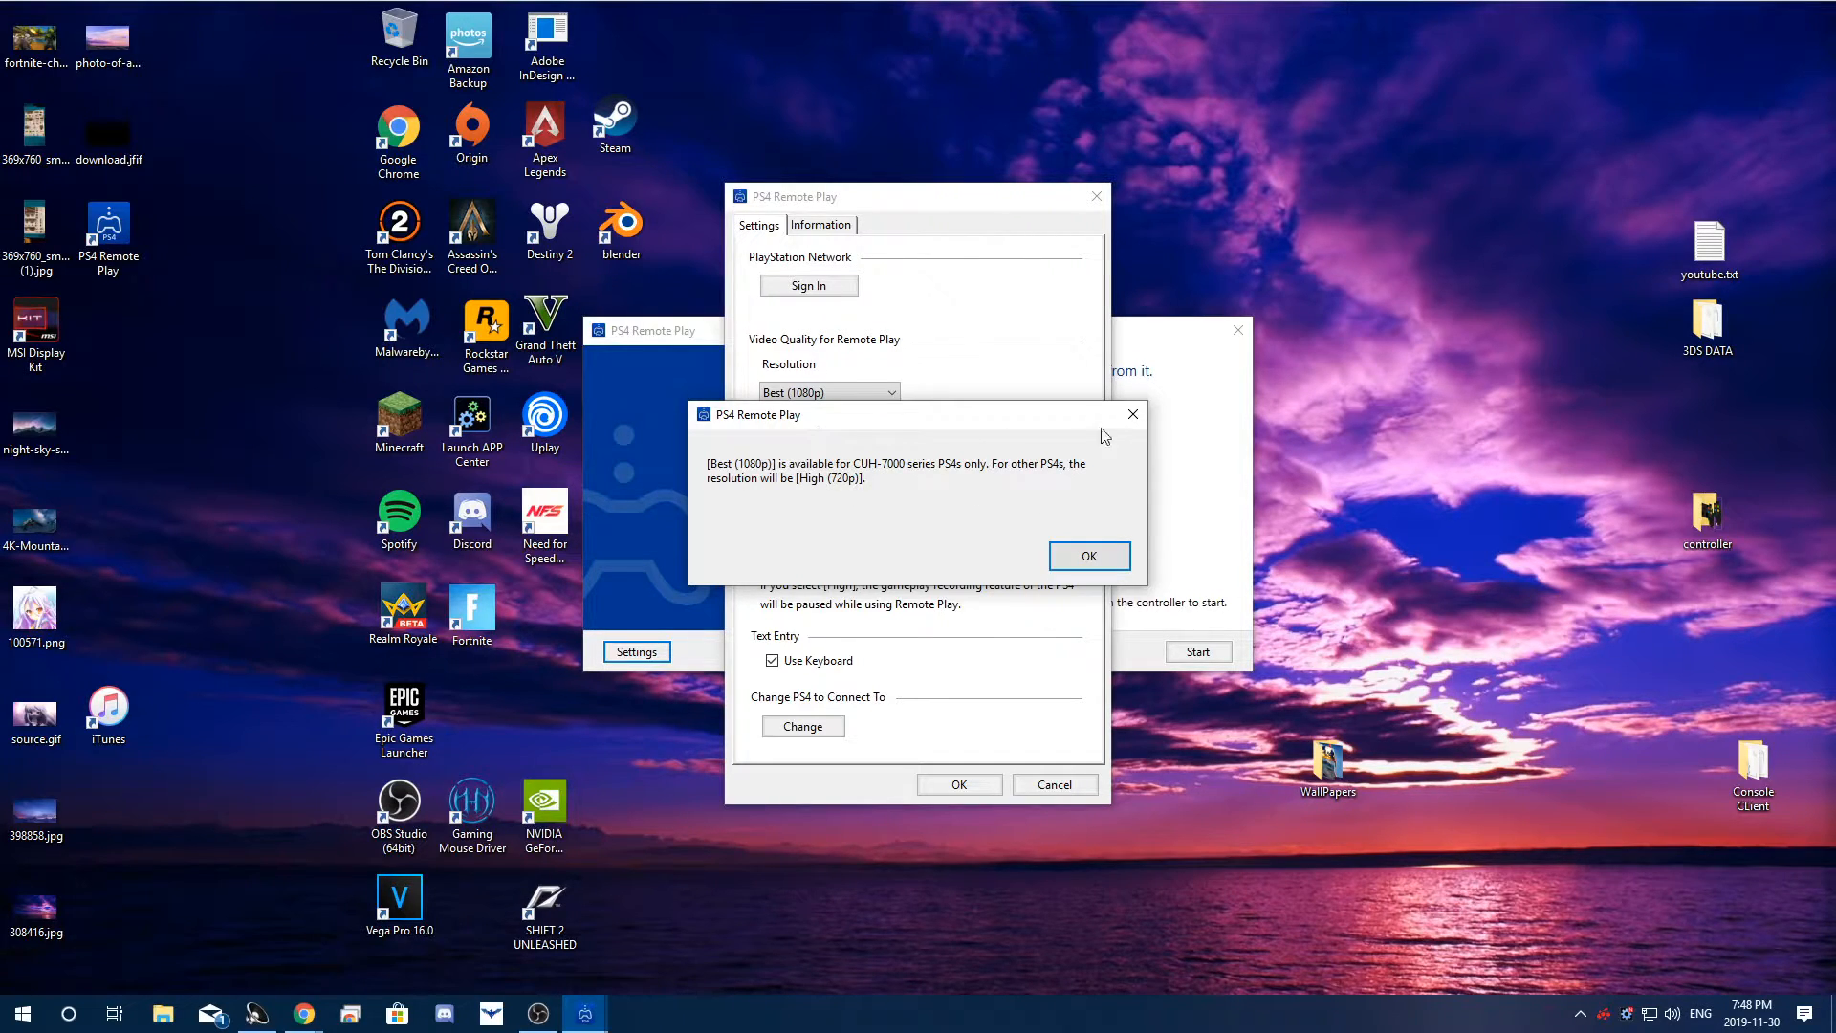
pyautogui.click(1086, 554)
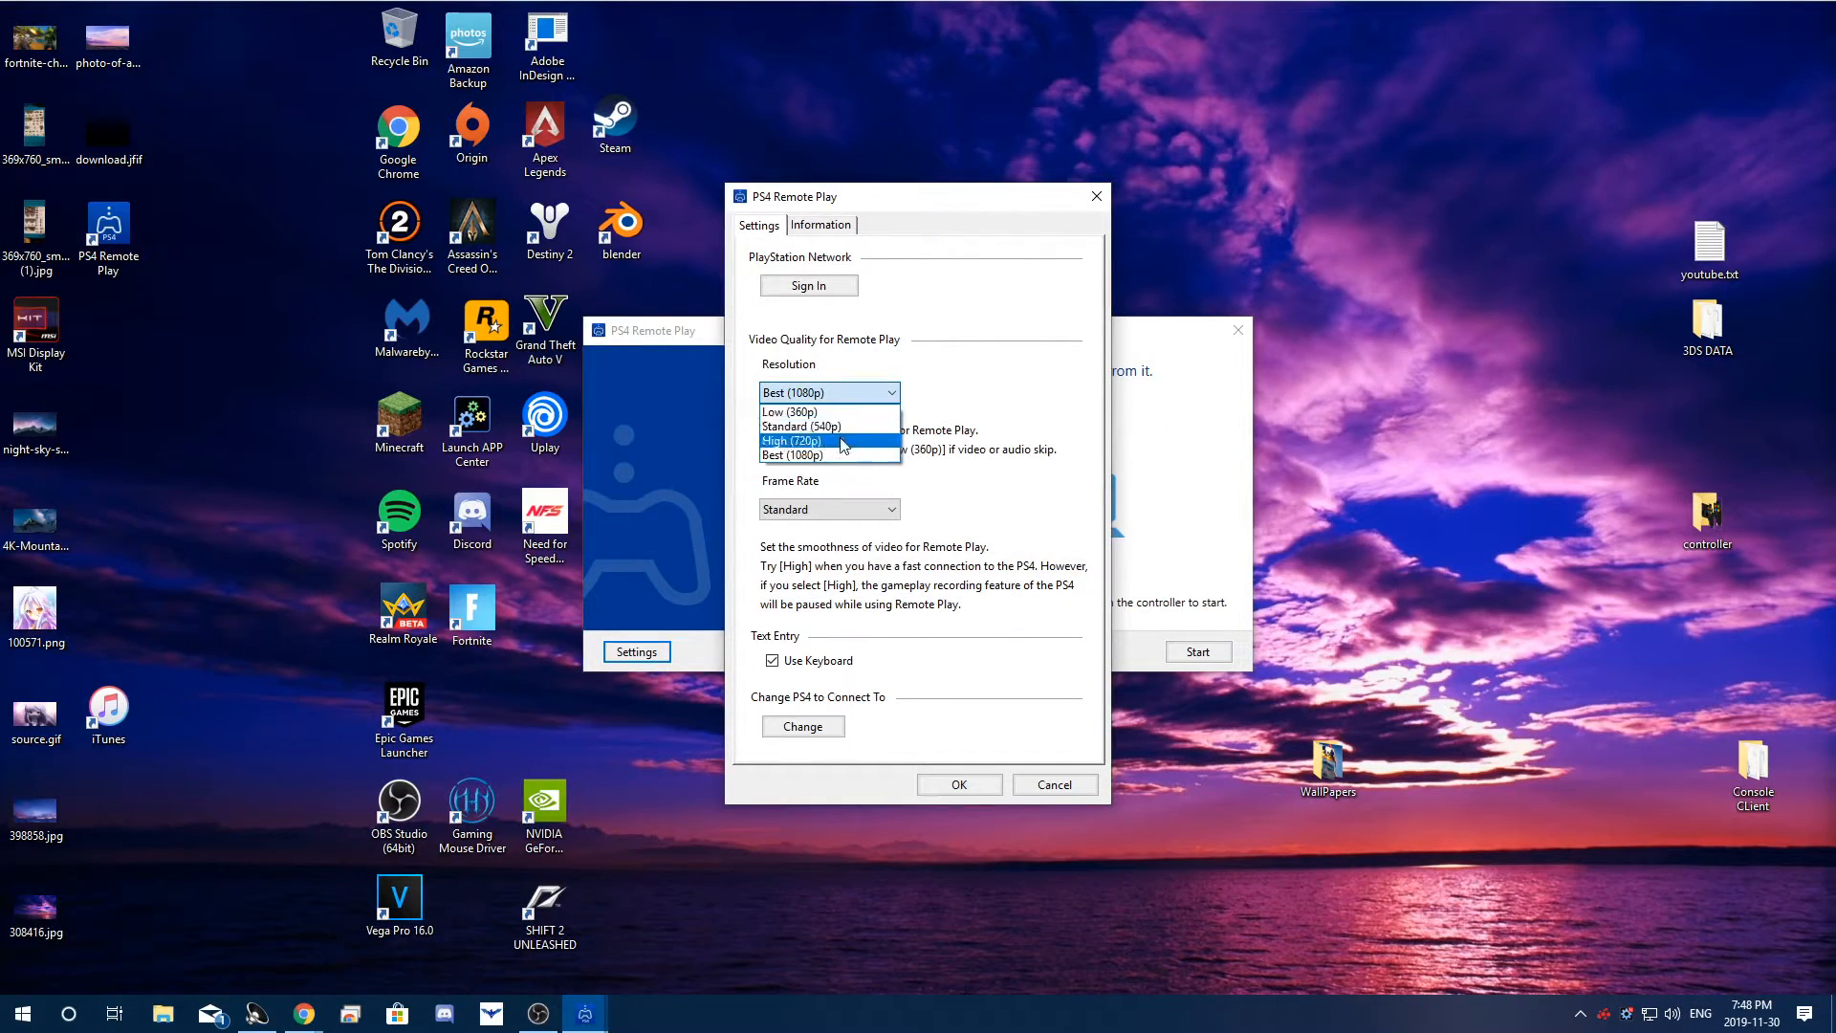
pyautogui.click(791, 442)
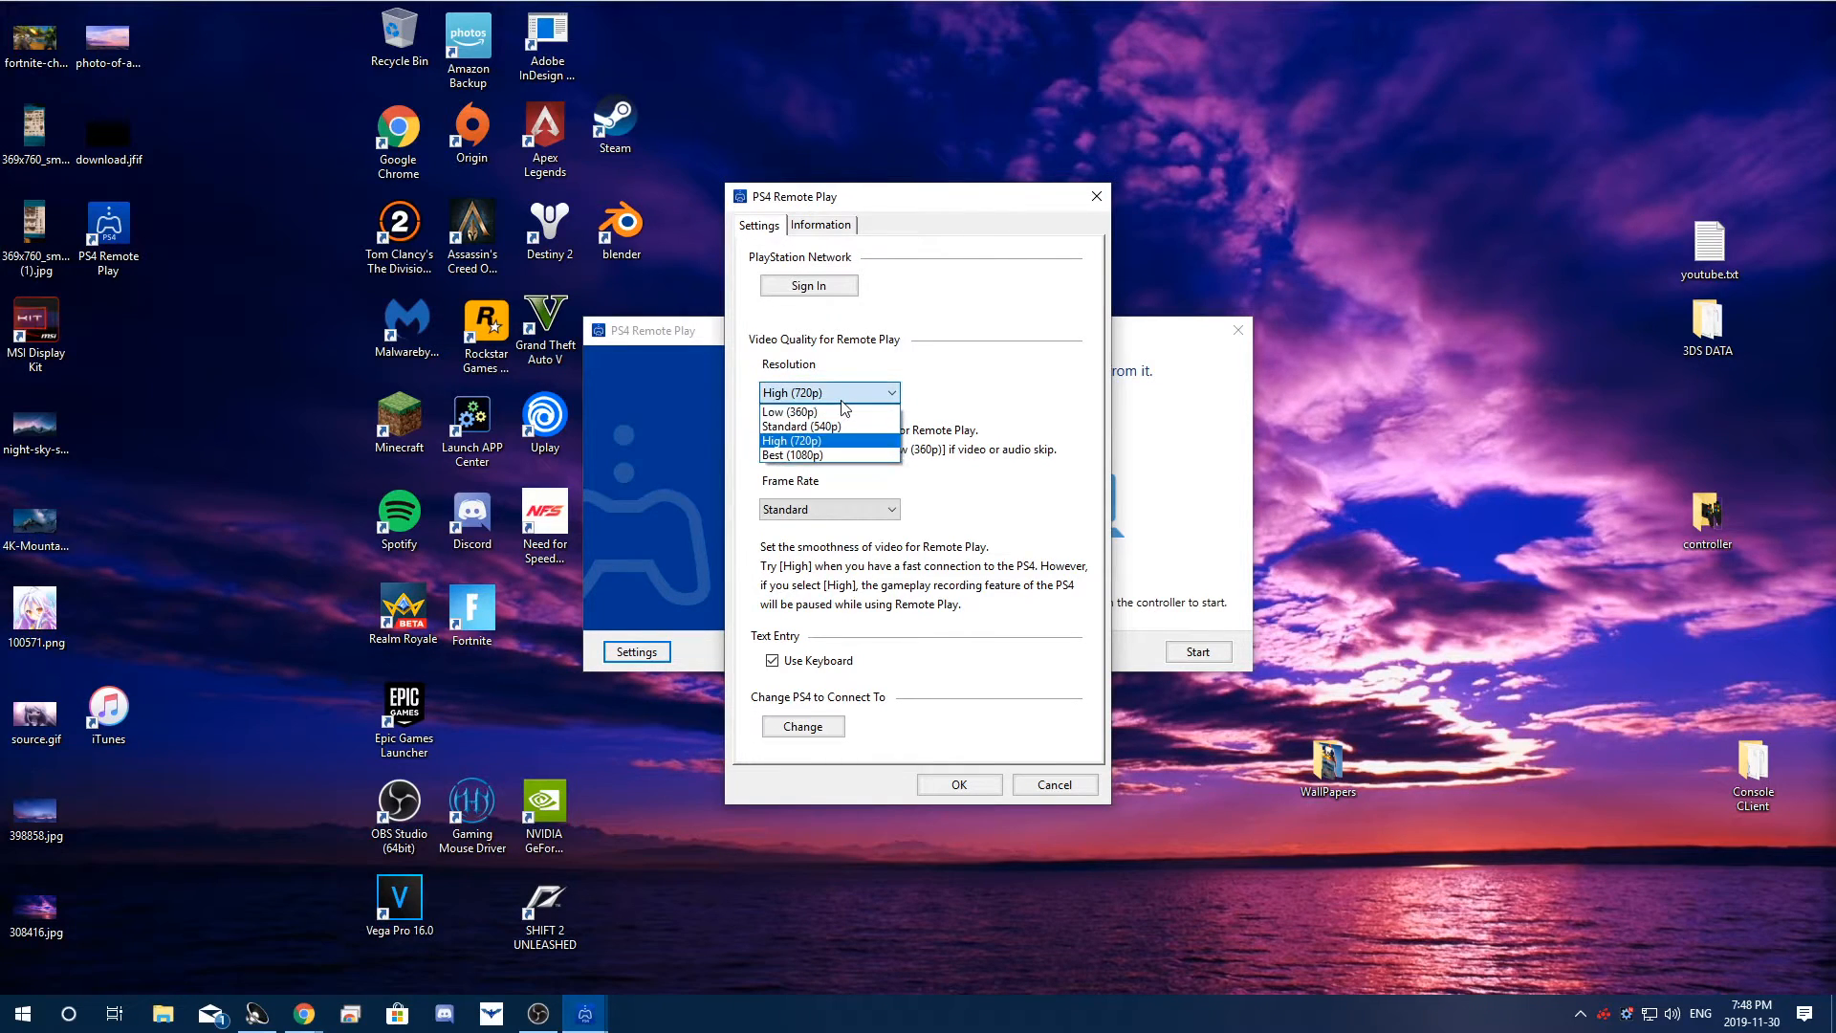
pyautogui.moveTo(824, 455)
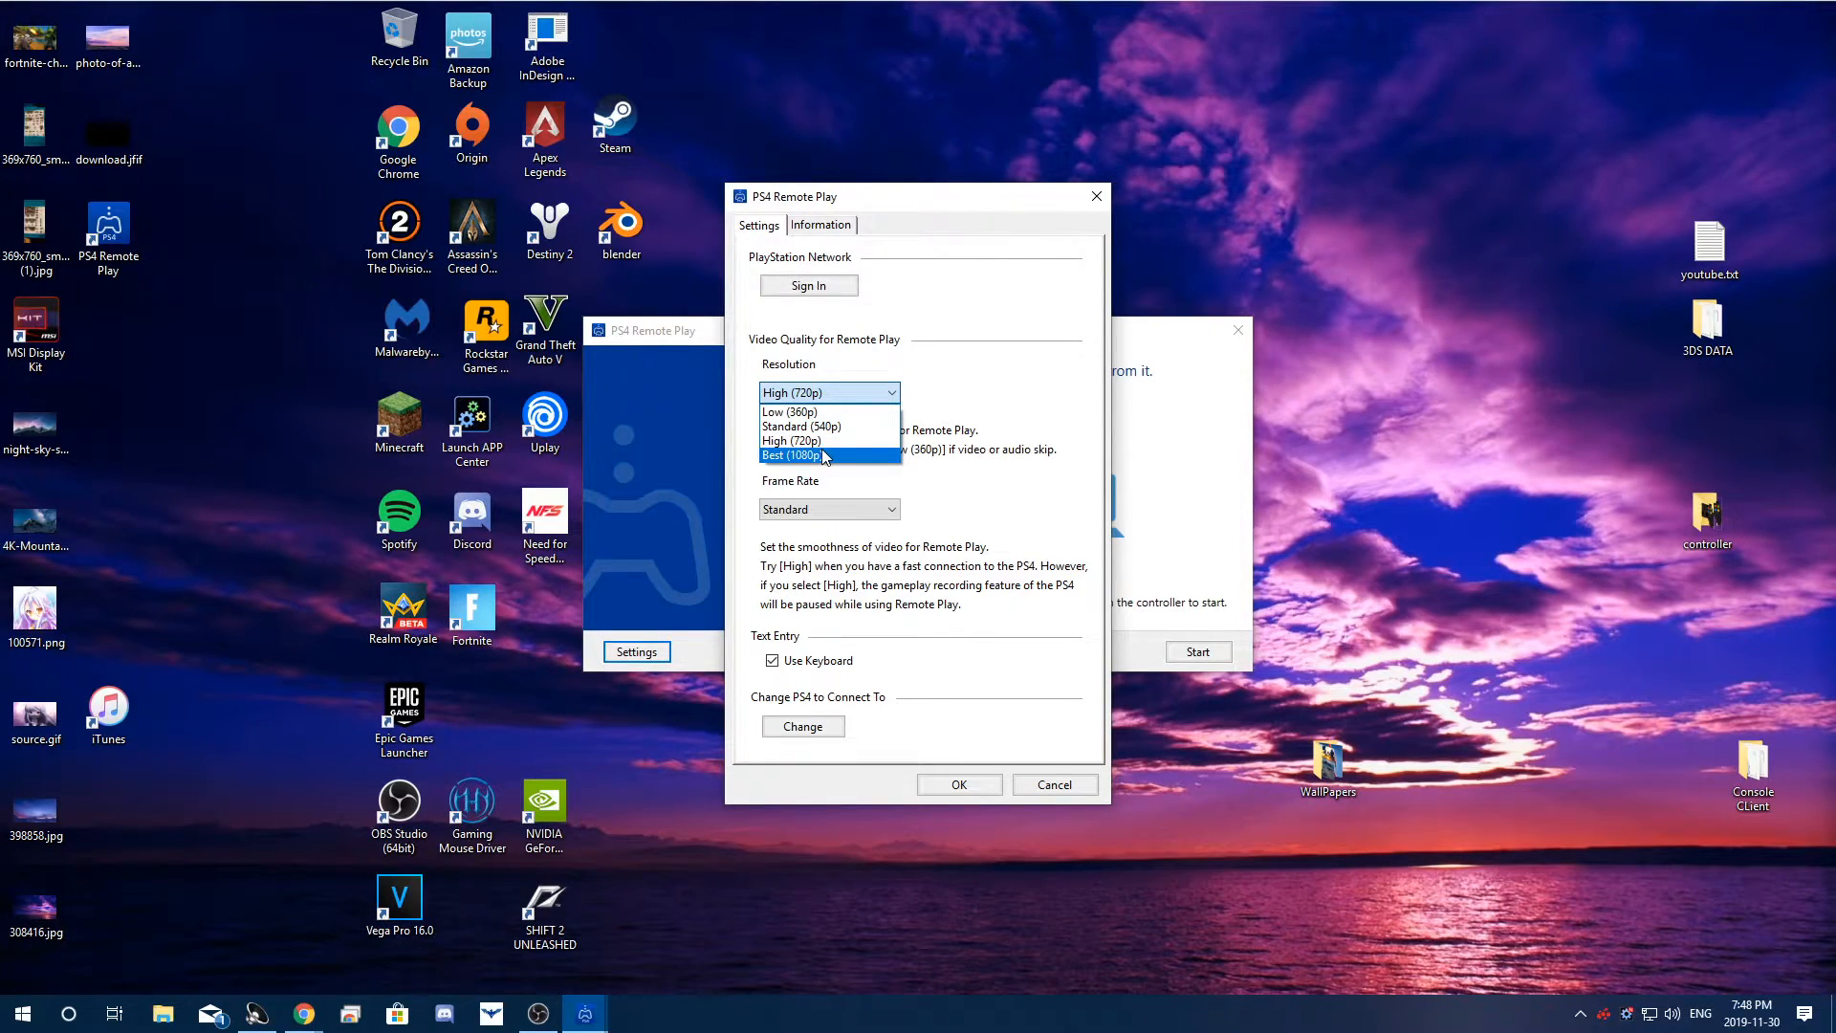
pyautogui.moveTo(827, 442)
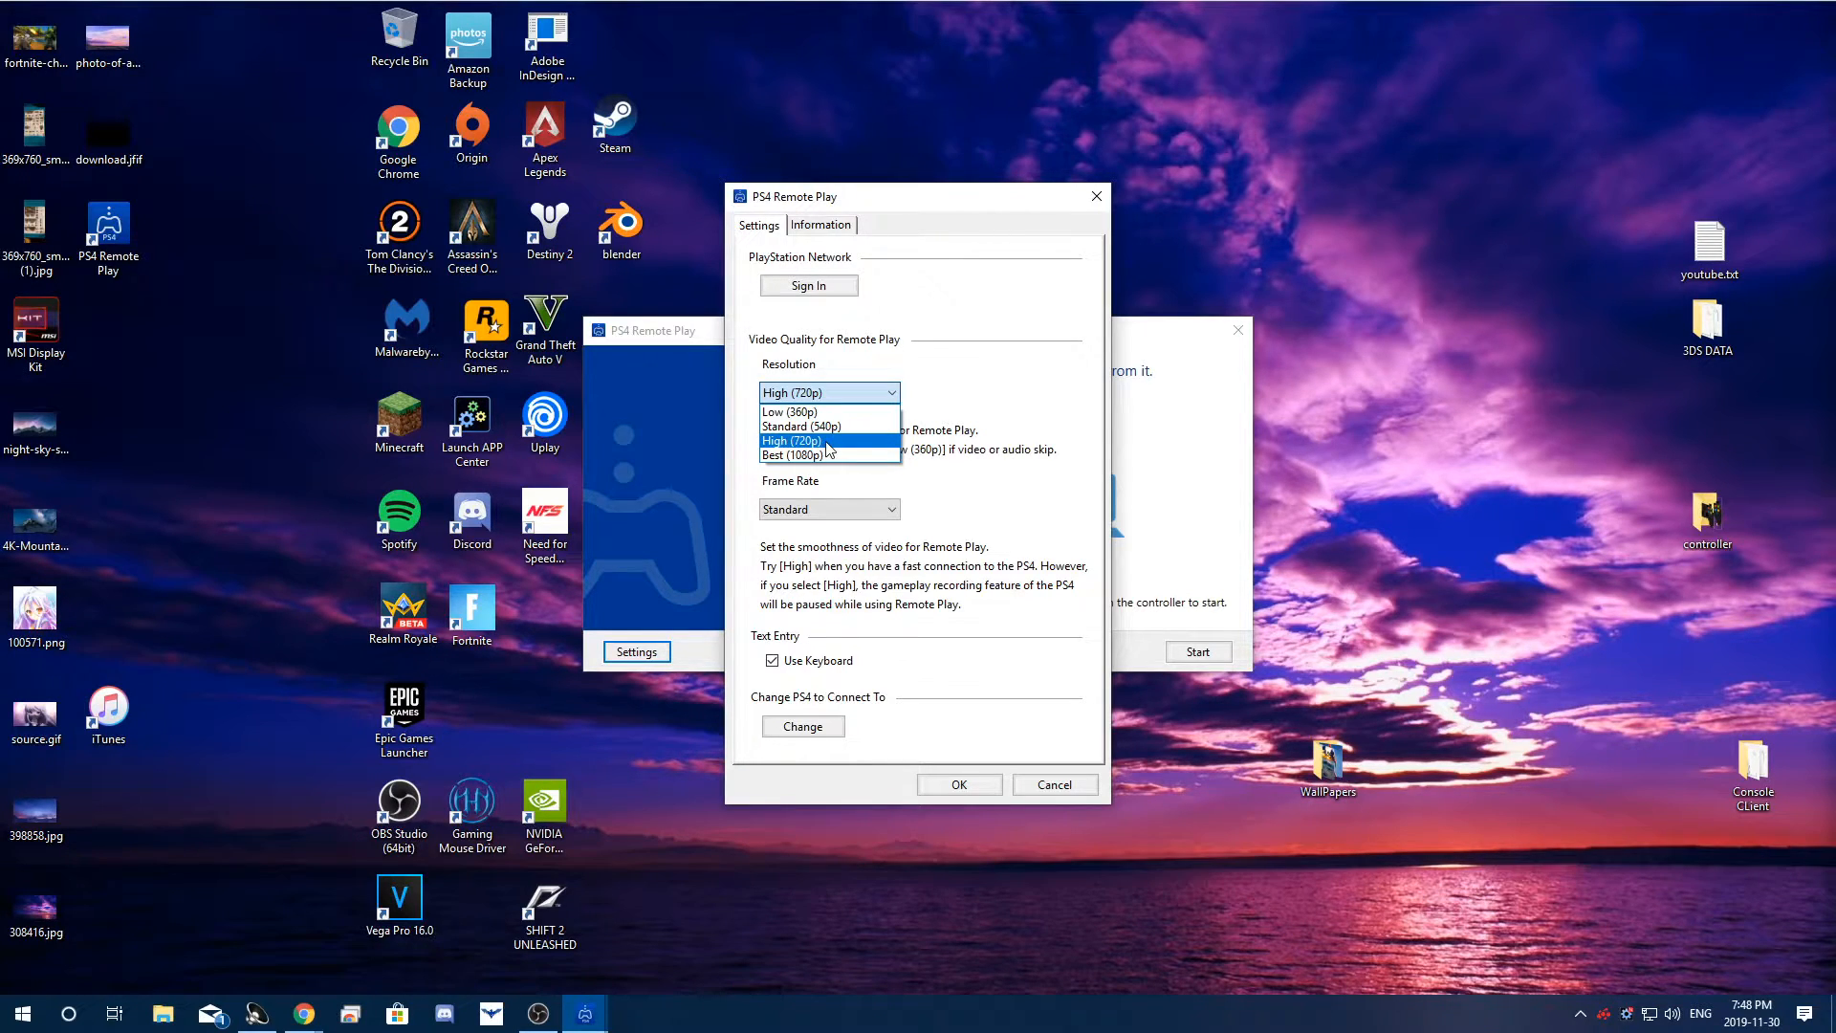
pyautogui.click(792, 442)
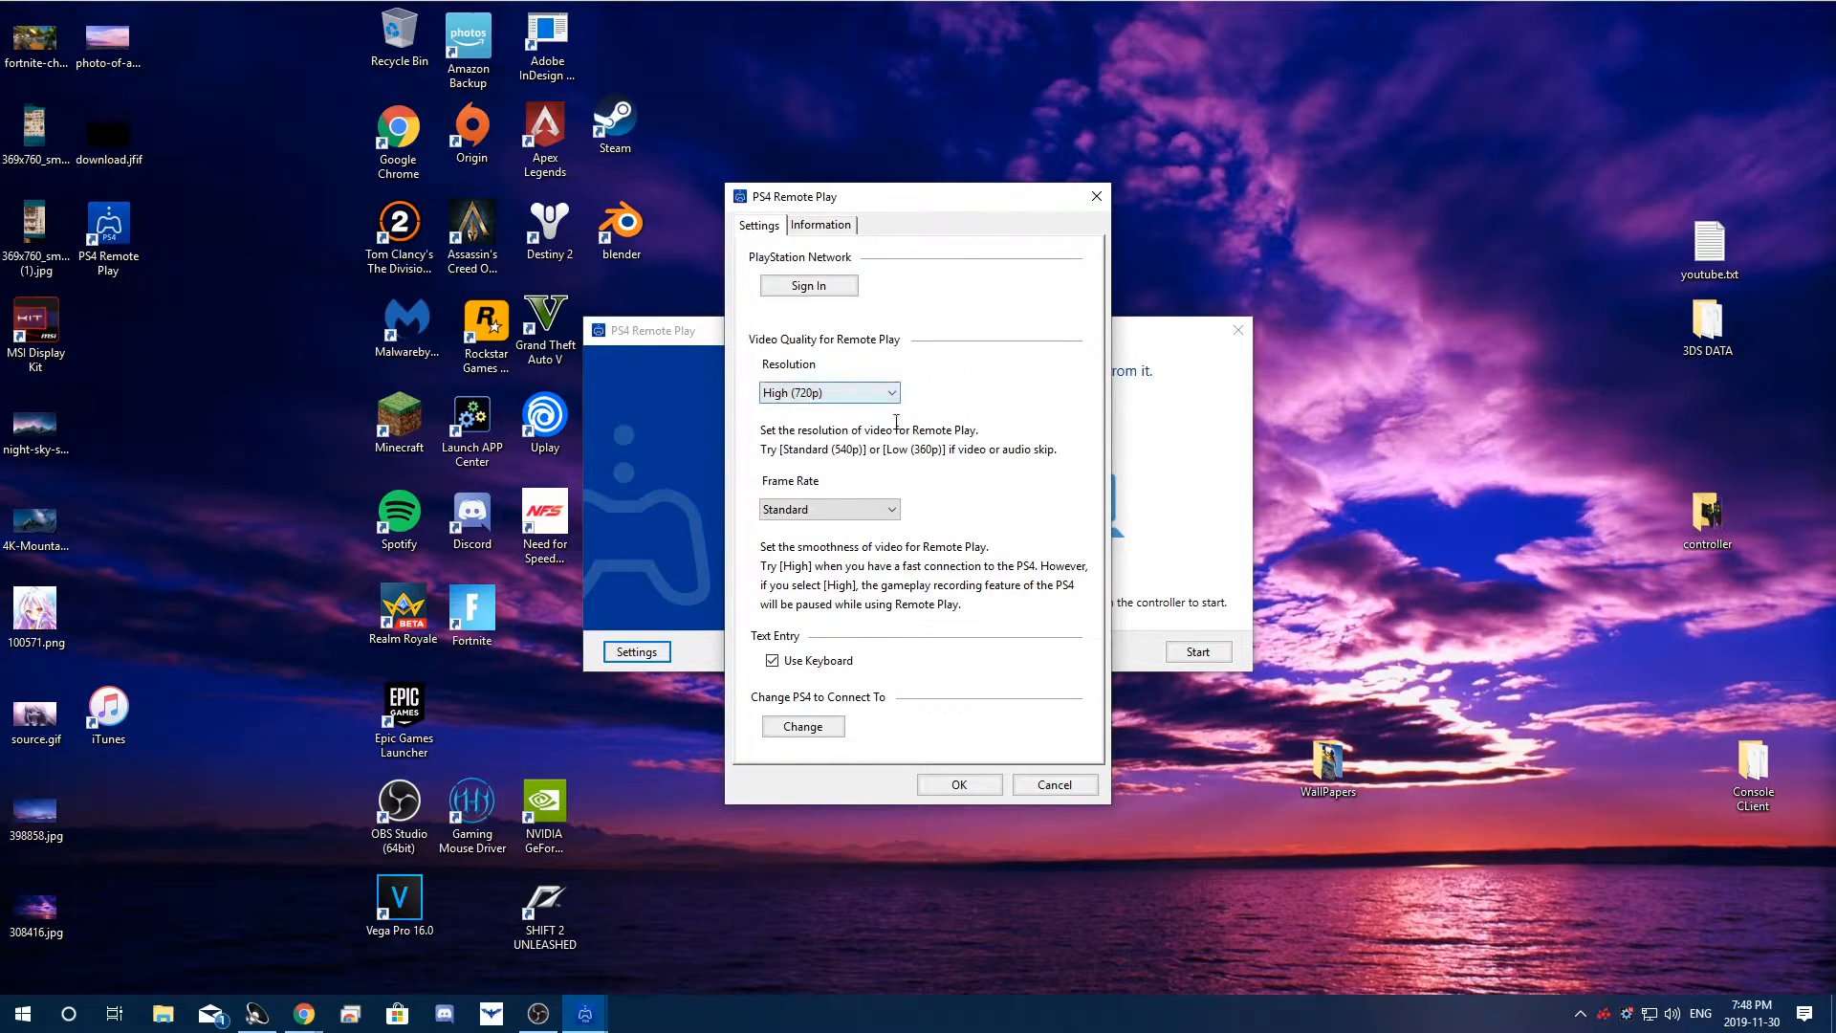
# - Set Frame Rate to High, check the Information tab and save with OK
pyautogui.click(828, 509)
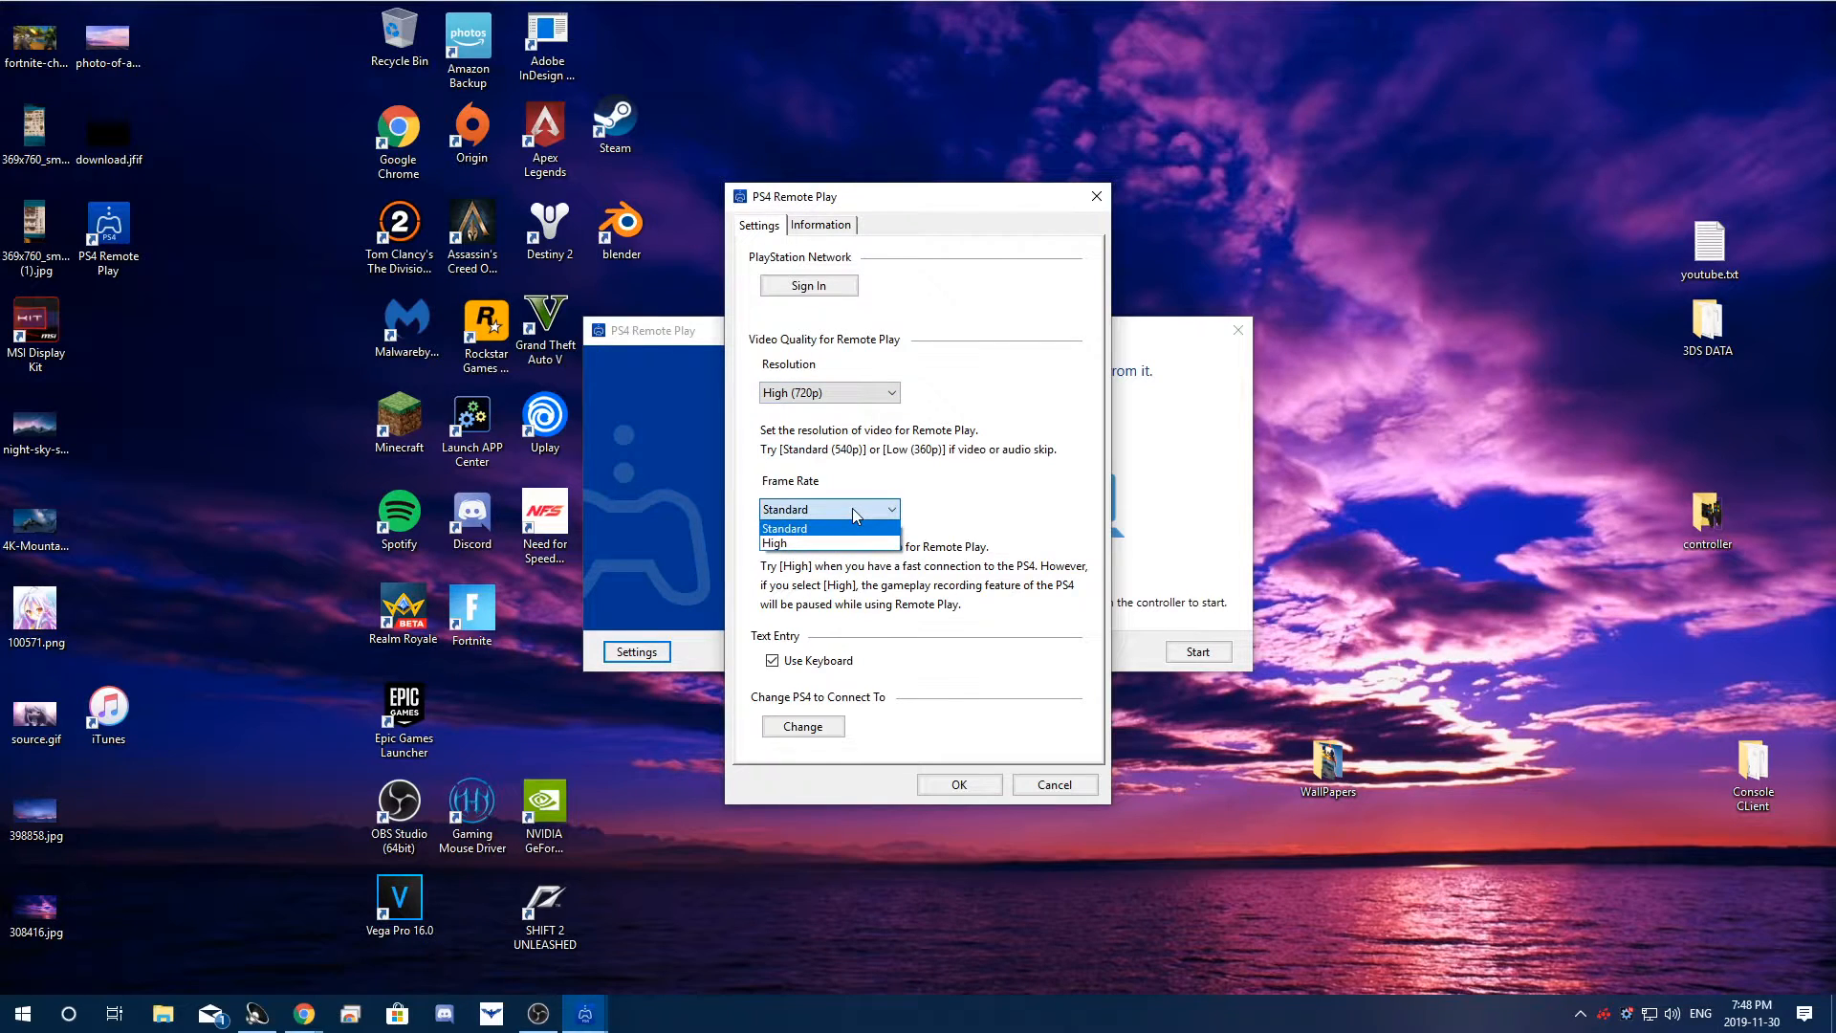
pyautogui.click(829, 542)
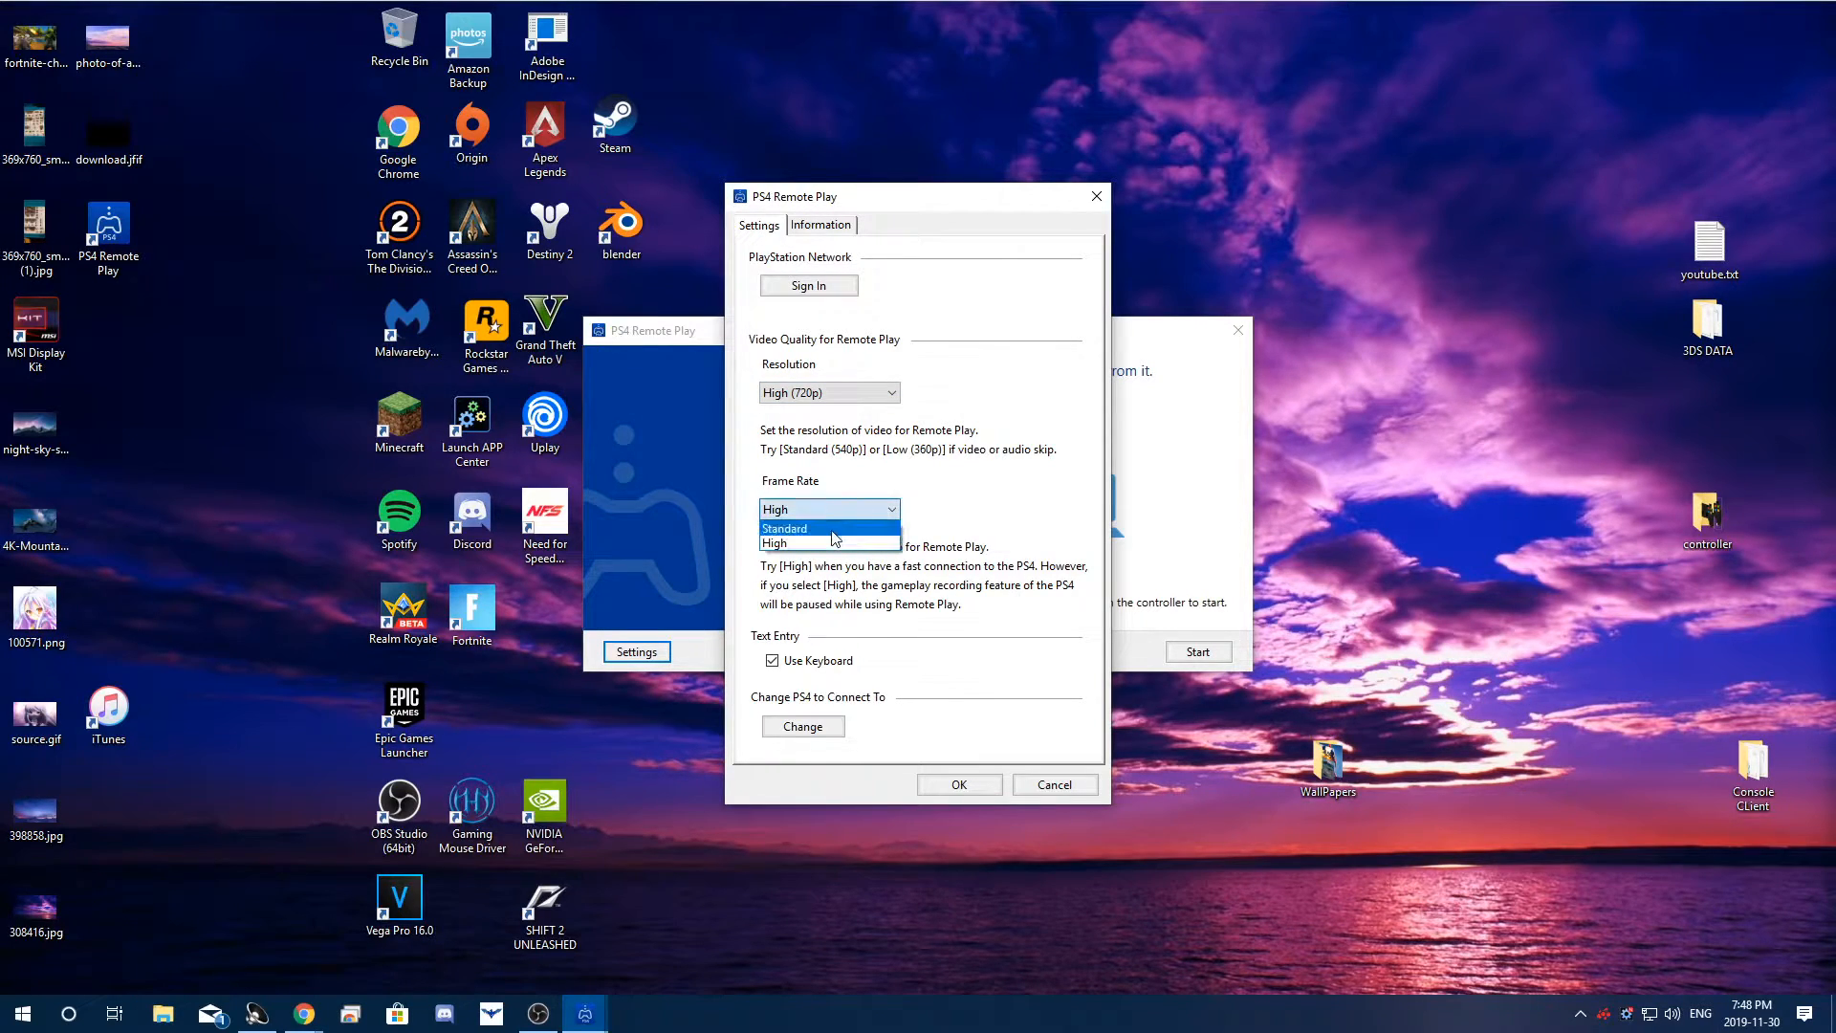
pyautogui.click(775, 541)
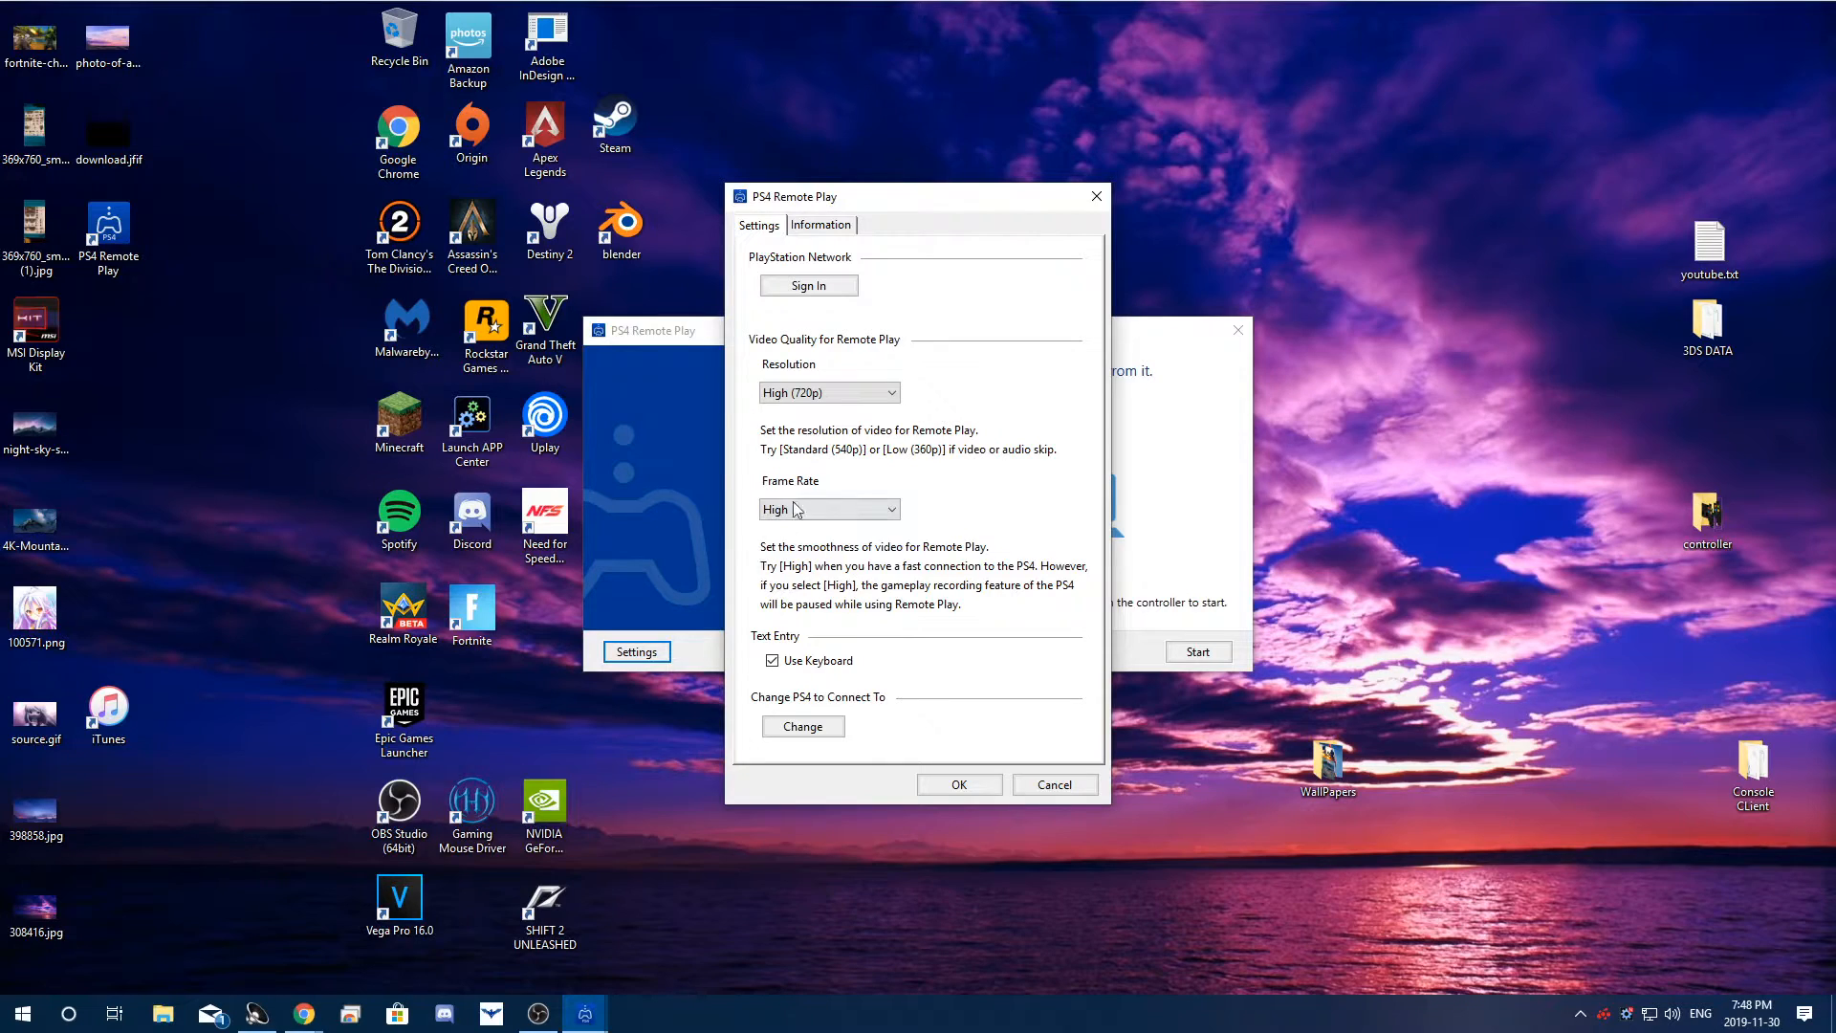
pyautogui.click(770, 660)
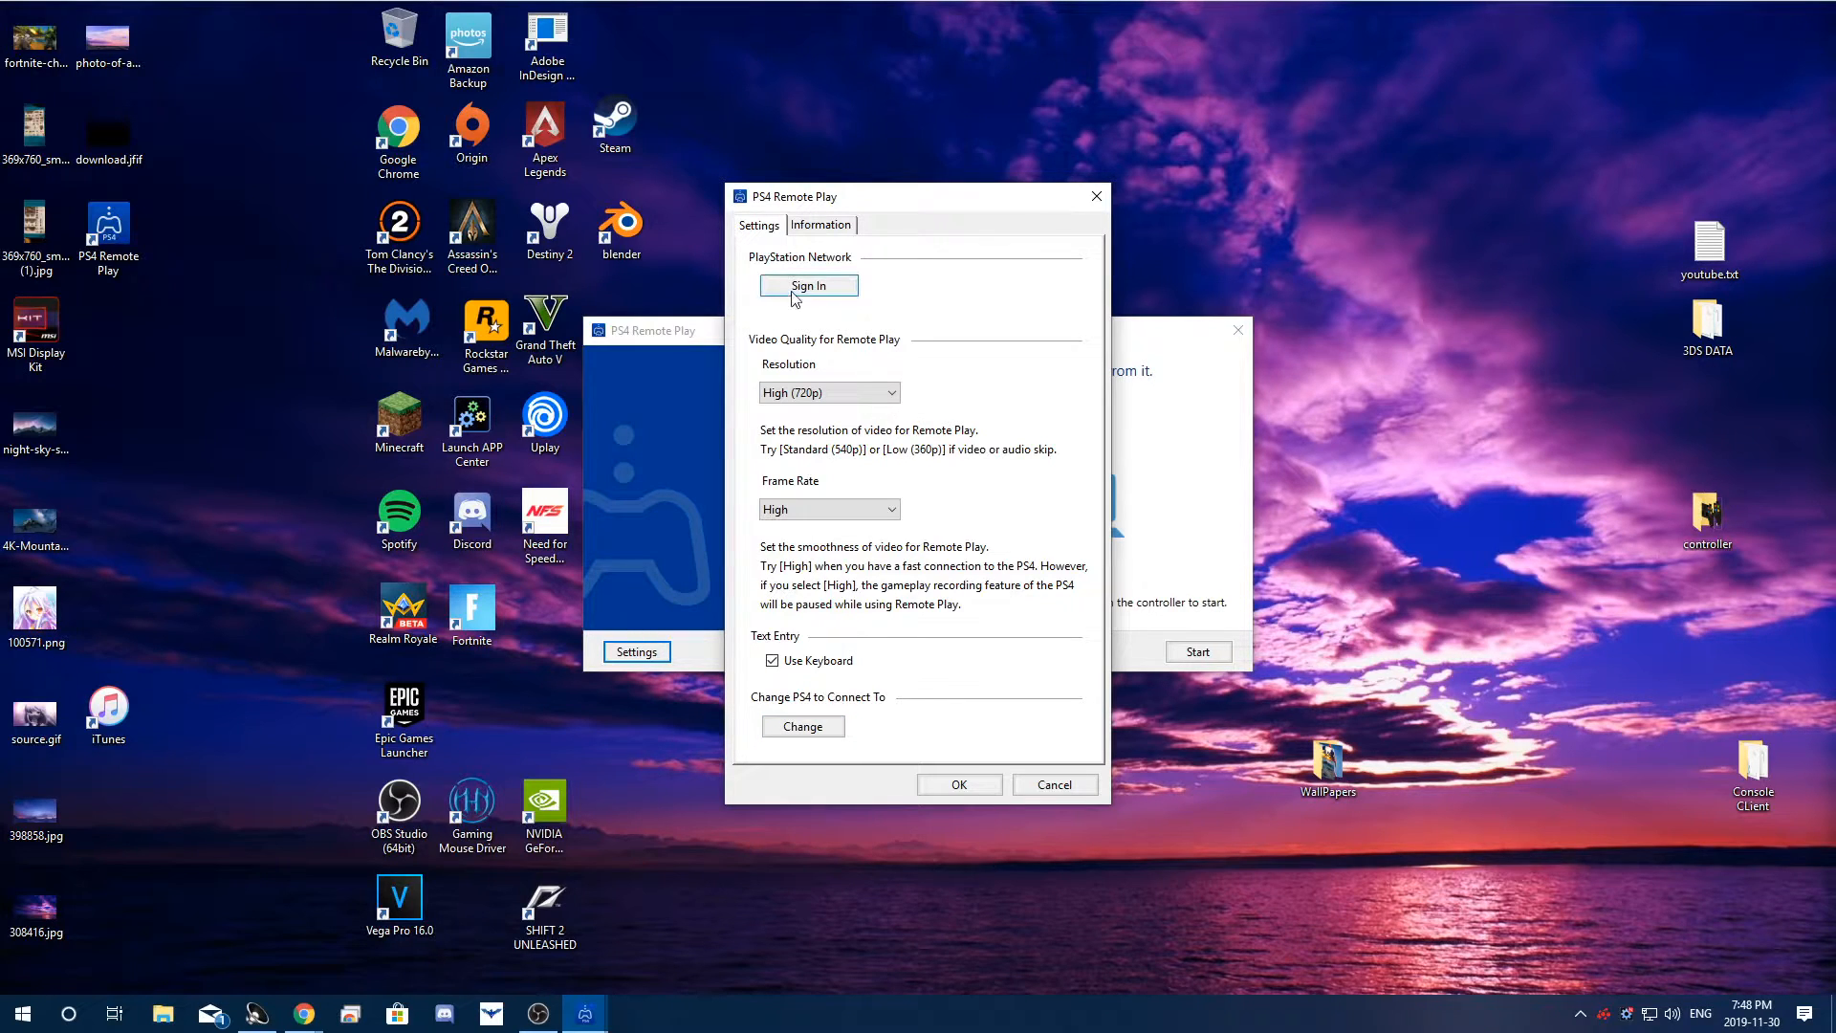
pyautogui.click(821, 226)
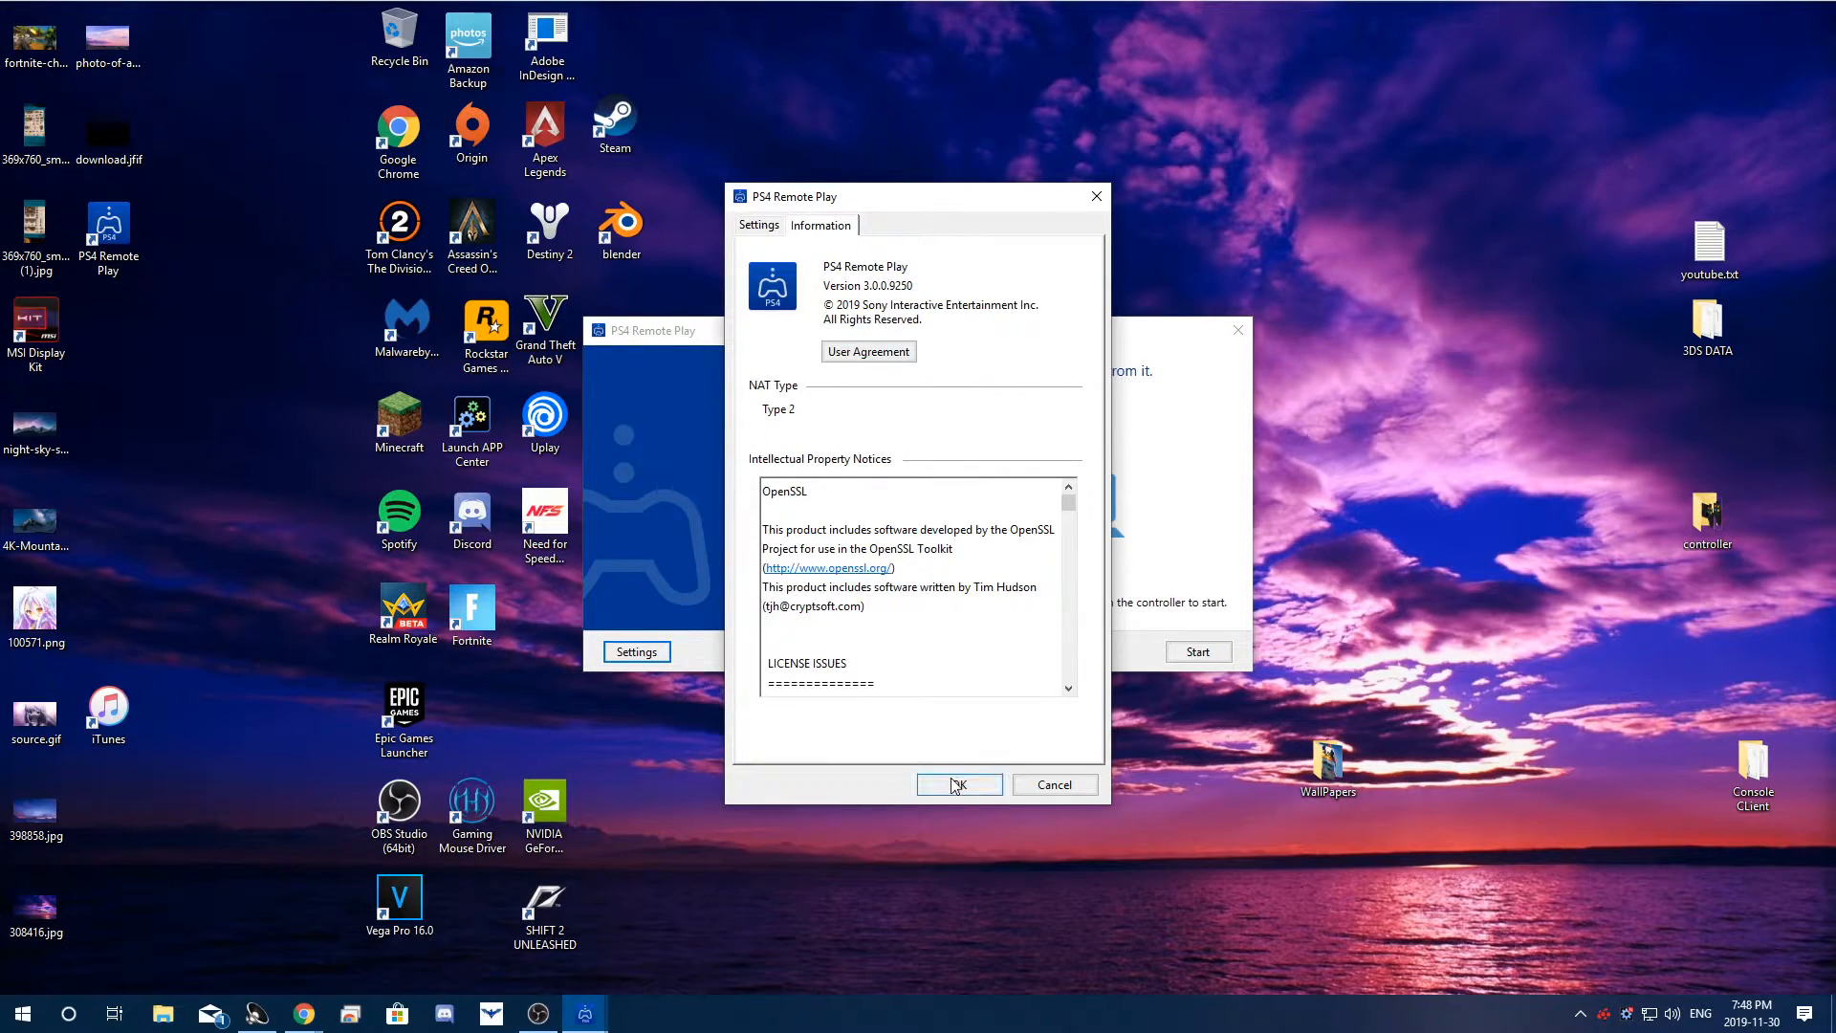
pyautogui.click(958, 784)
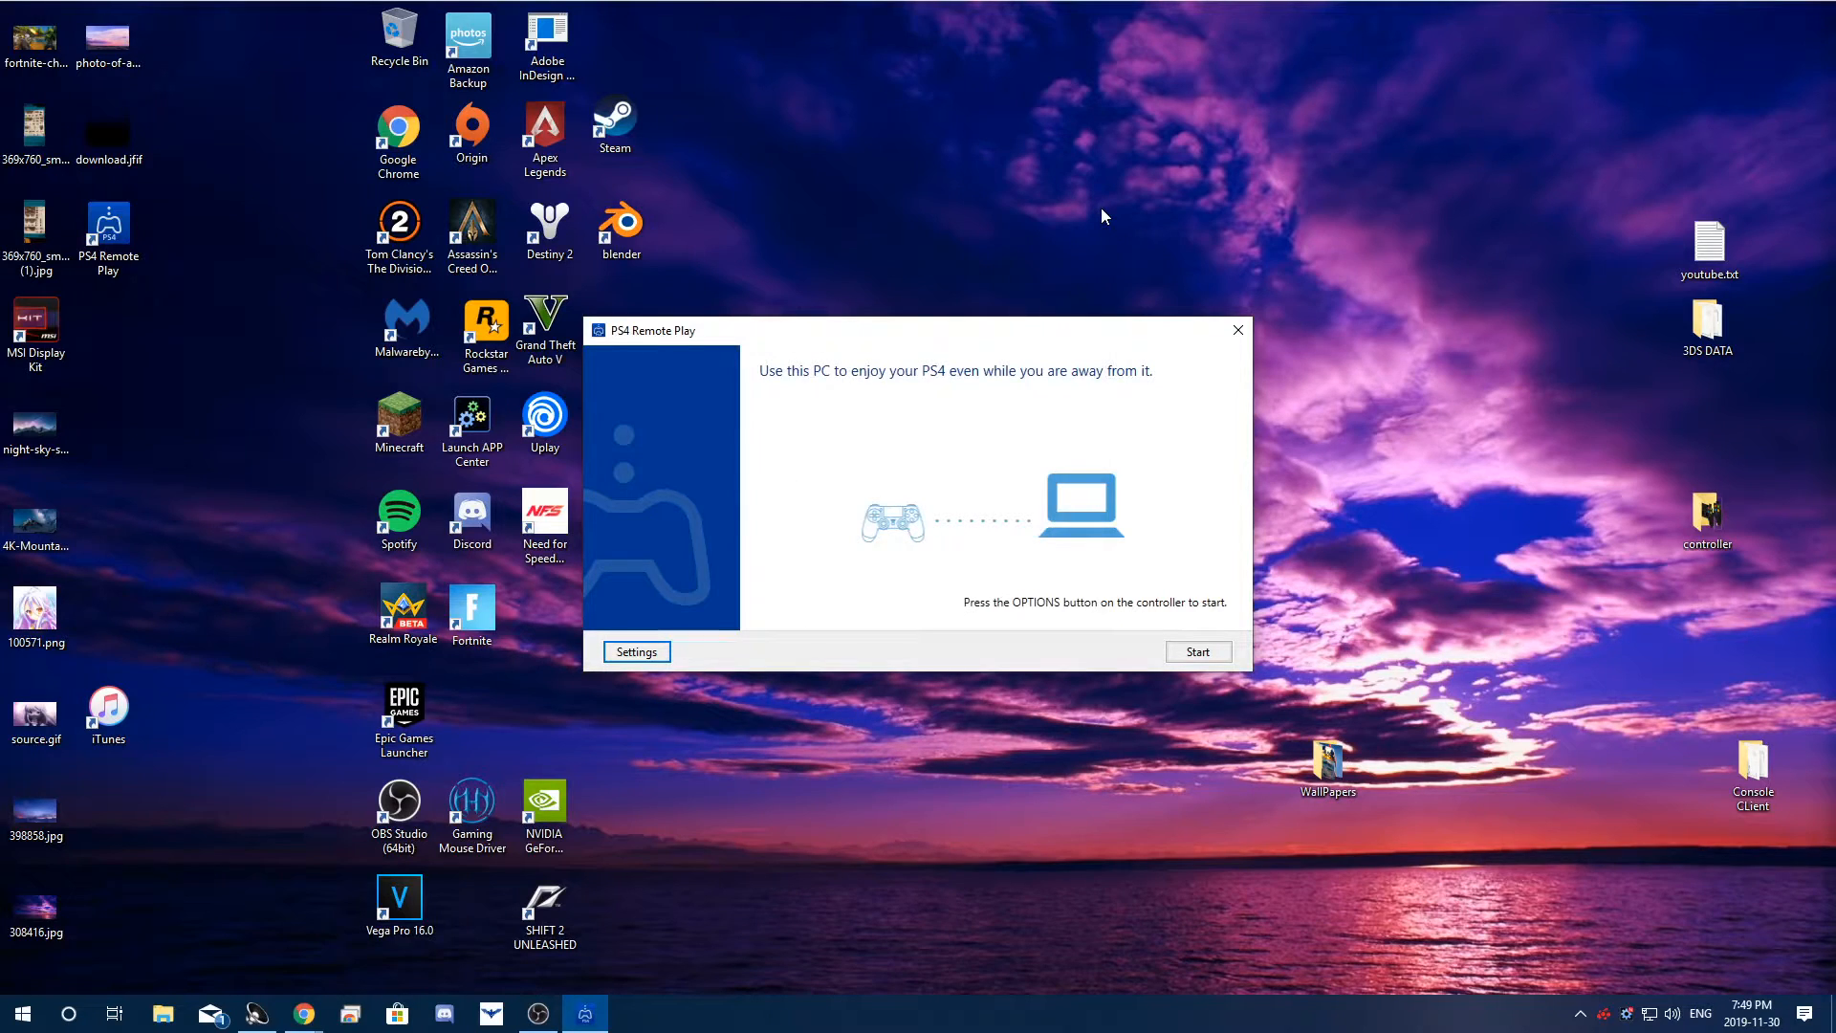
pyautogui.moveTo(808, 528)
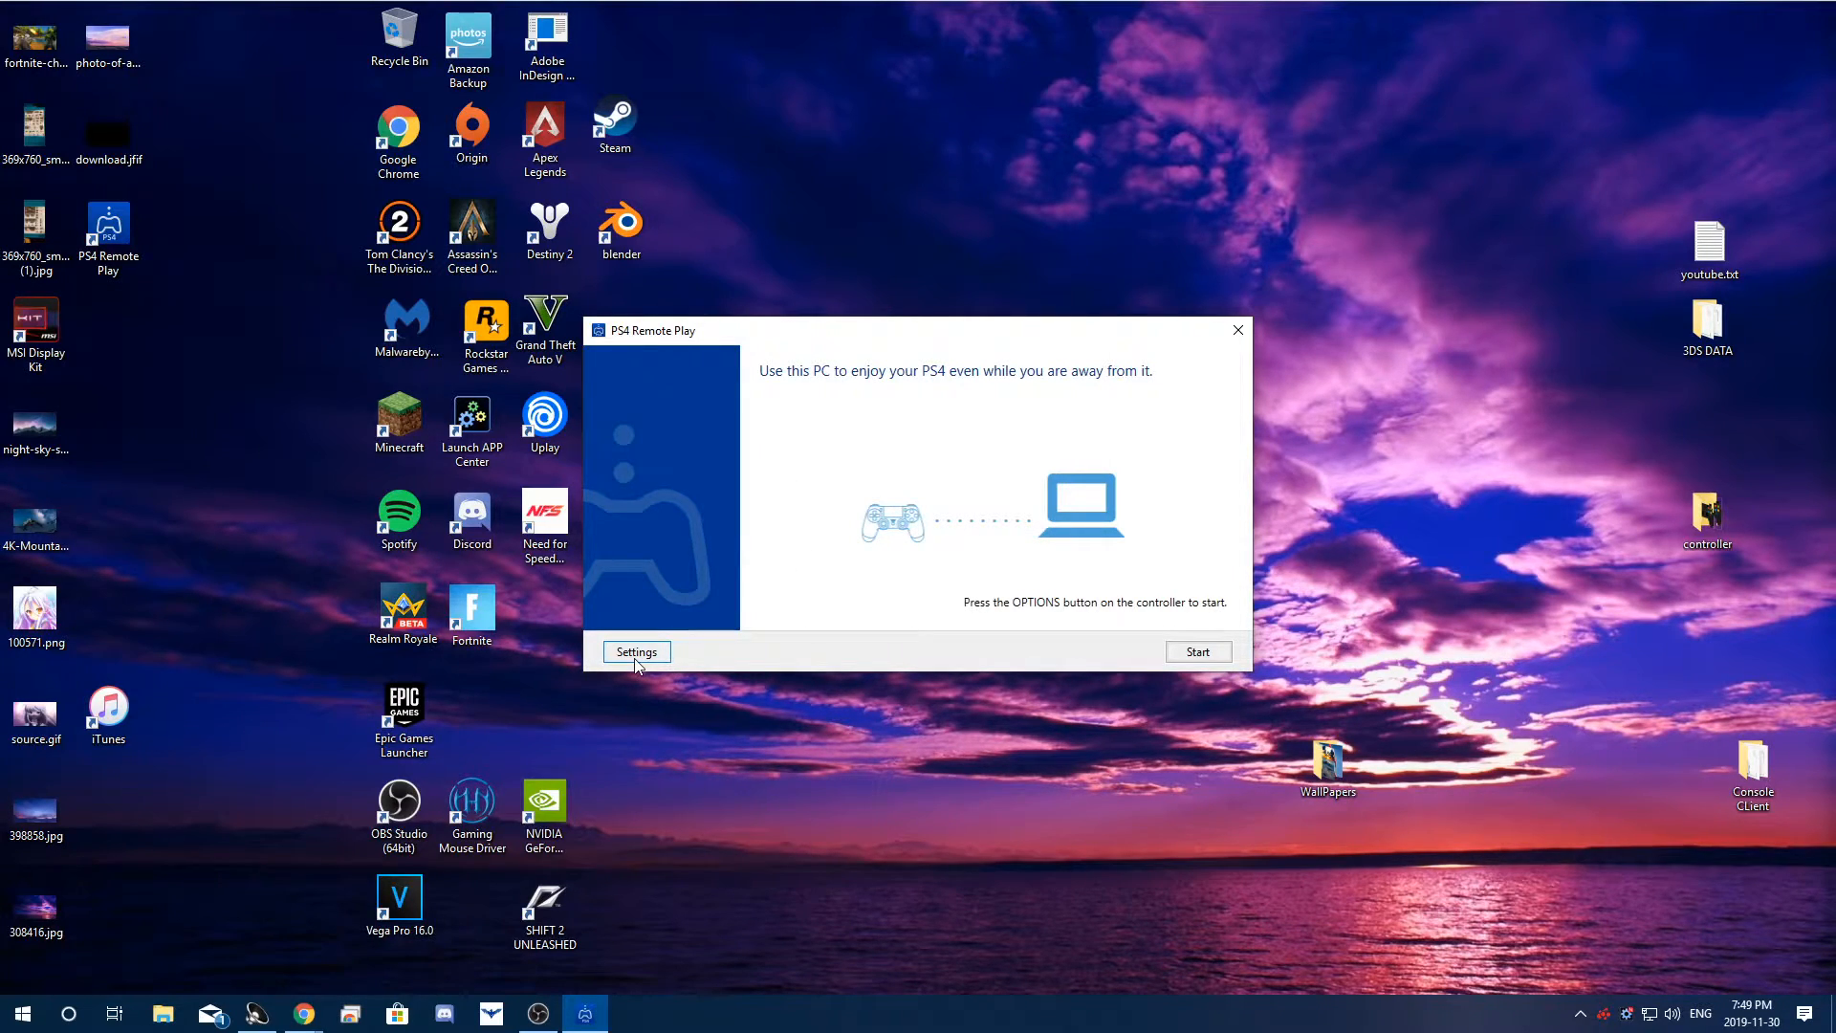
pyautogui.moveTo(1165, 564)
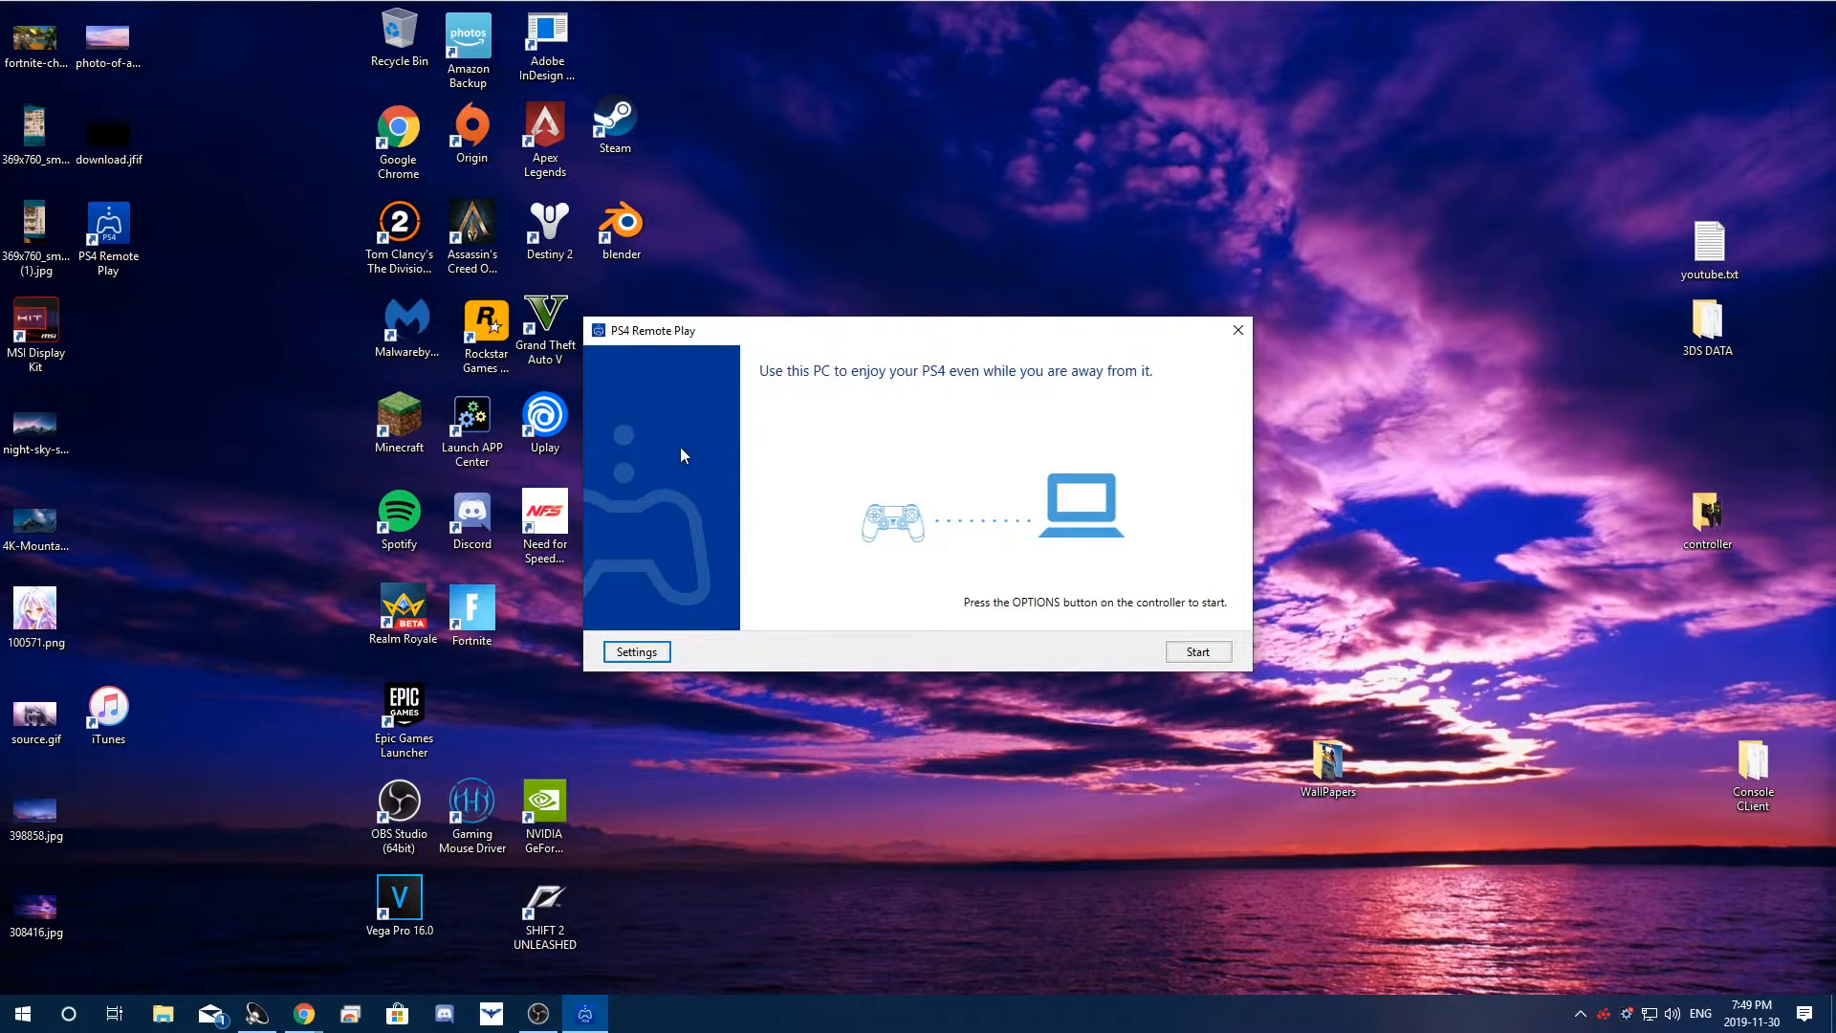
pyautogui.moveTo(735, 712)
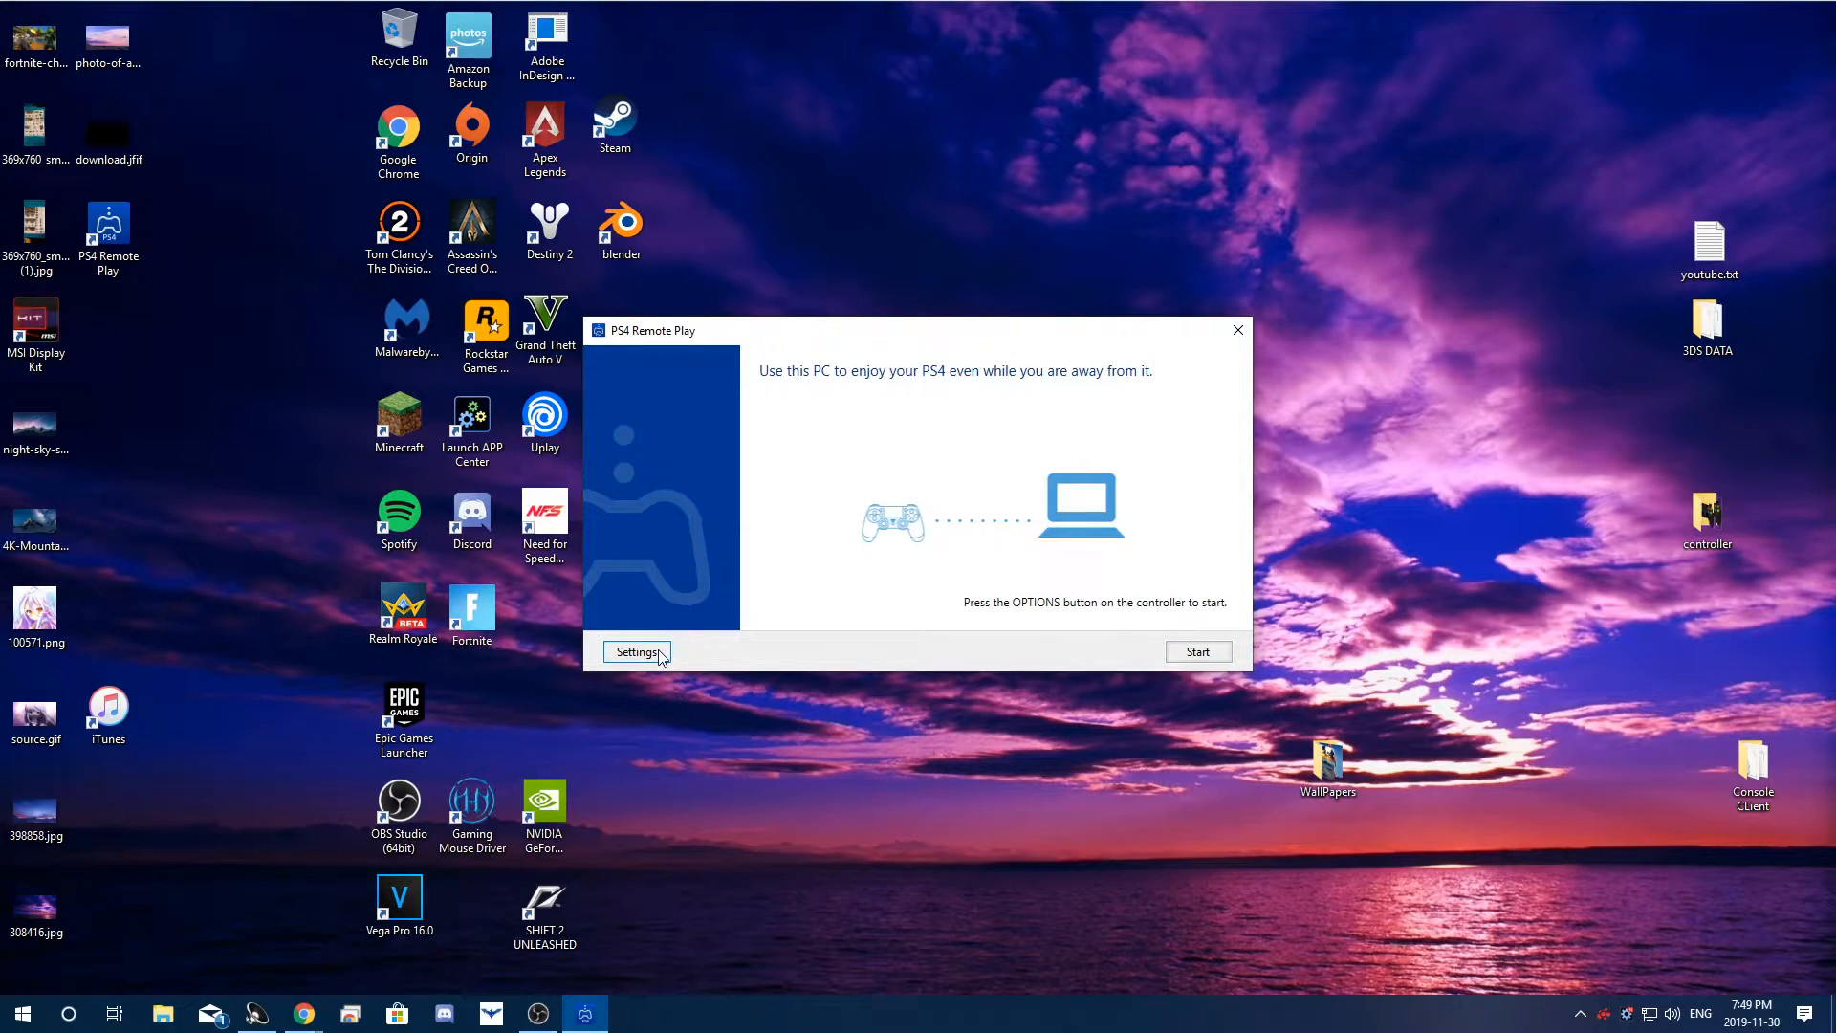
# - Confirm the saved 720p/High settings unchanged, then start searching for the PS4
pyautogui.click(635, 650)
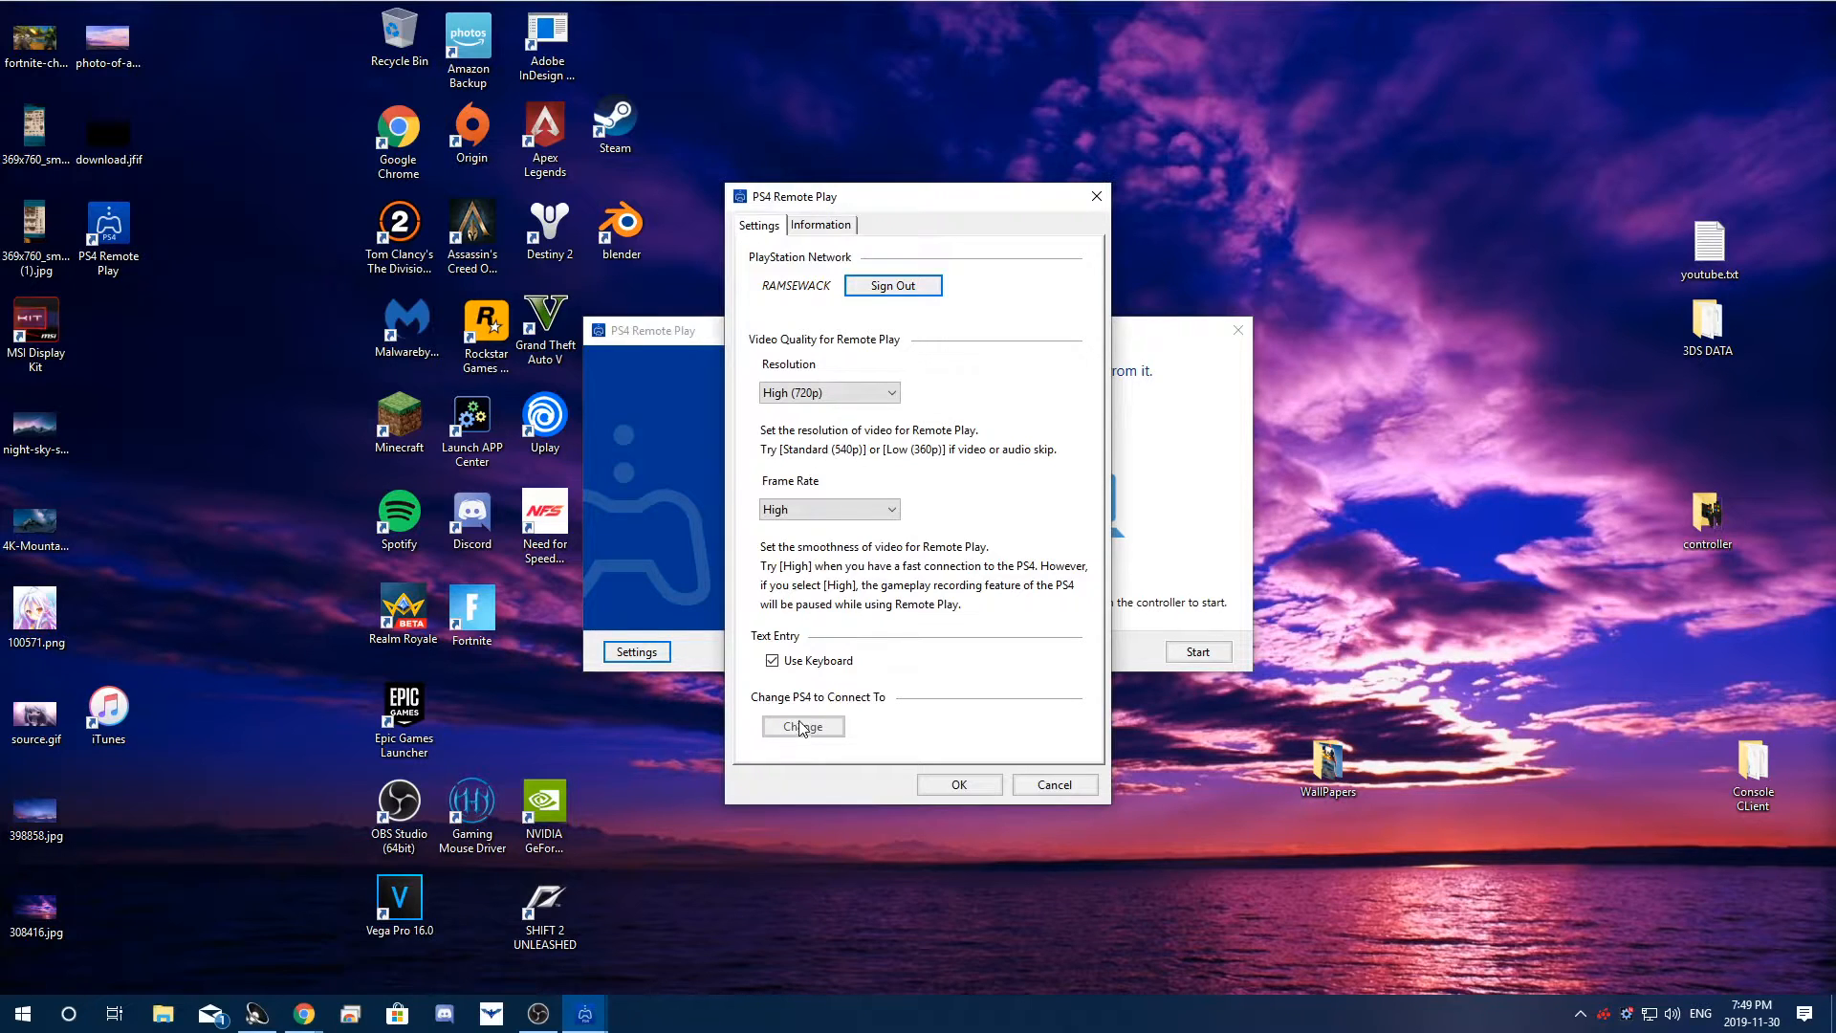
pyautogui.click(958, 784)
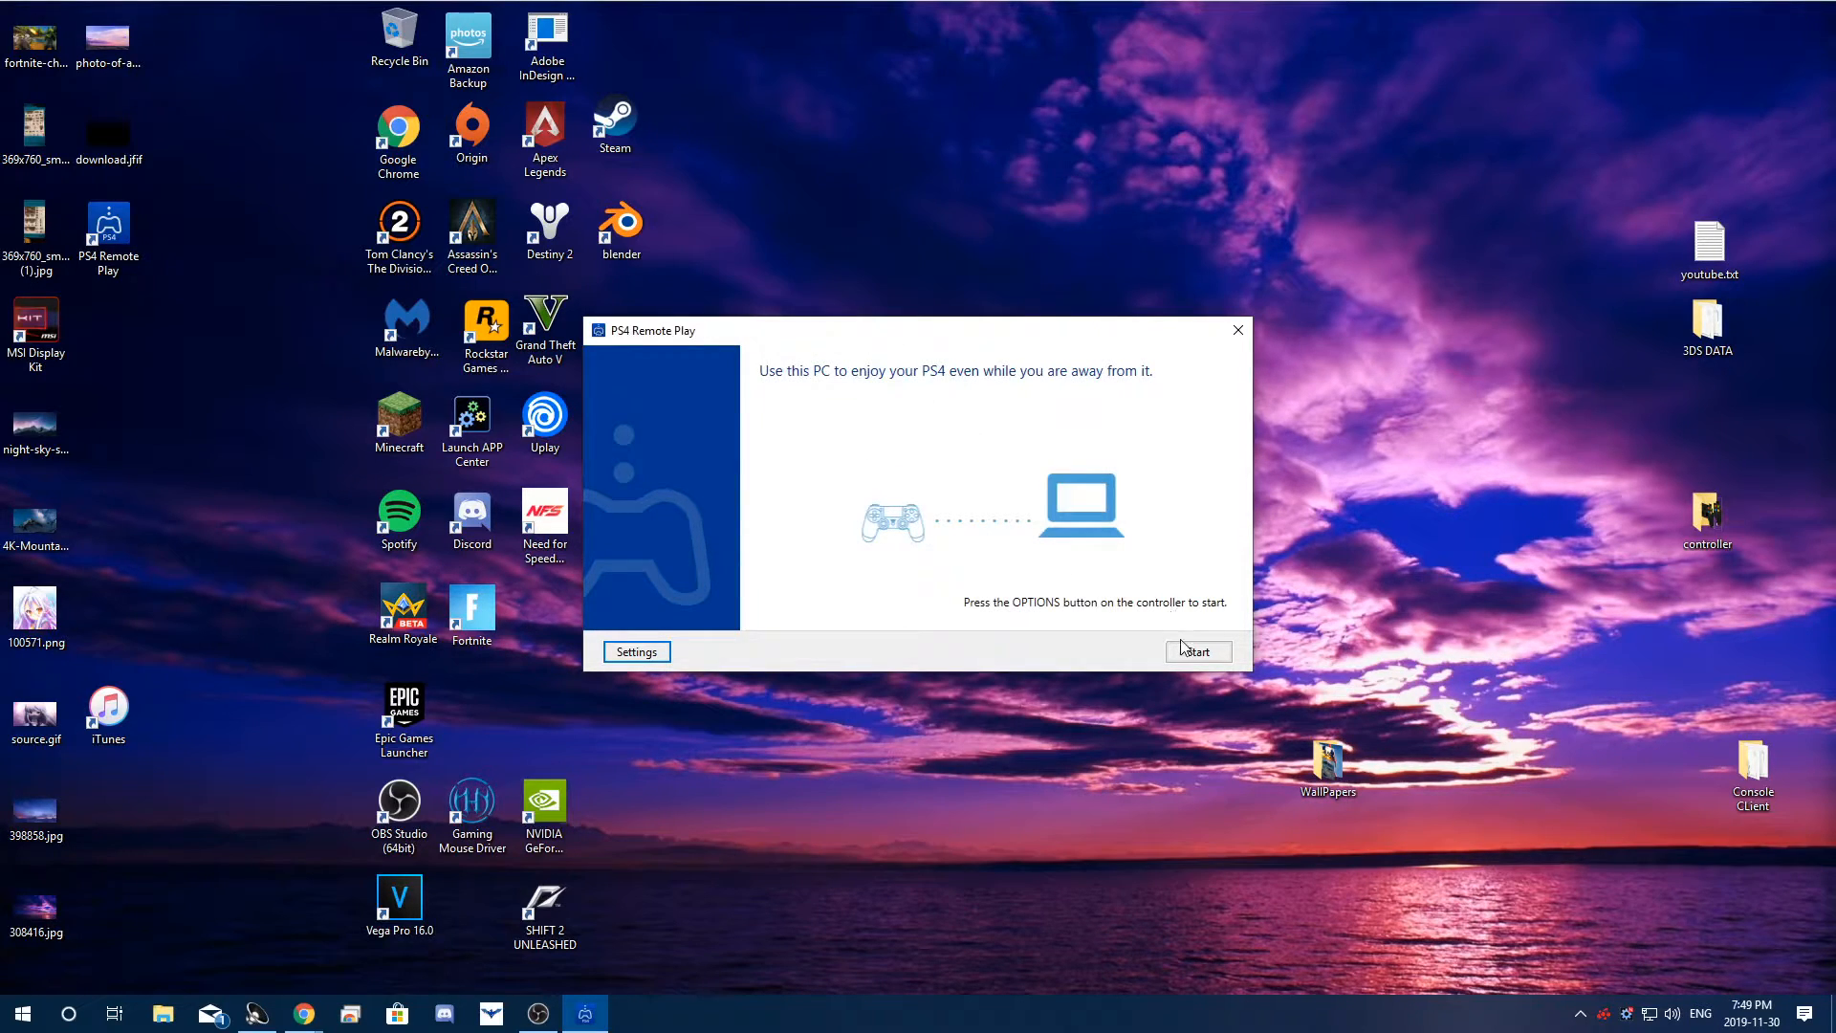
pyautogui.click(1197, 651)
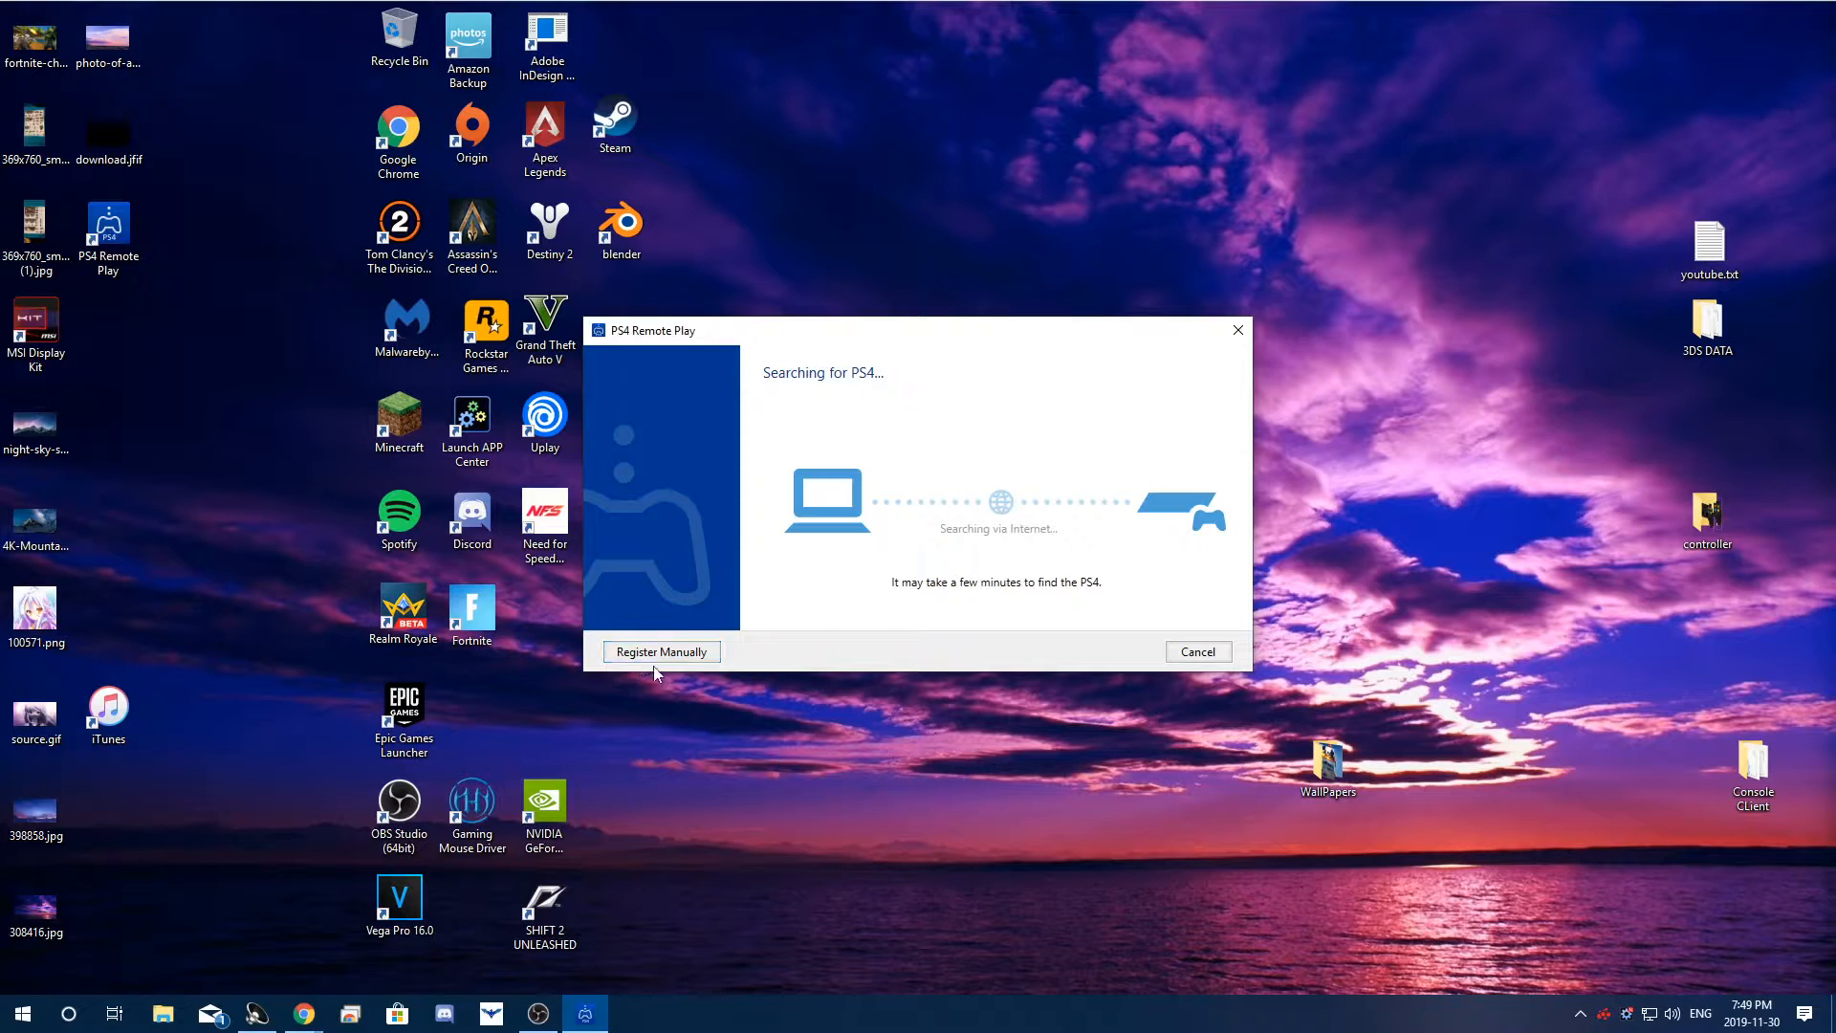
pyautogui.click(660, 650)
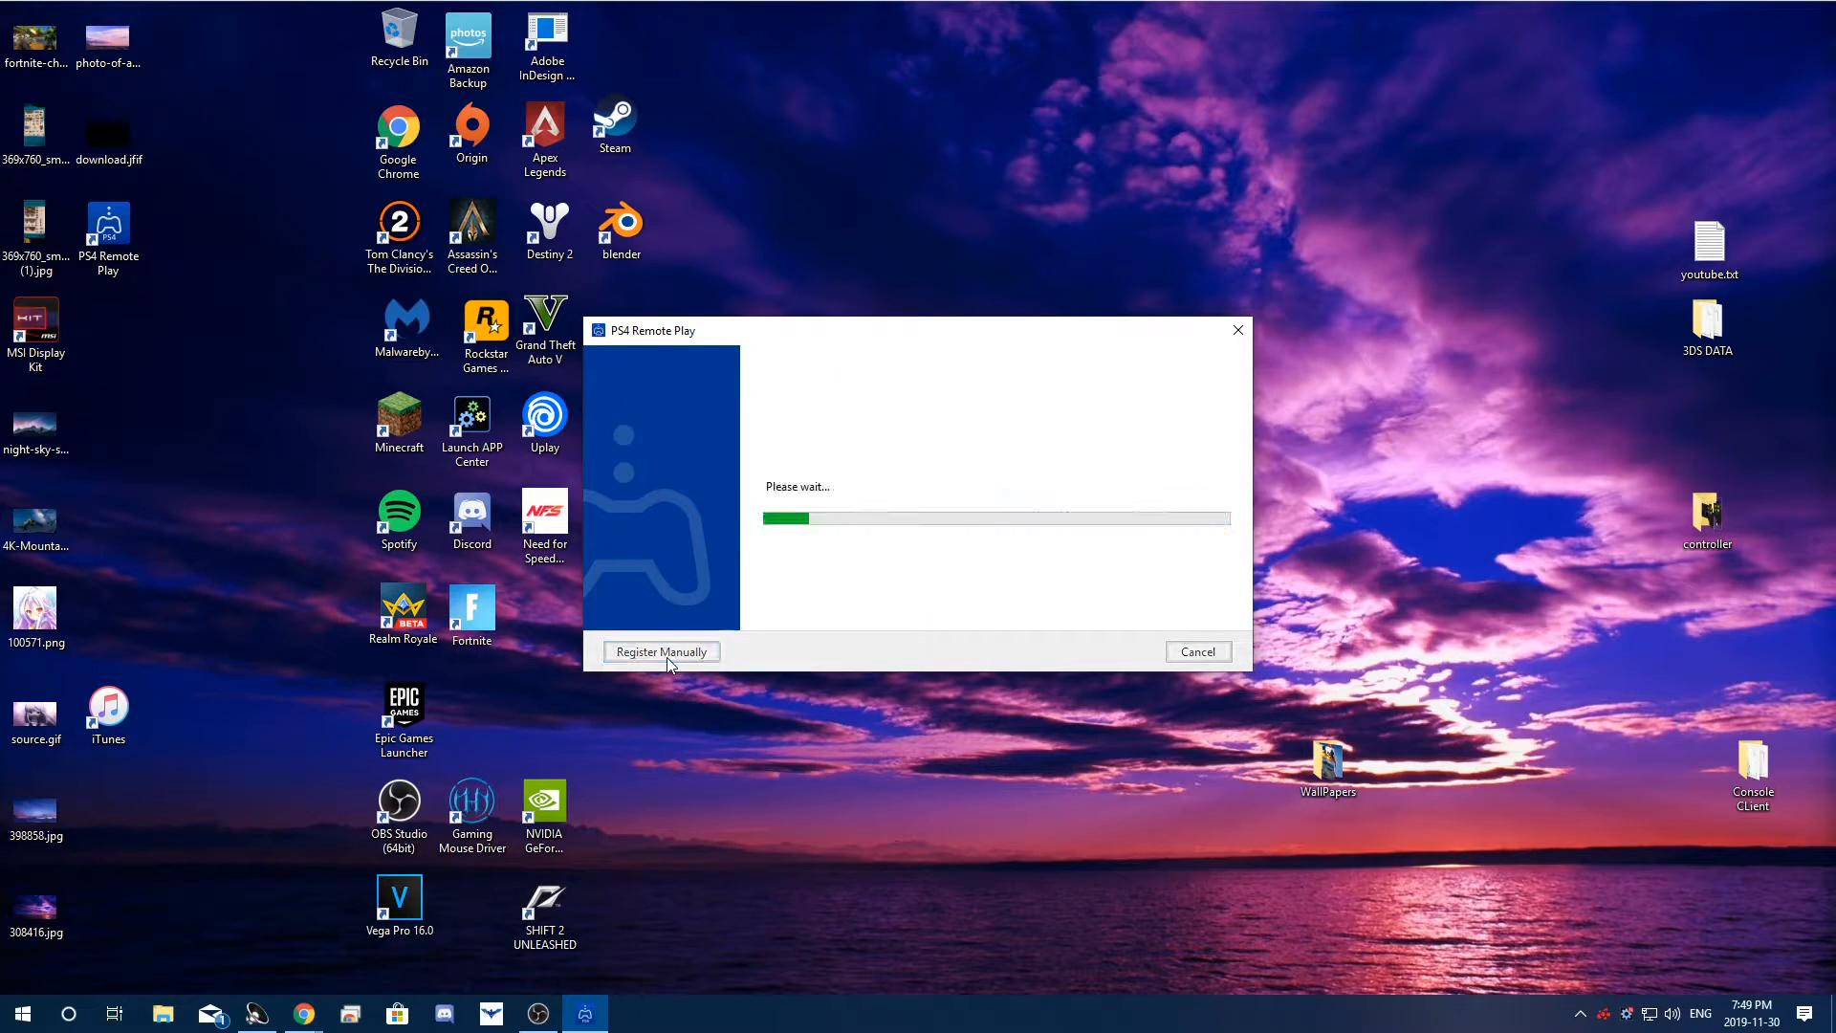
pyautogui.click(660, 652)
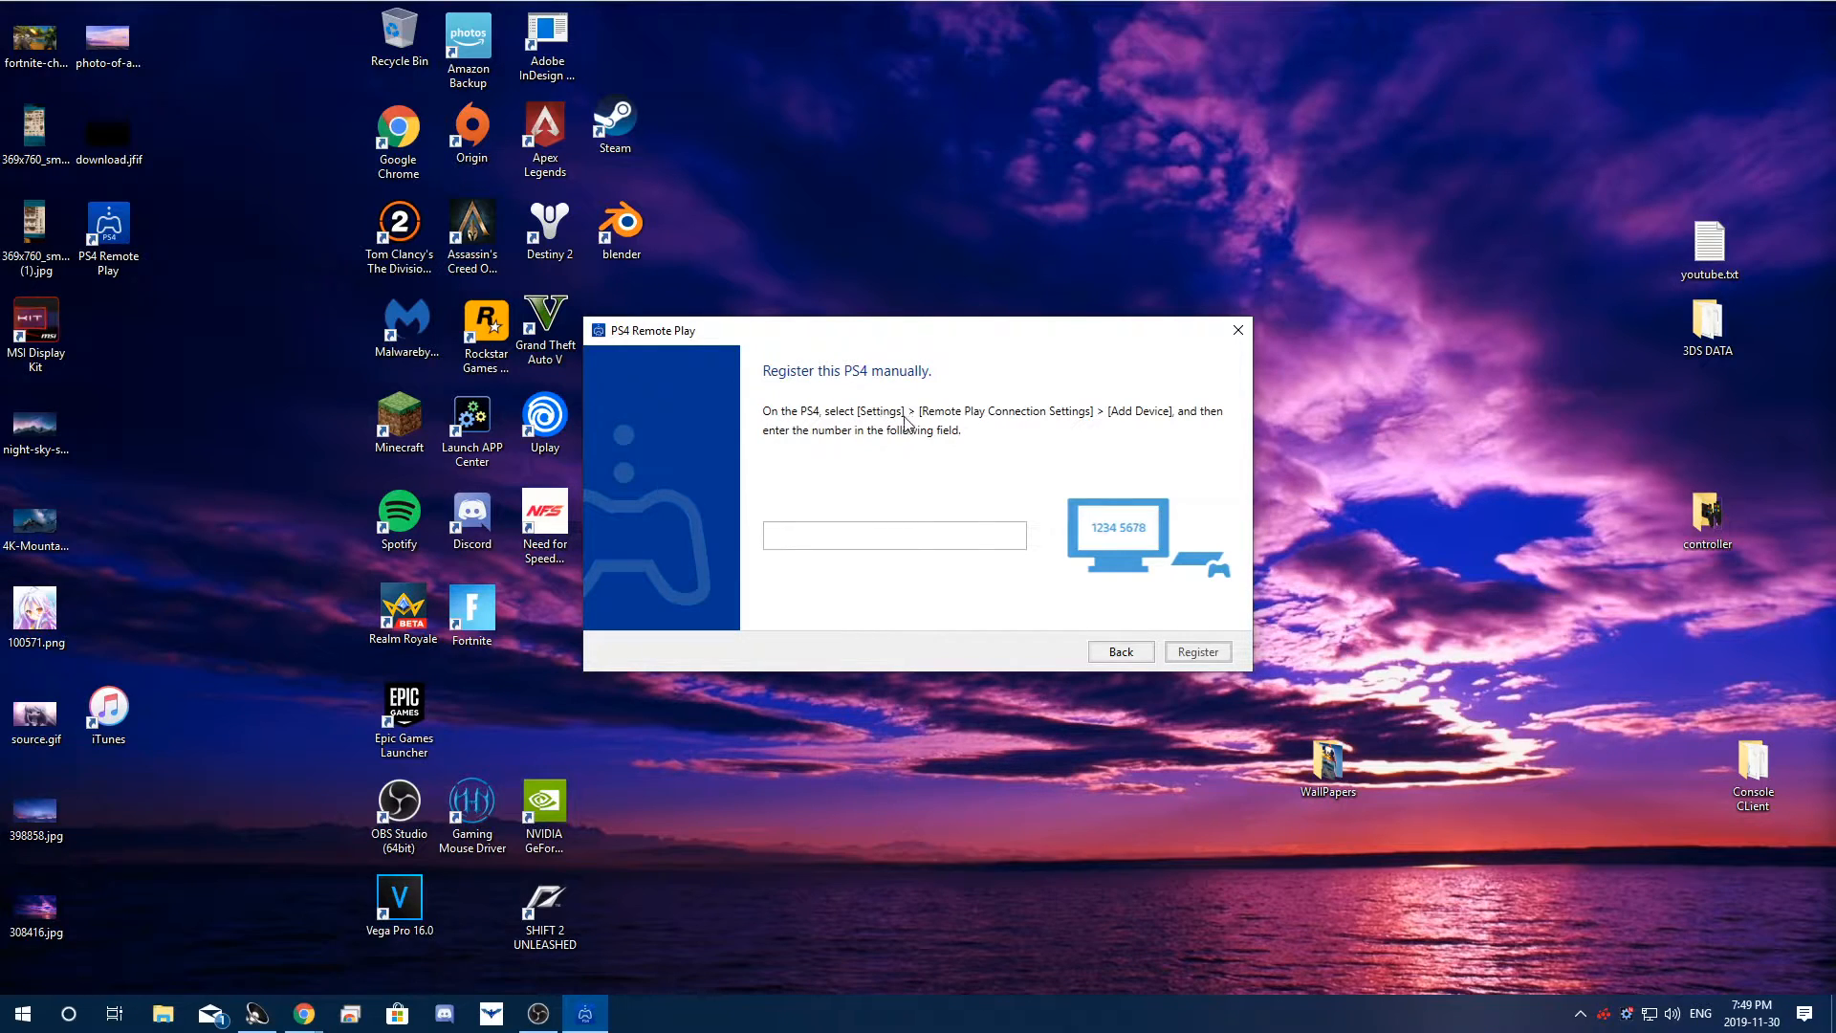
pyautogui.click(894, 534)
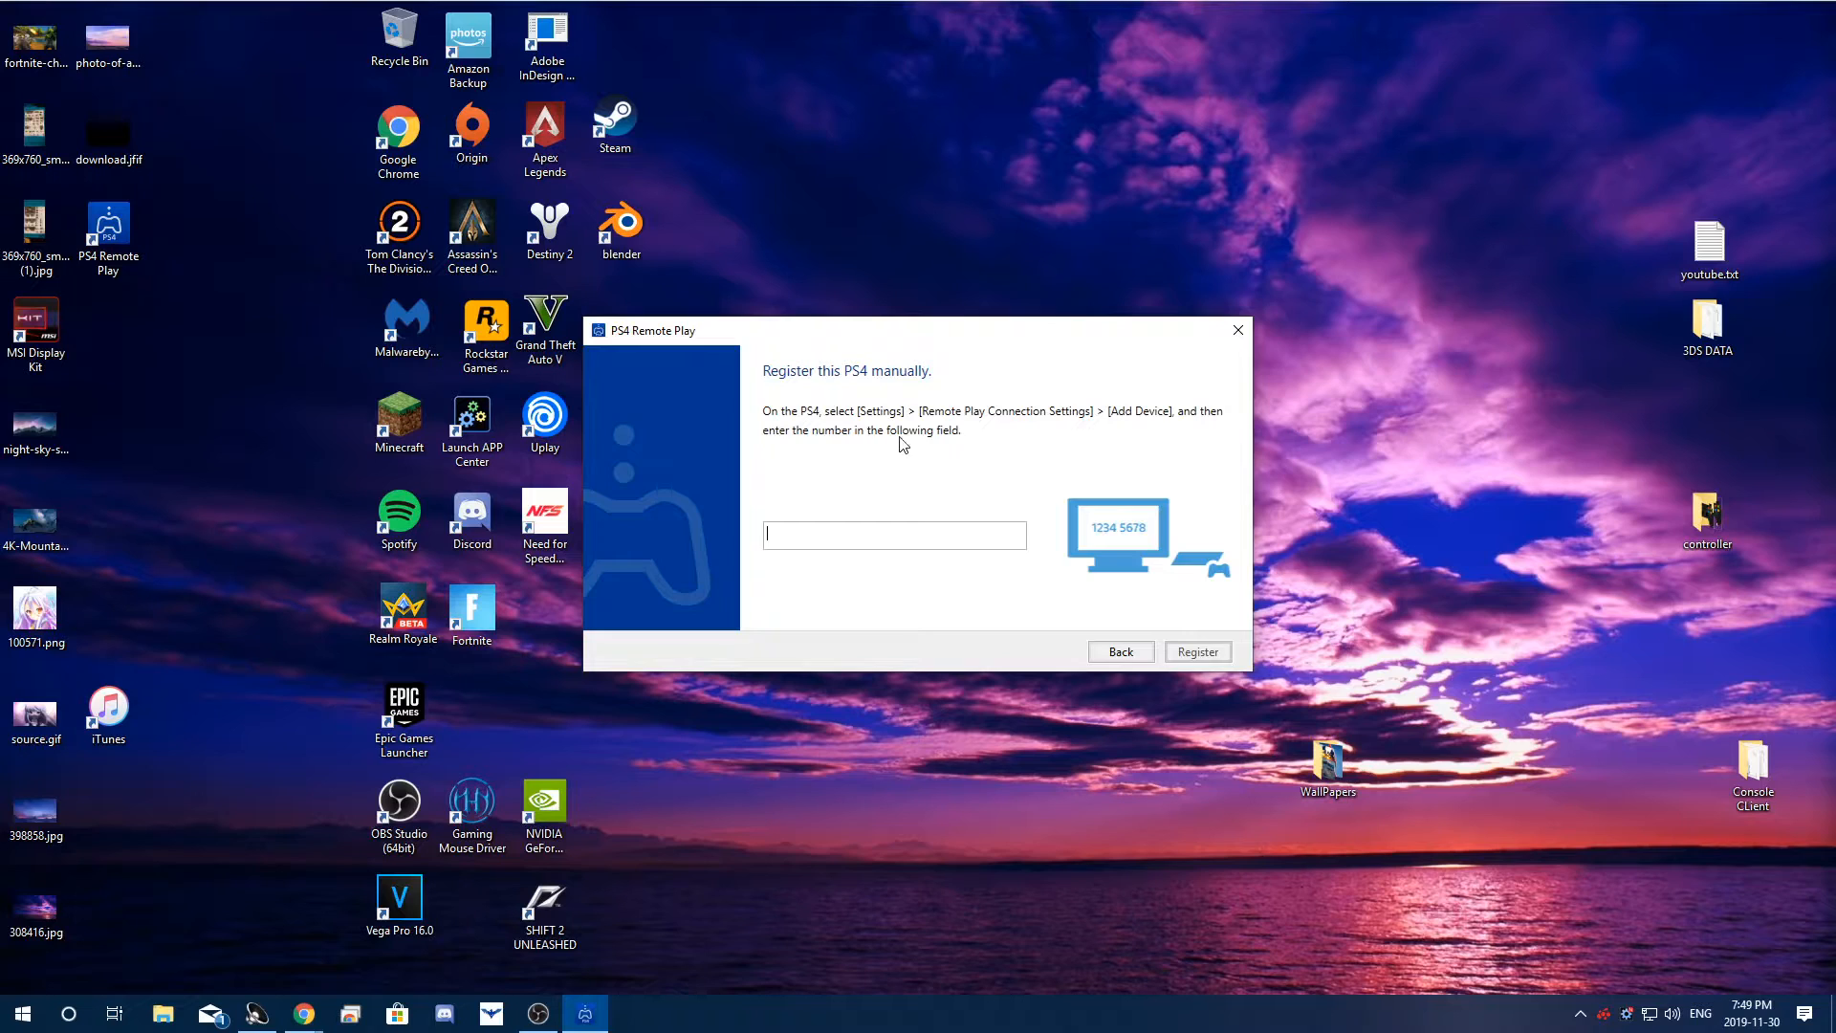
pyautogui.moveTo(1115, 552)
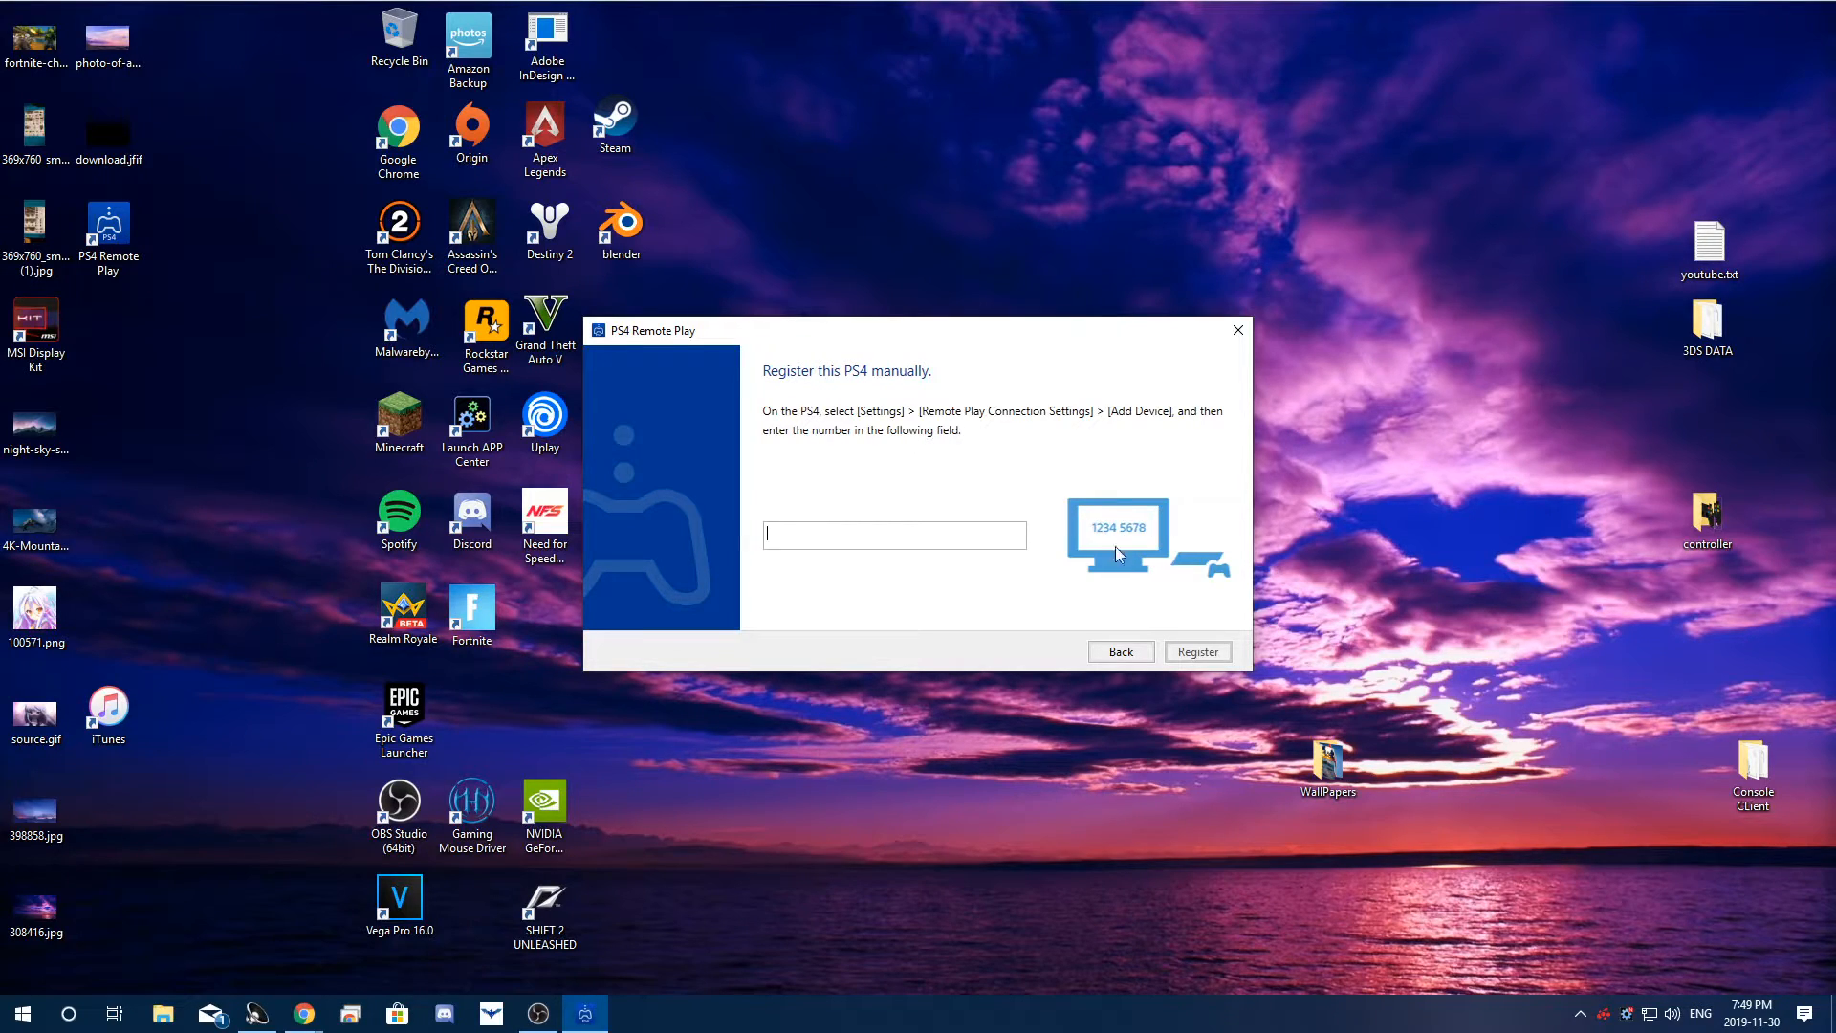
pyautogui.moveTo(1110, 515)
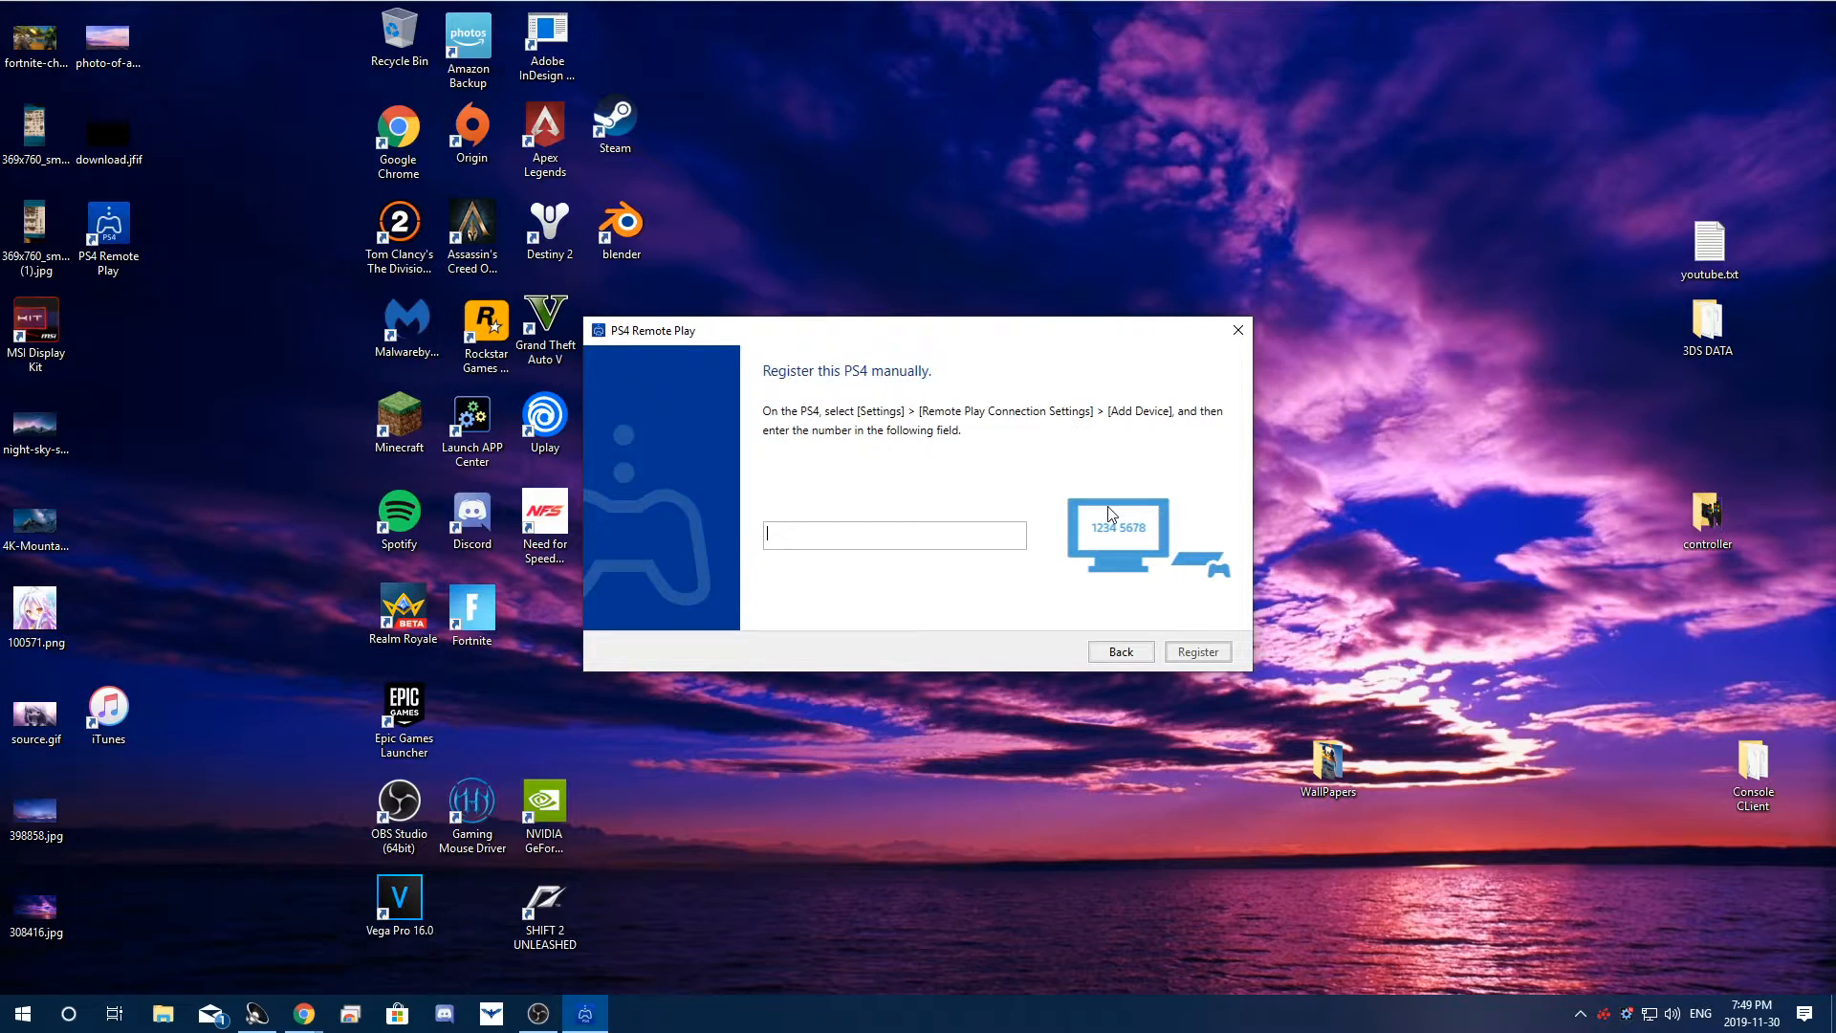
pyautogui.moveTo(889, 669)
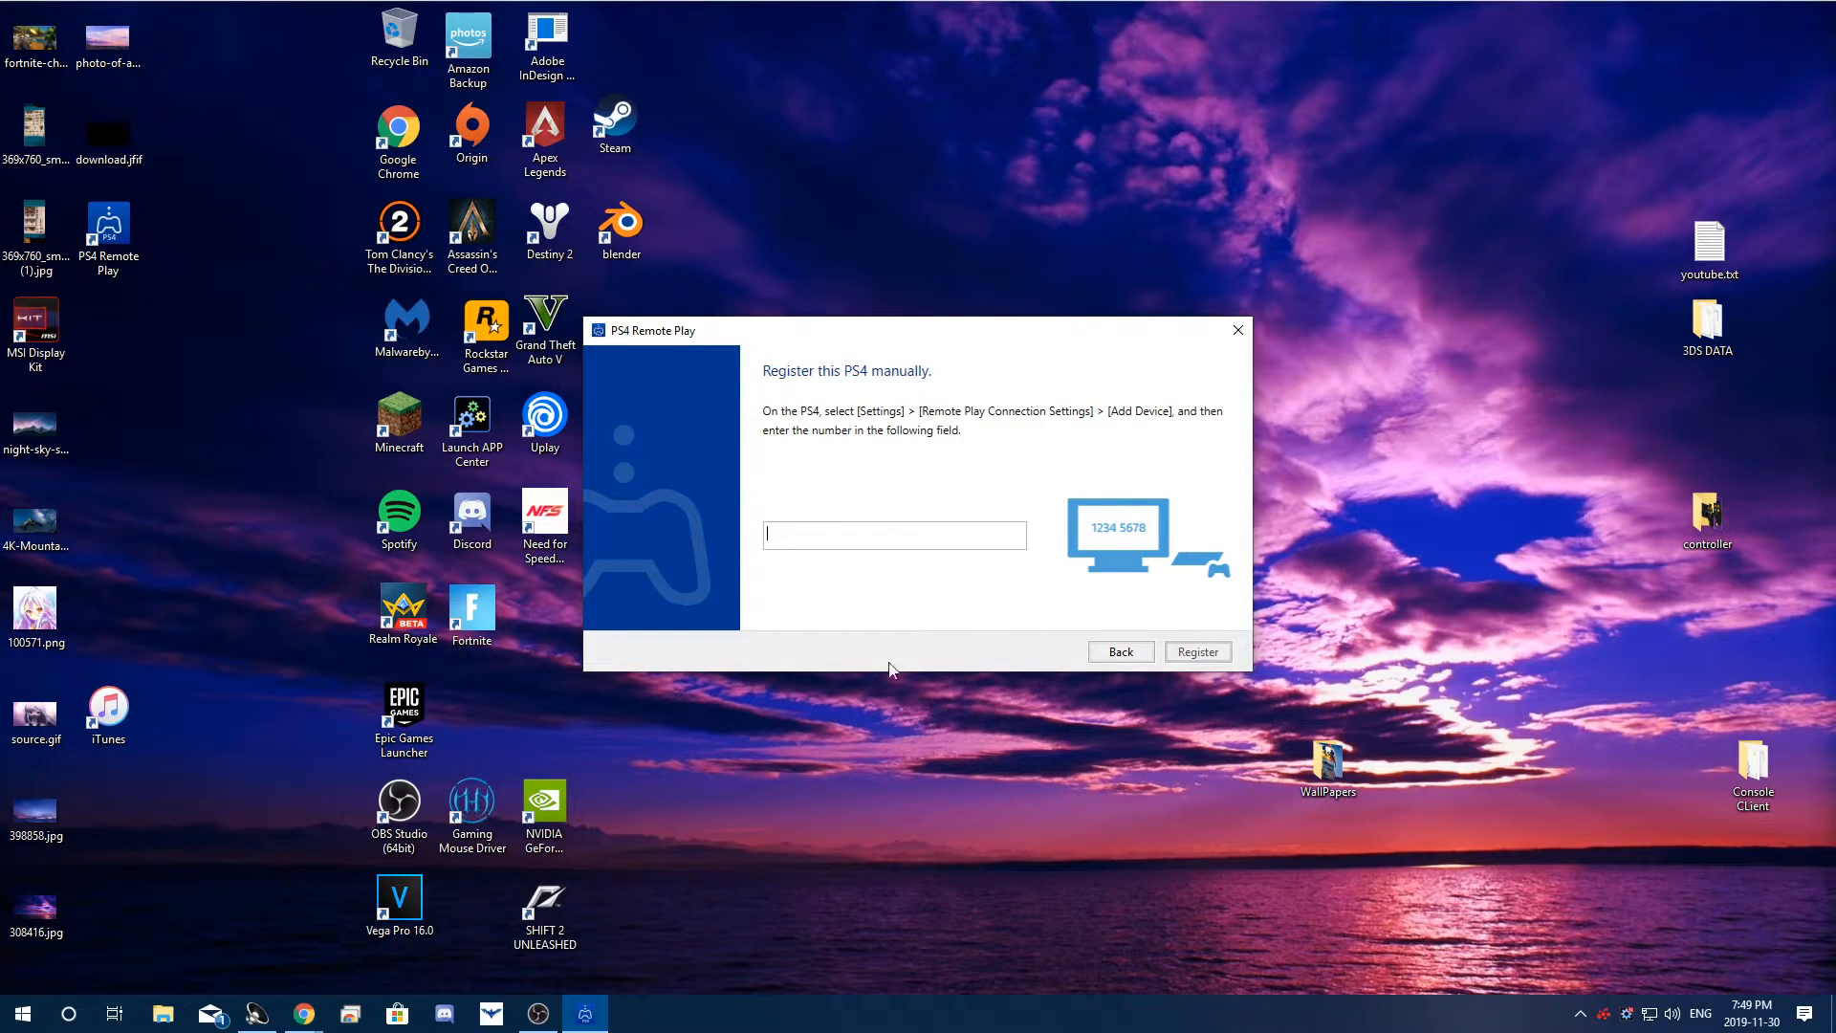
pyautogui.moveTo(1151, 539)
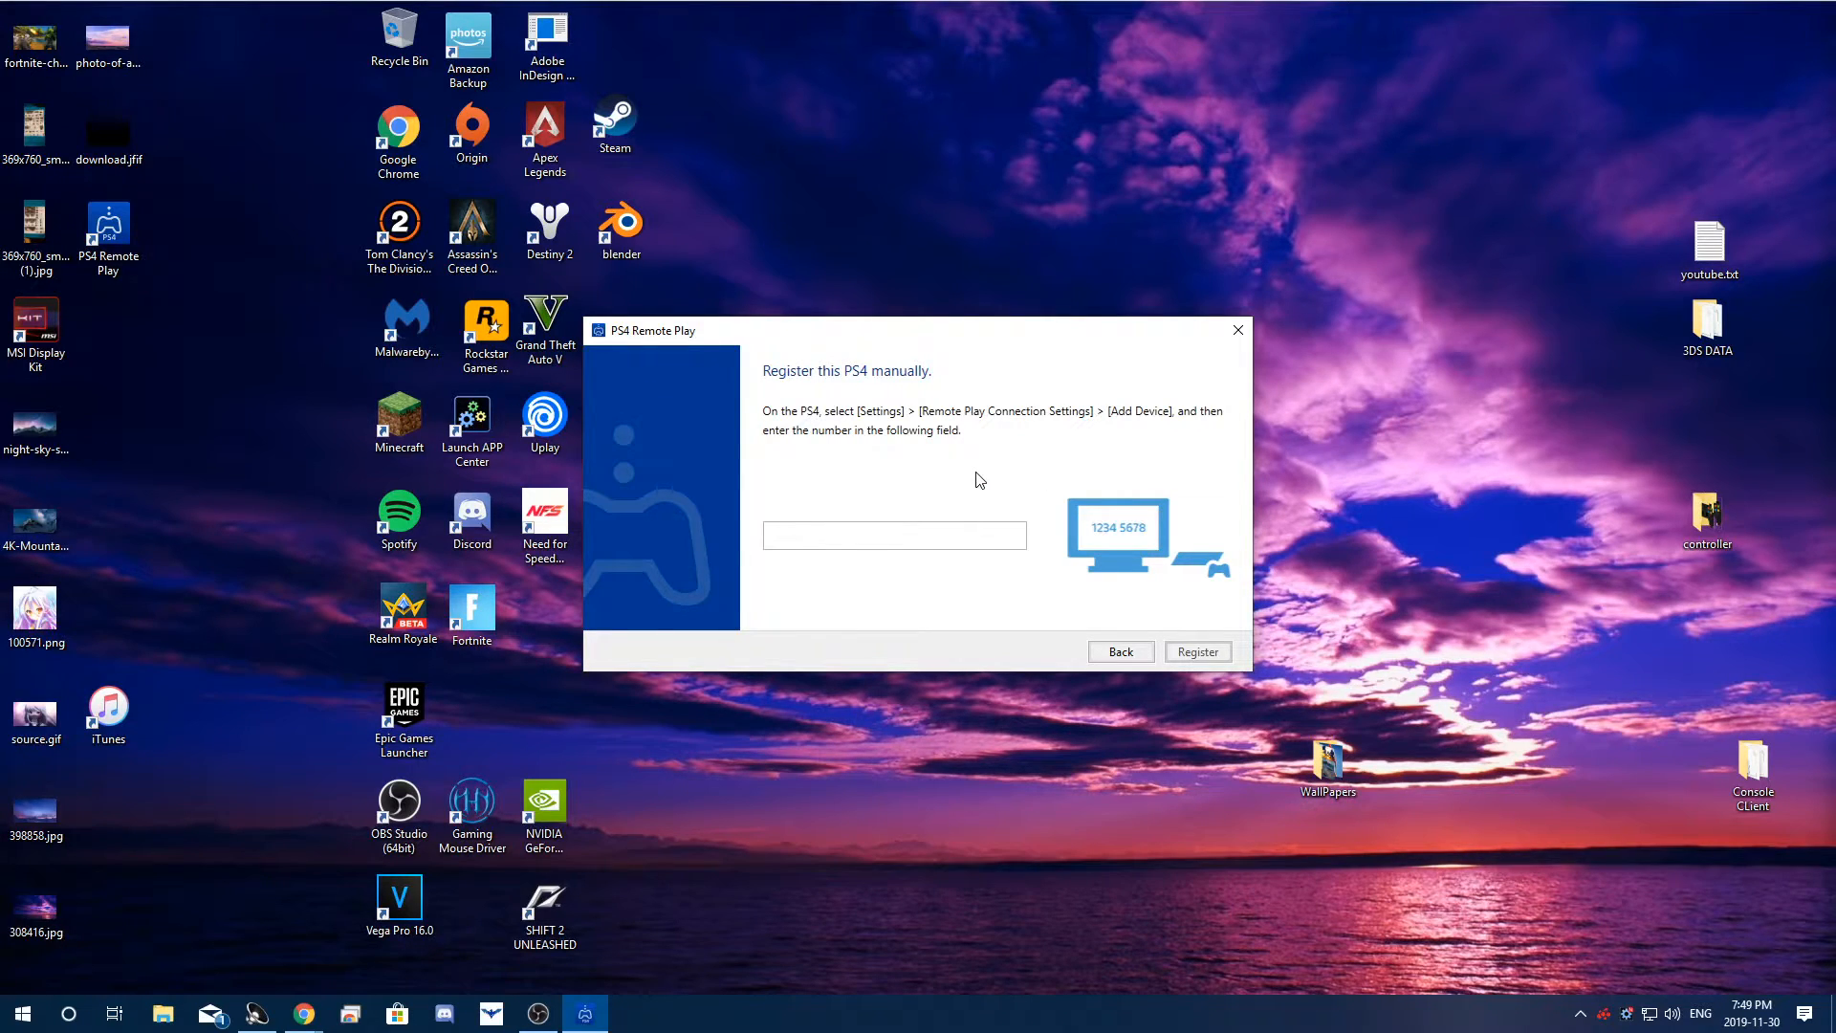
pyautogui.click(893, 536)
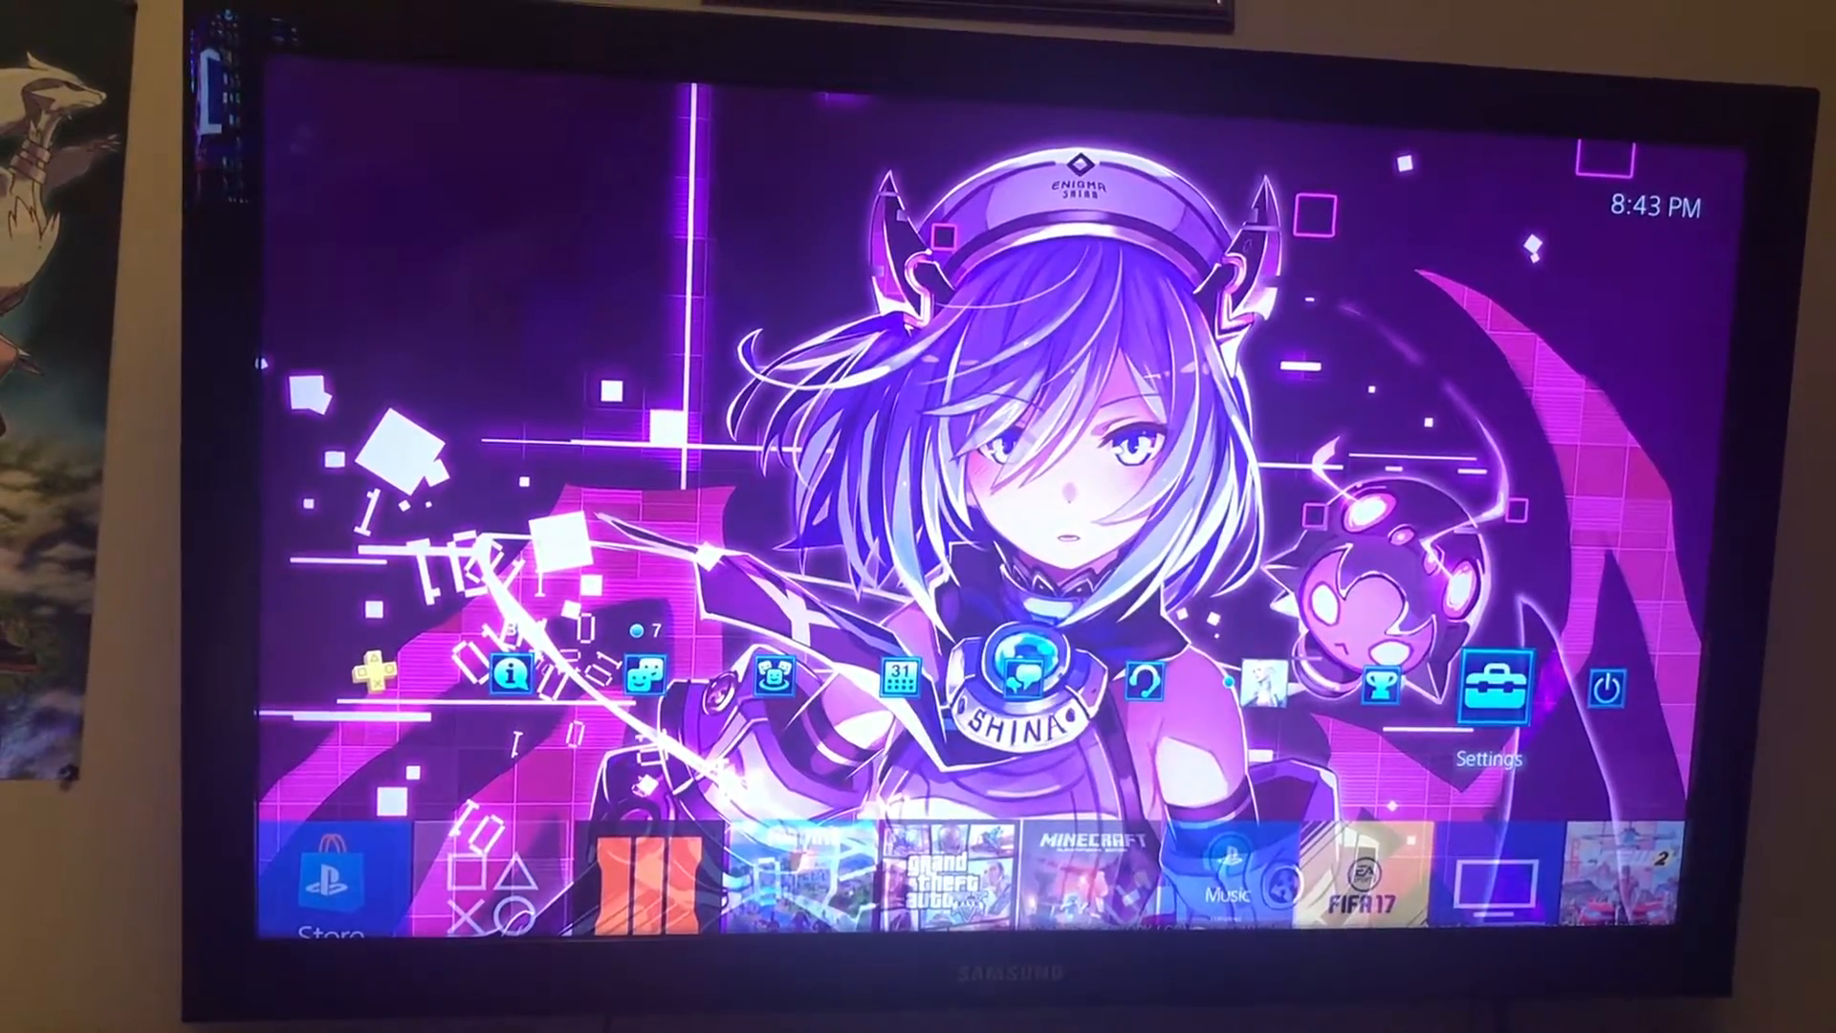
# - On the PS4, go to Settings and enter Remote Play Connection Settings
pyautogui.click(1488, 687)
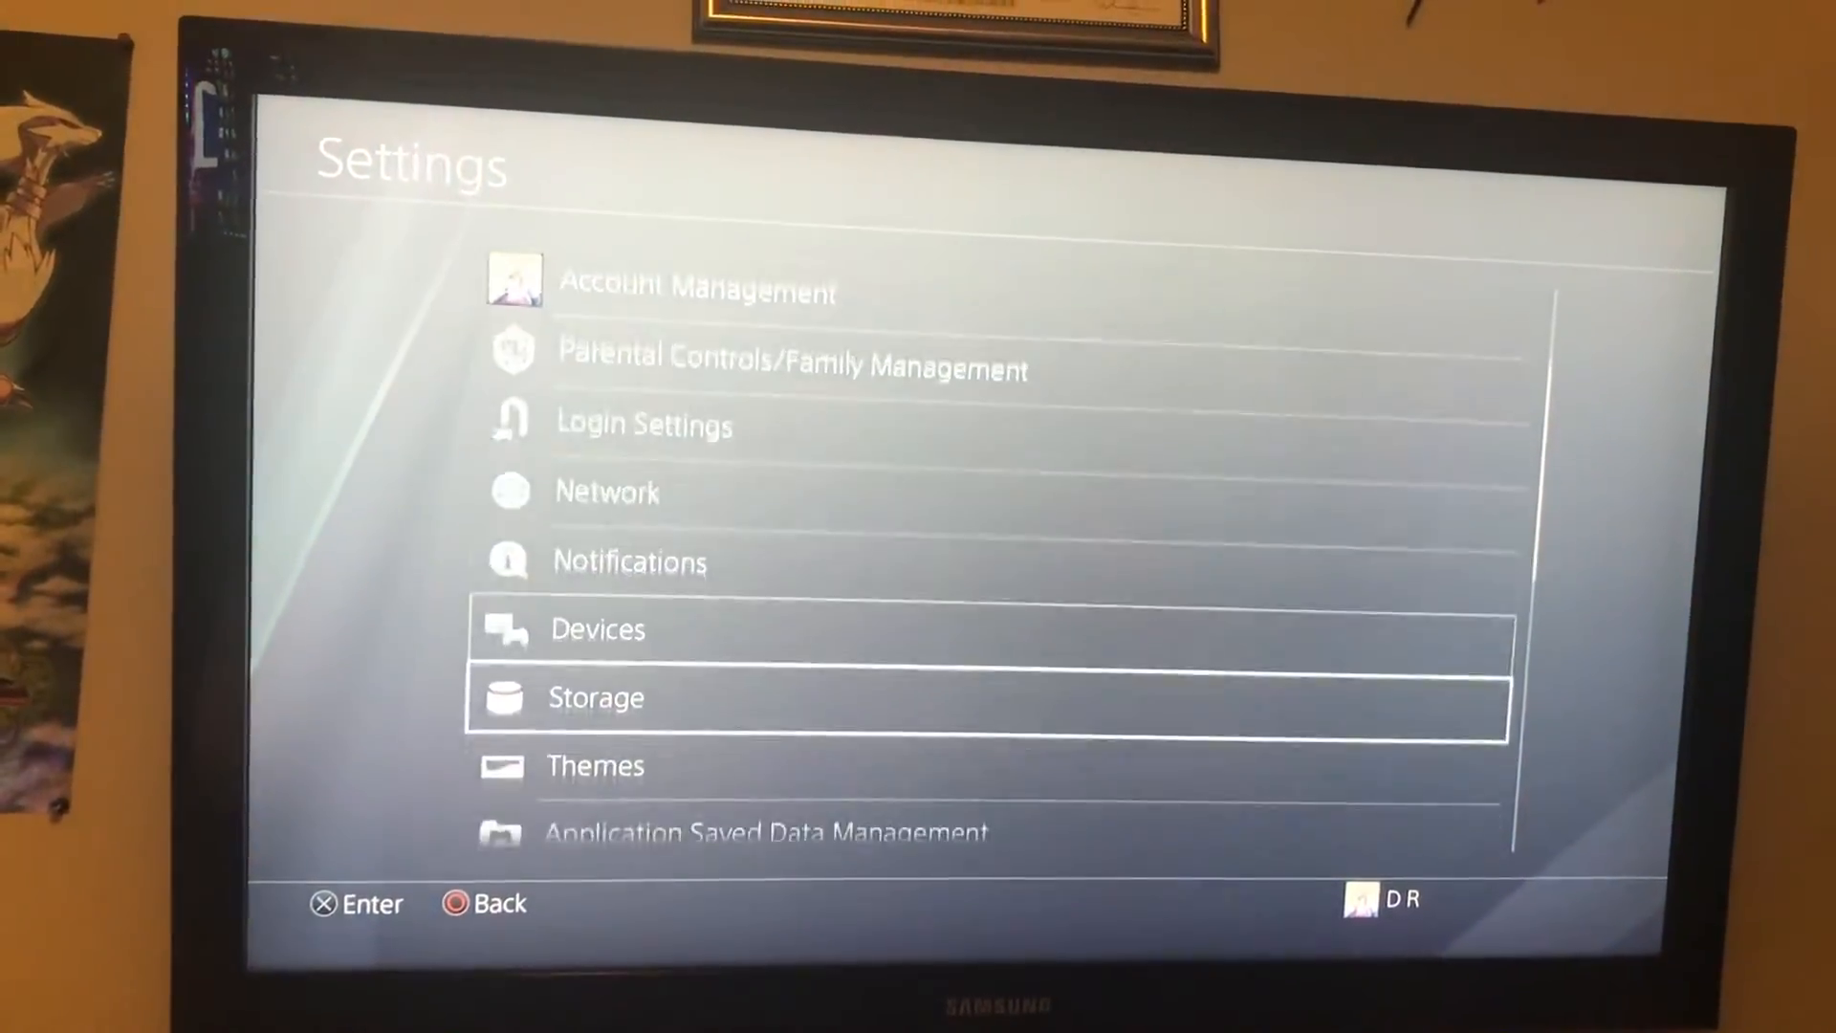
pyautogui.scroll(-3)
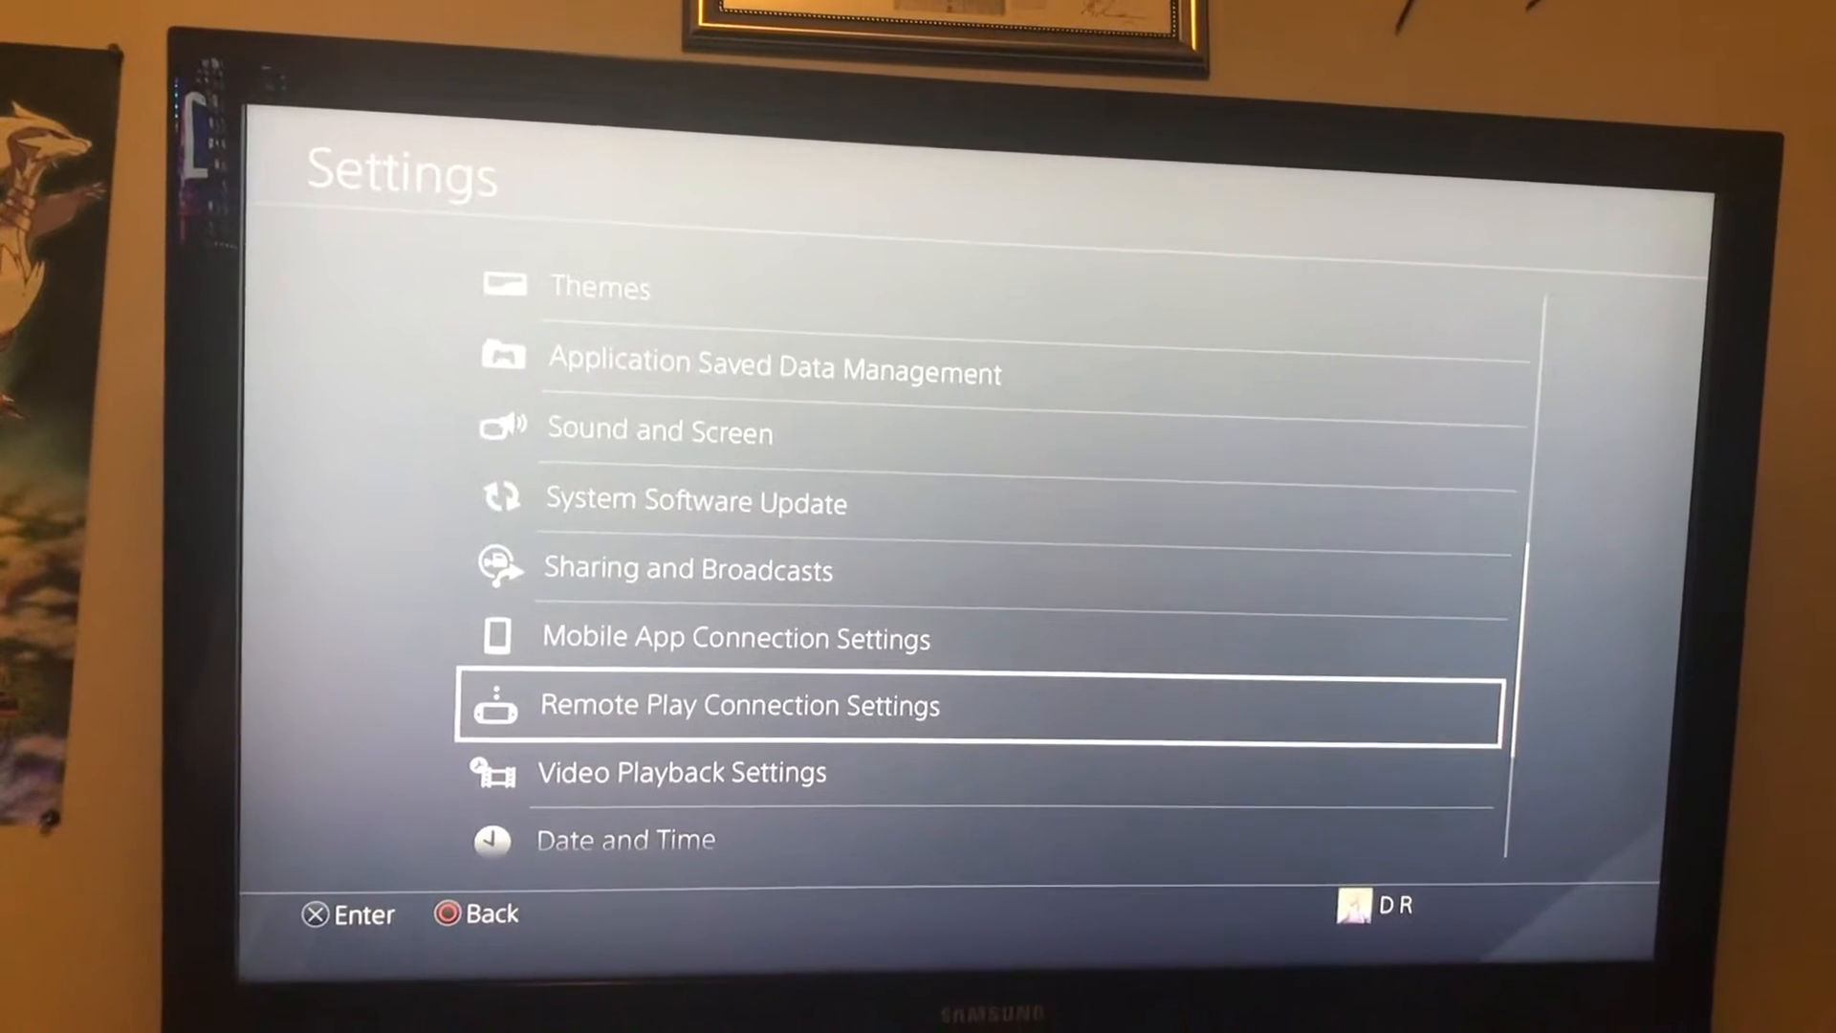
pyautogui.click(735, 705)
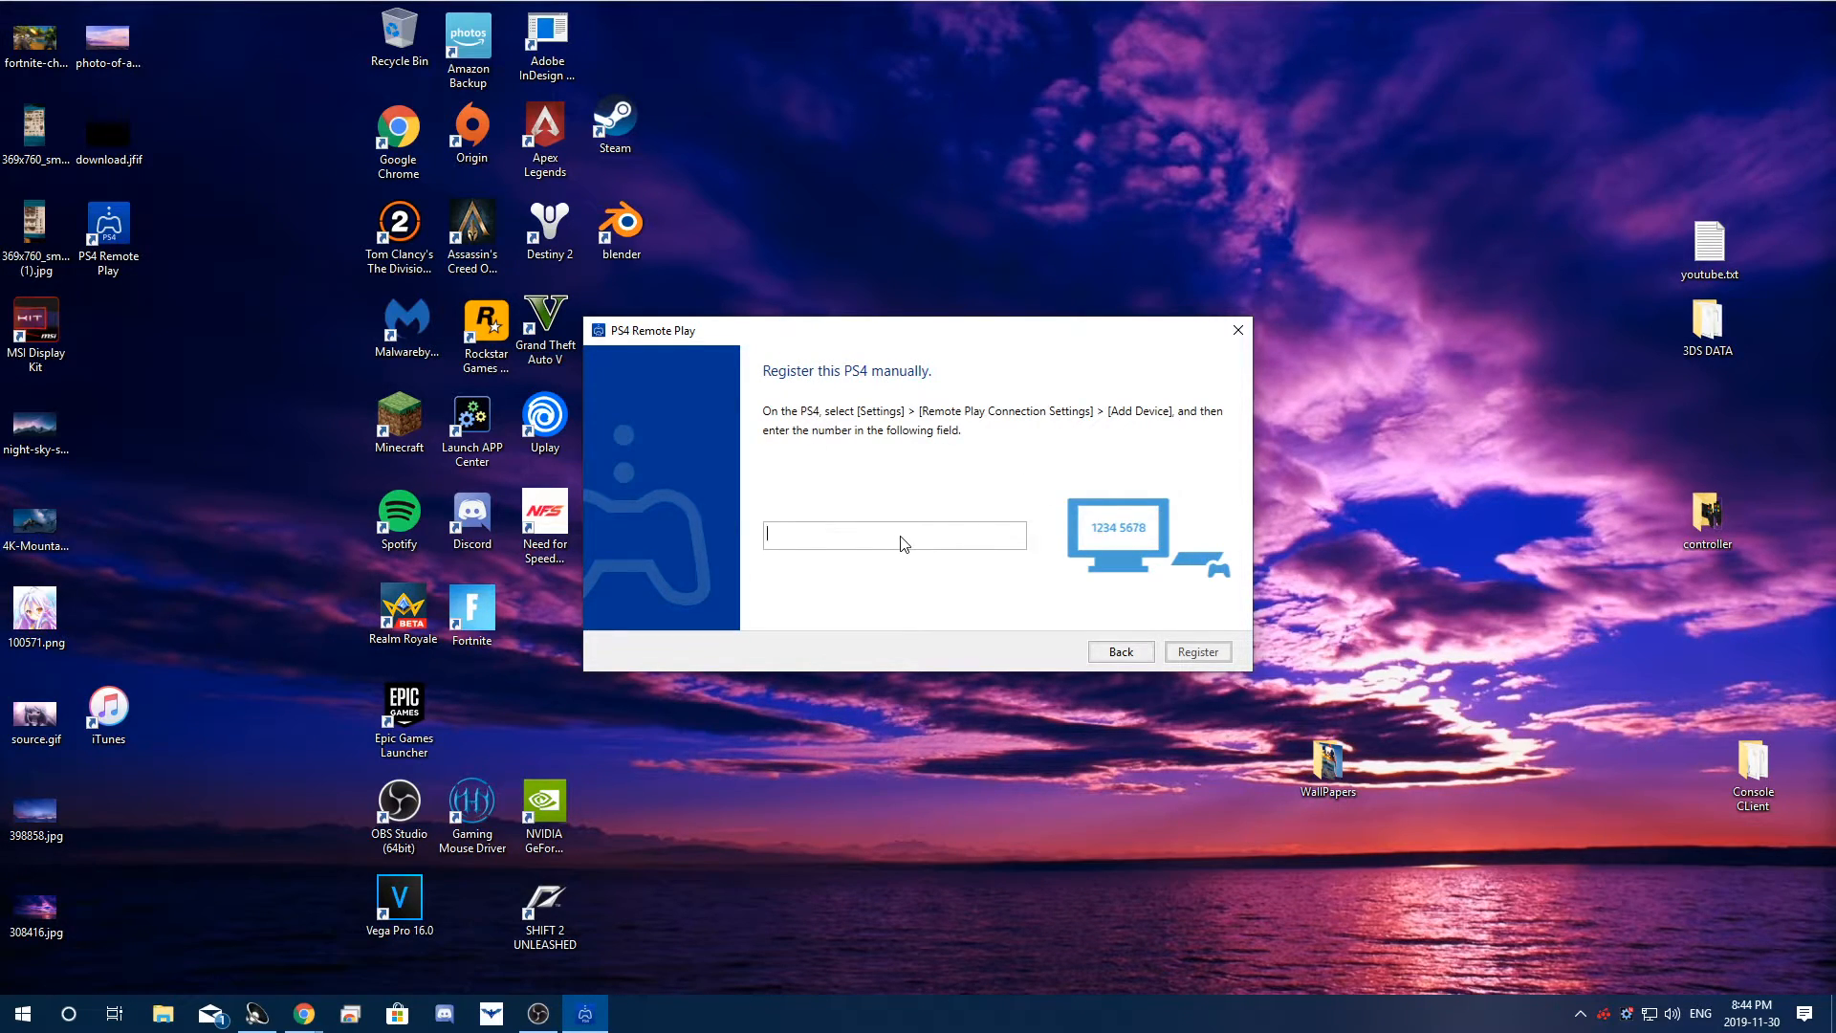
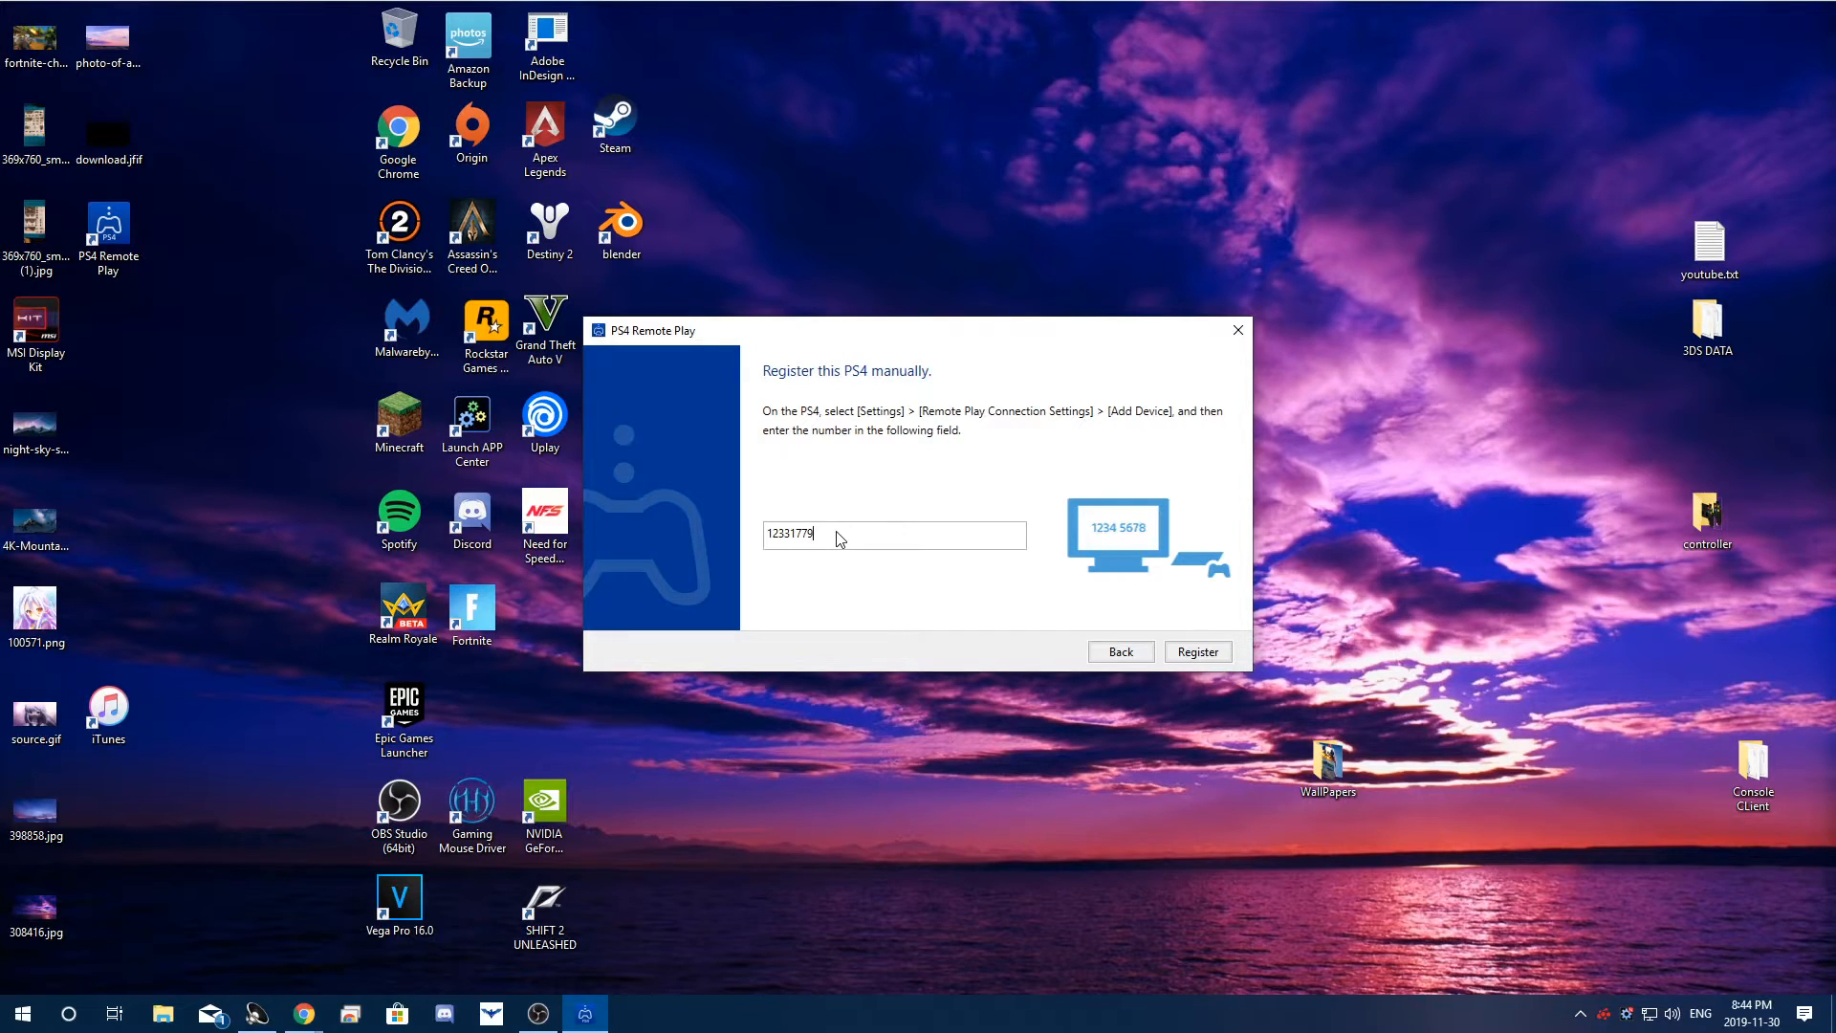
pyautogui.moveTo(790, 436)
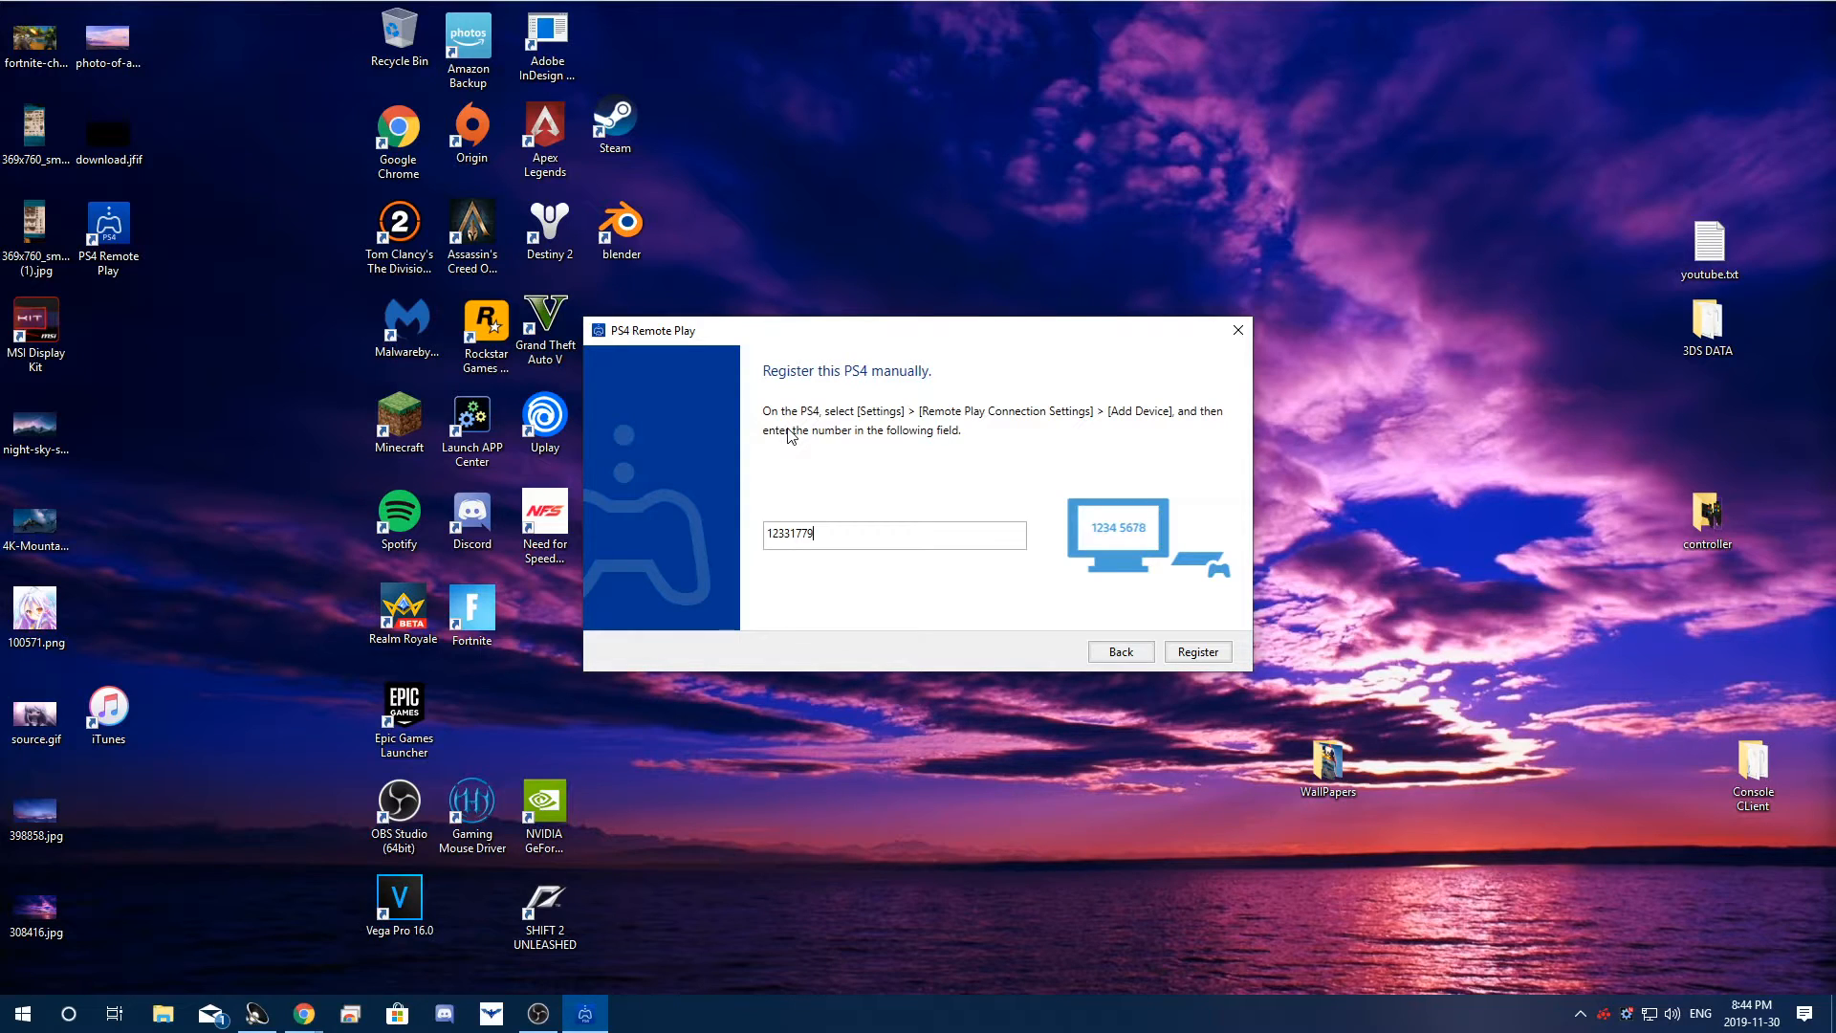
pyautogui.moveTo(786, 438)
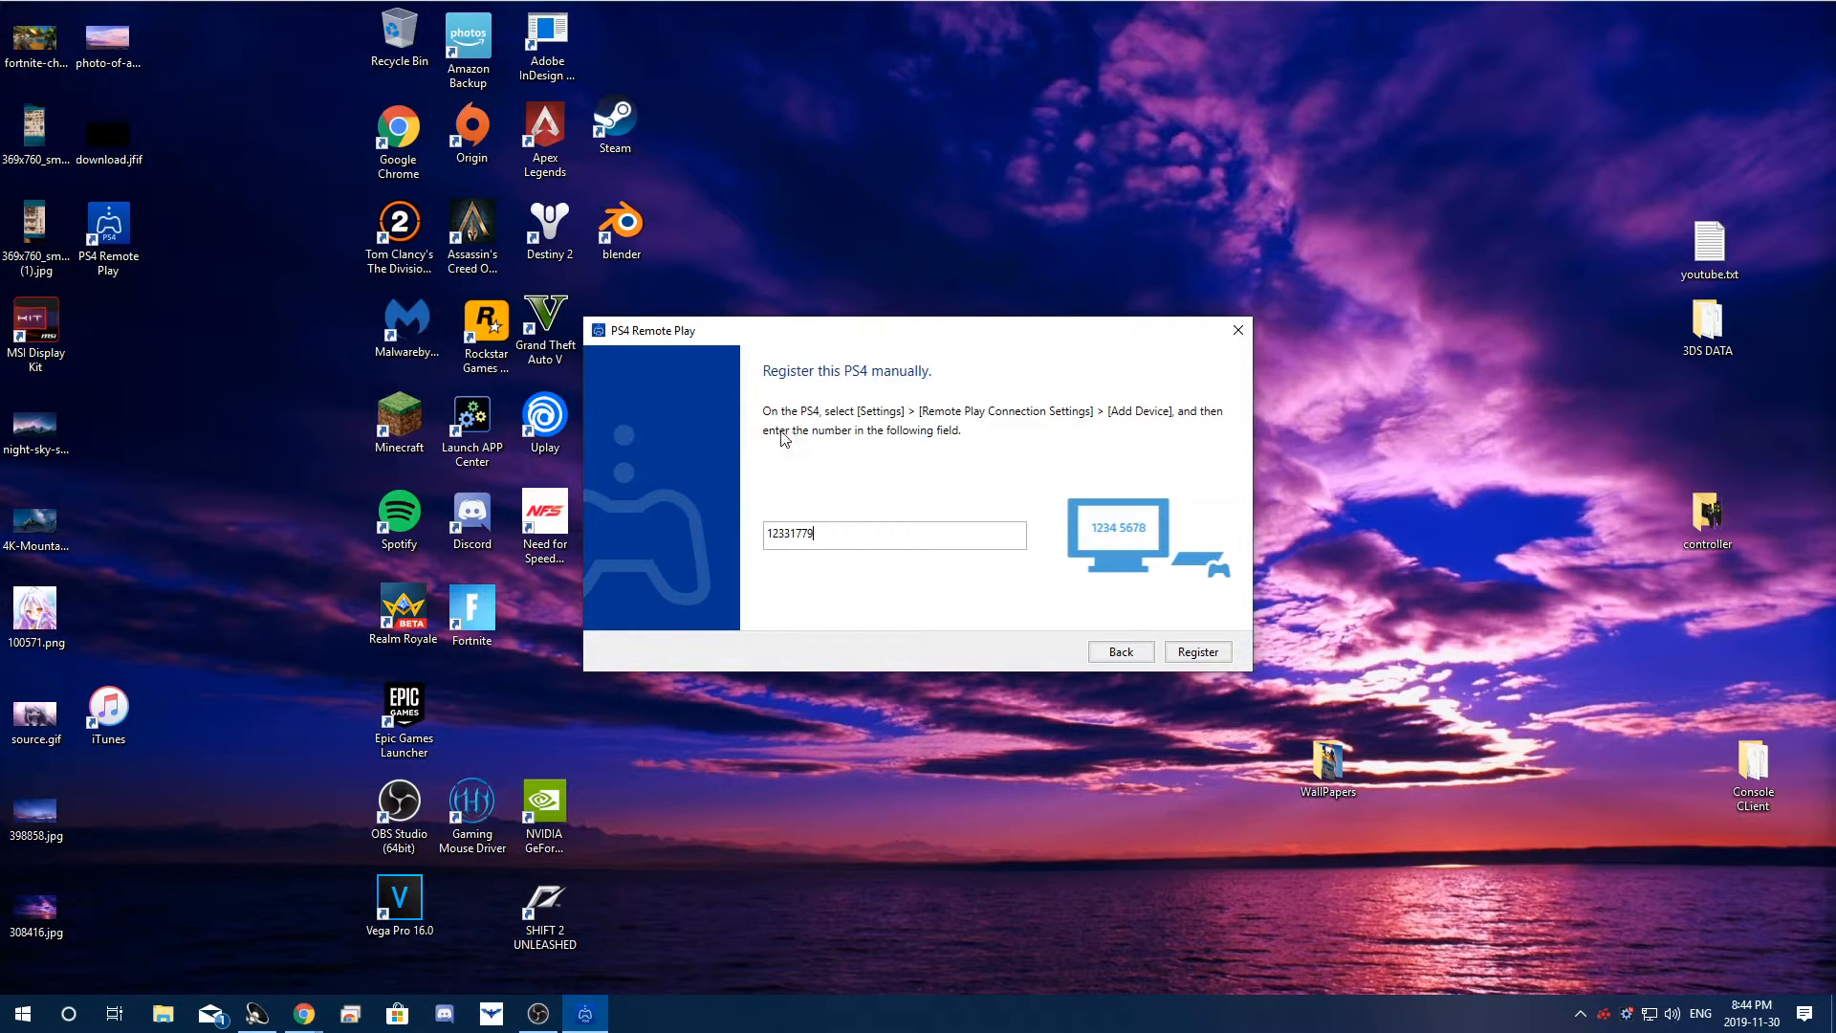
pyautogui.click(1197, 650)
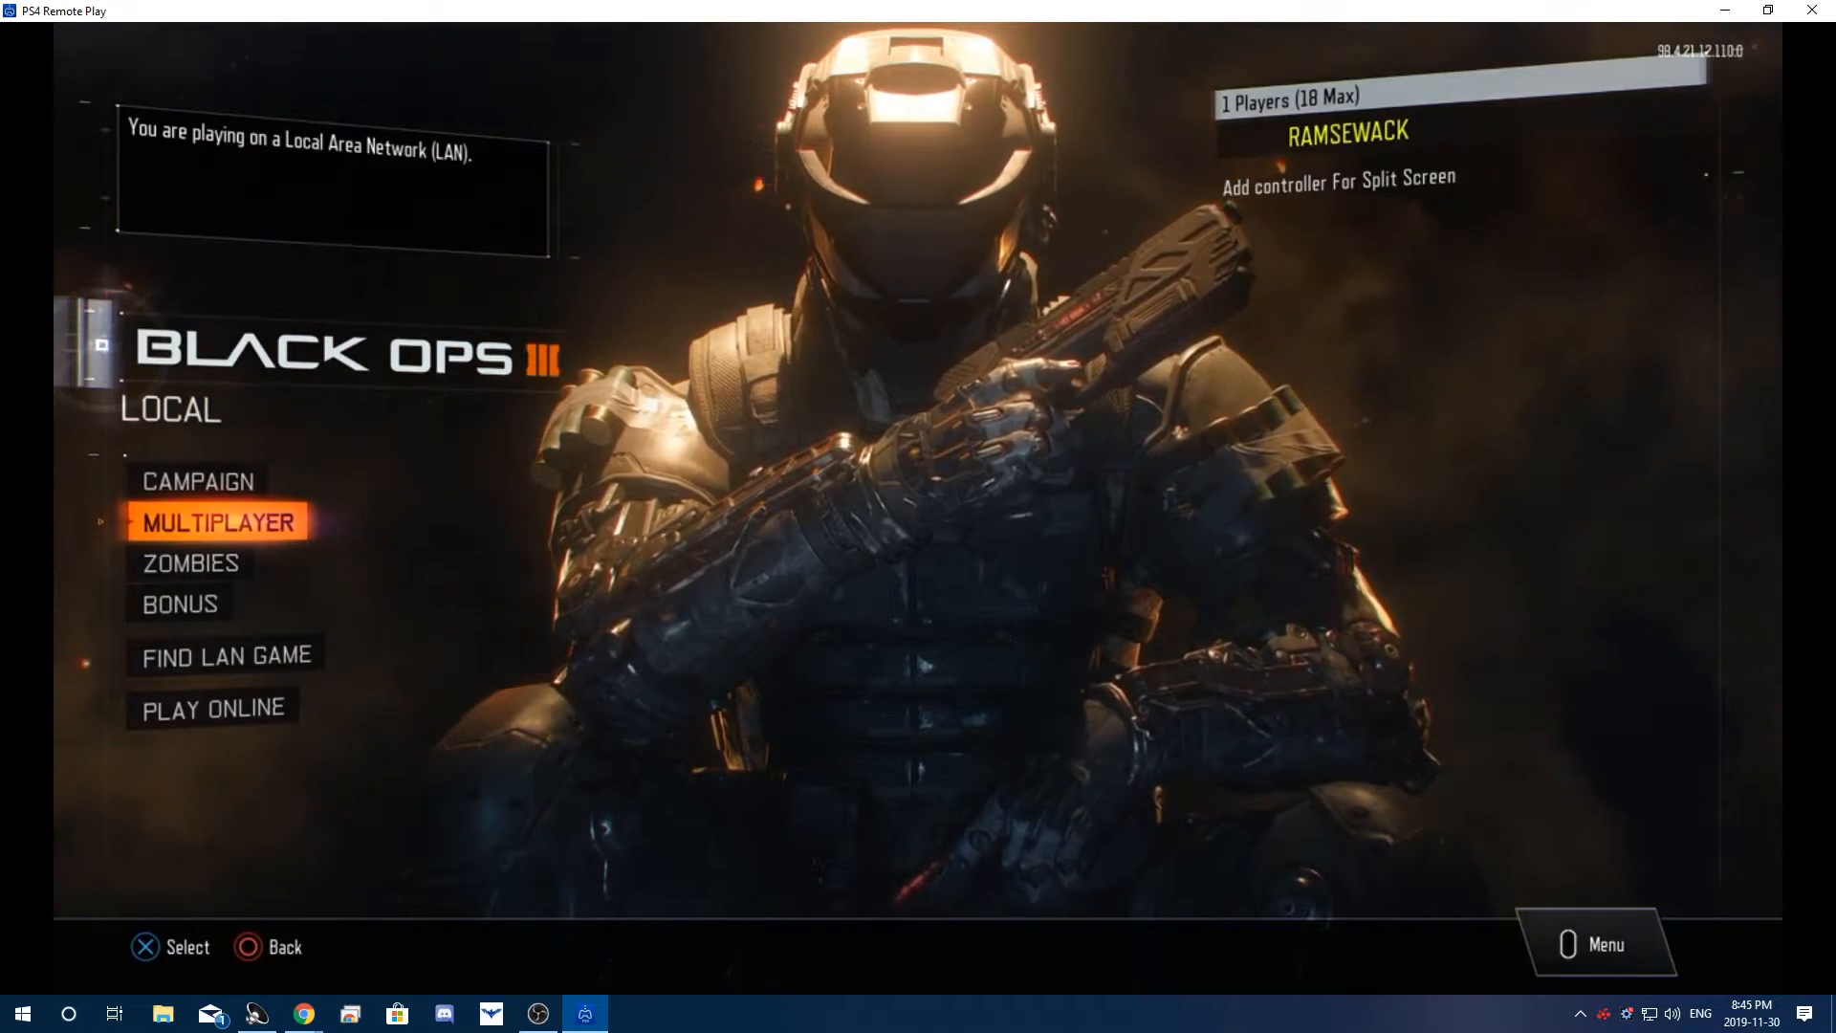
# - Navigate Black Ops III's main menu to Multiplayer and enter the local lobby
pyautogui.press('Up')
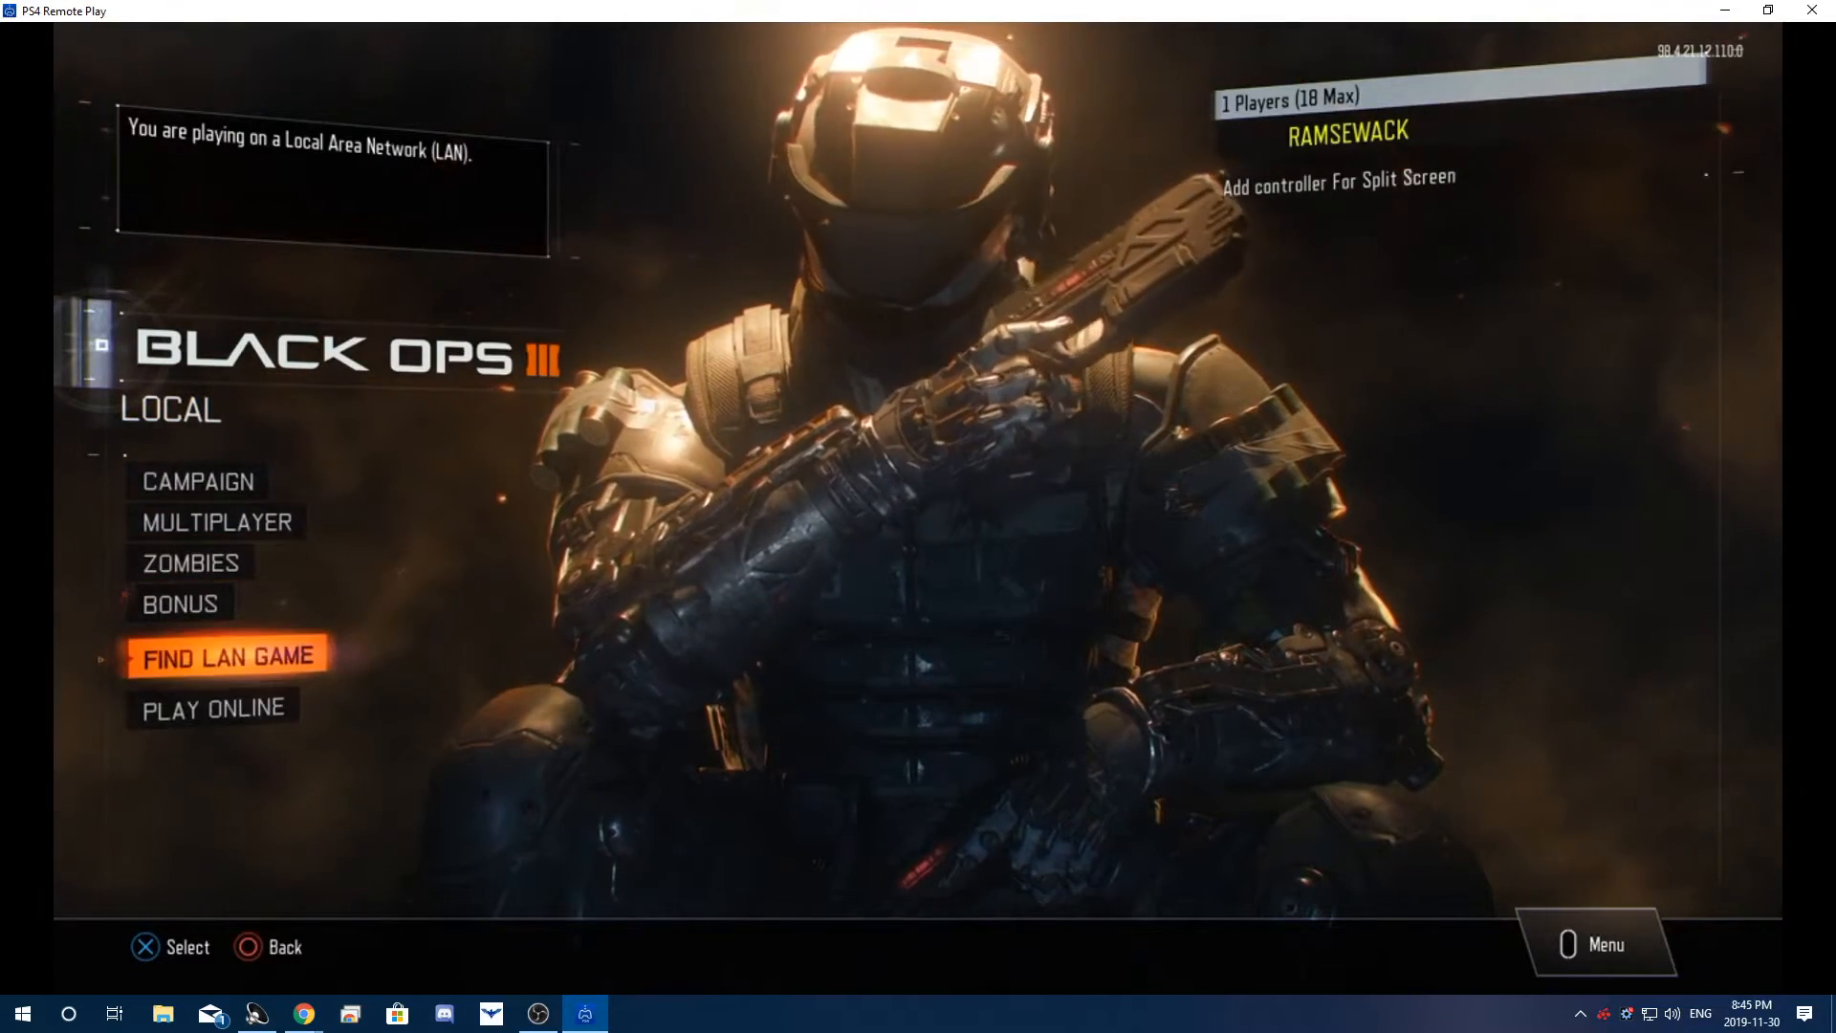
pyautogui.click(229, 654)
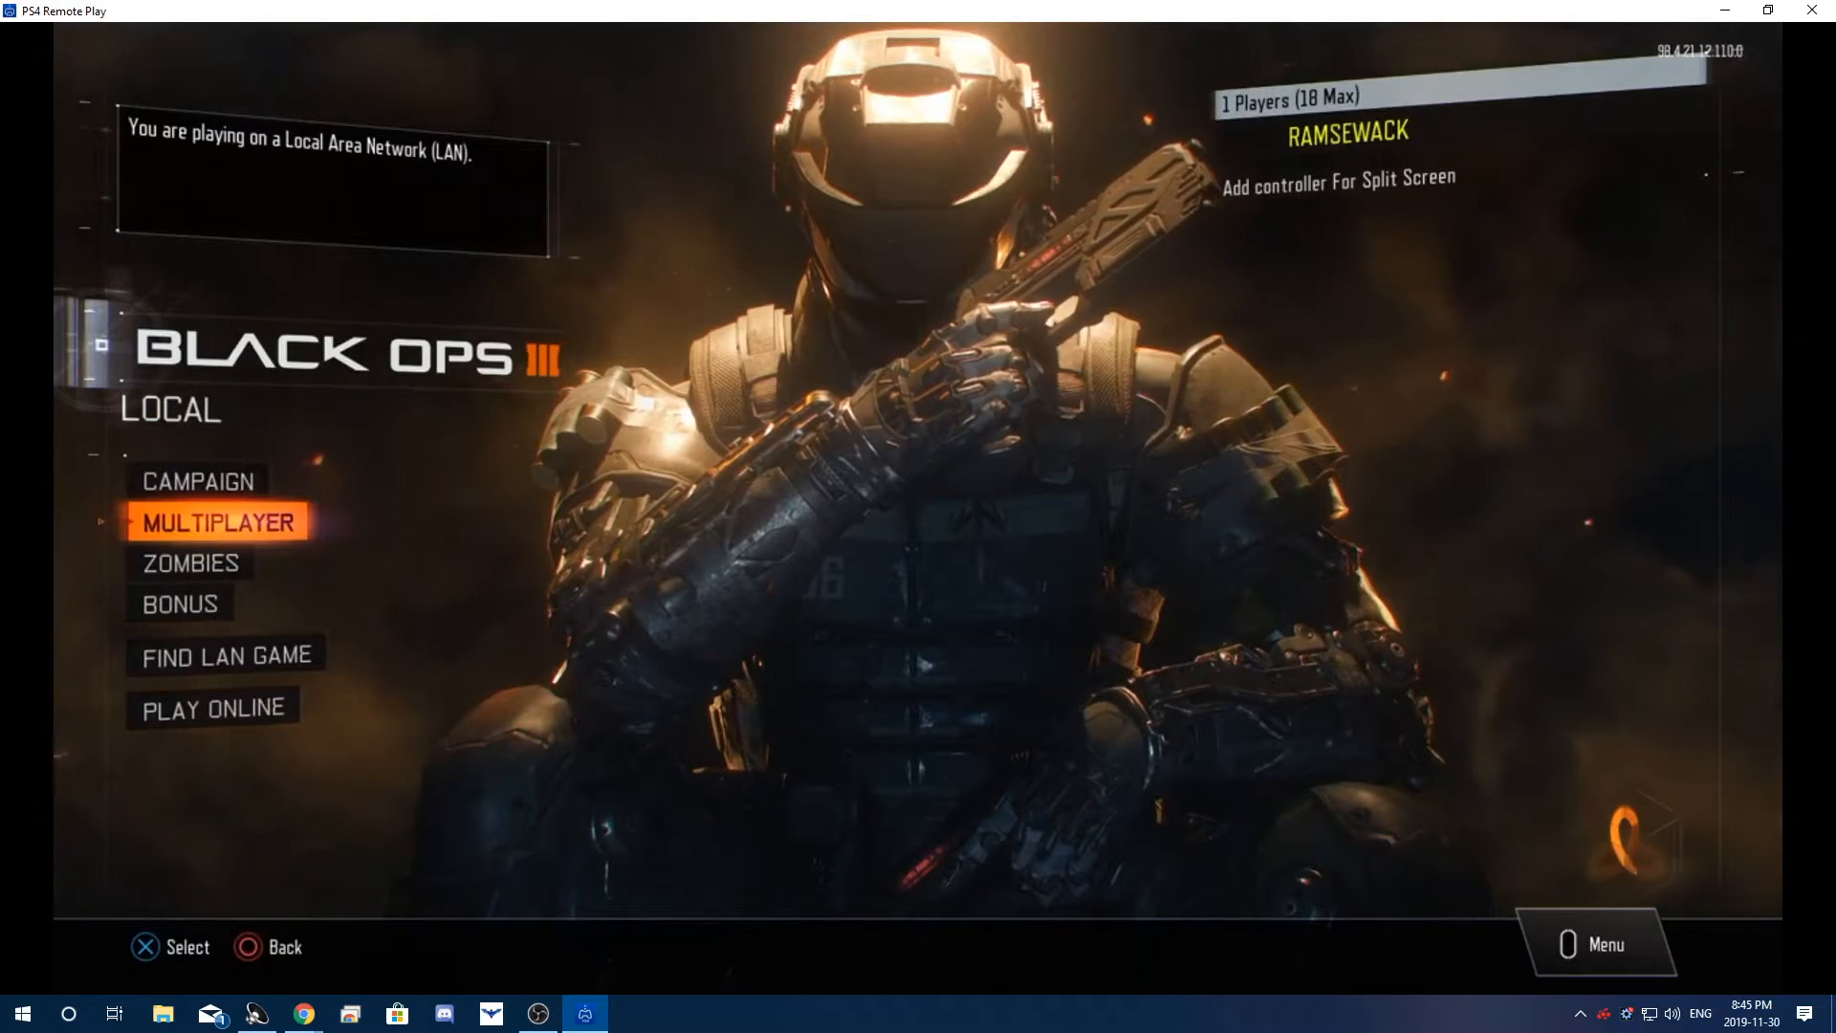
pyautogui.click(218, 520)
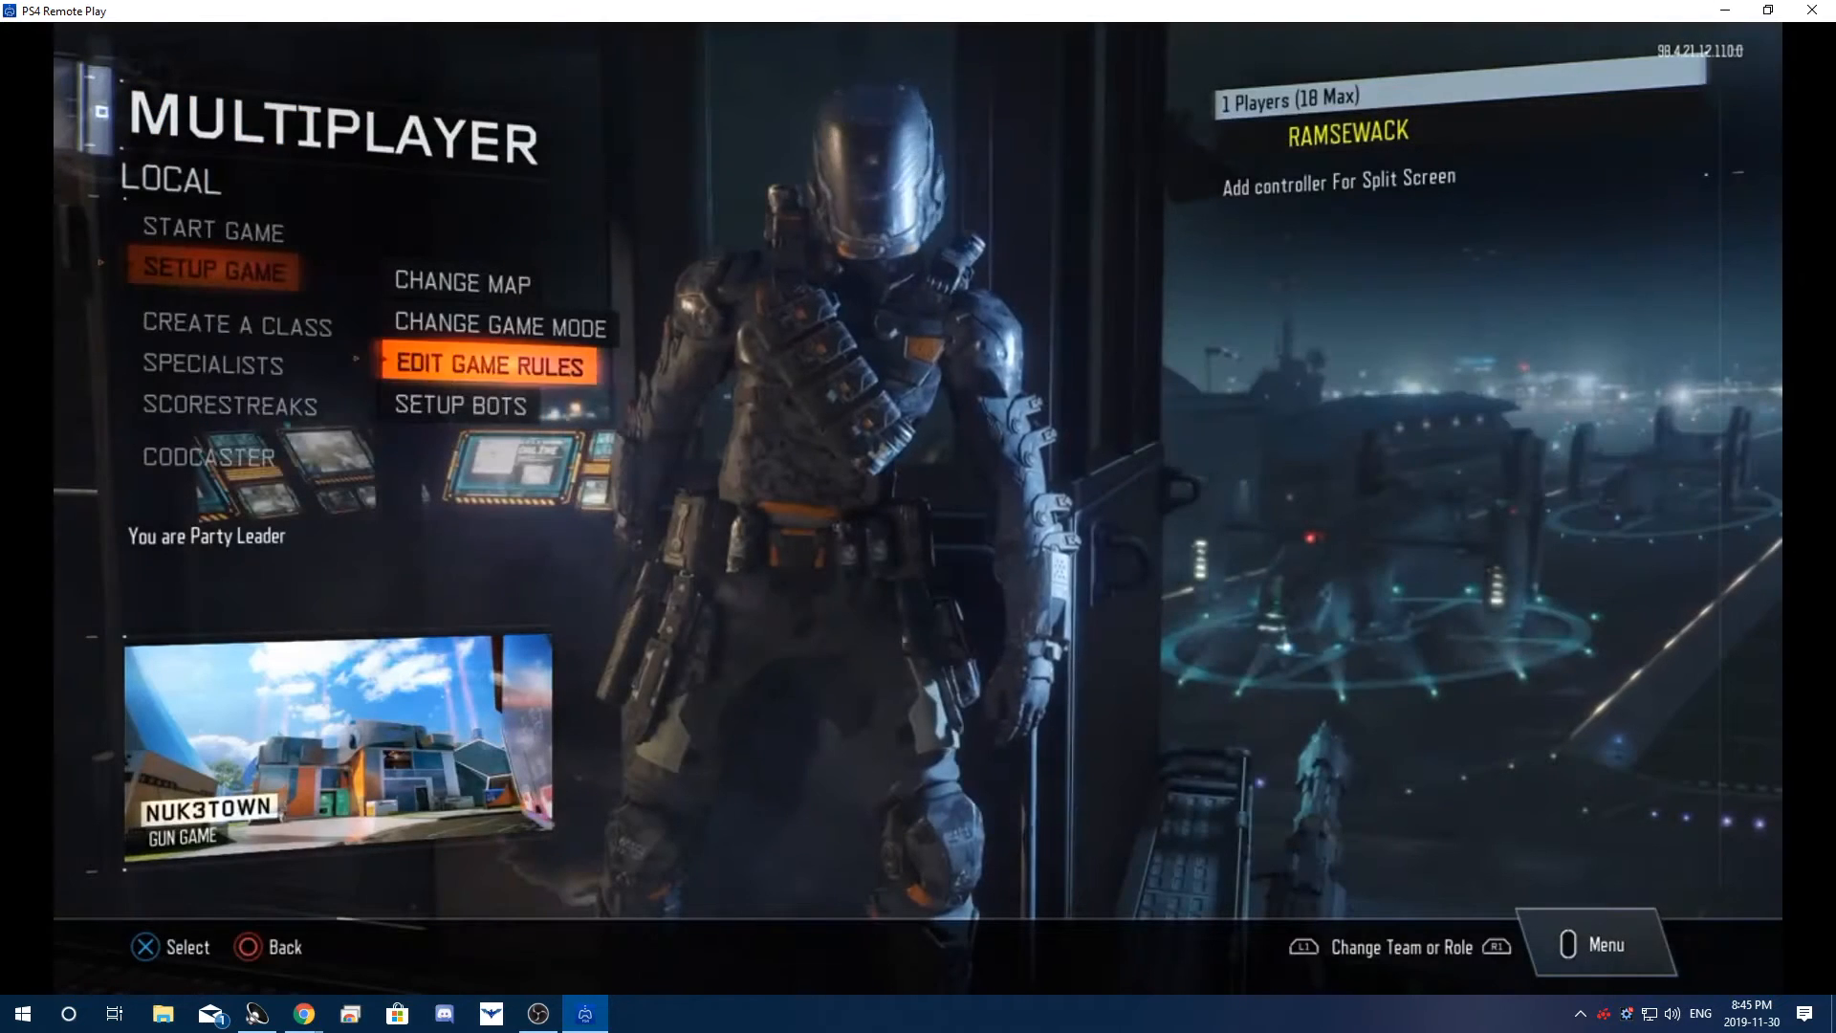
pyautogui.click(213, 231)
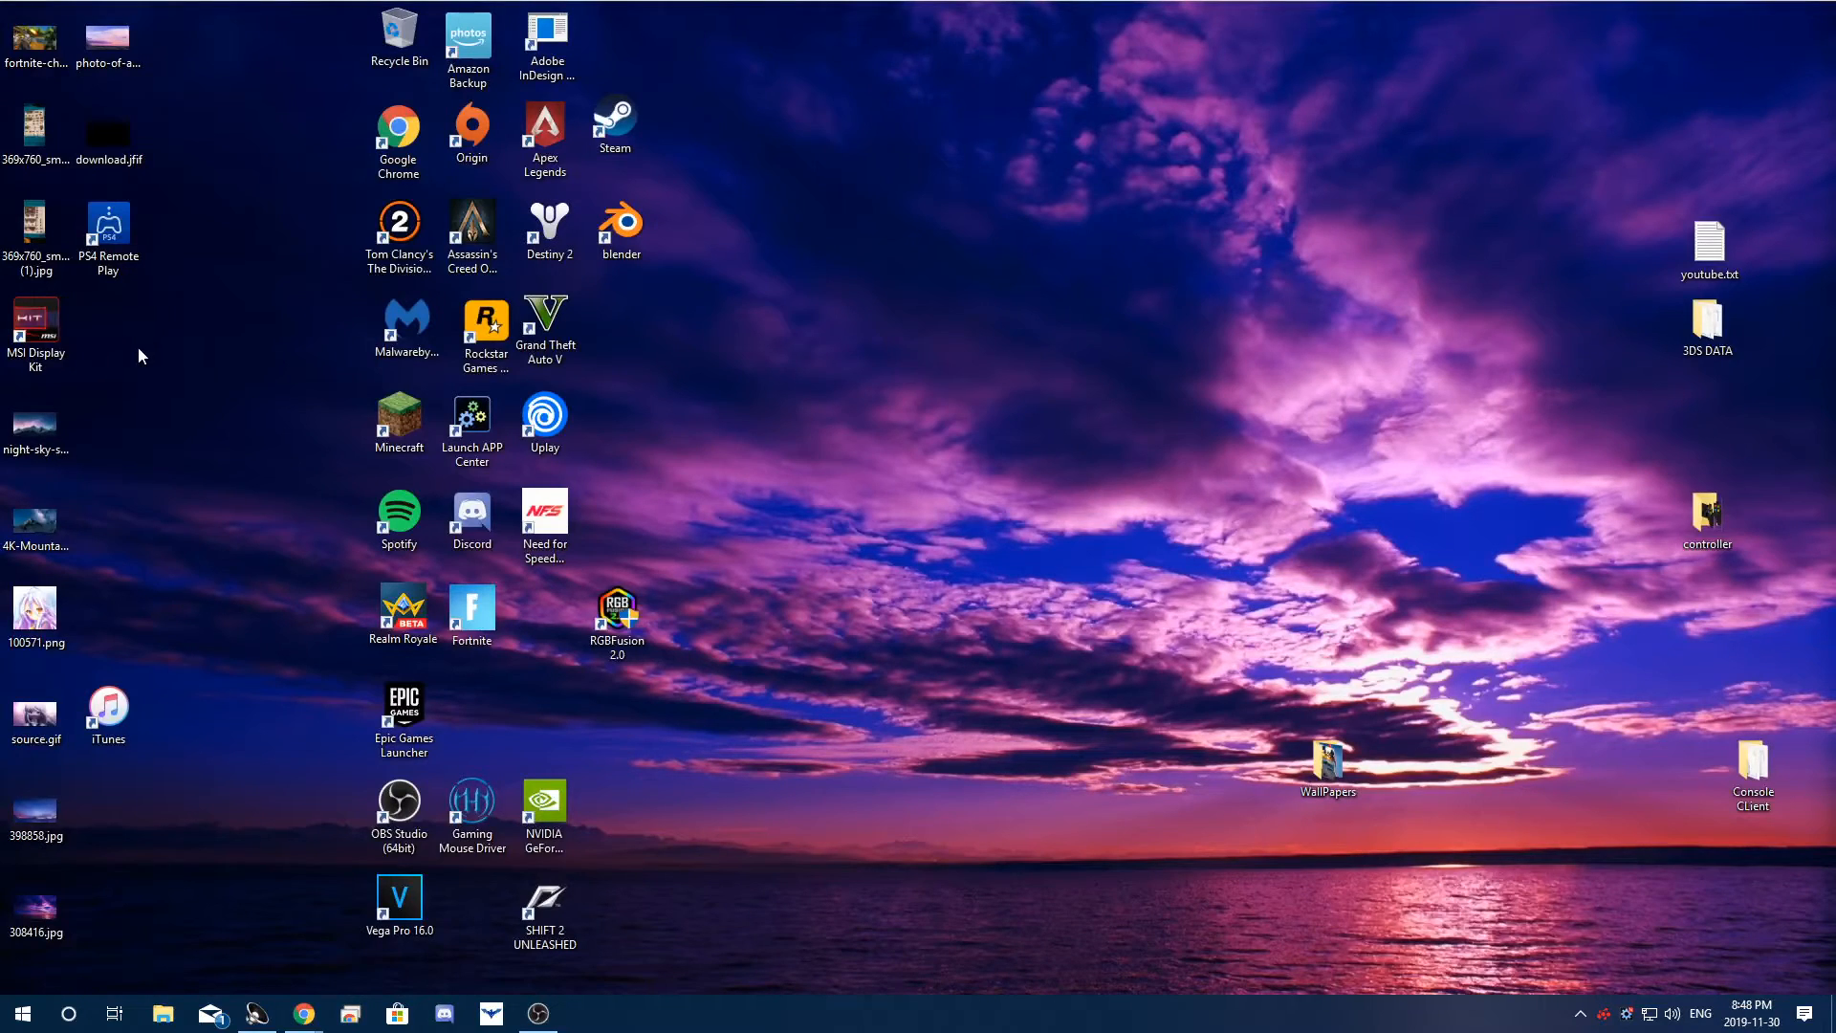
# - Relaunch PS4 Remote Play from the desktop shortcut and start connecting to the PS4
pyautogui.click(107, 226)
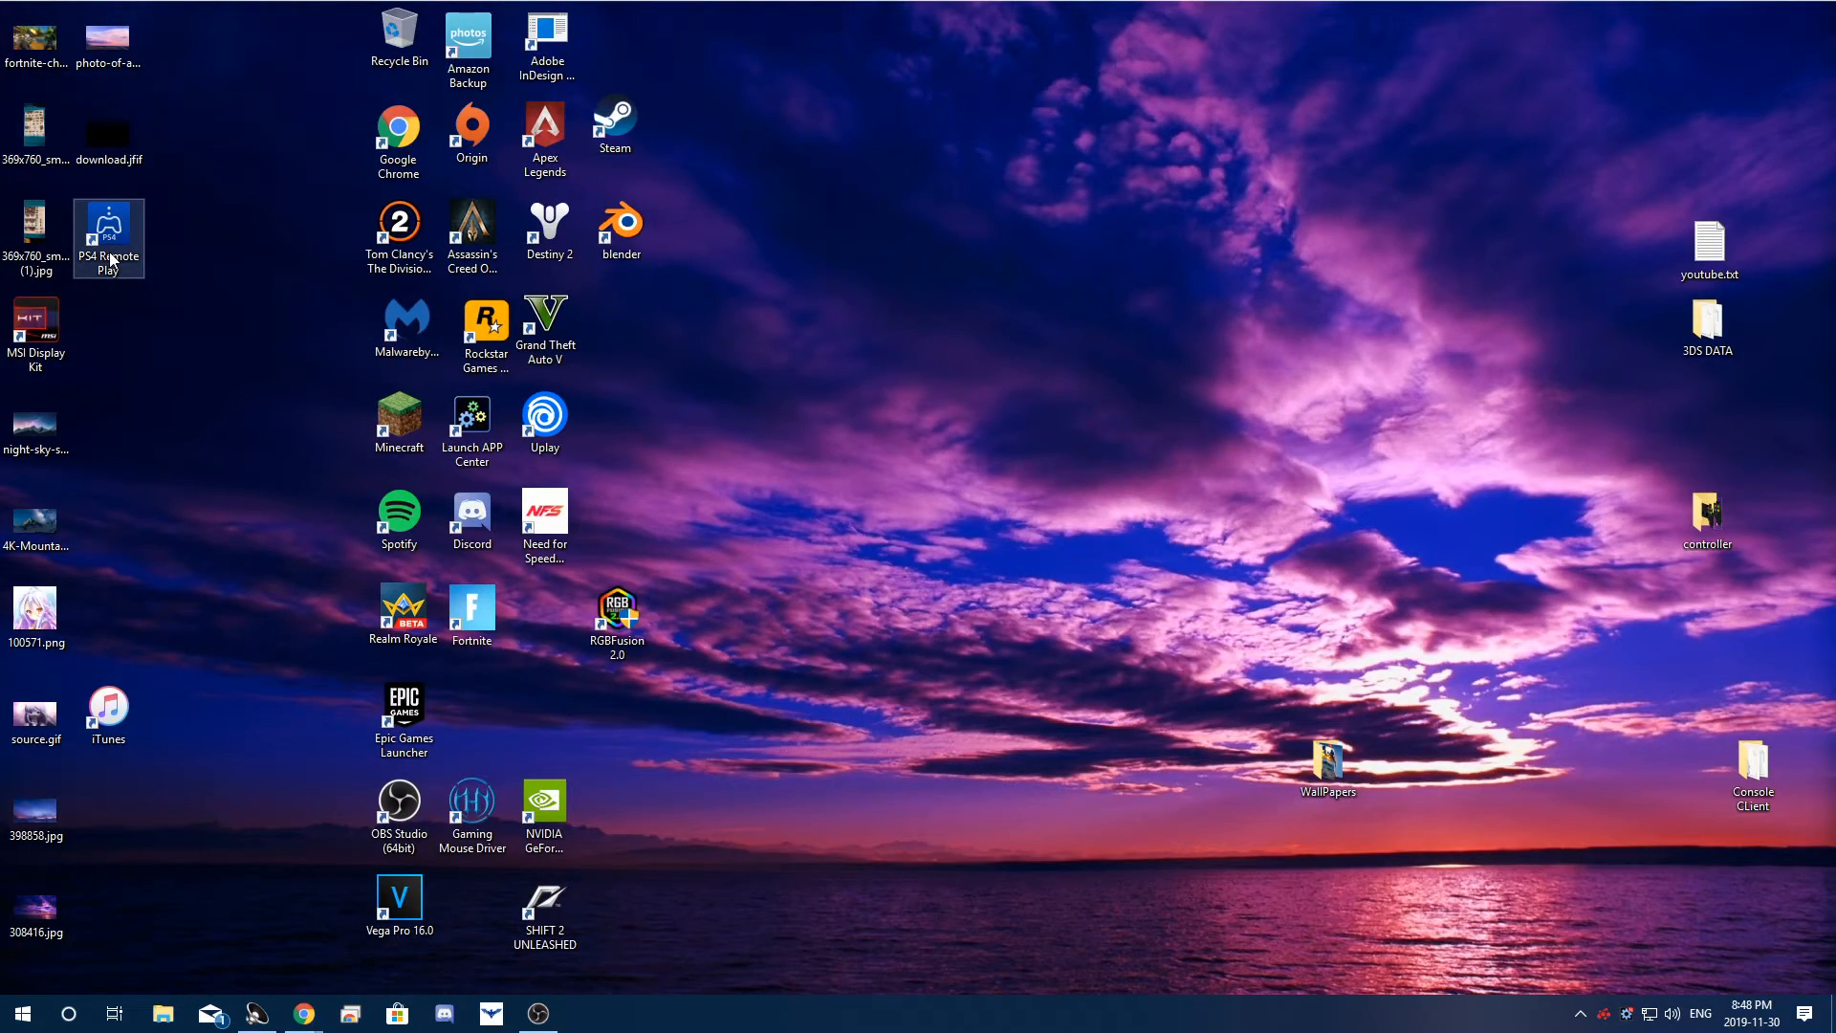
pyautogui.moveTo(347, 195)
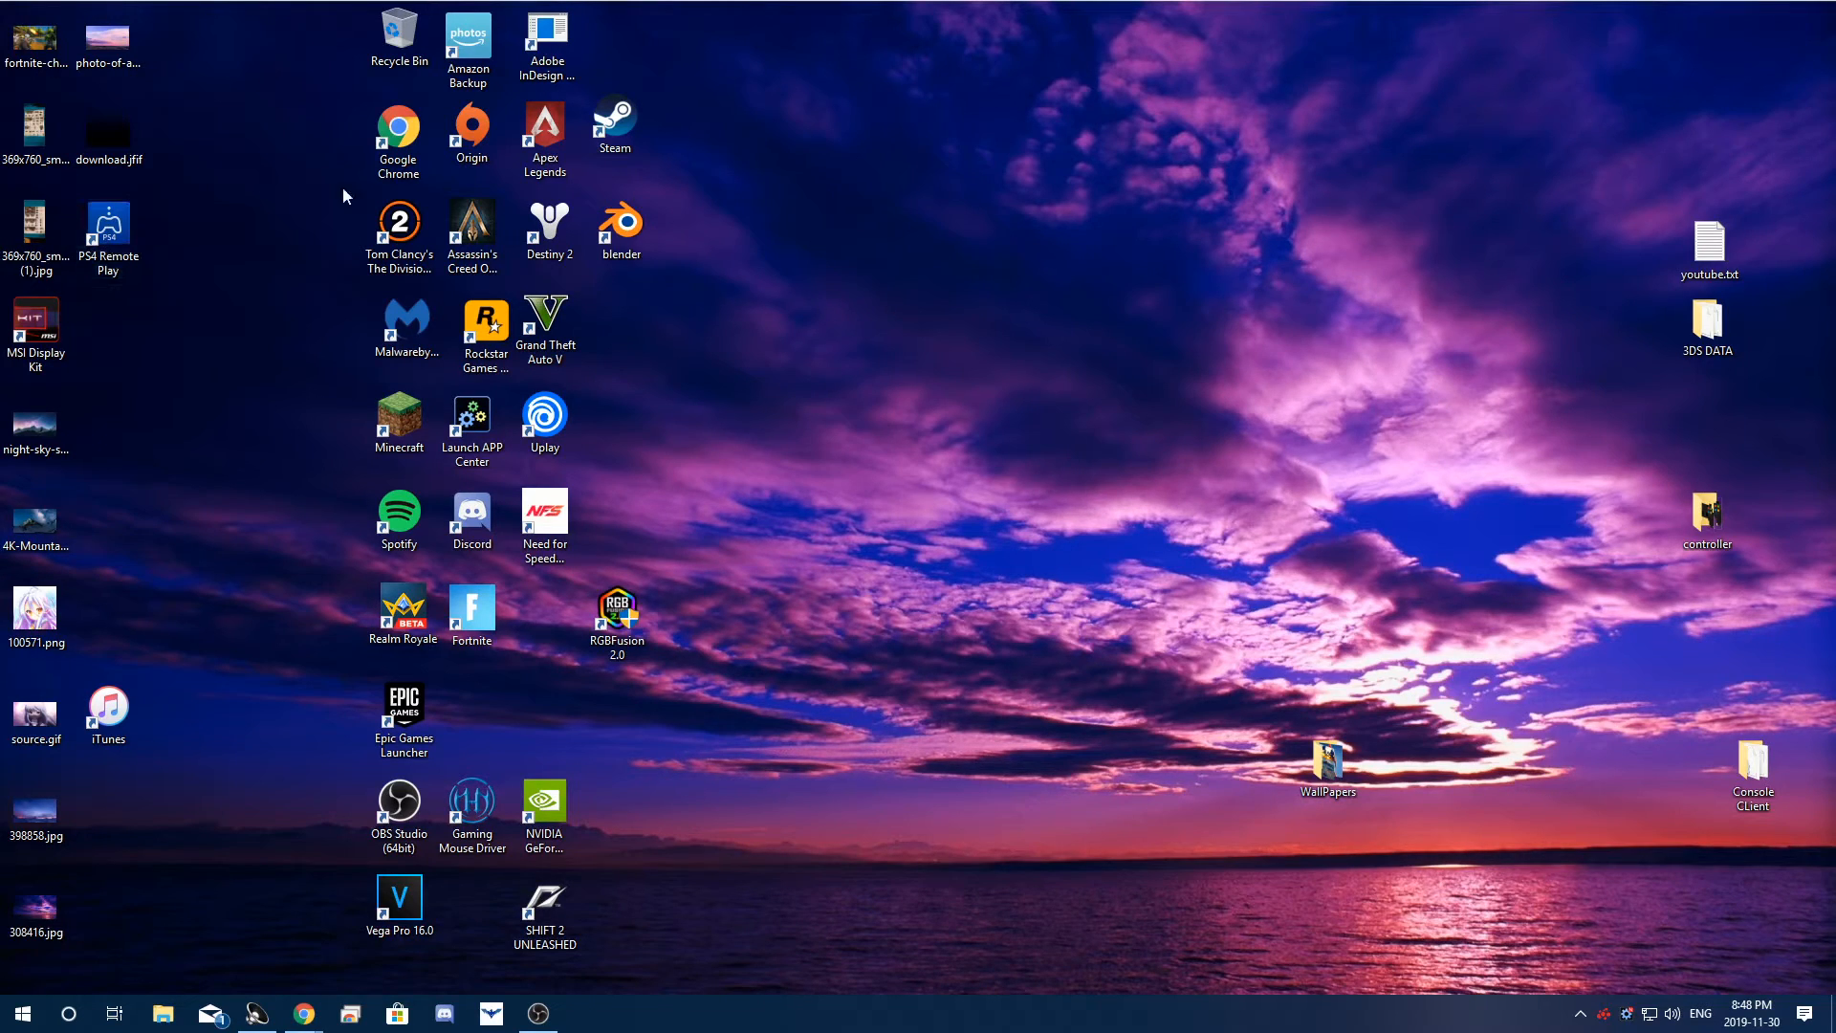
pyautogui.click(107, 230)
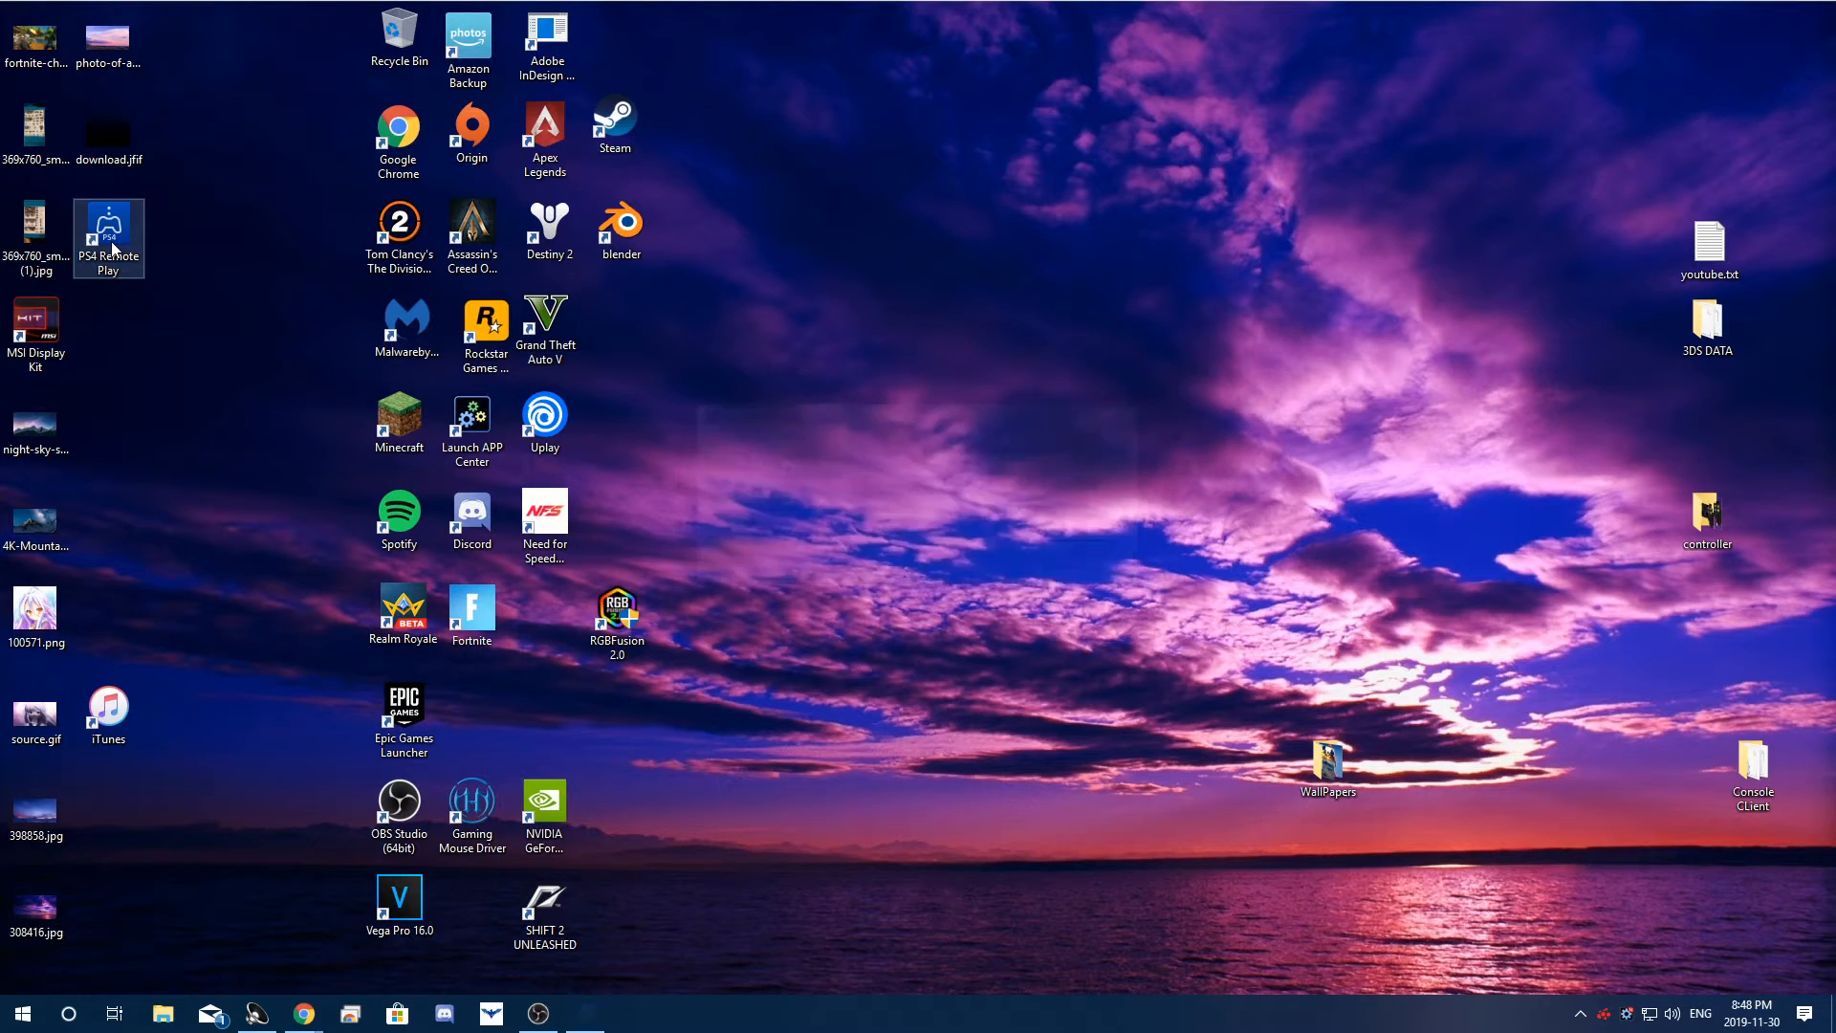
pyautogui.doubleClick(107, 230)
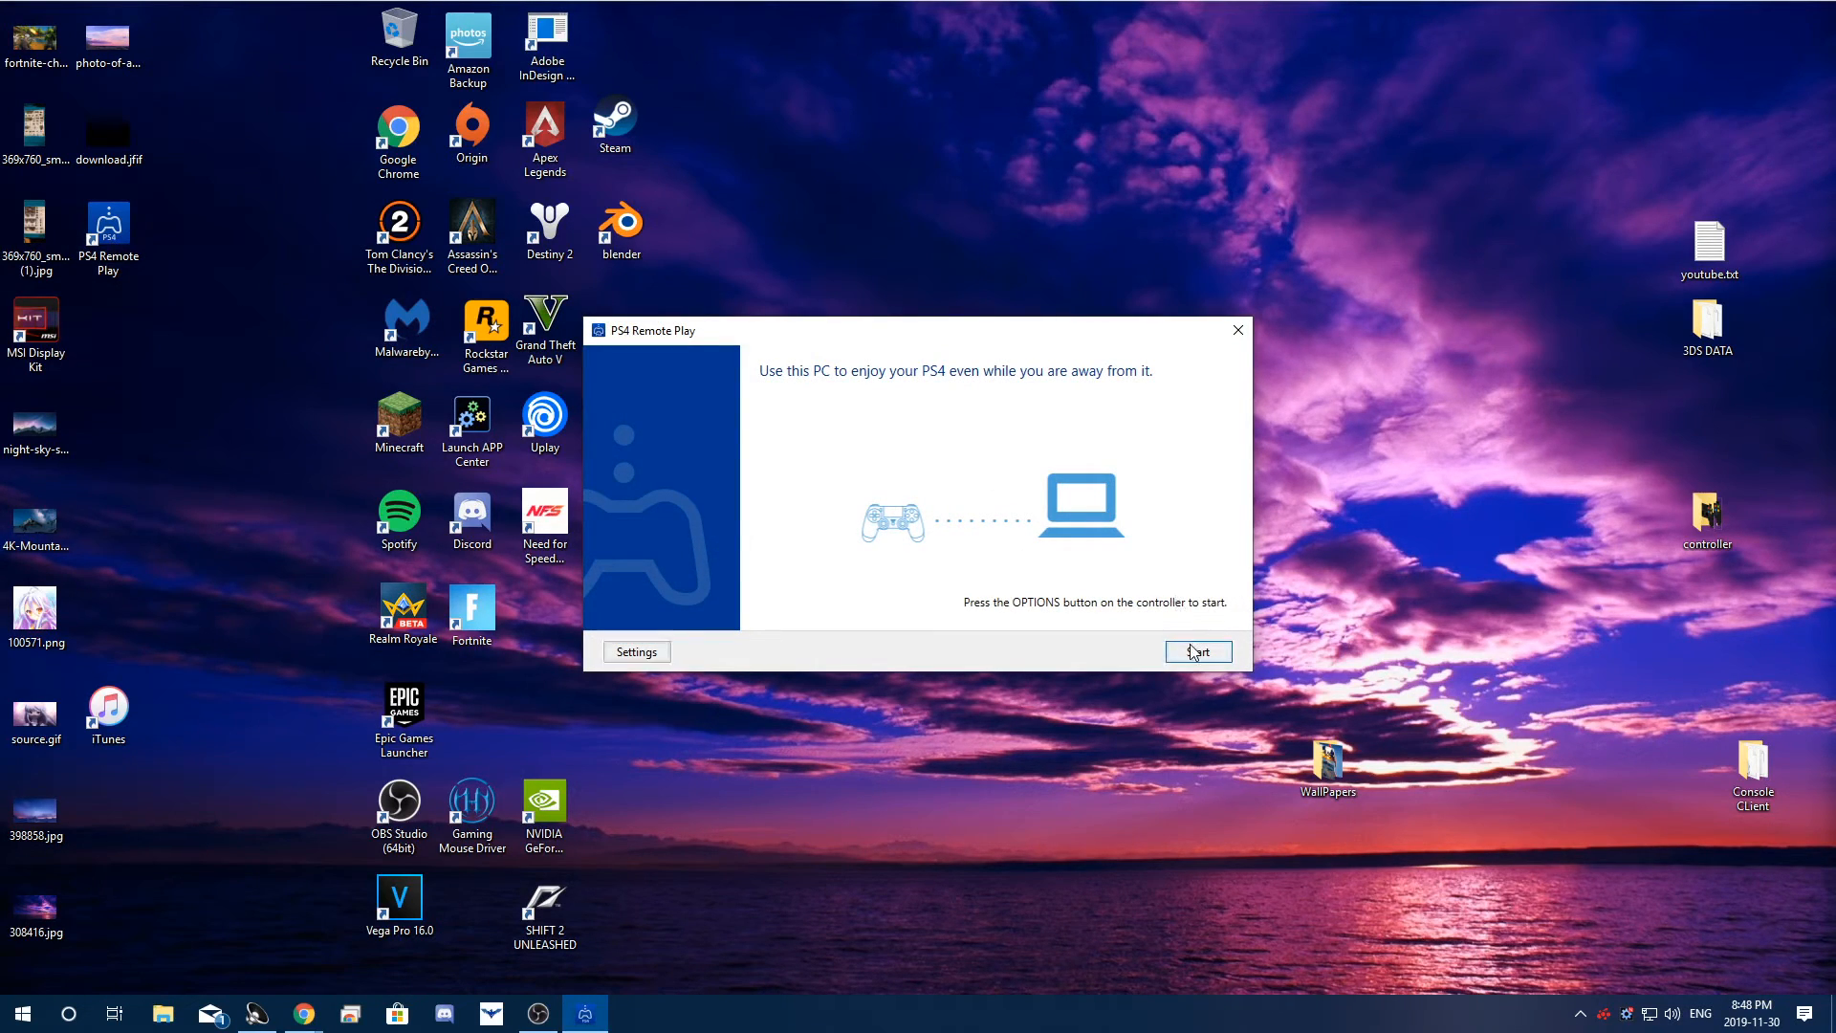
pyautogui.click(1197, 653)
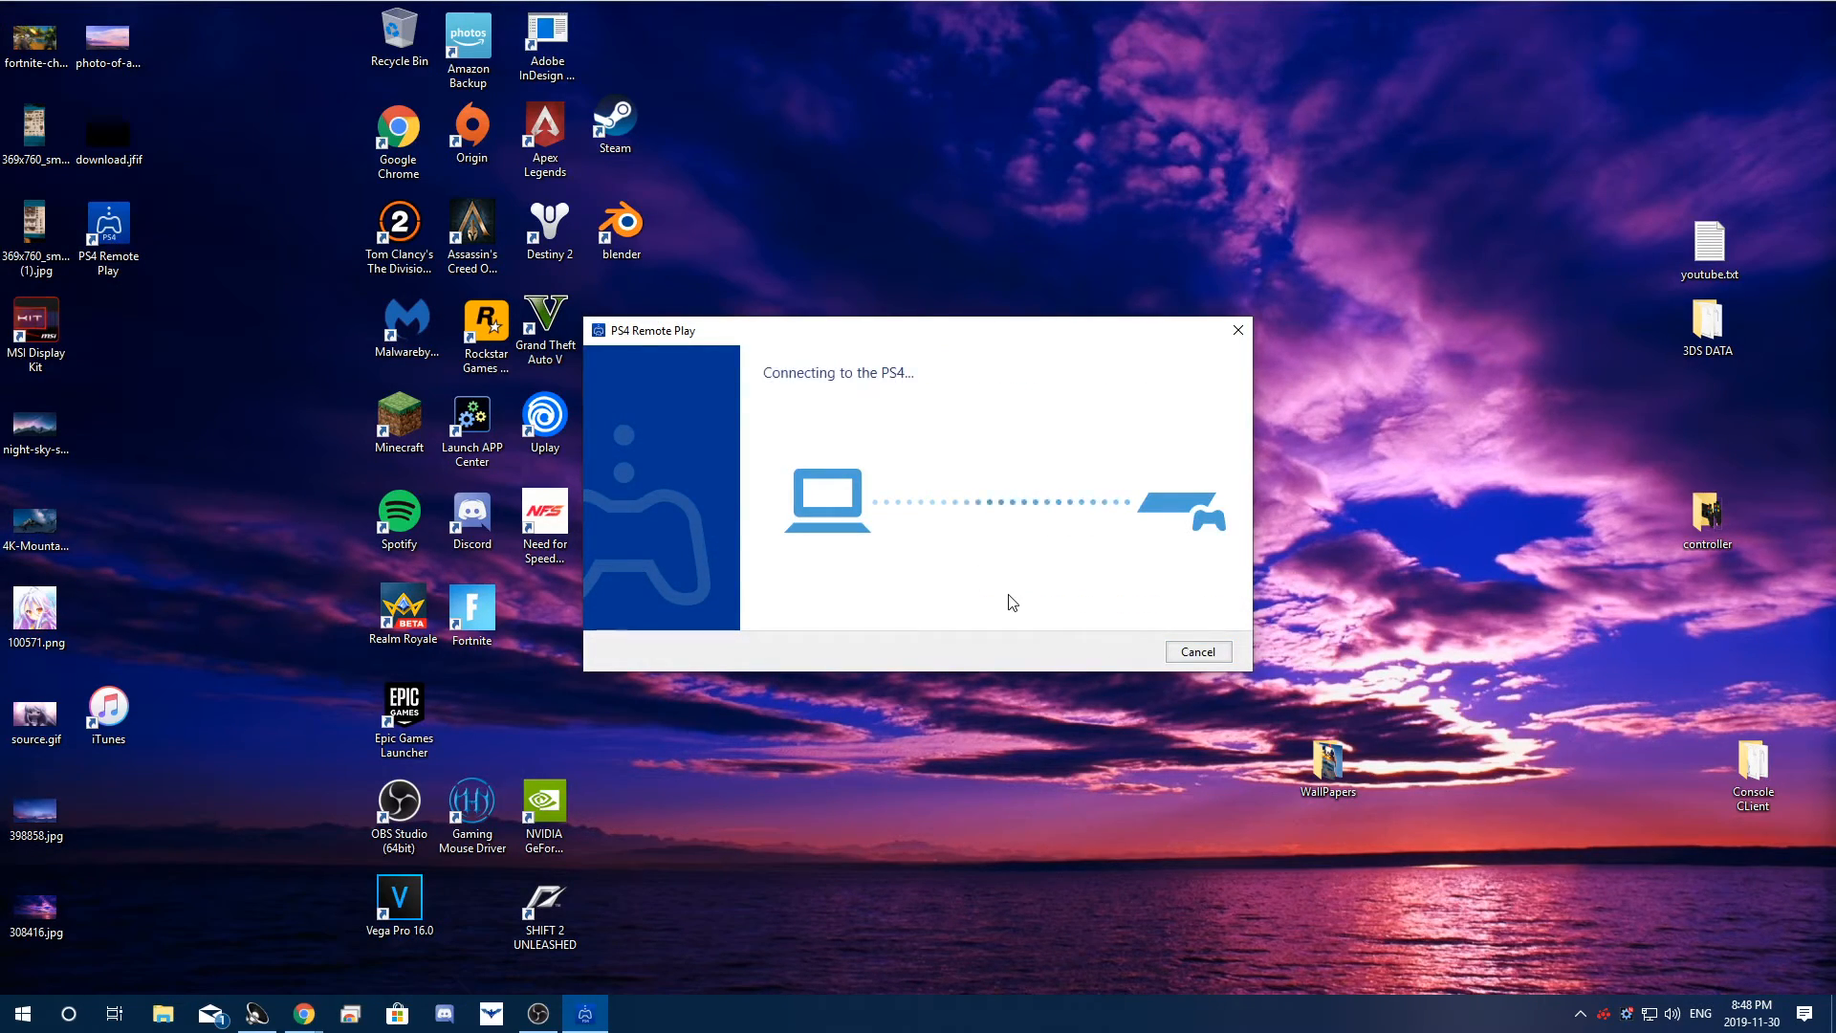